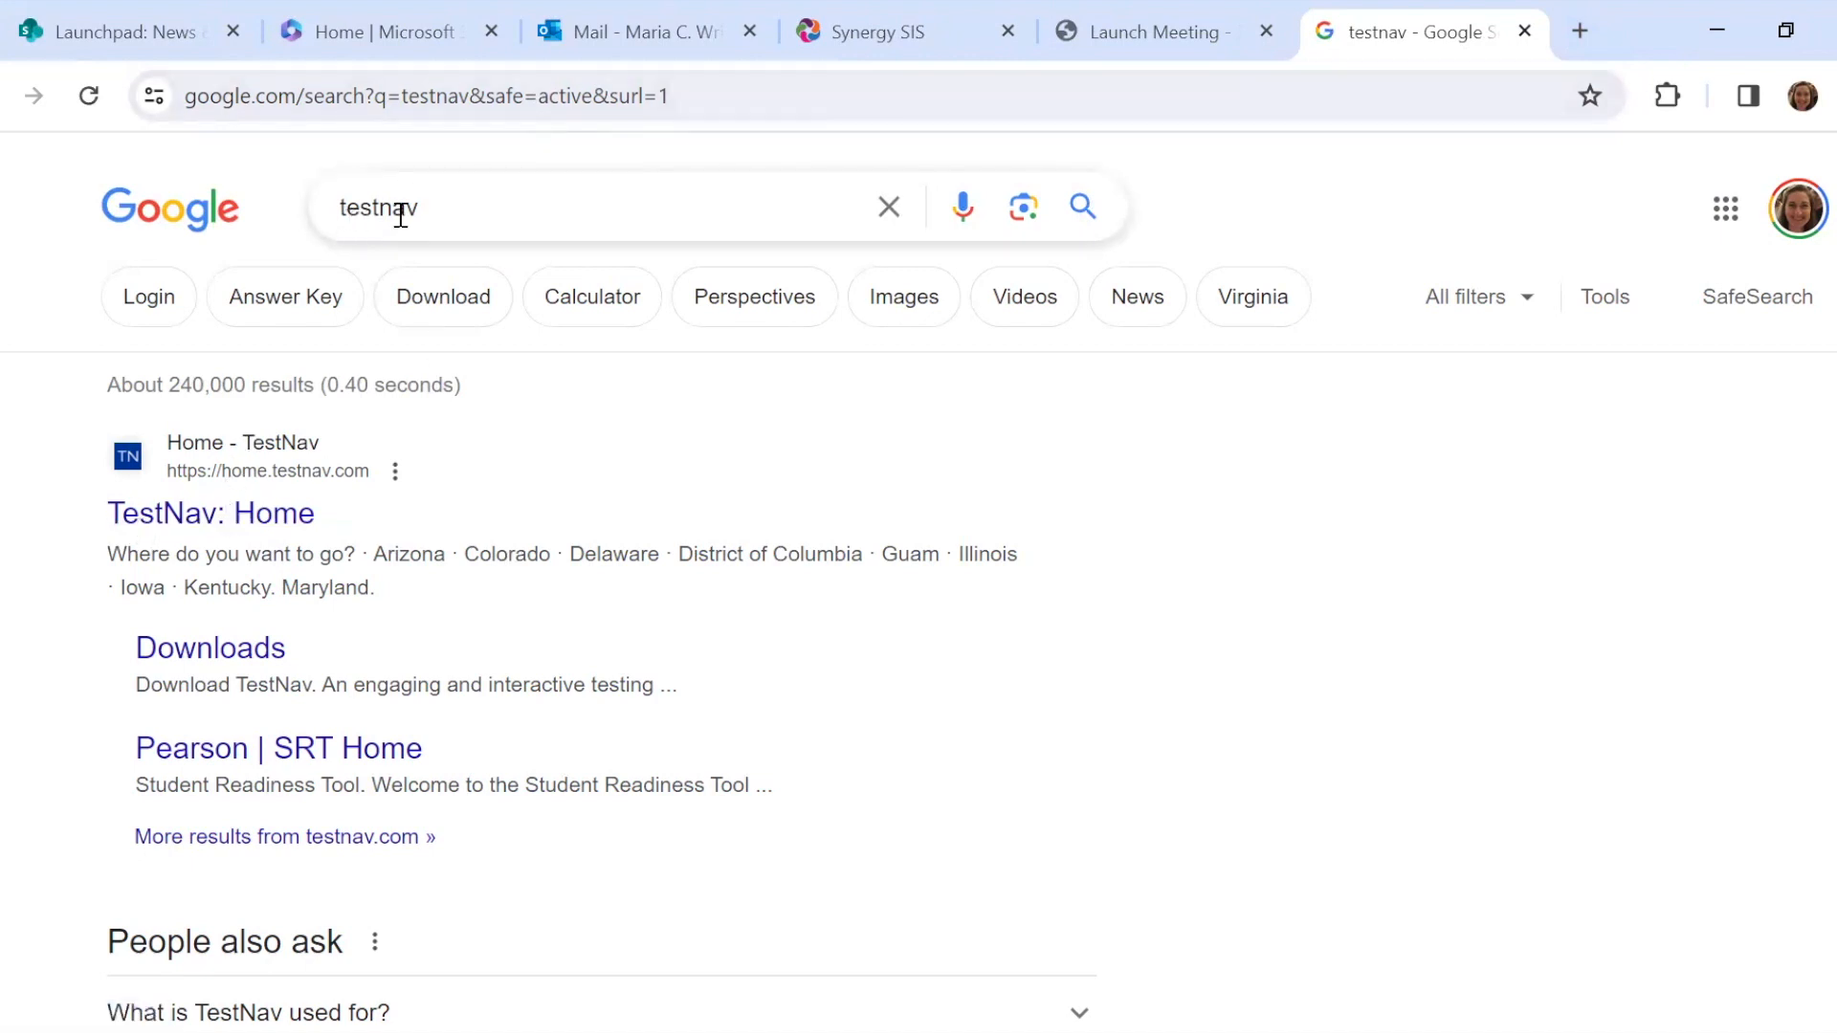
pyautogui.moveTo(210, 513)
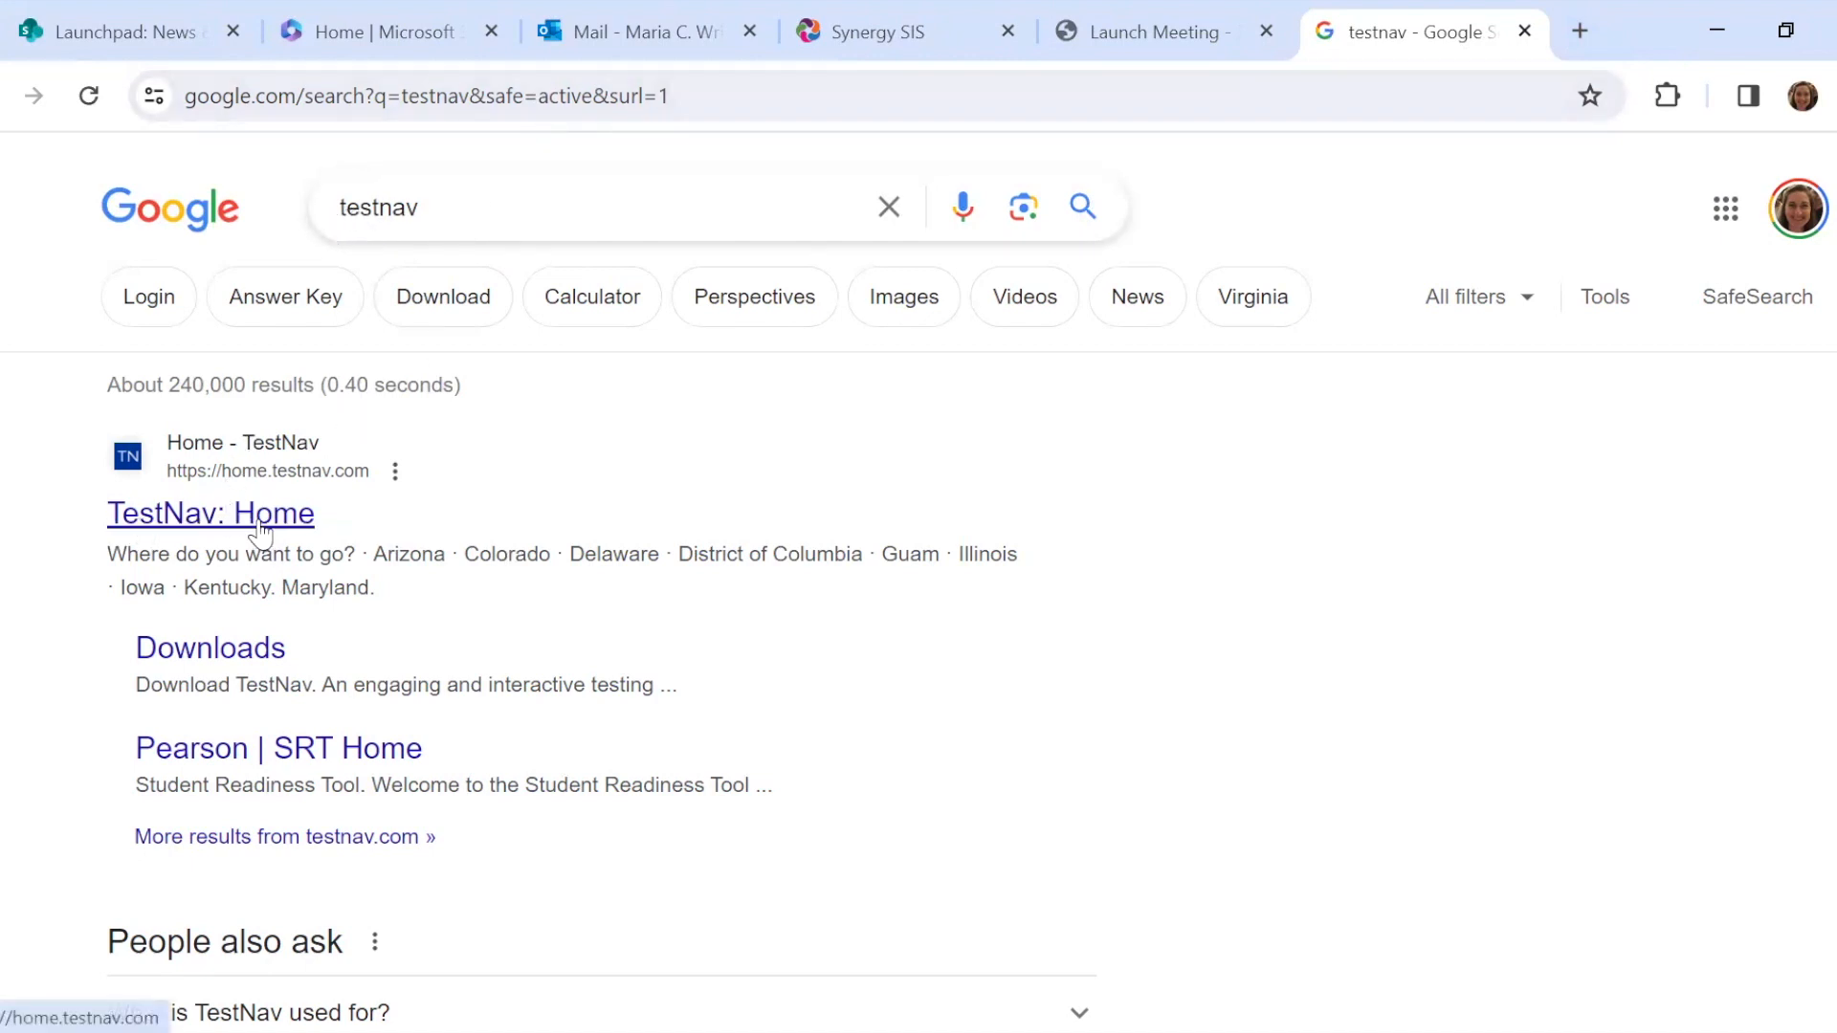
# Go to the TestNav home page and look over the state list down to Virginia.
pyautogui.click(211, 513)
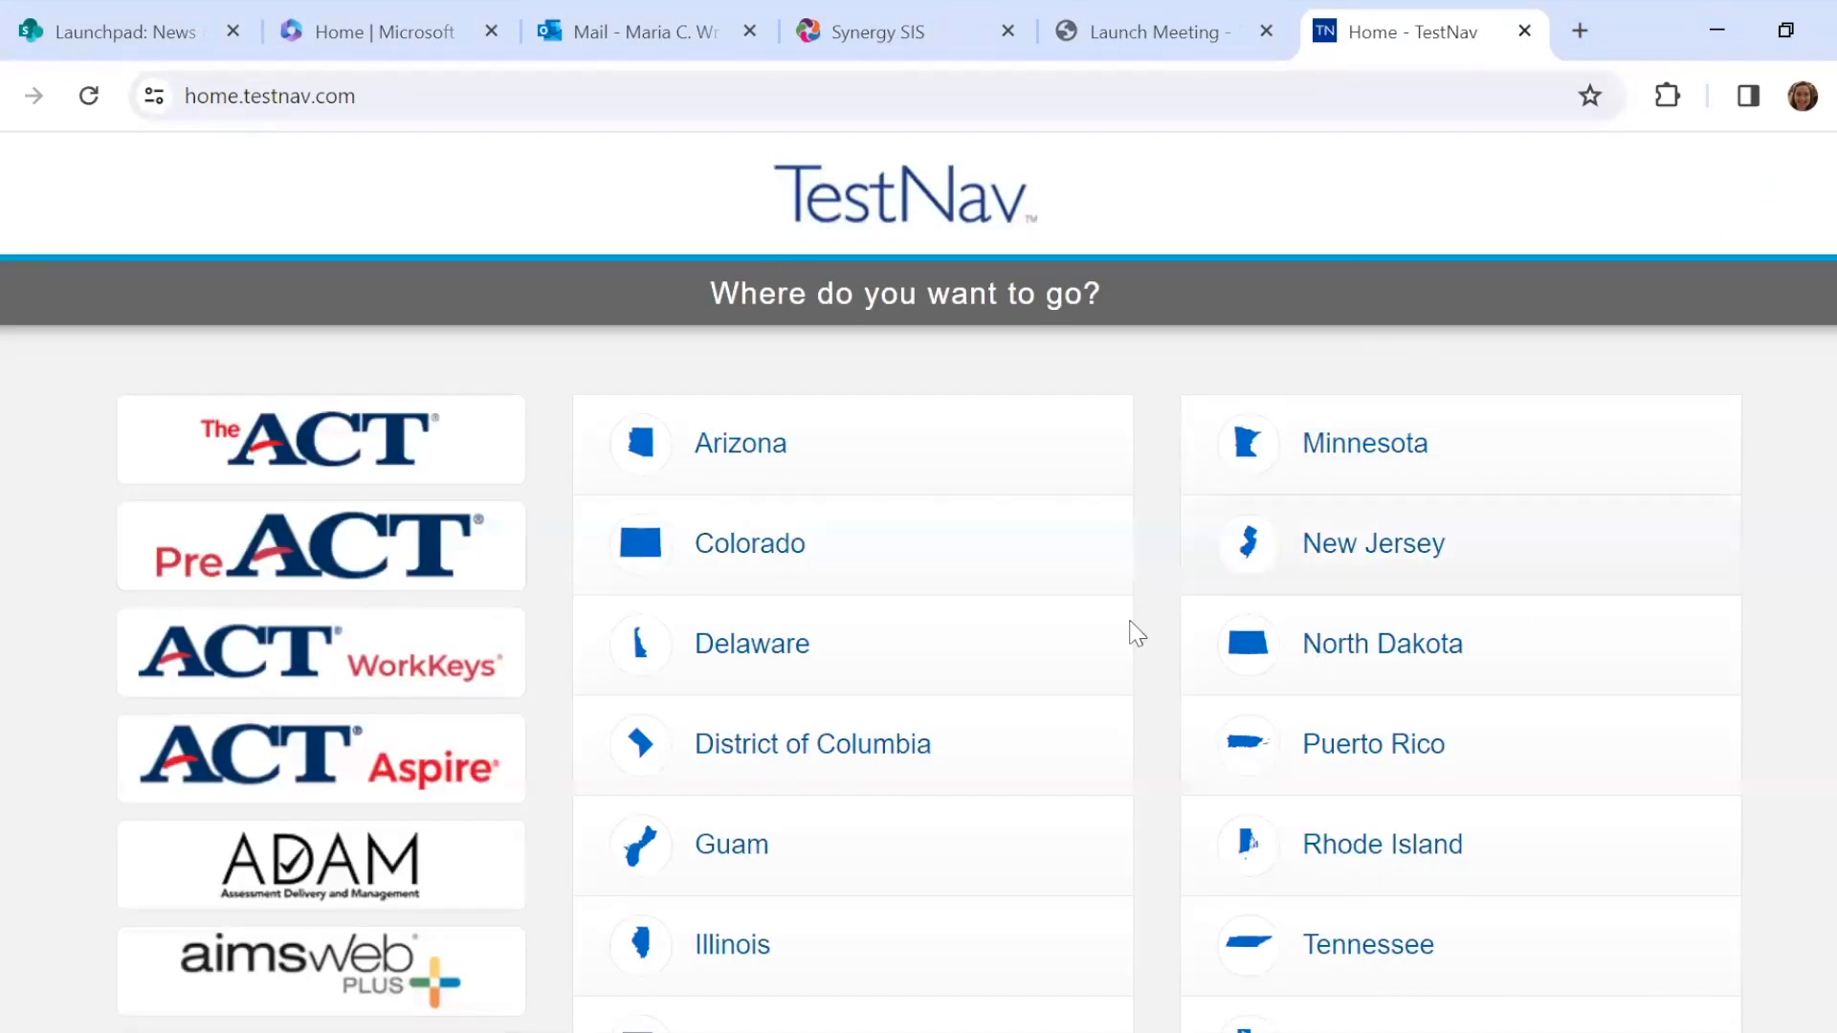
pyautogui.moveTo(1123, 734)
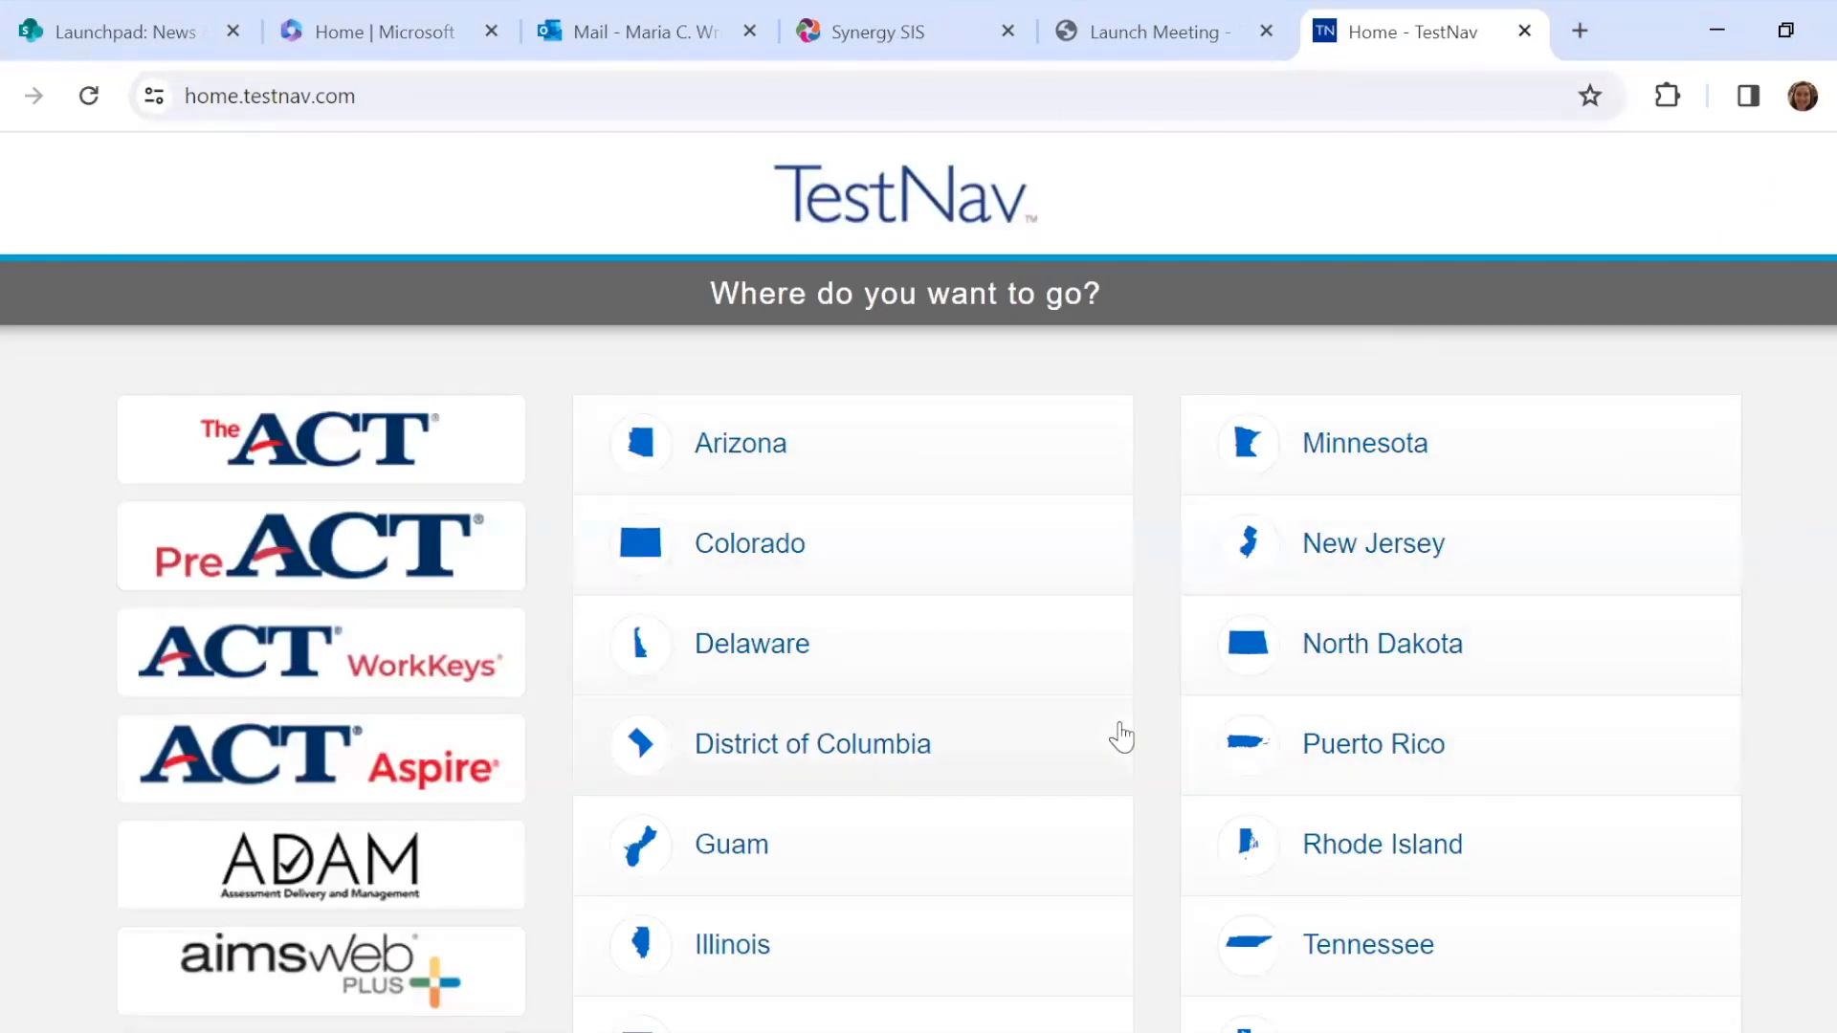
pyautogui.scroll(-3)
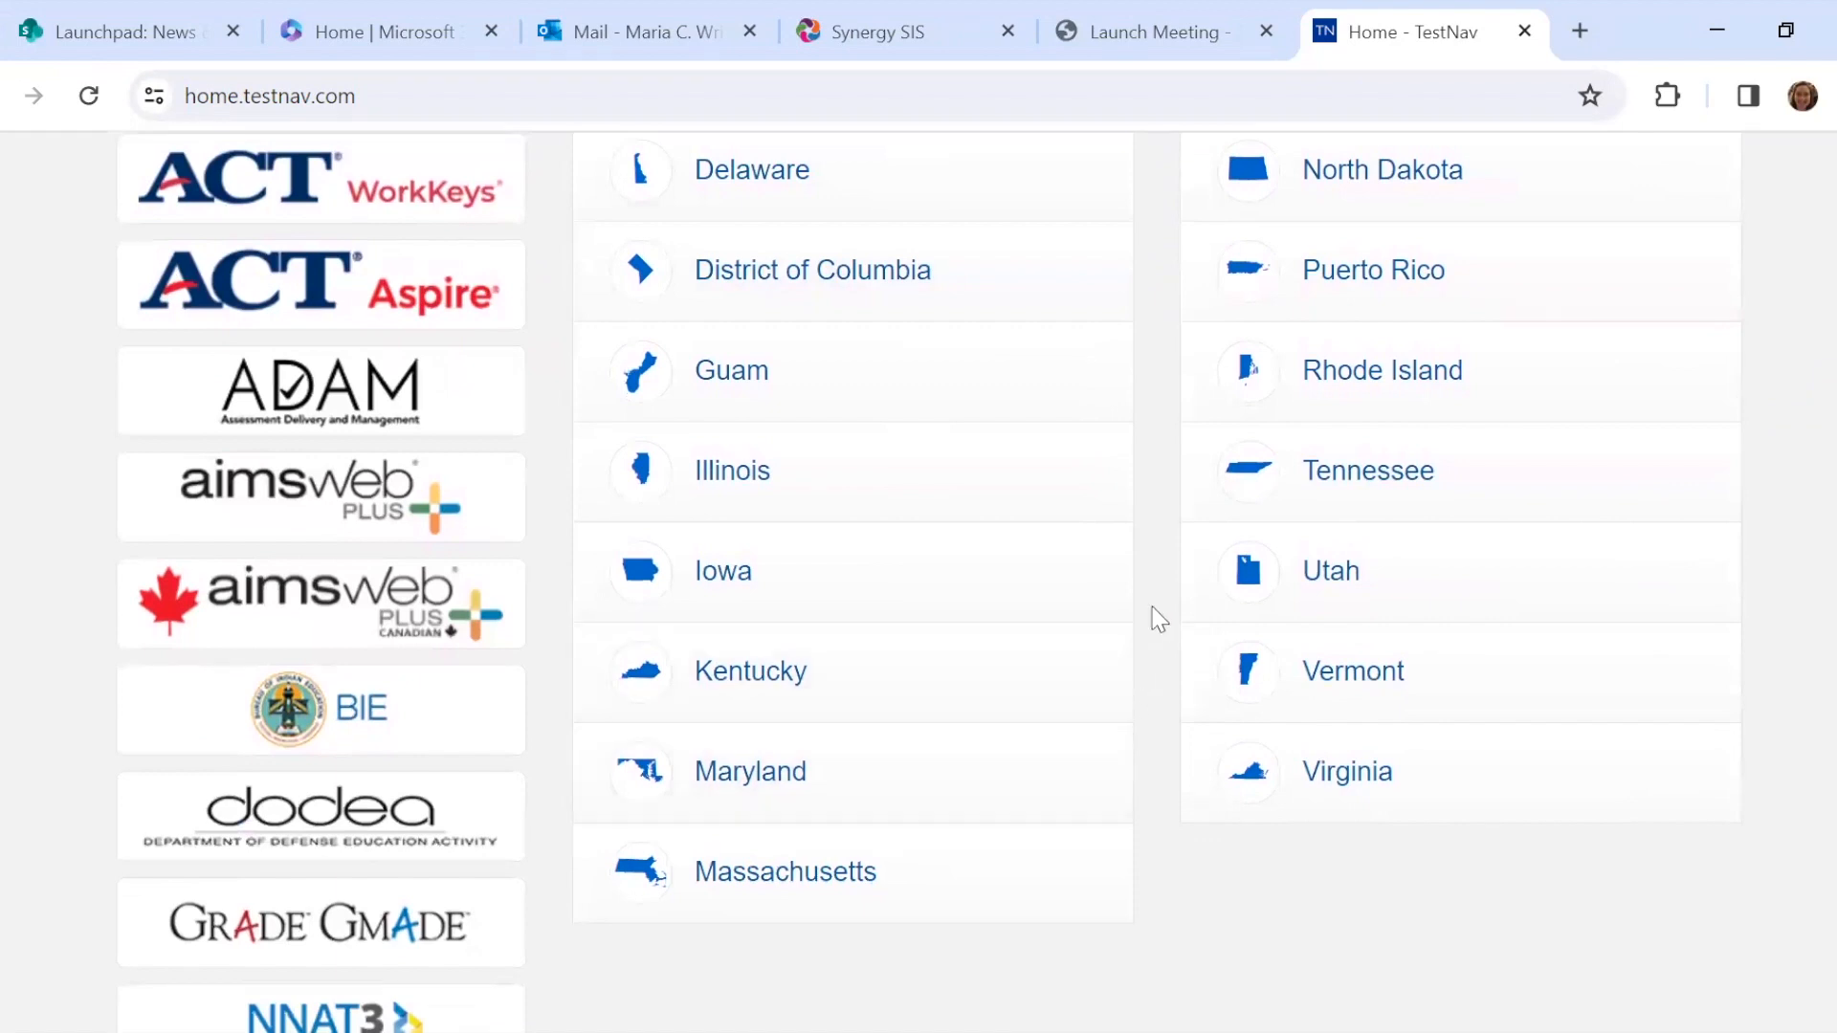
pyautogui.scroll(3)
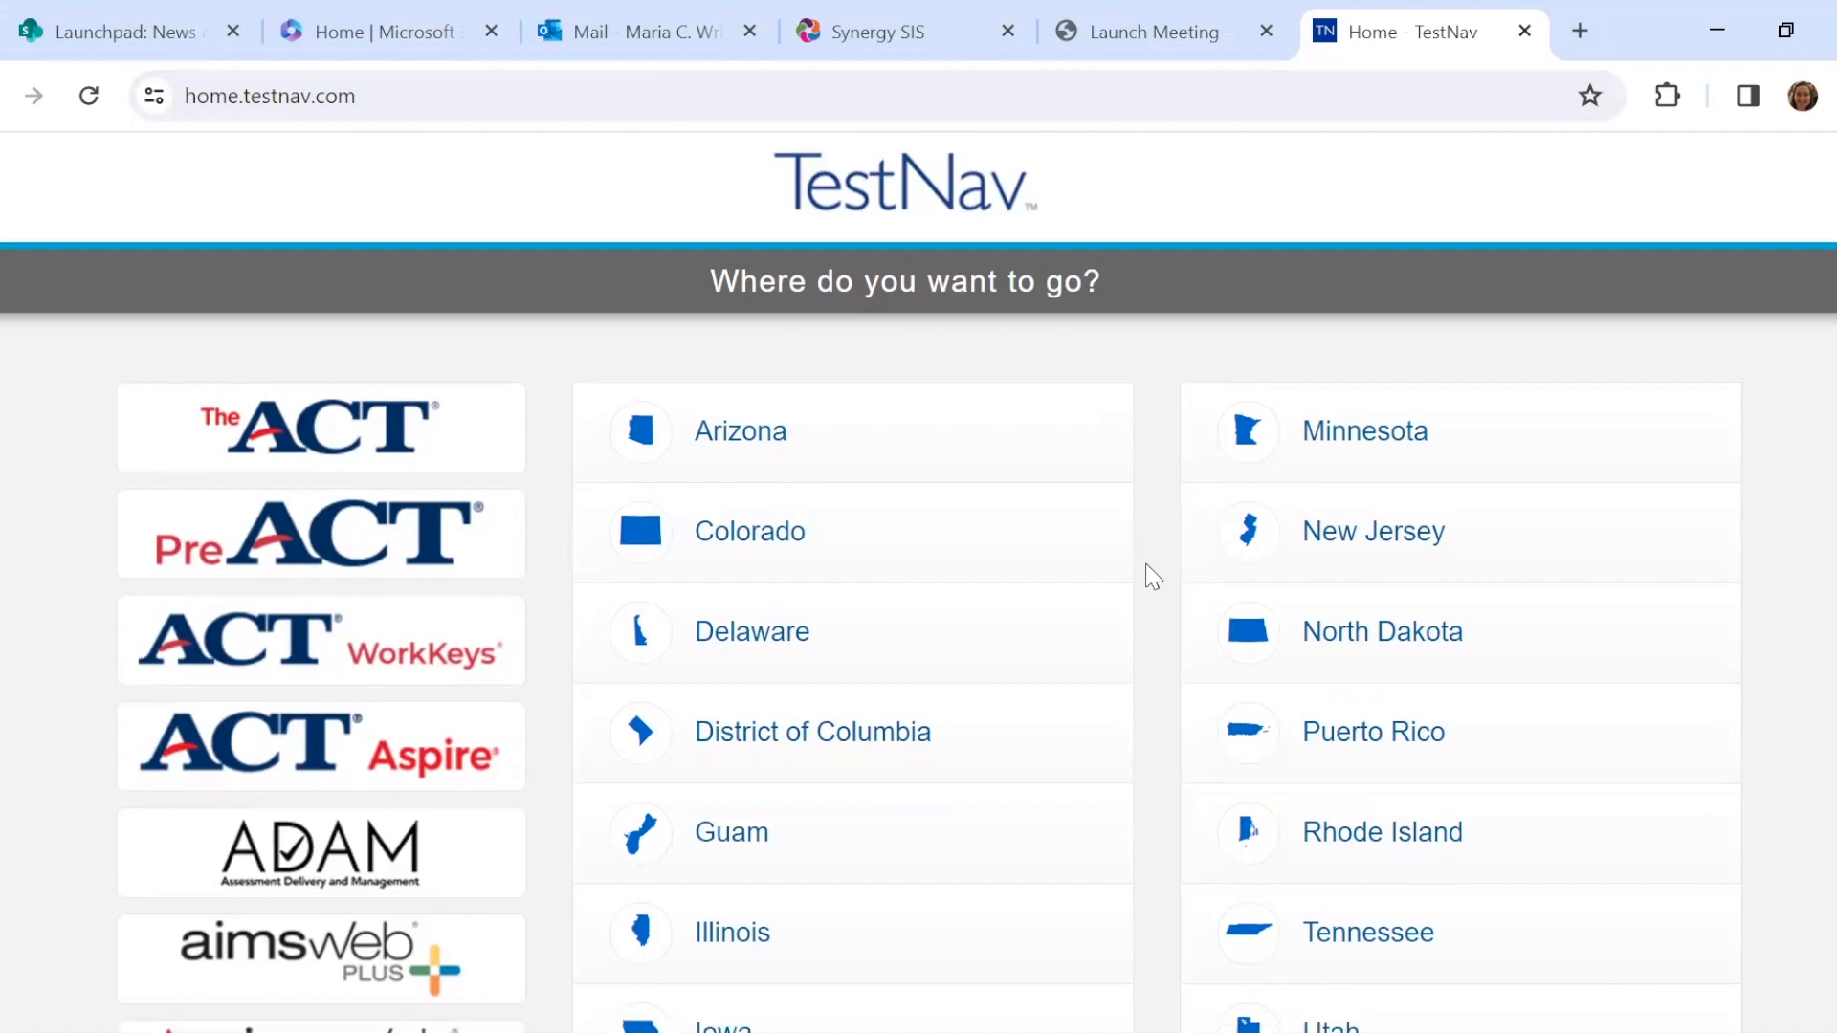
pyautogui.scroll(-3)
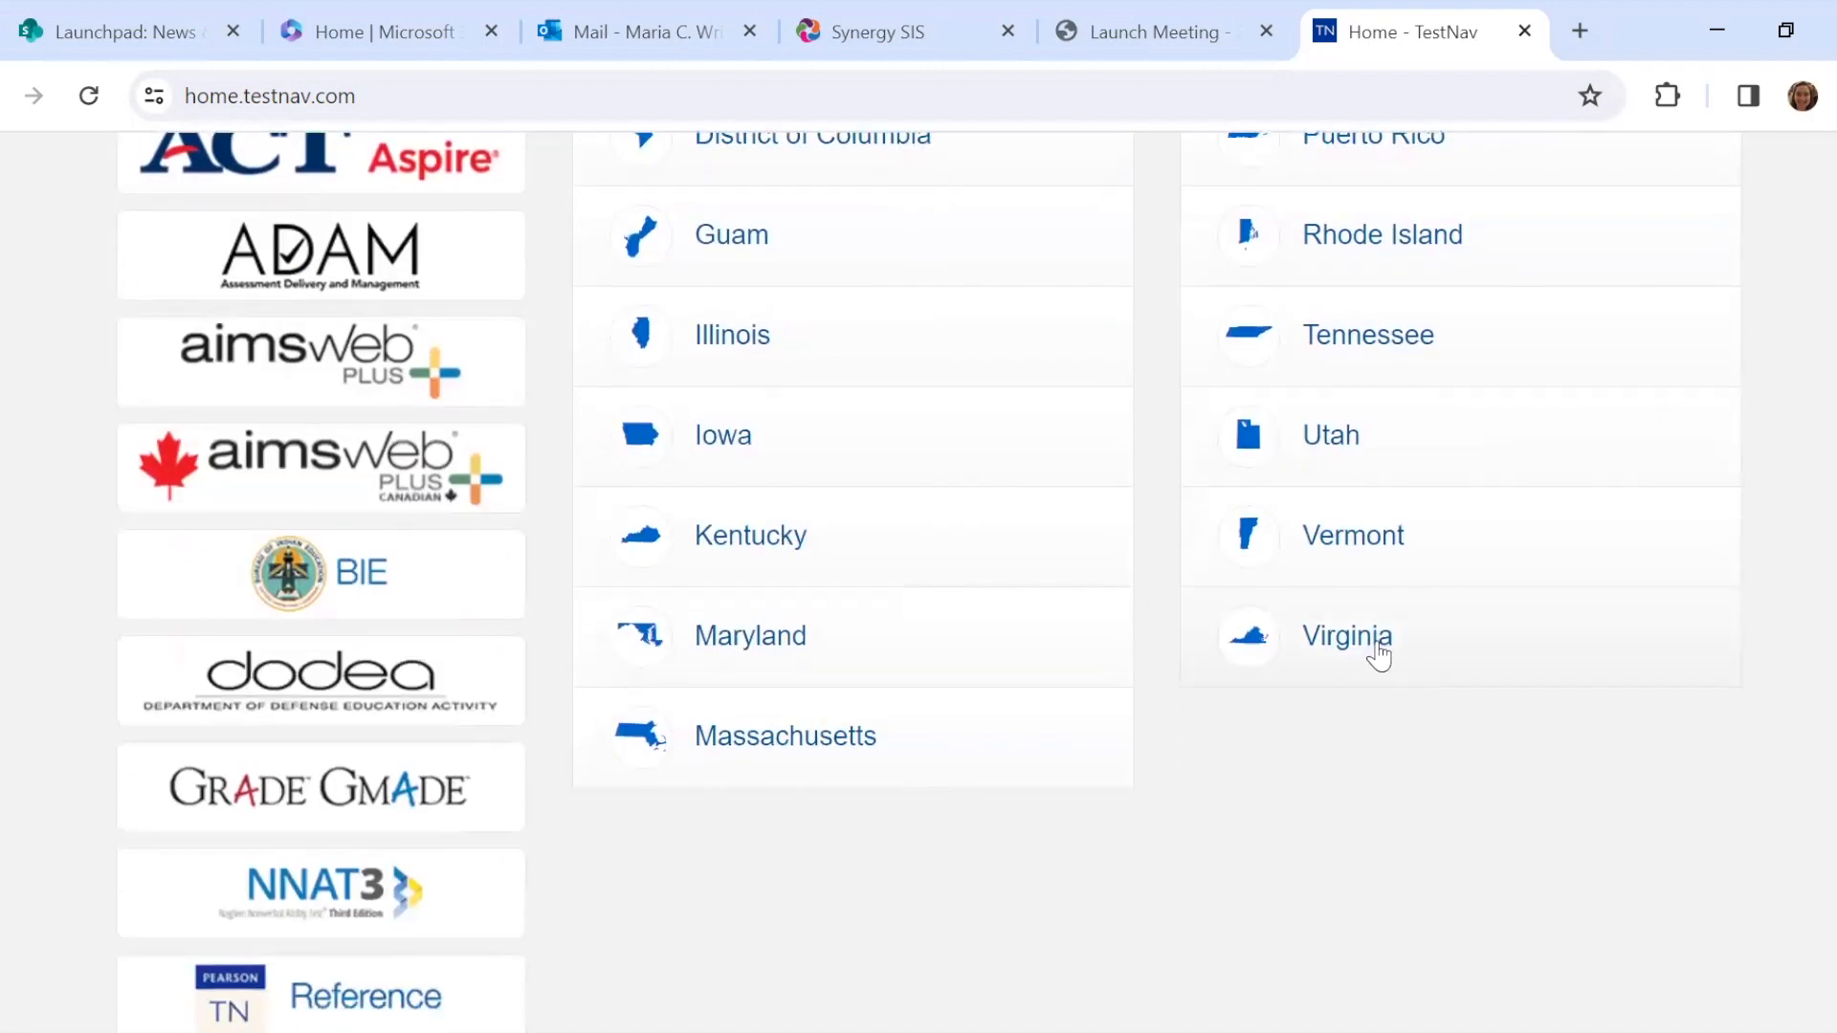
pyautogui.moveTo(1340, 509)
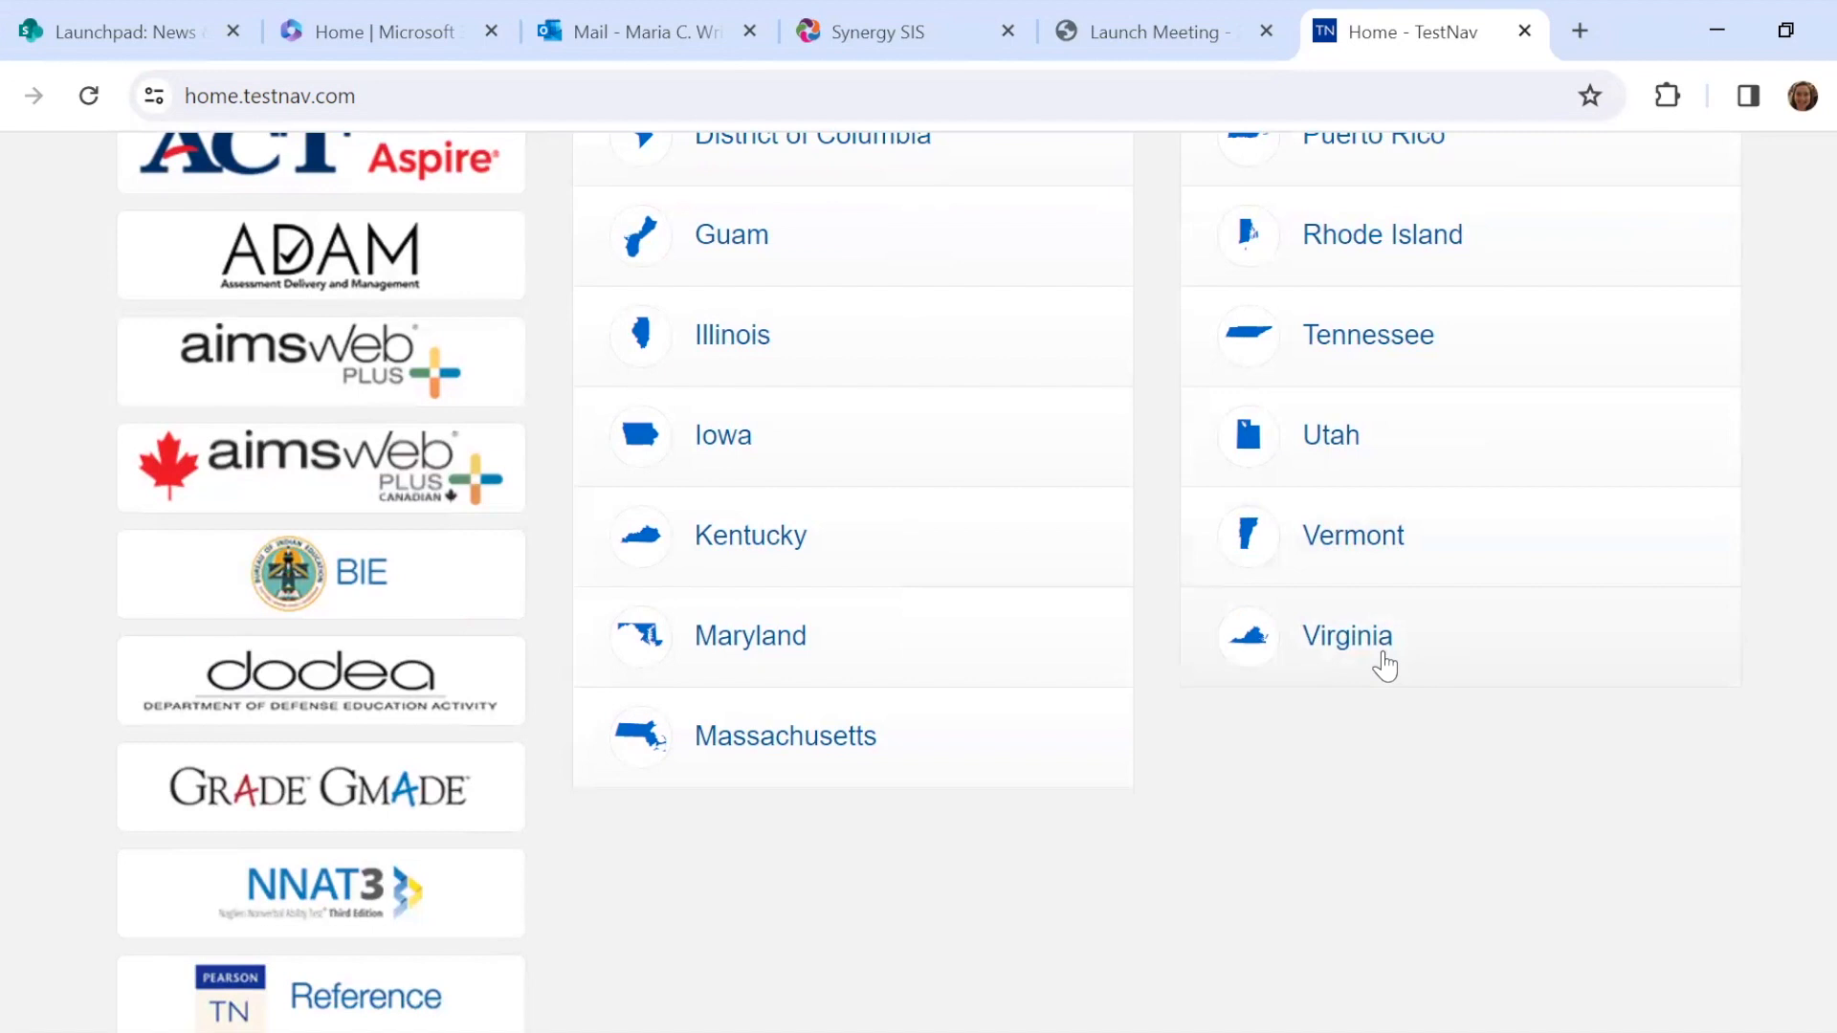
# Choose Virginia from the state list to reach its sign-in page.
pyautogui.click(1346, 635)
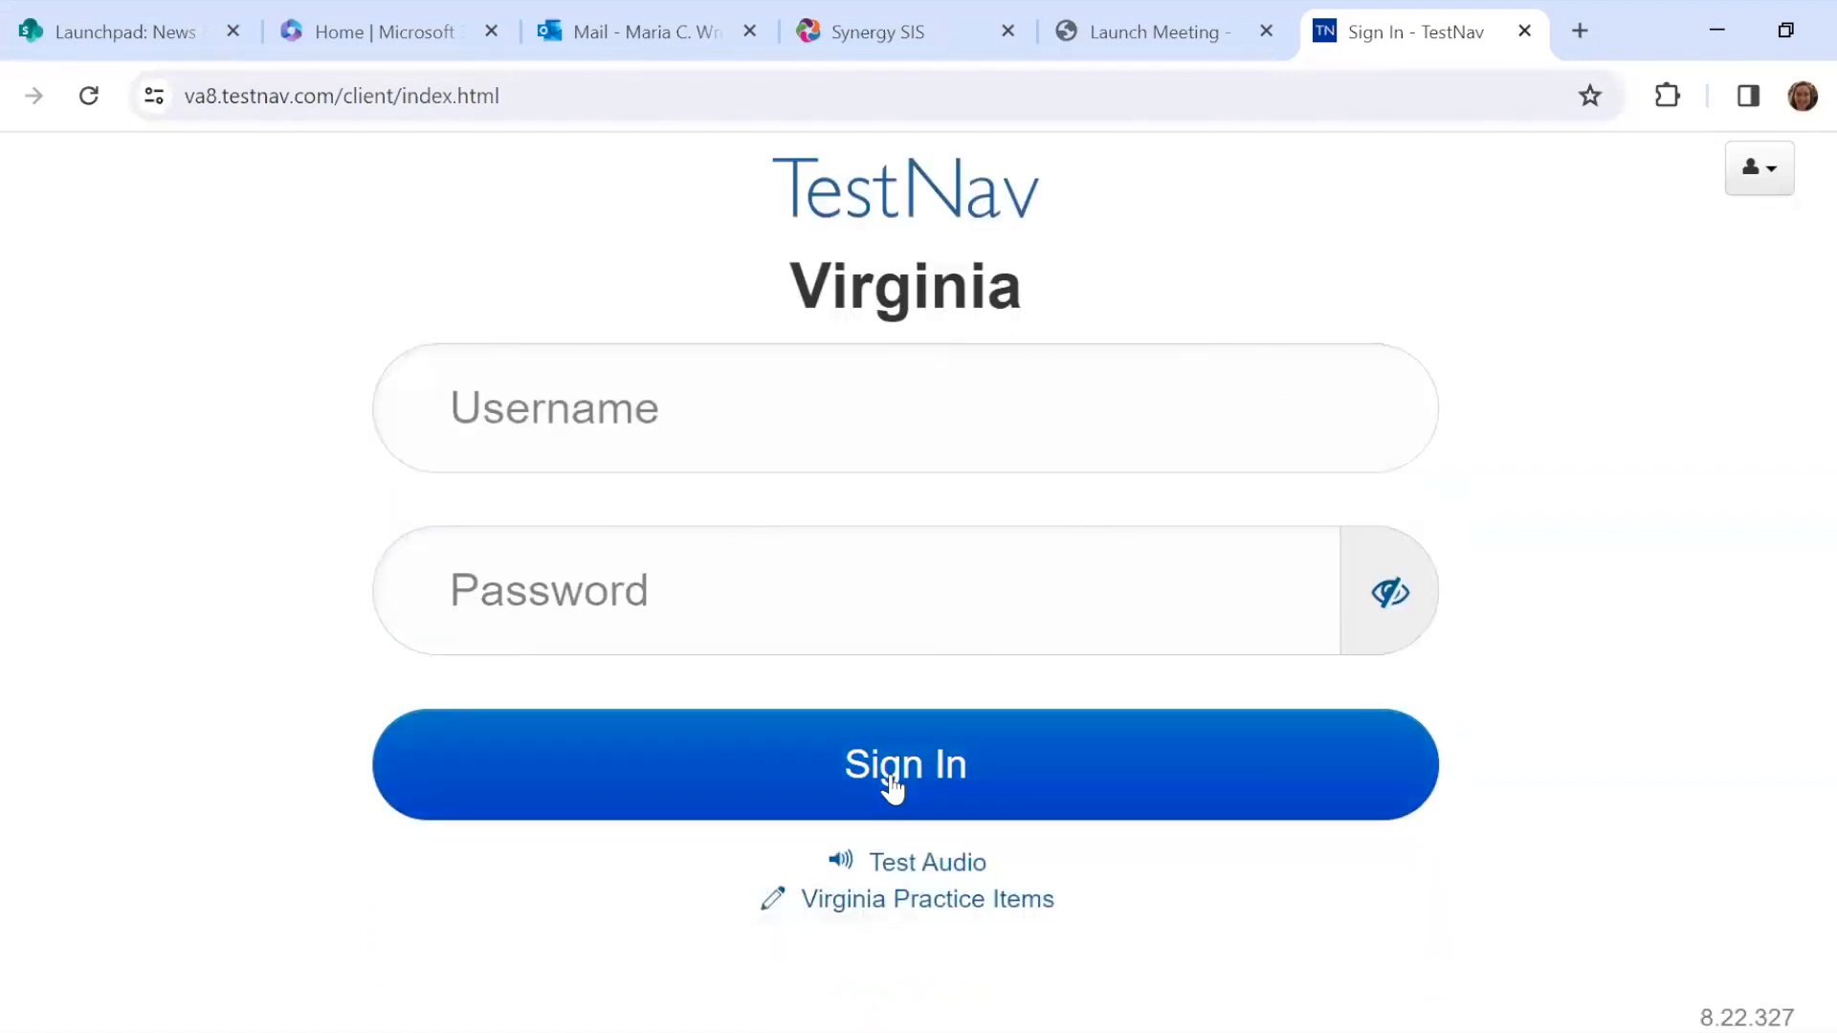
pyautogui.moveTo(926, 915)
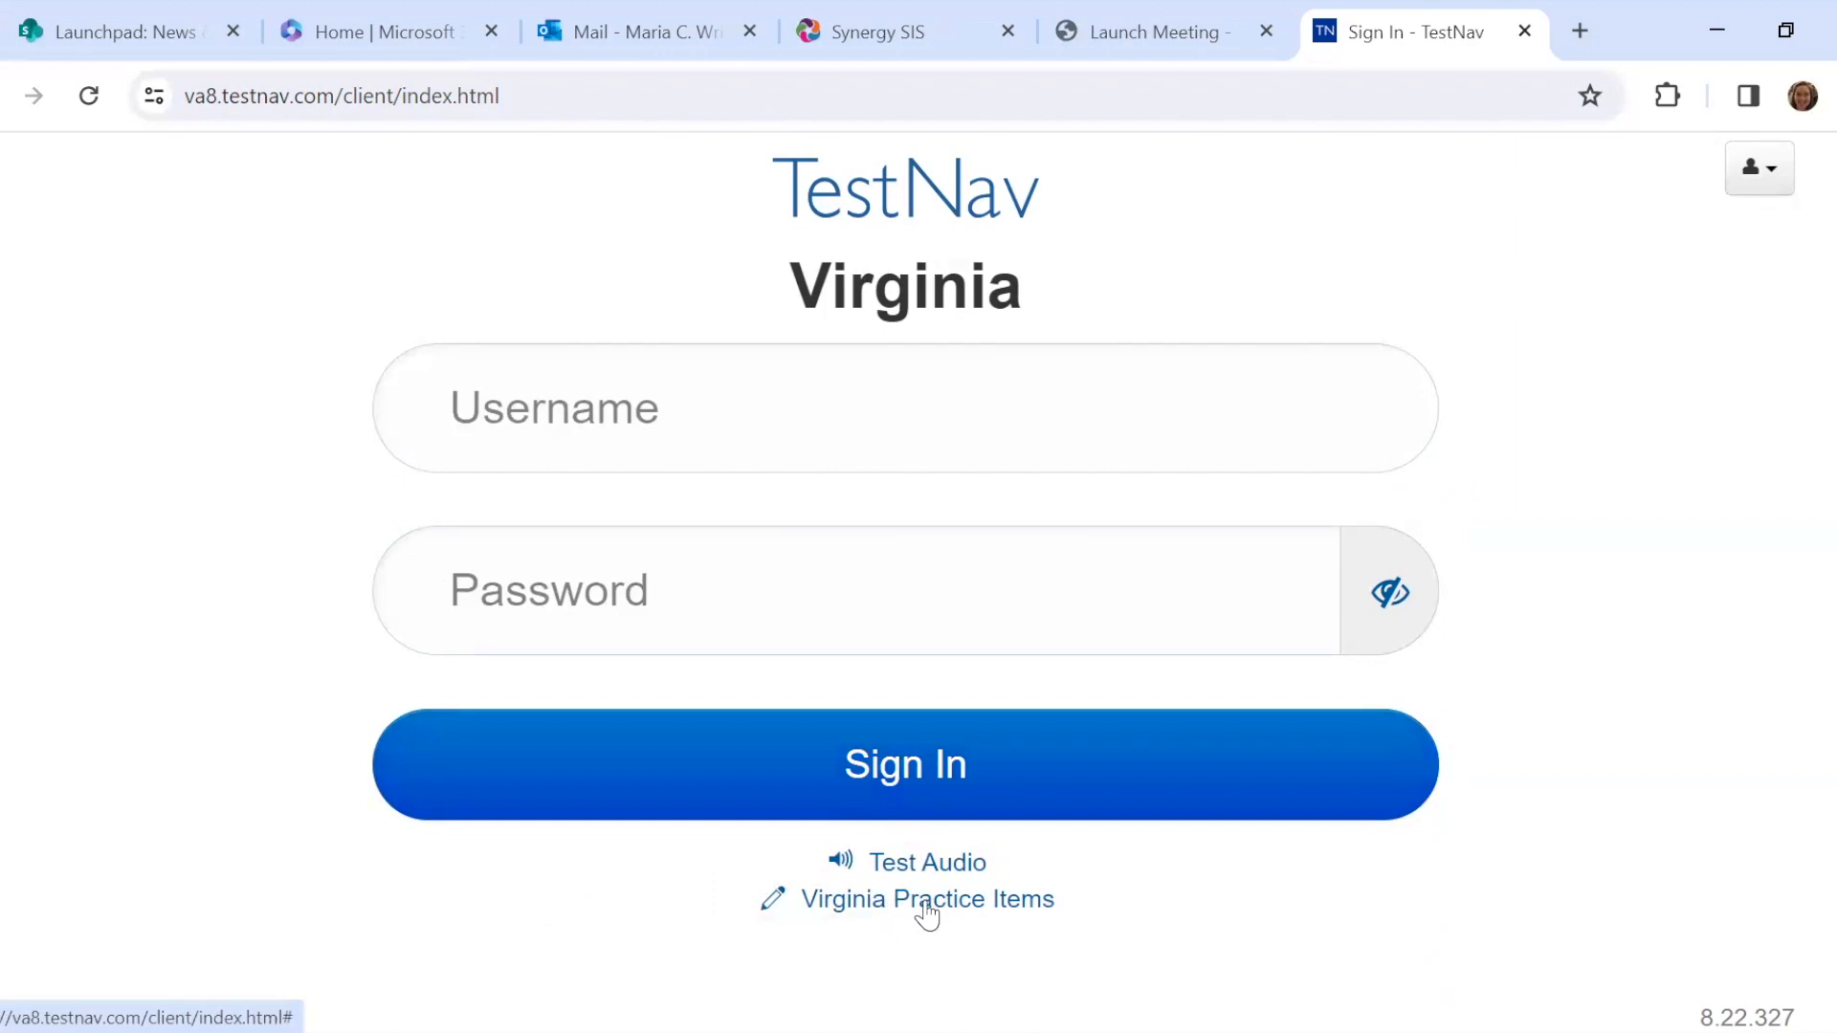
# Go to the Virginia Practice Items resources with Grade 3 Mathematics tests.
pyautogui.click(926, 899)
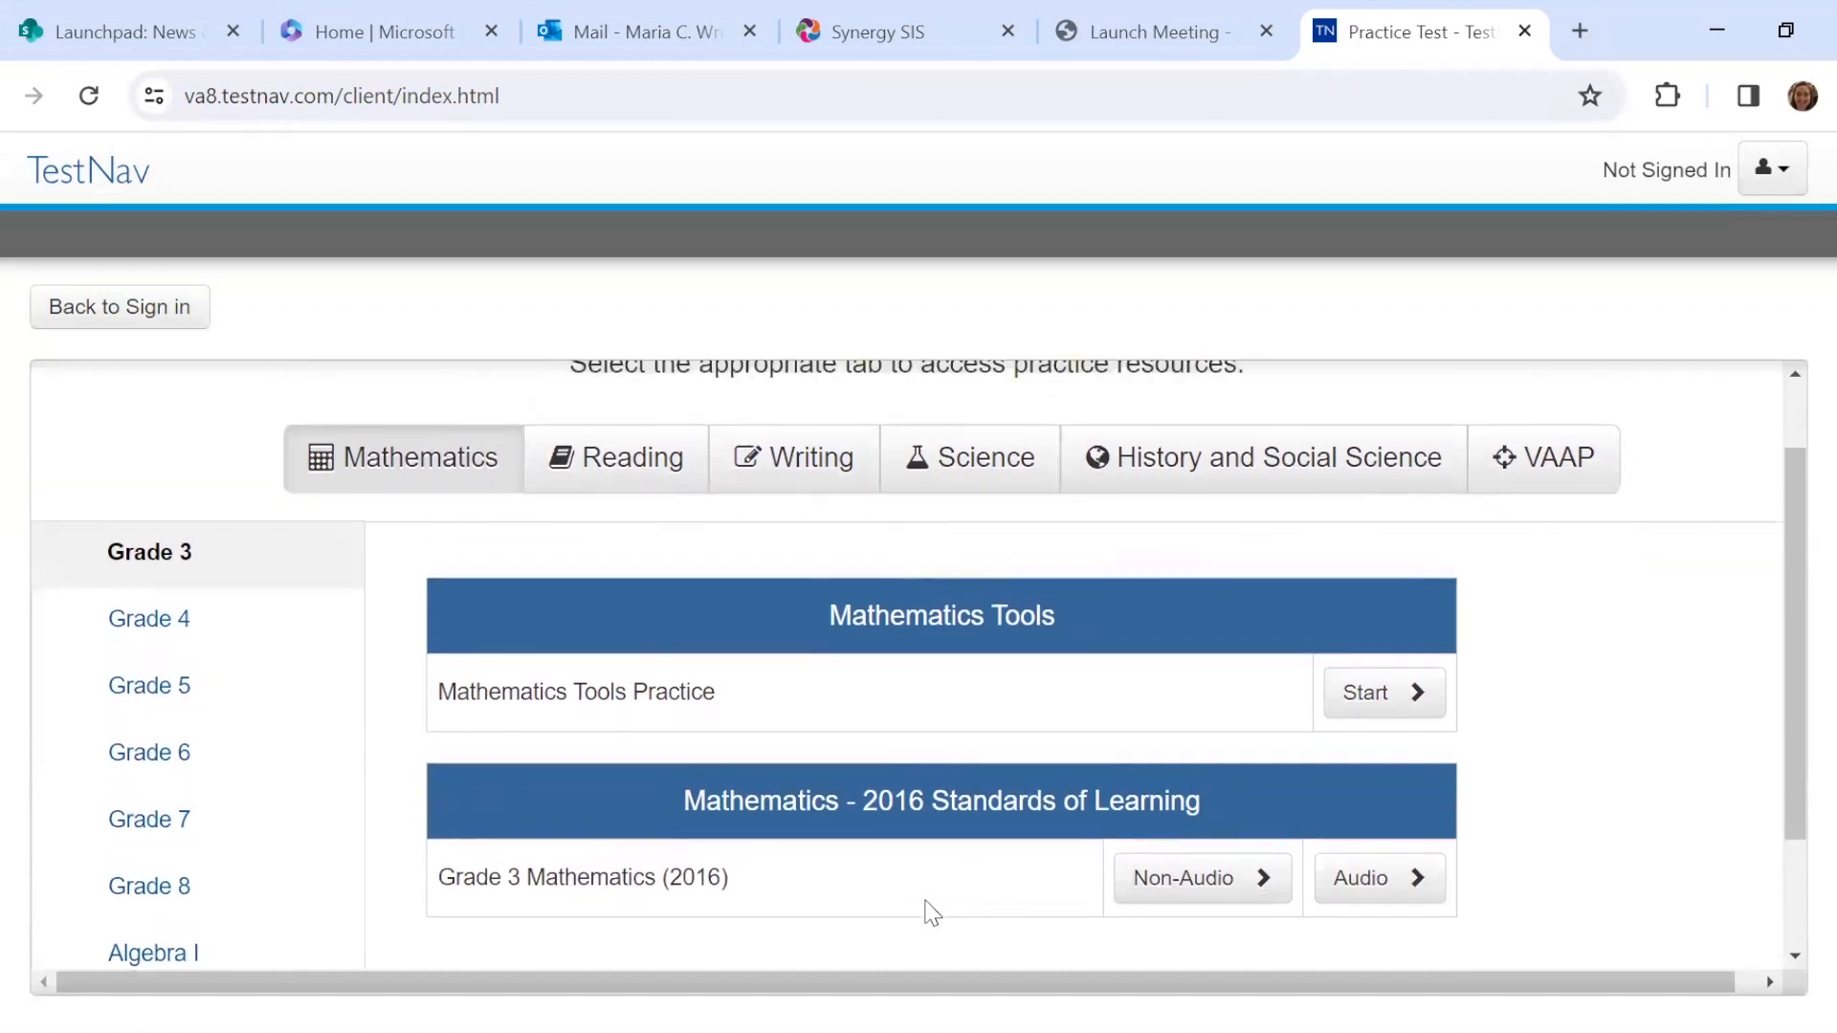
pyautogui.moveTo(149, 551)
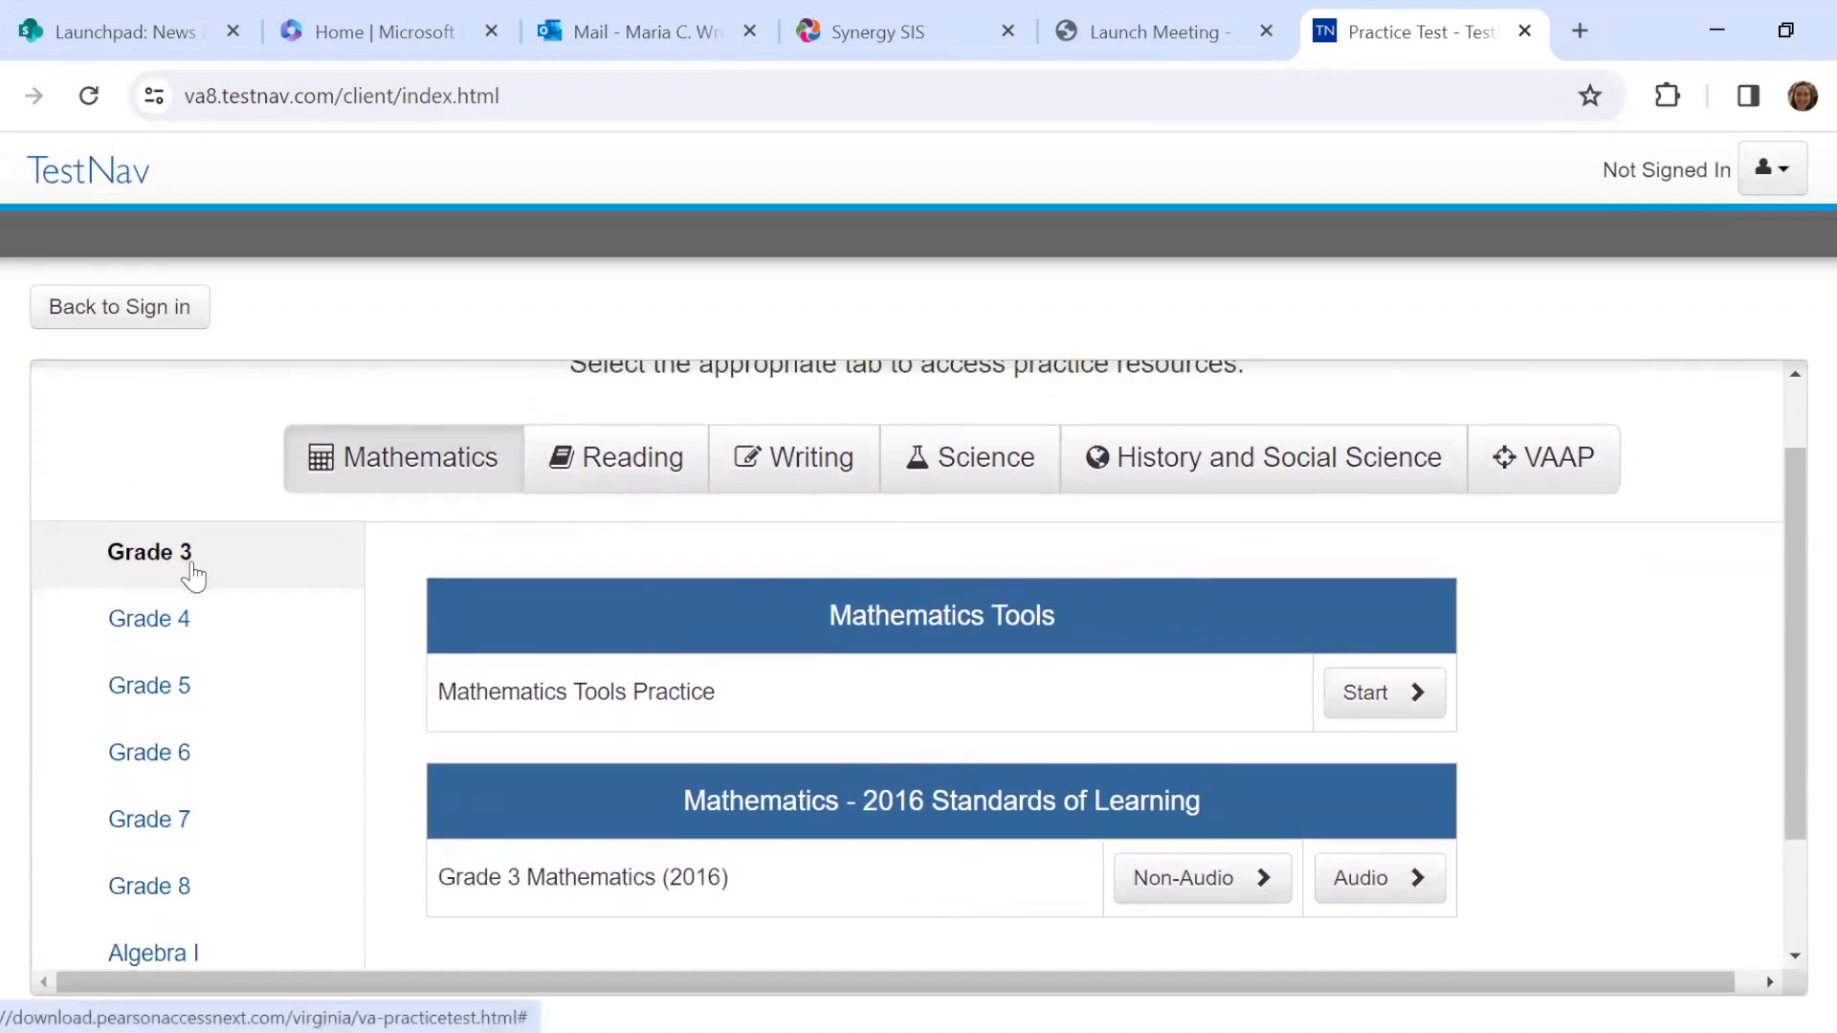
pyautogui.moveTo(168, 576)
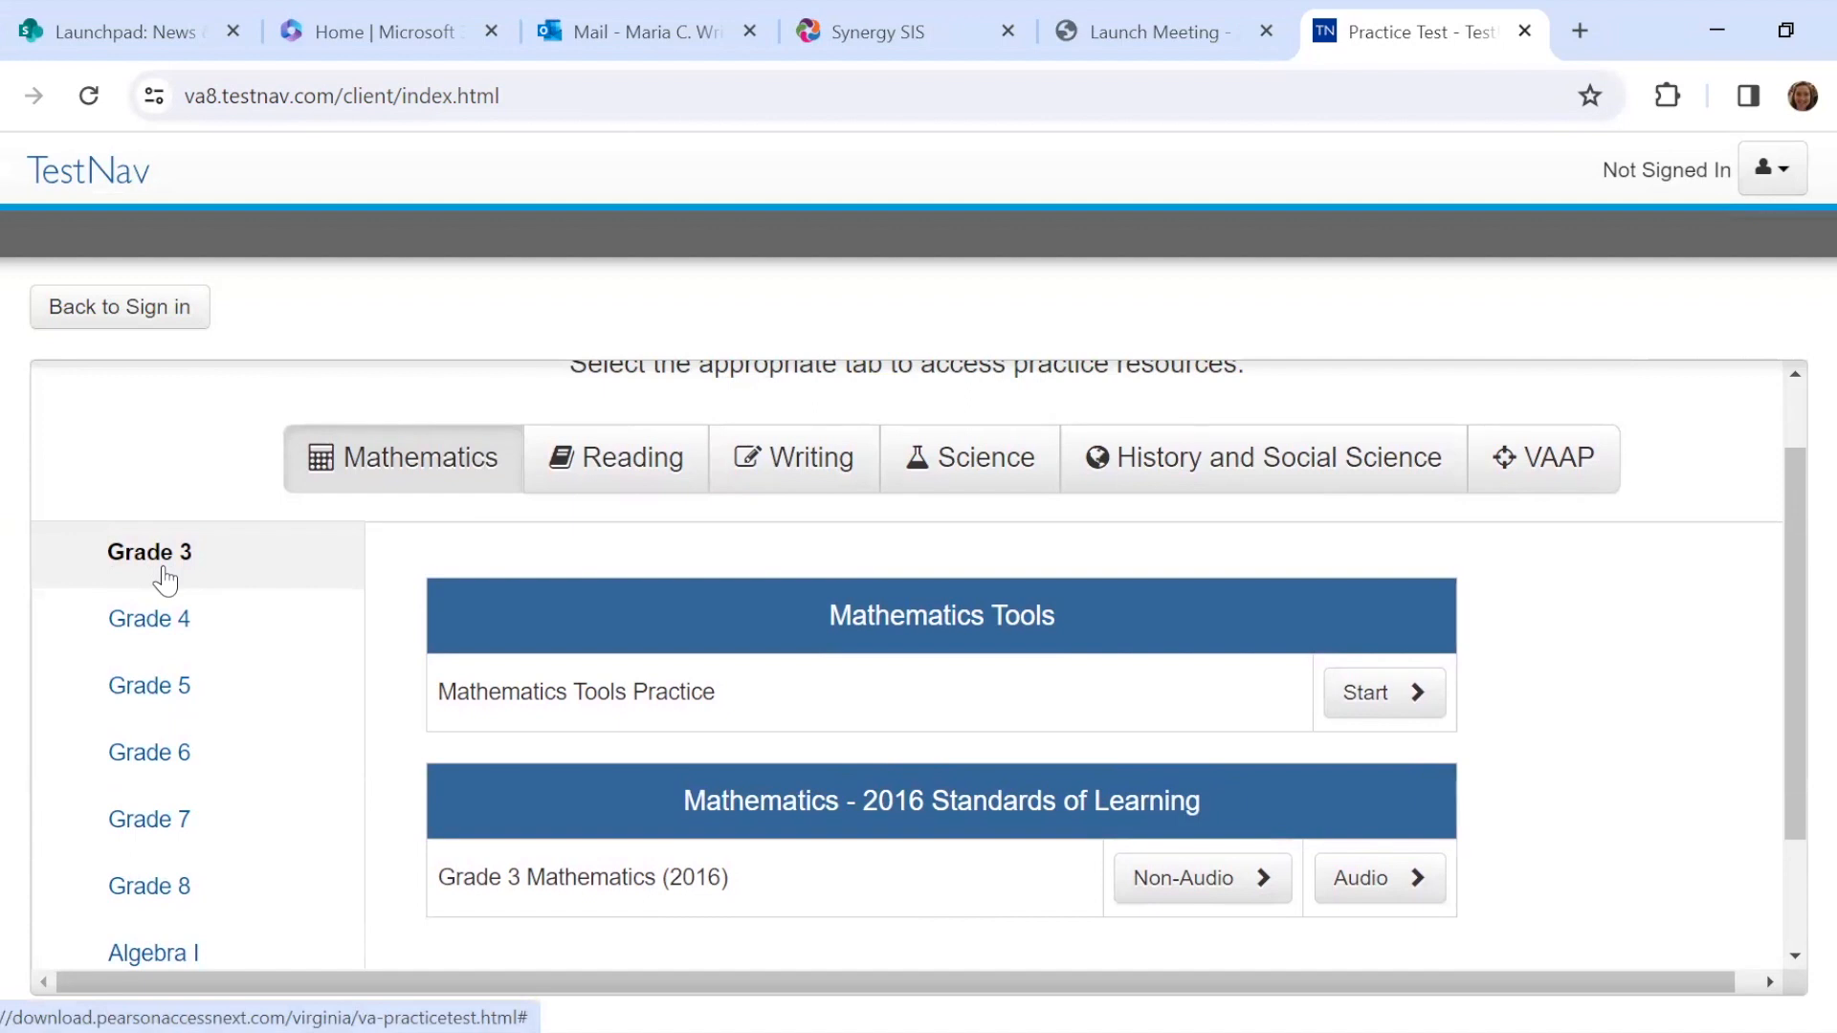
pyautogui.moveTo(425, 457)
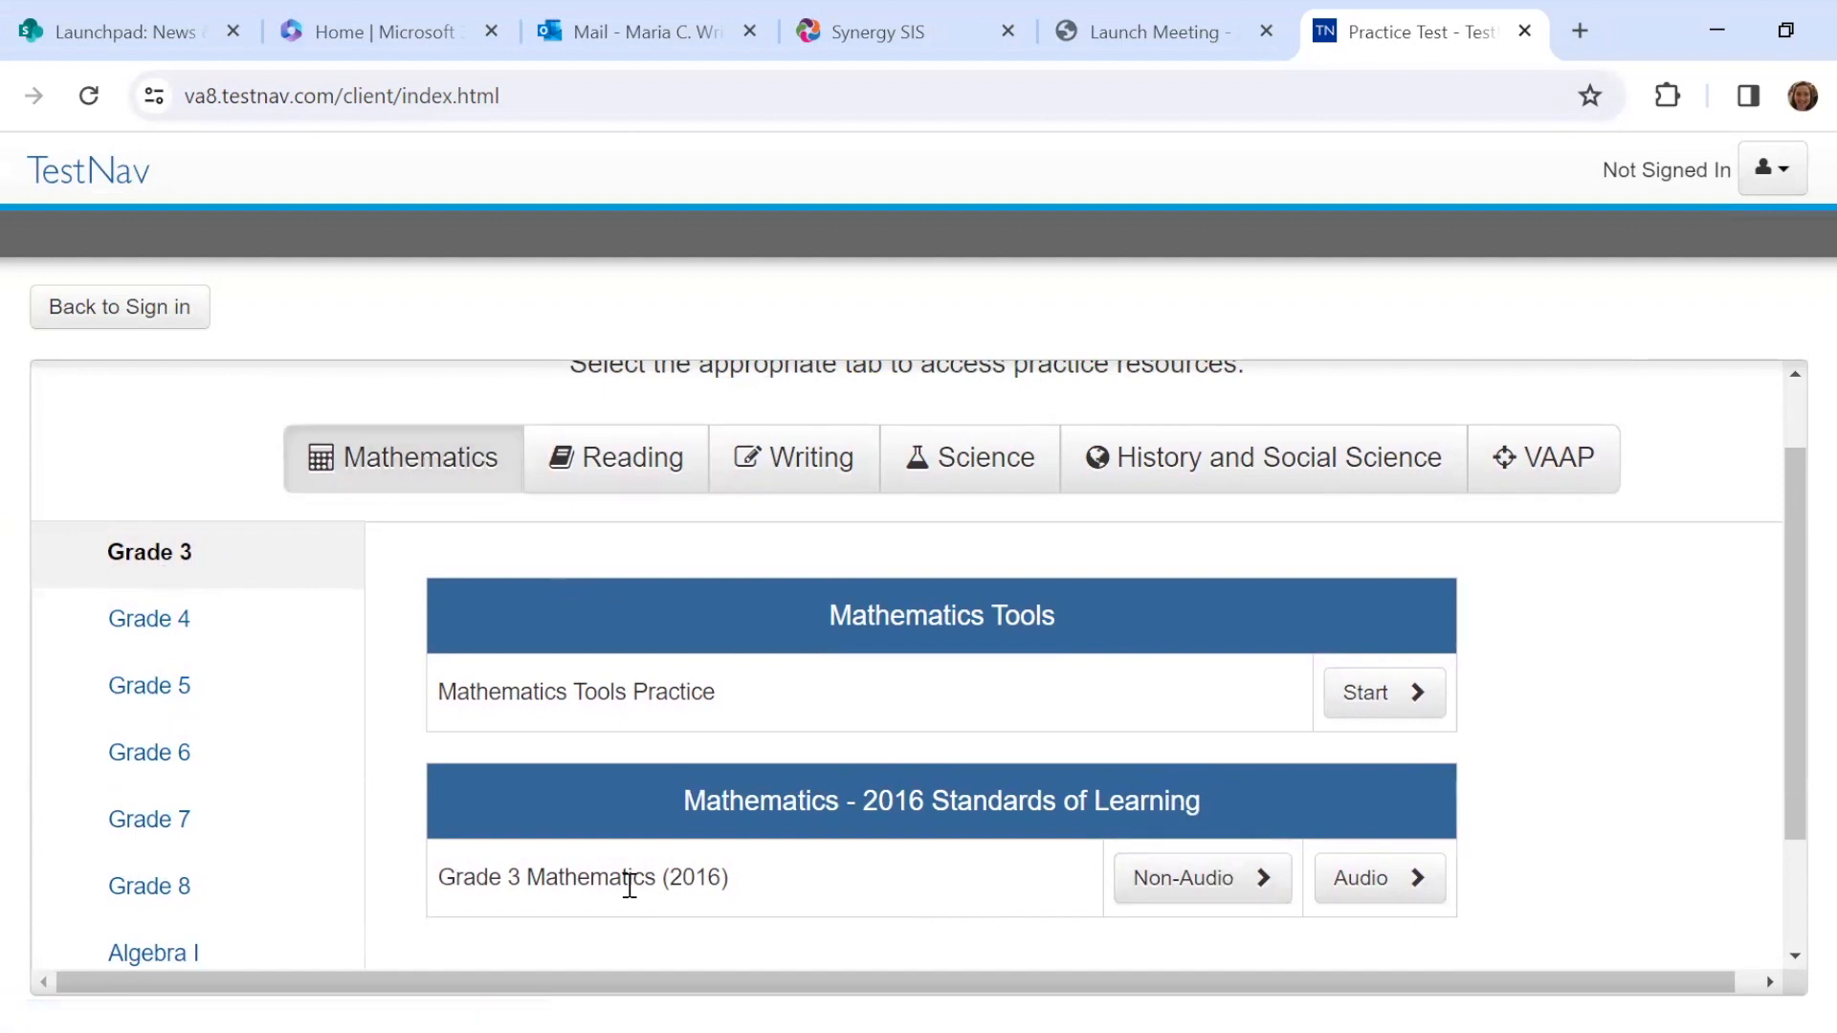
pyautogui.moveTo(754, 899)
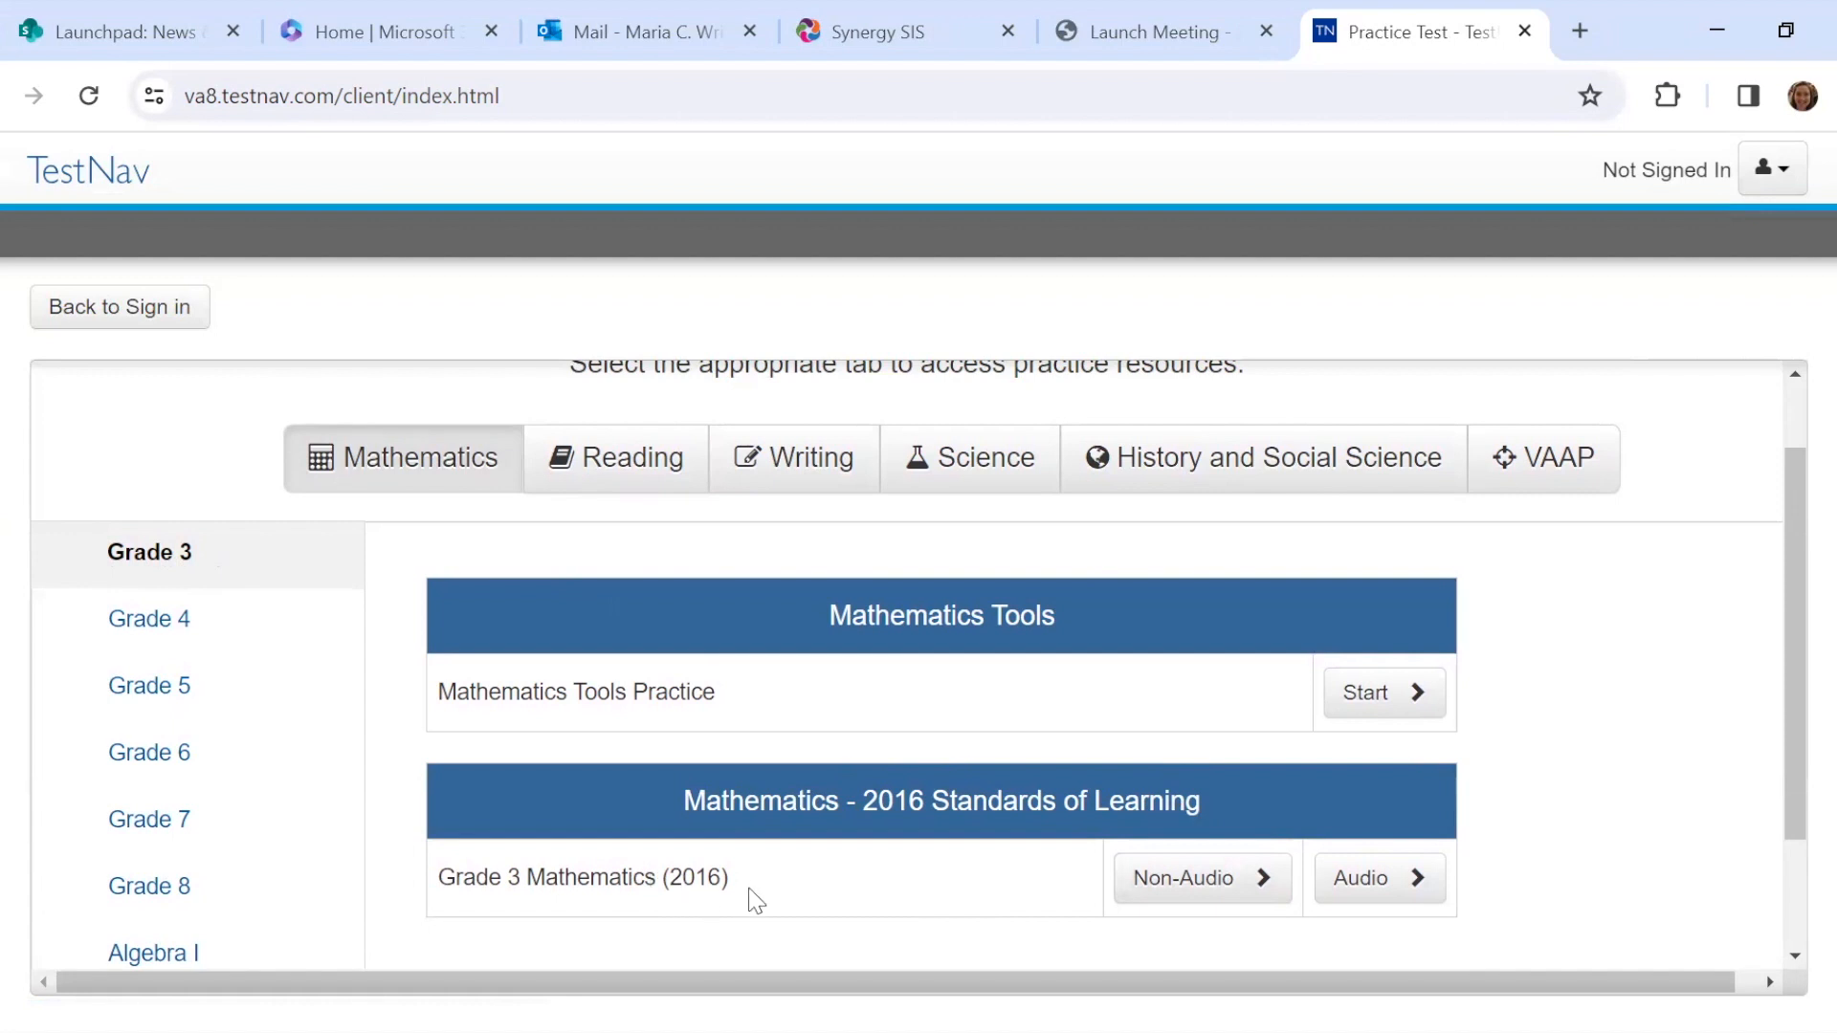
pyautogui.moveTo(1368, 700)
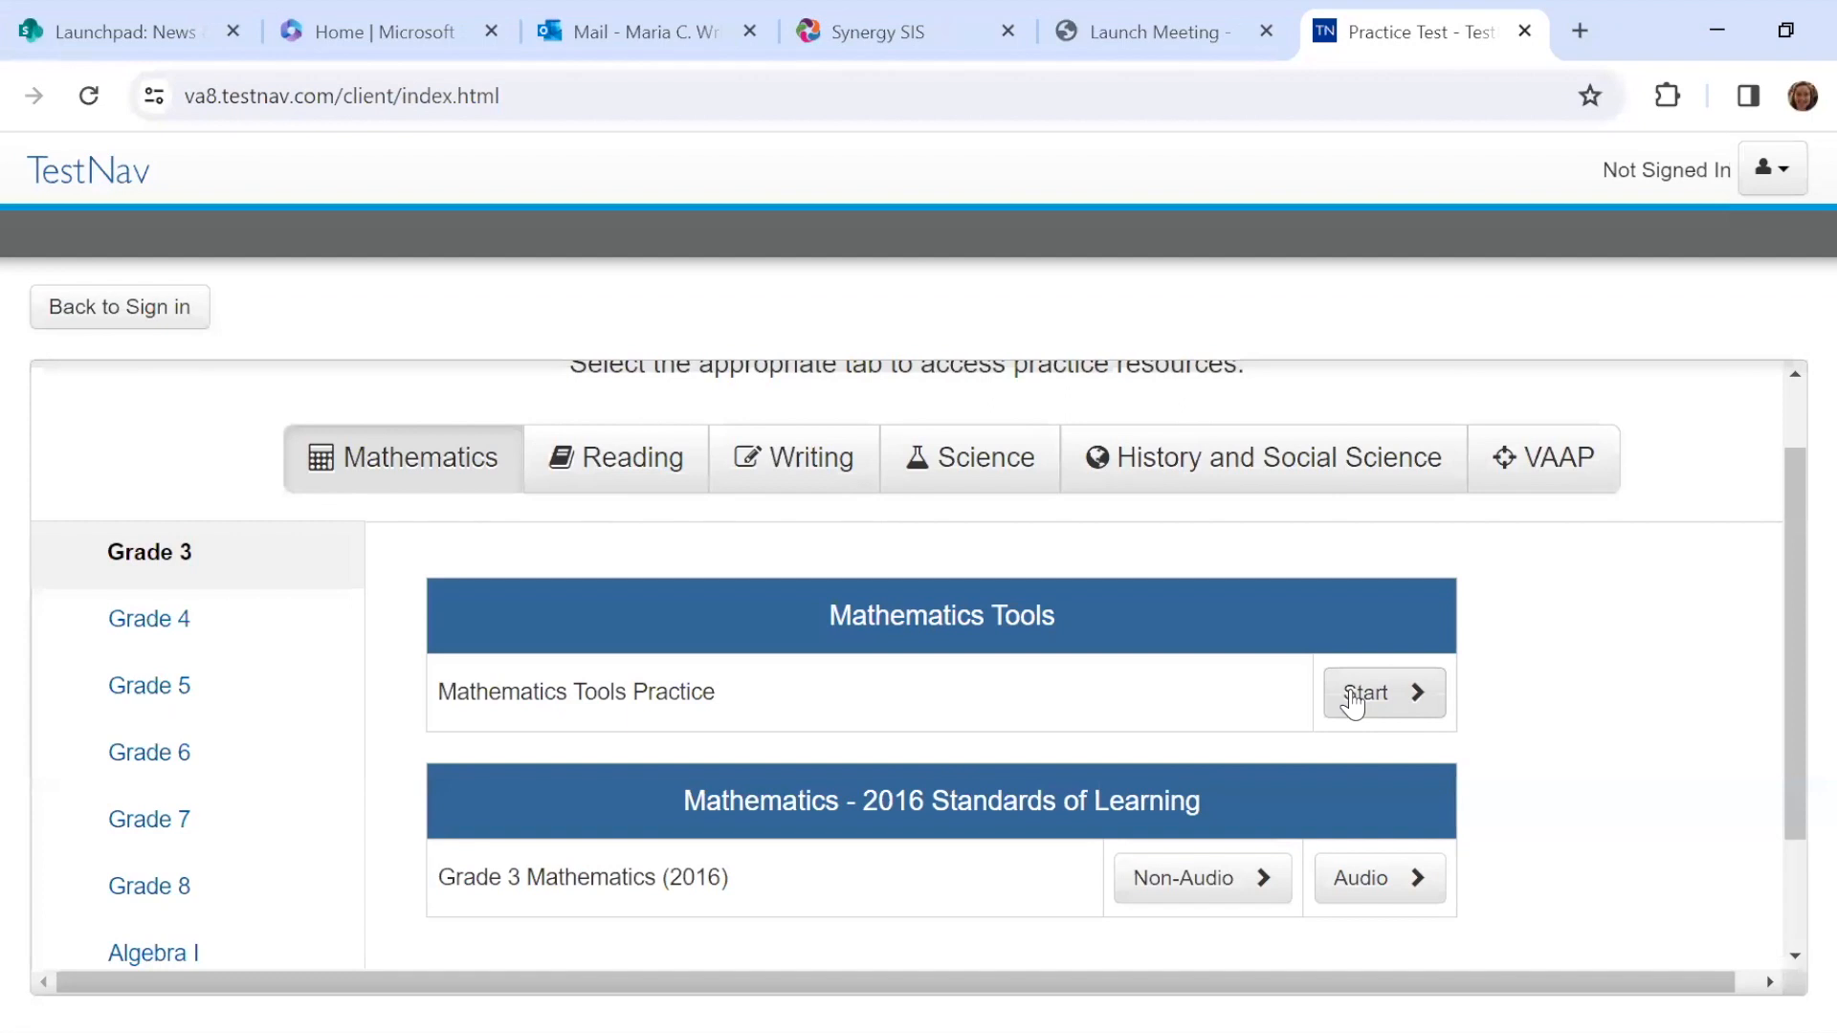
pyautogui.moveTo(1397, 702)
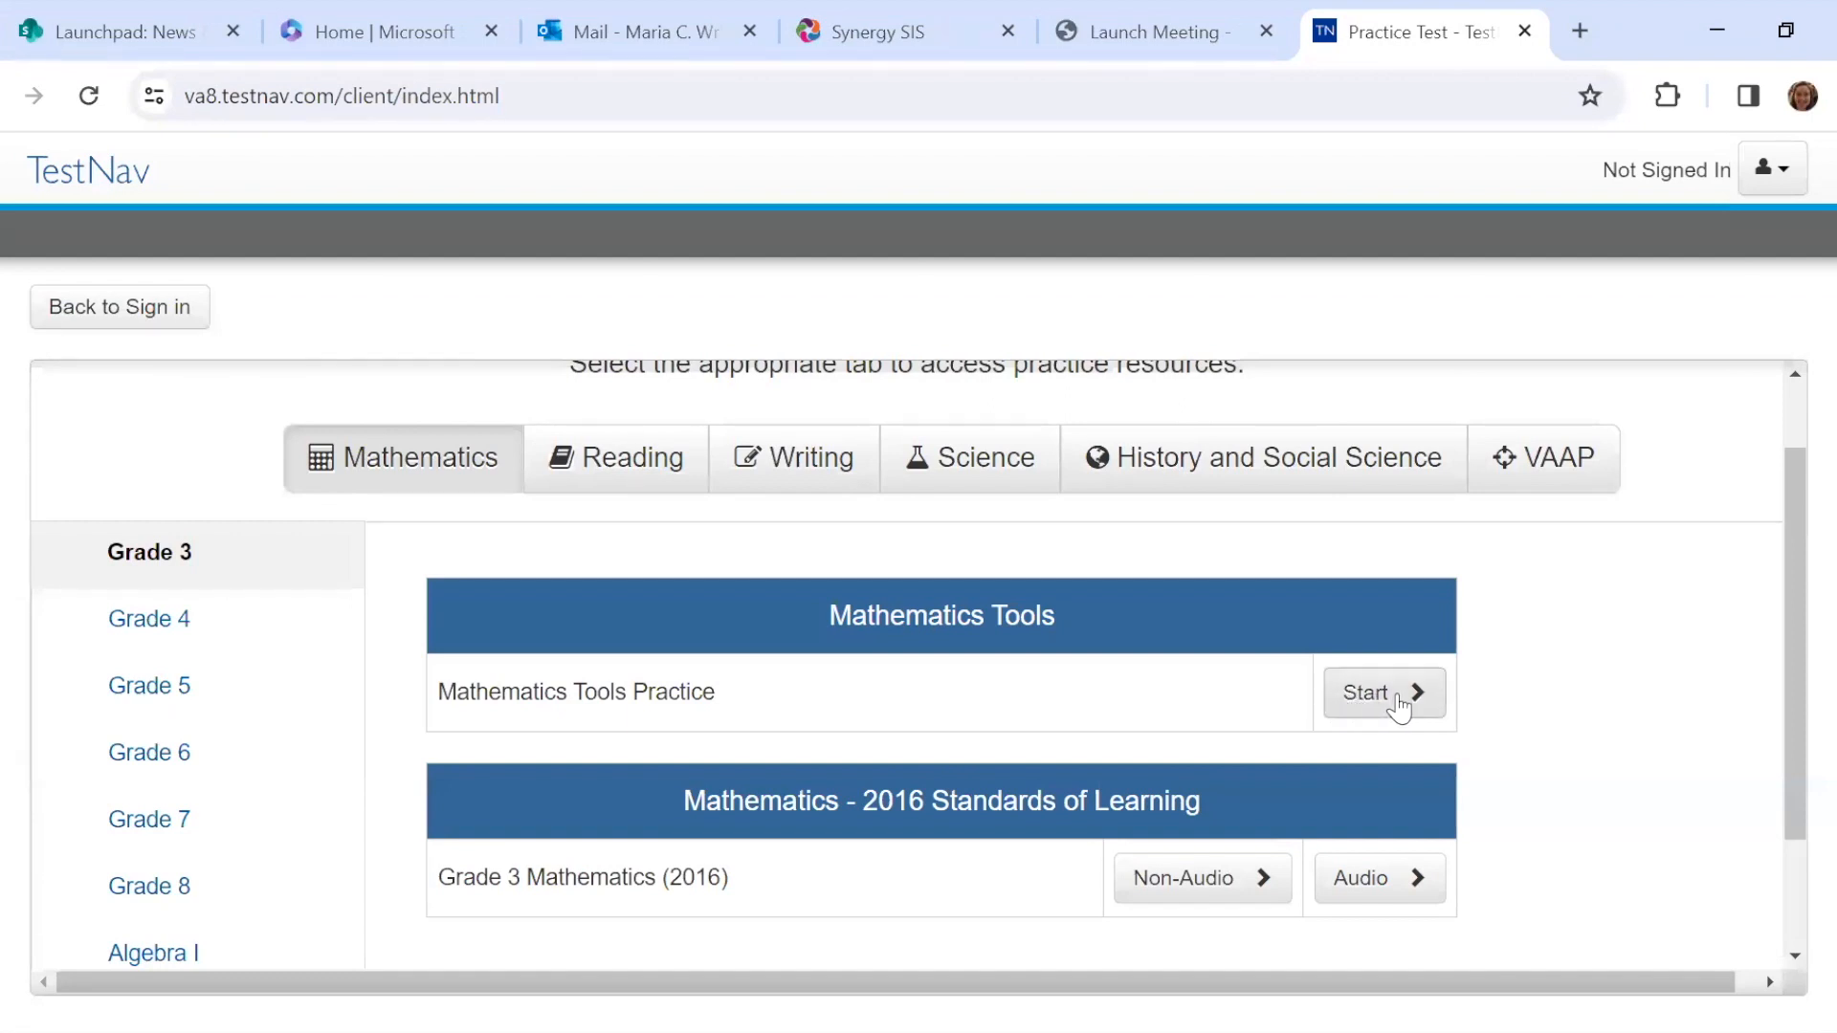
# Start Mathematics Tools Practice, agree to the terms and continue to Section 1's 11-question start.
pyautogui.click(1382, 693)
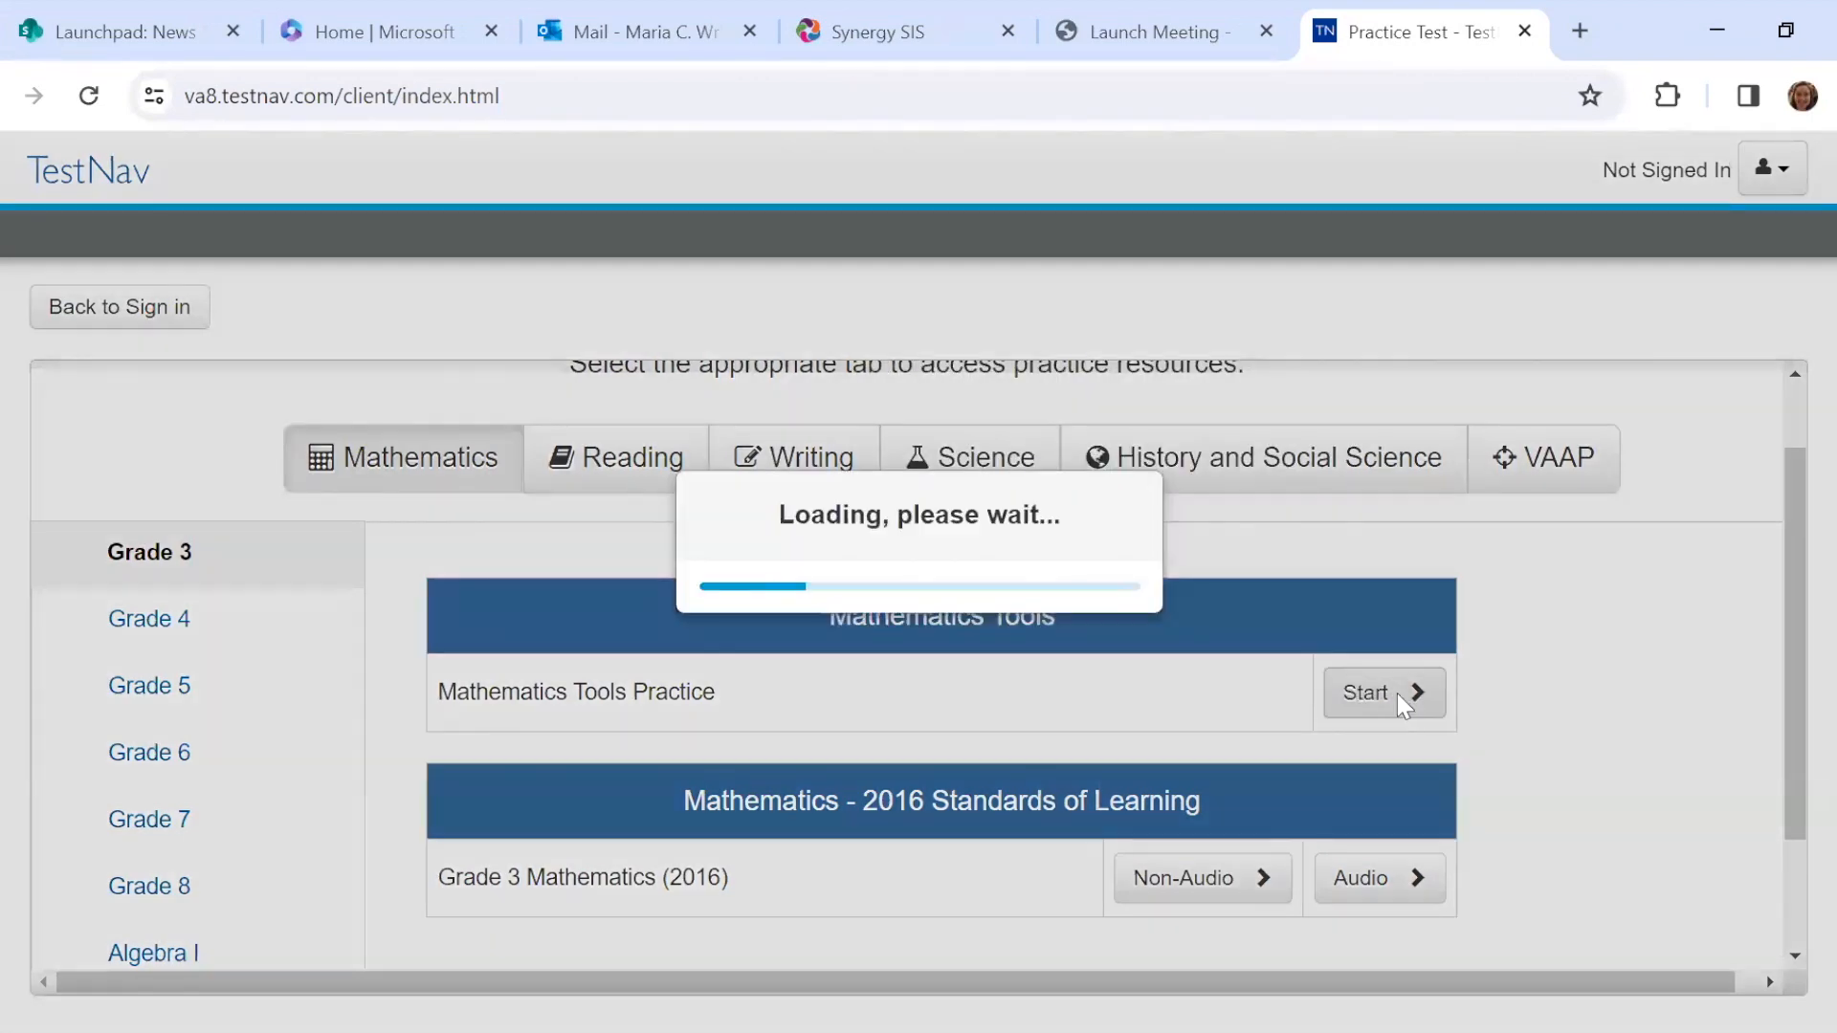
pyautogui.click(1382, 692)
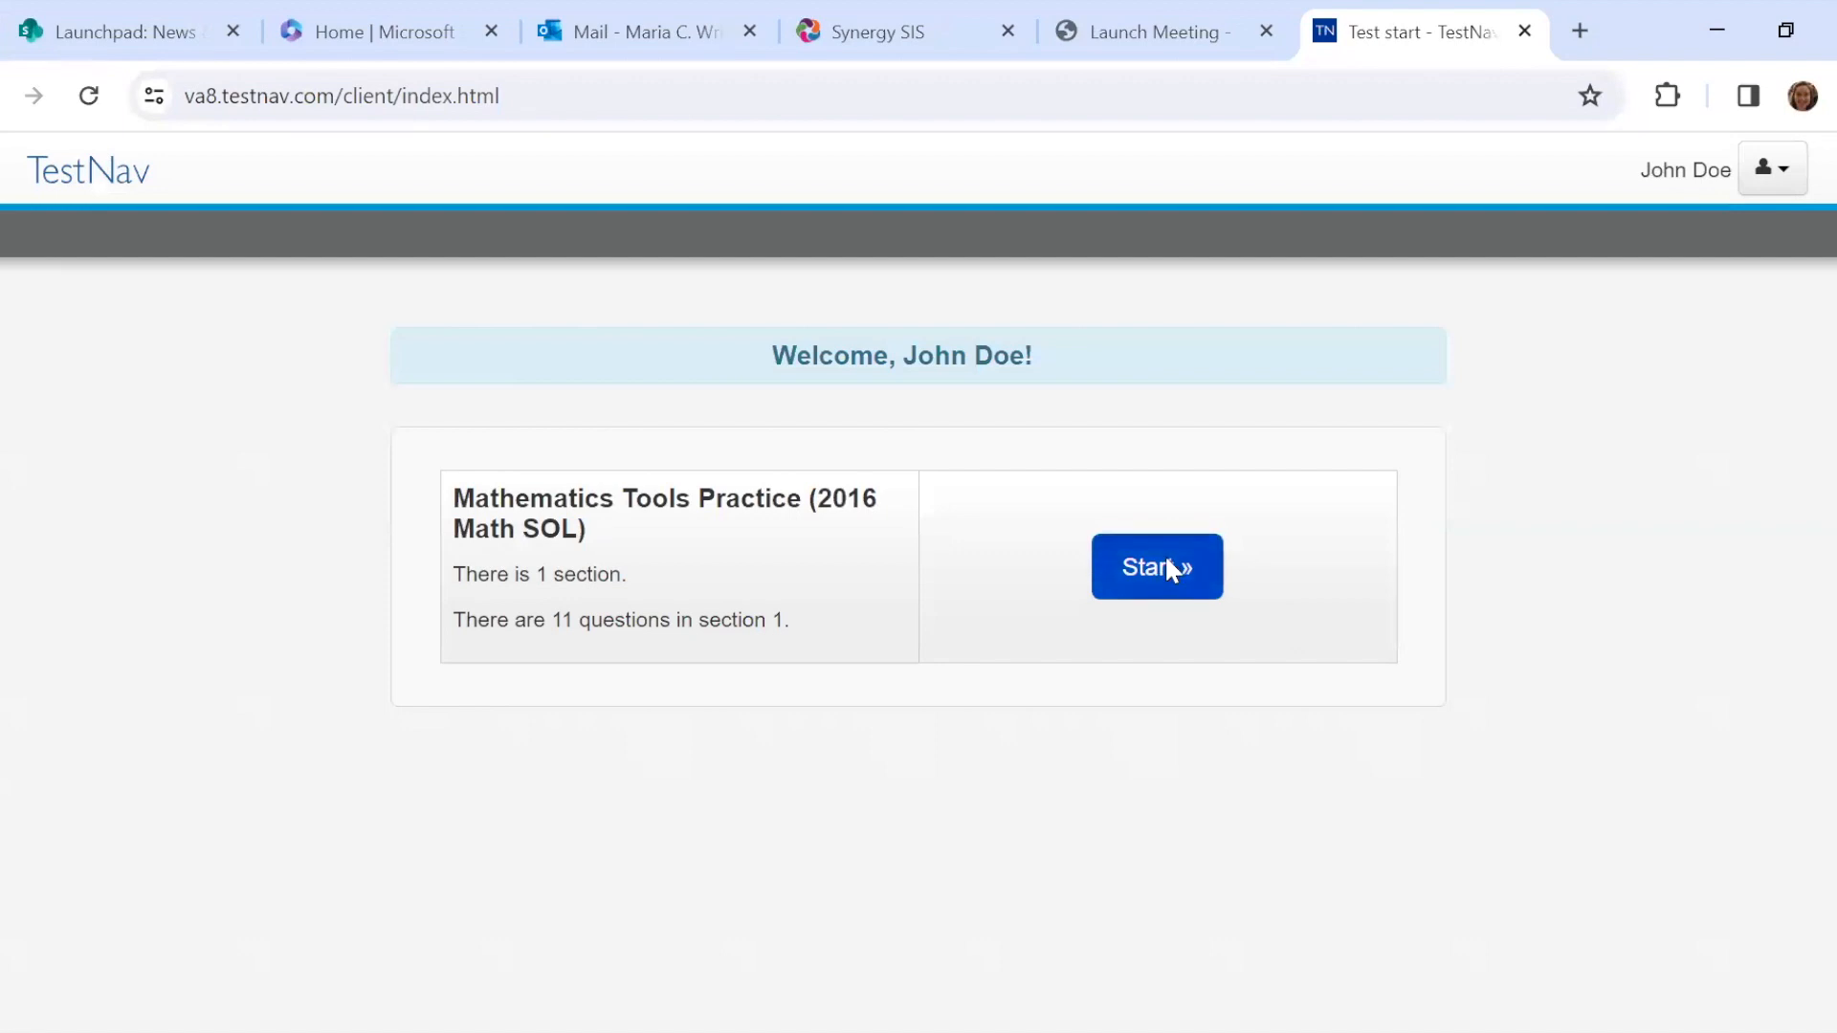
pyautogui.click(1156, 566)
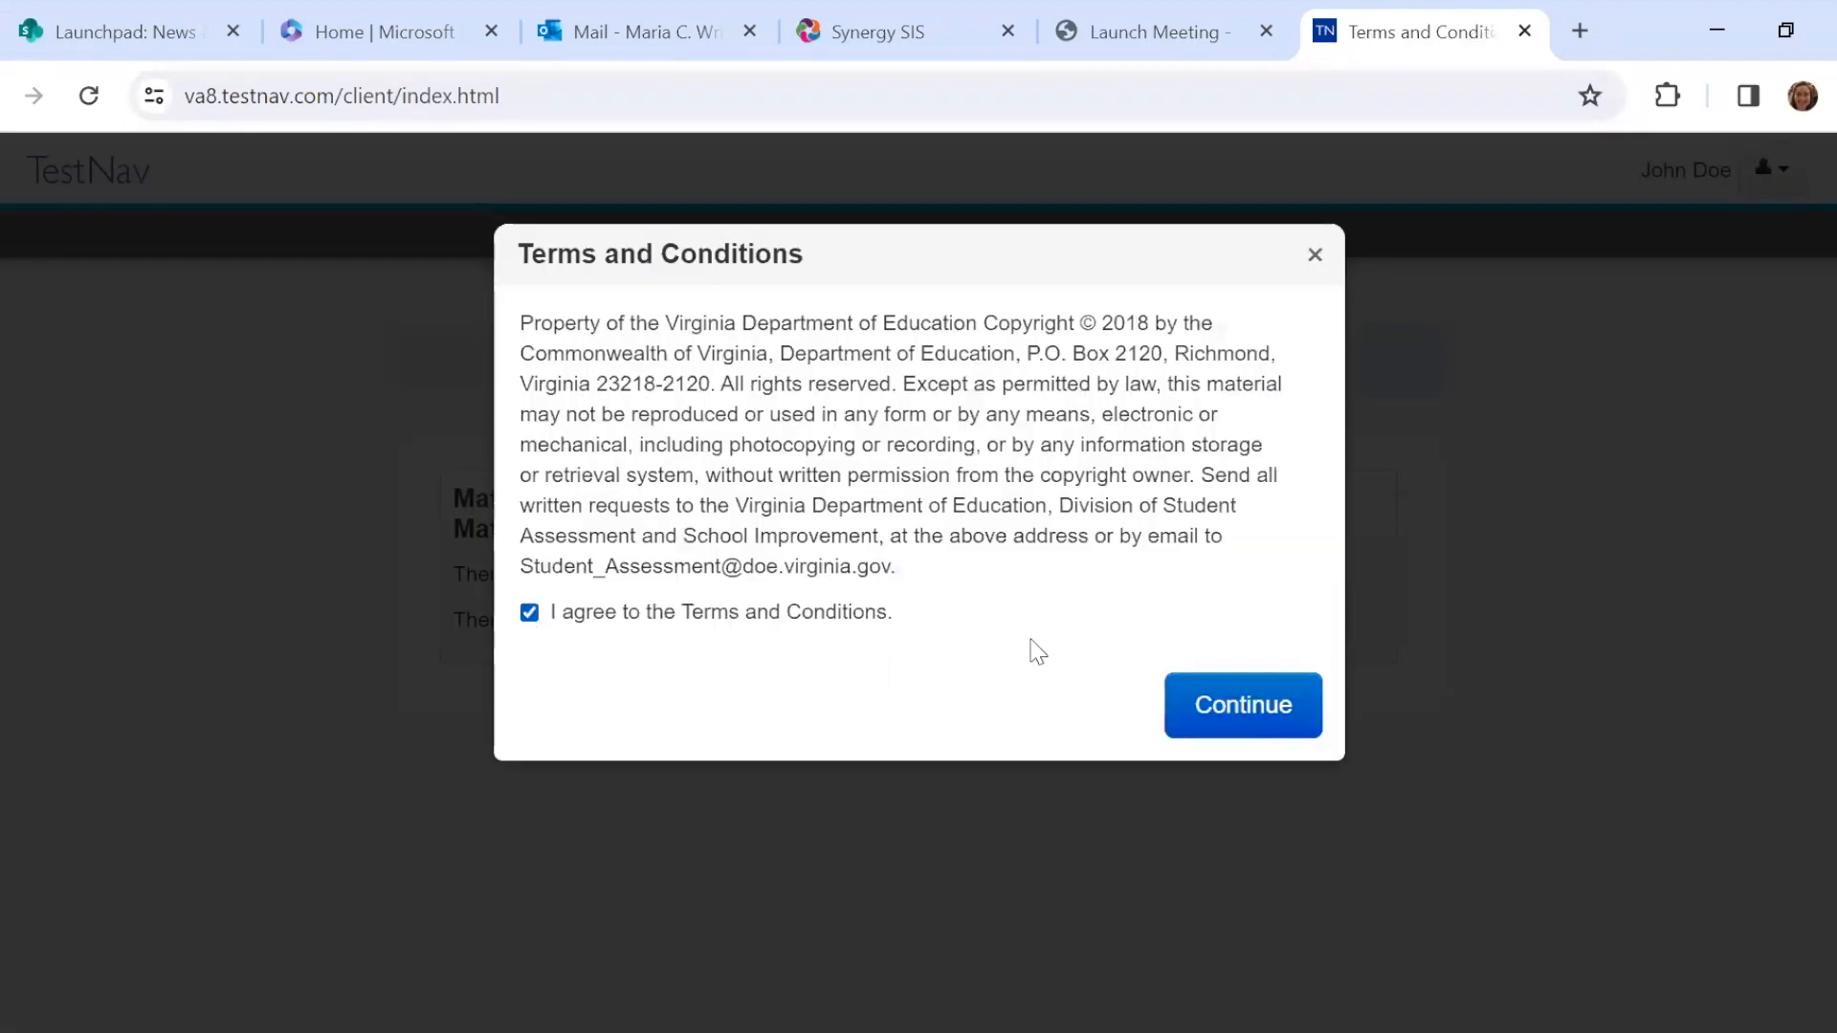
pyautogui.click(1240, 704)
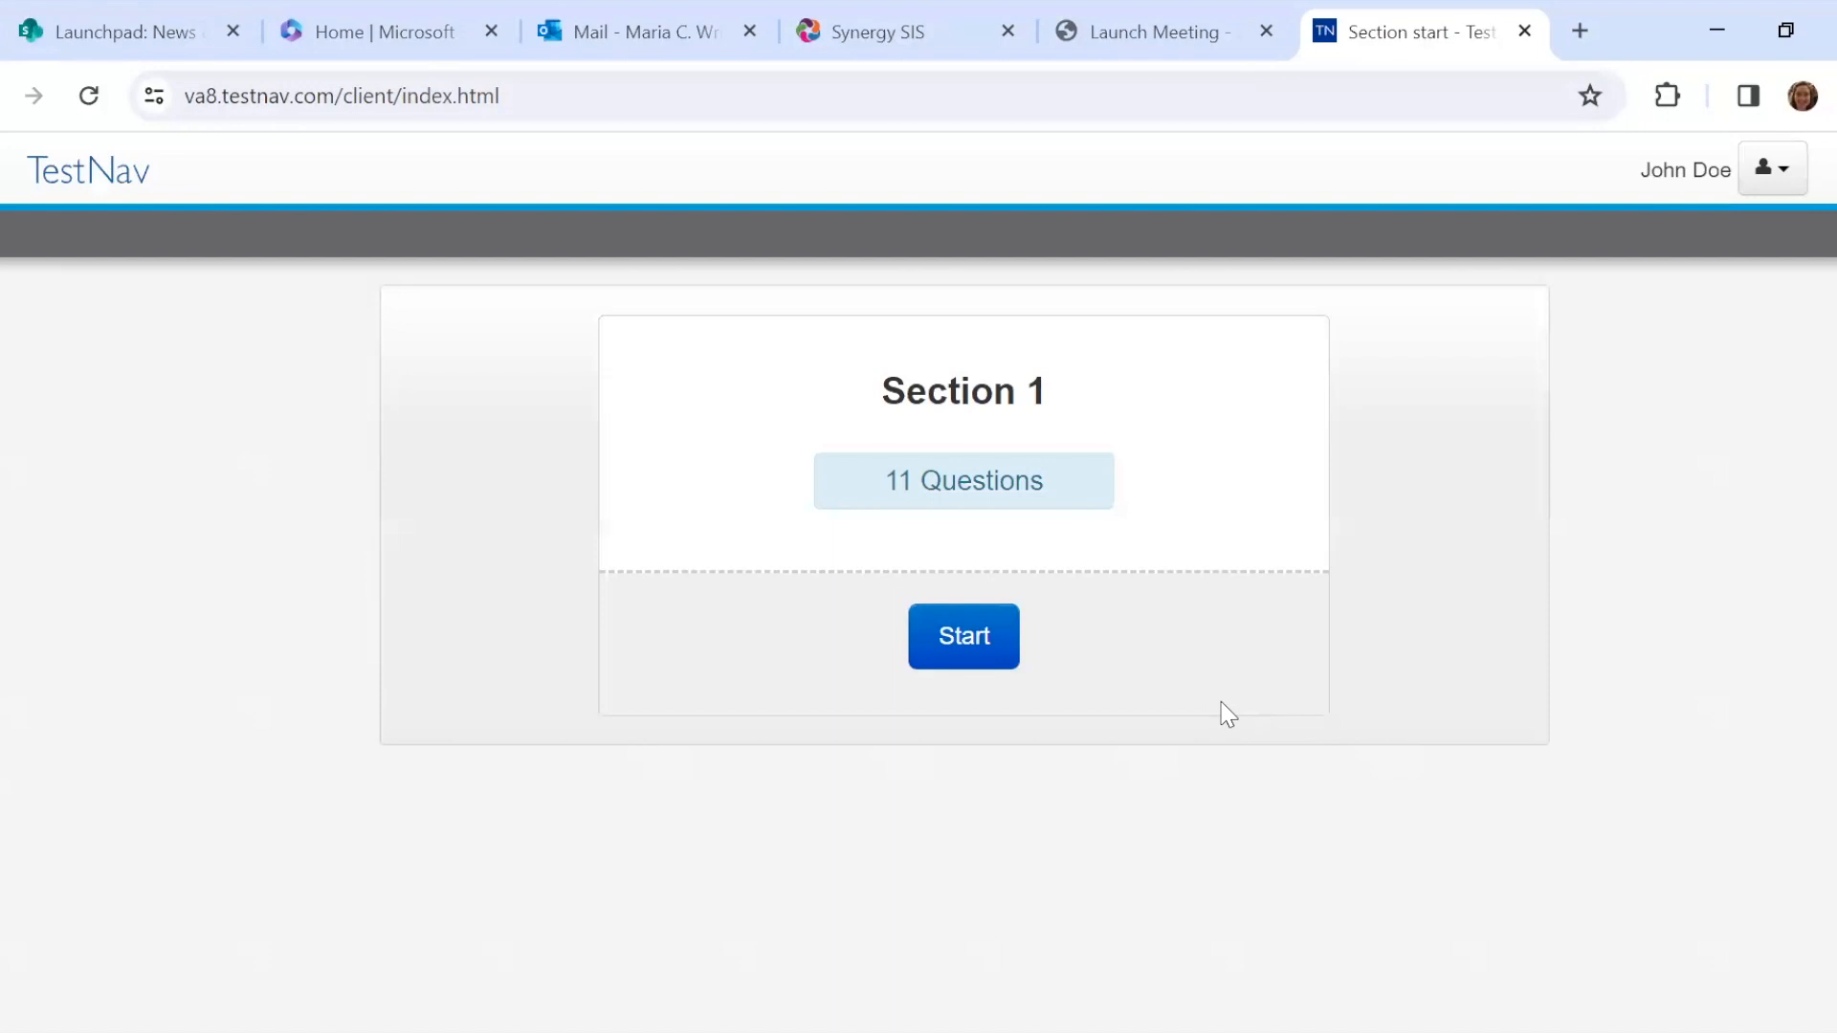
pyautogui.click(960, 636)
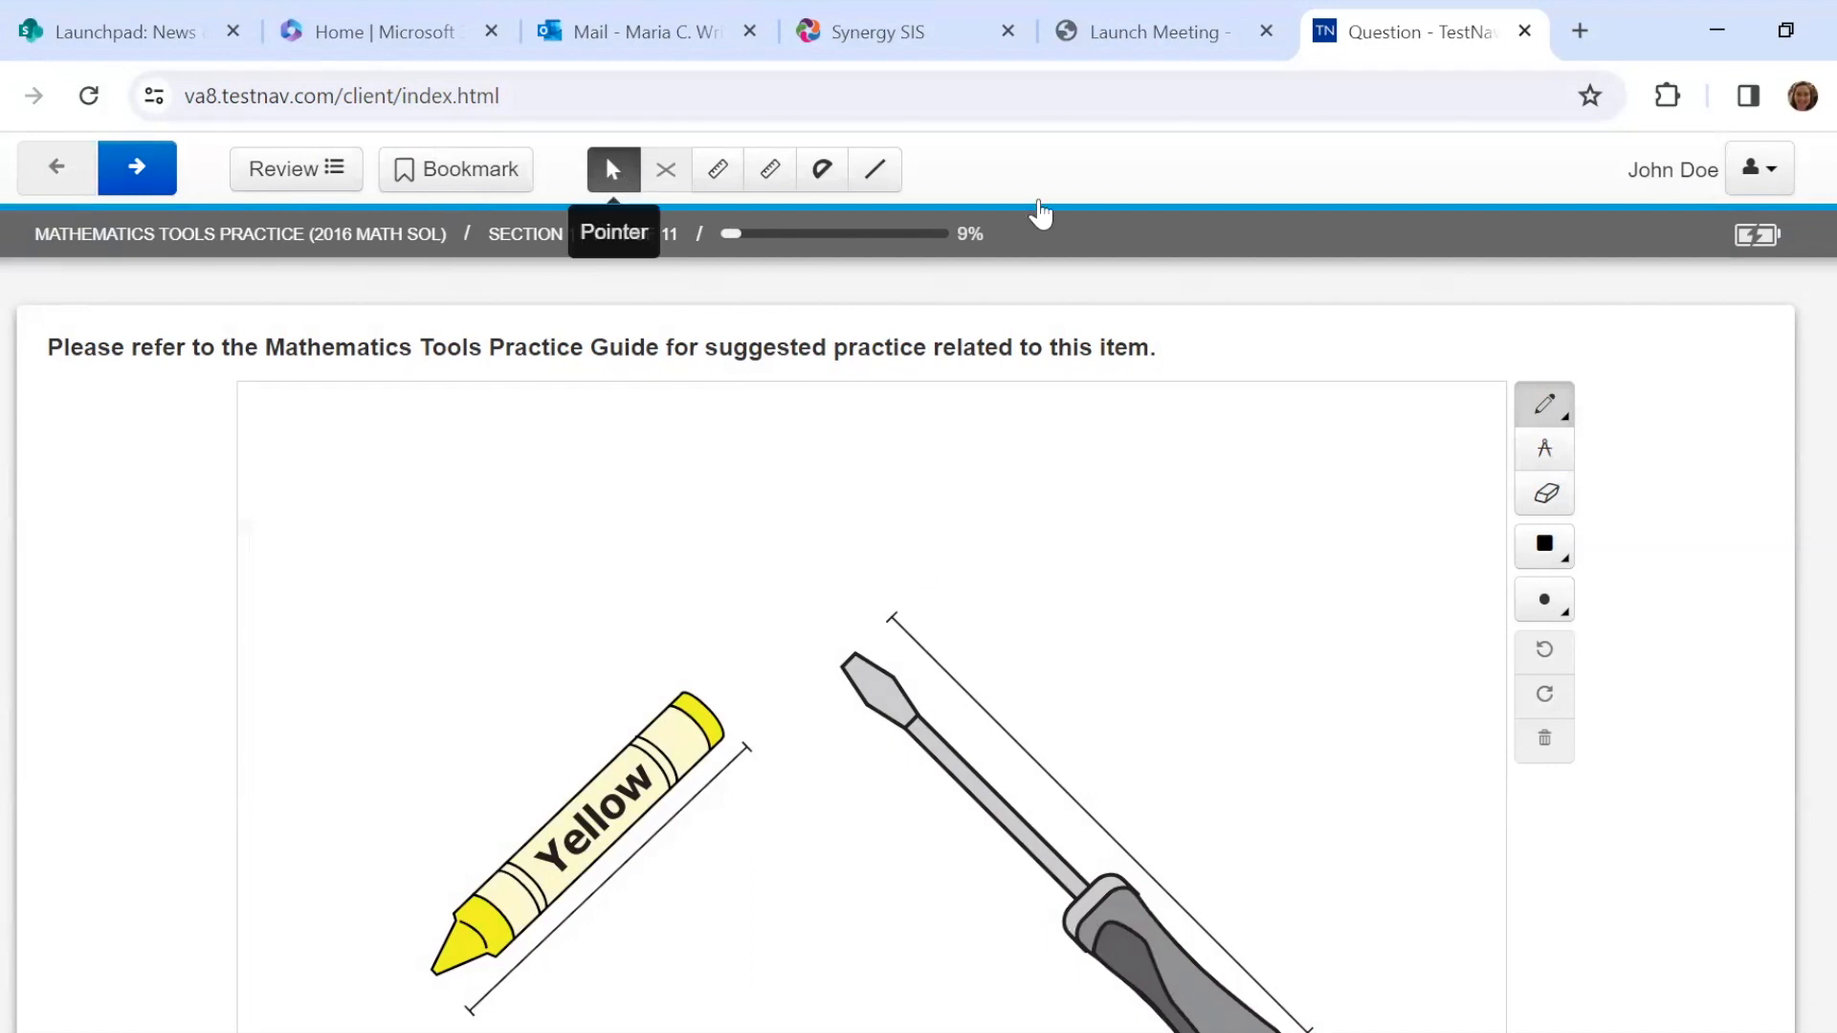
pyautogui.moveTo(1544, 651)
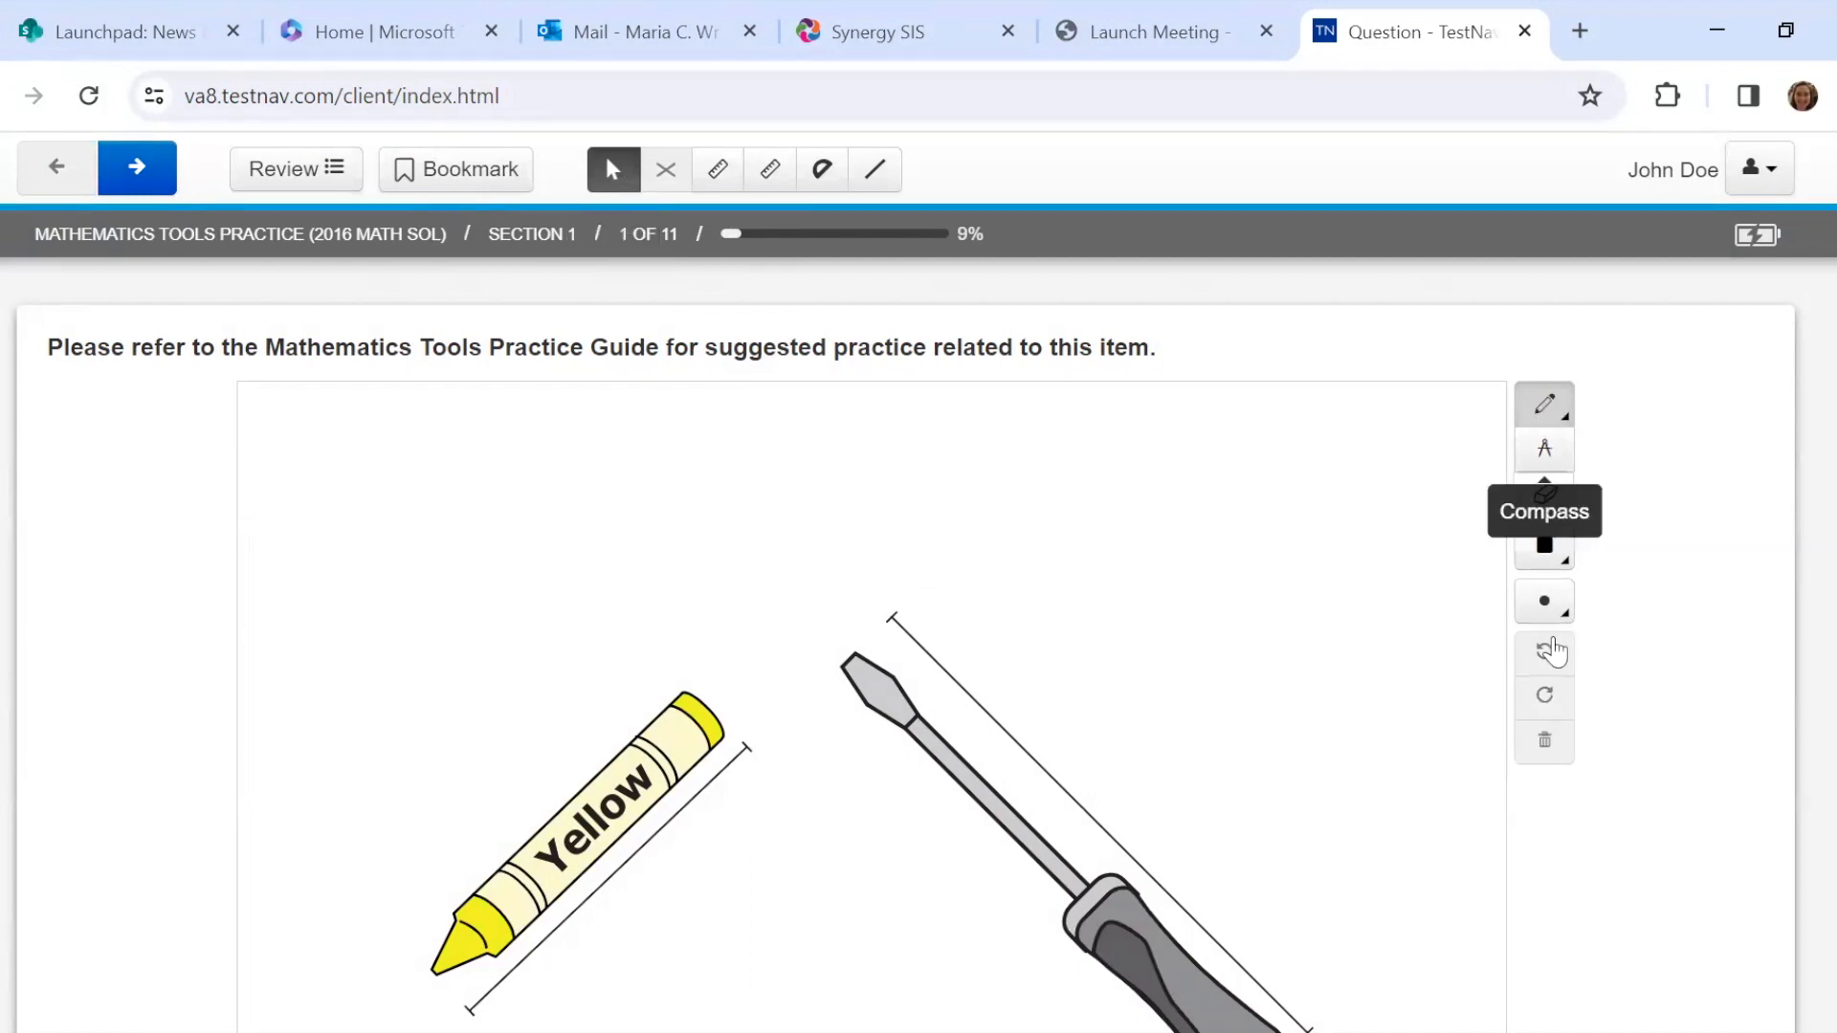
pyautogui.moveTo(1558, 817)
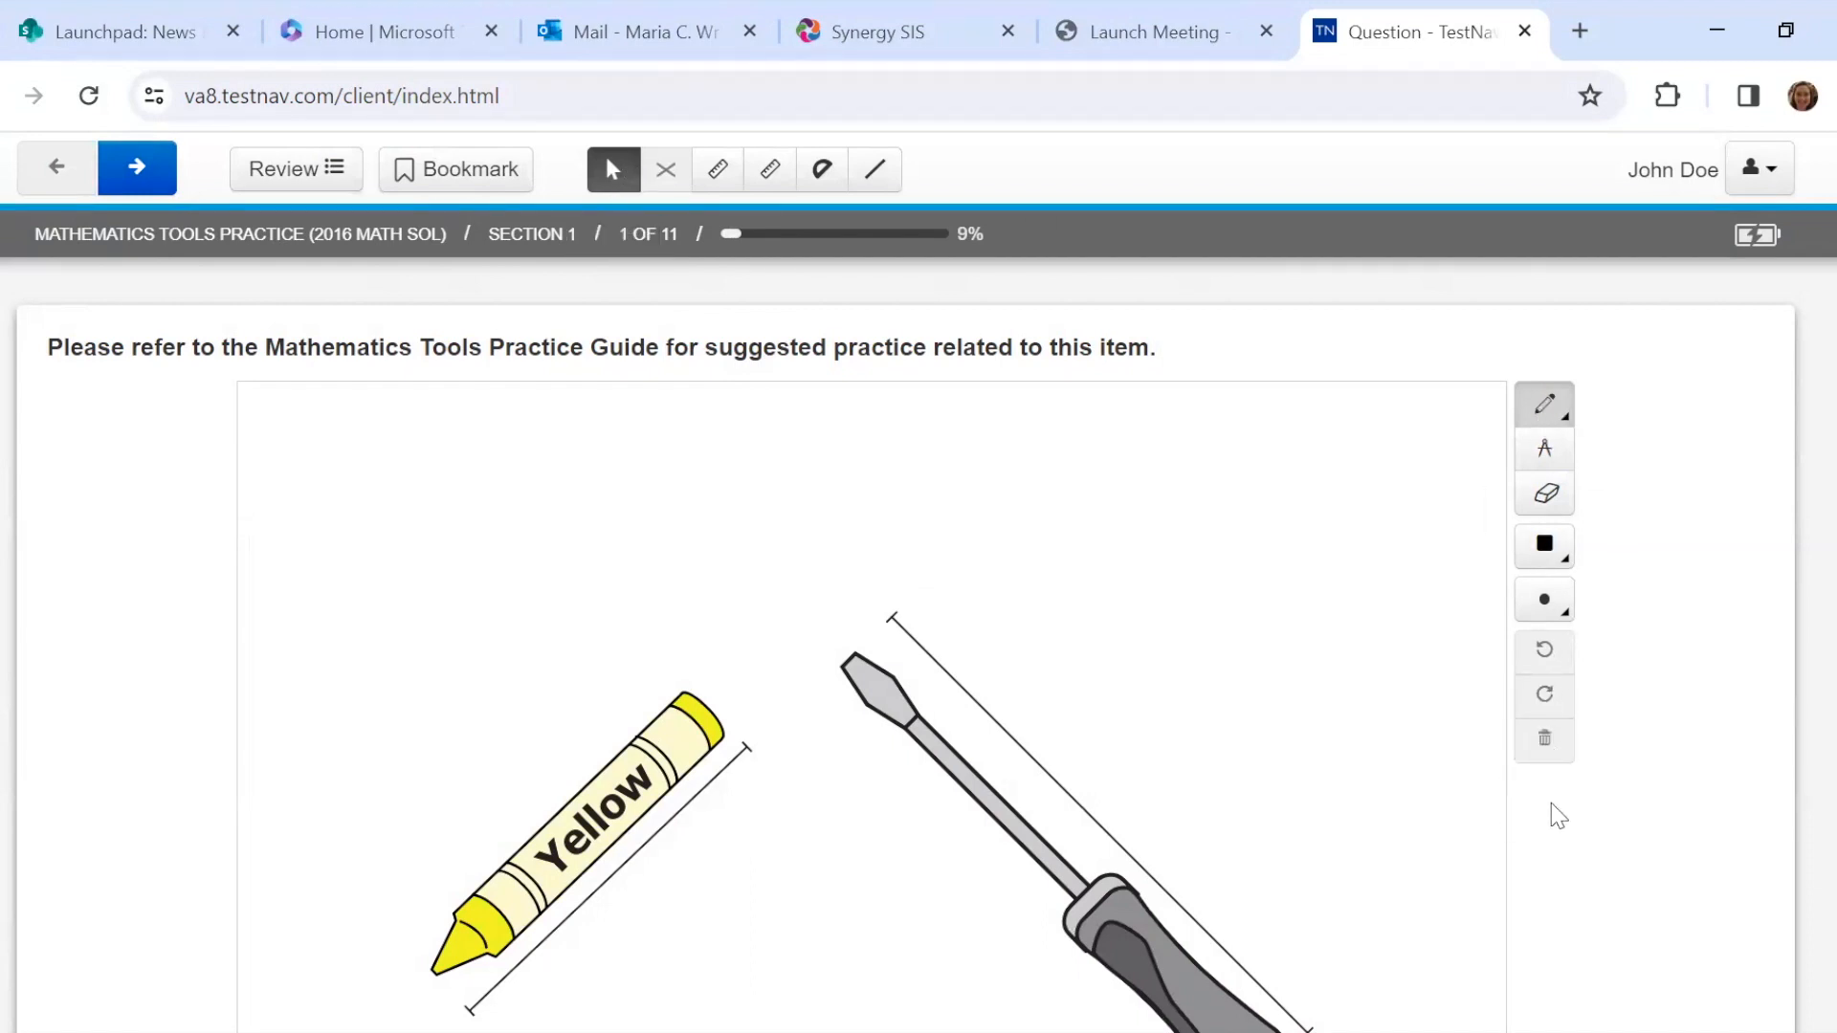
pyautogui.moveTo(1544, 738)
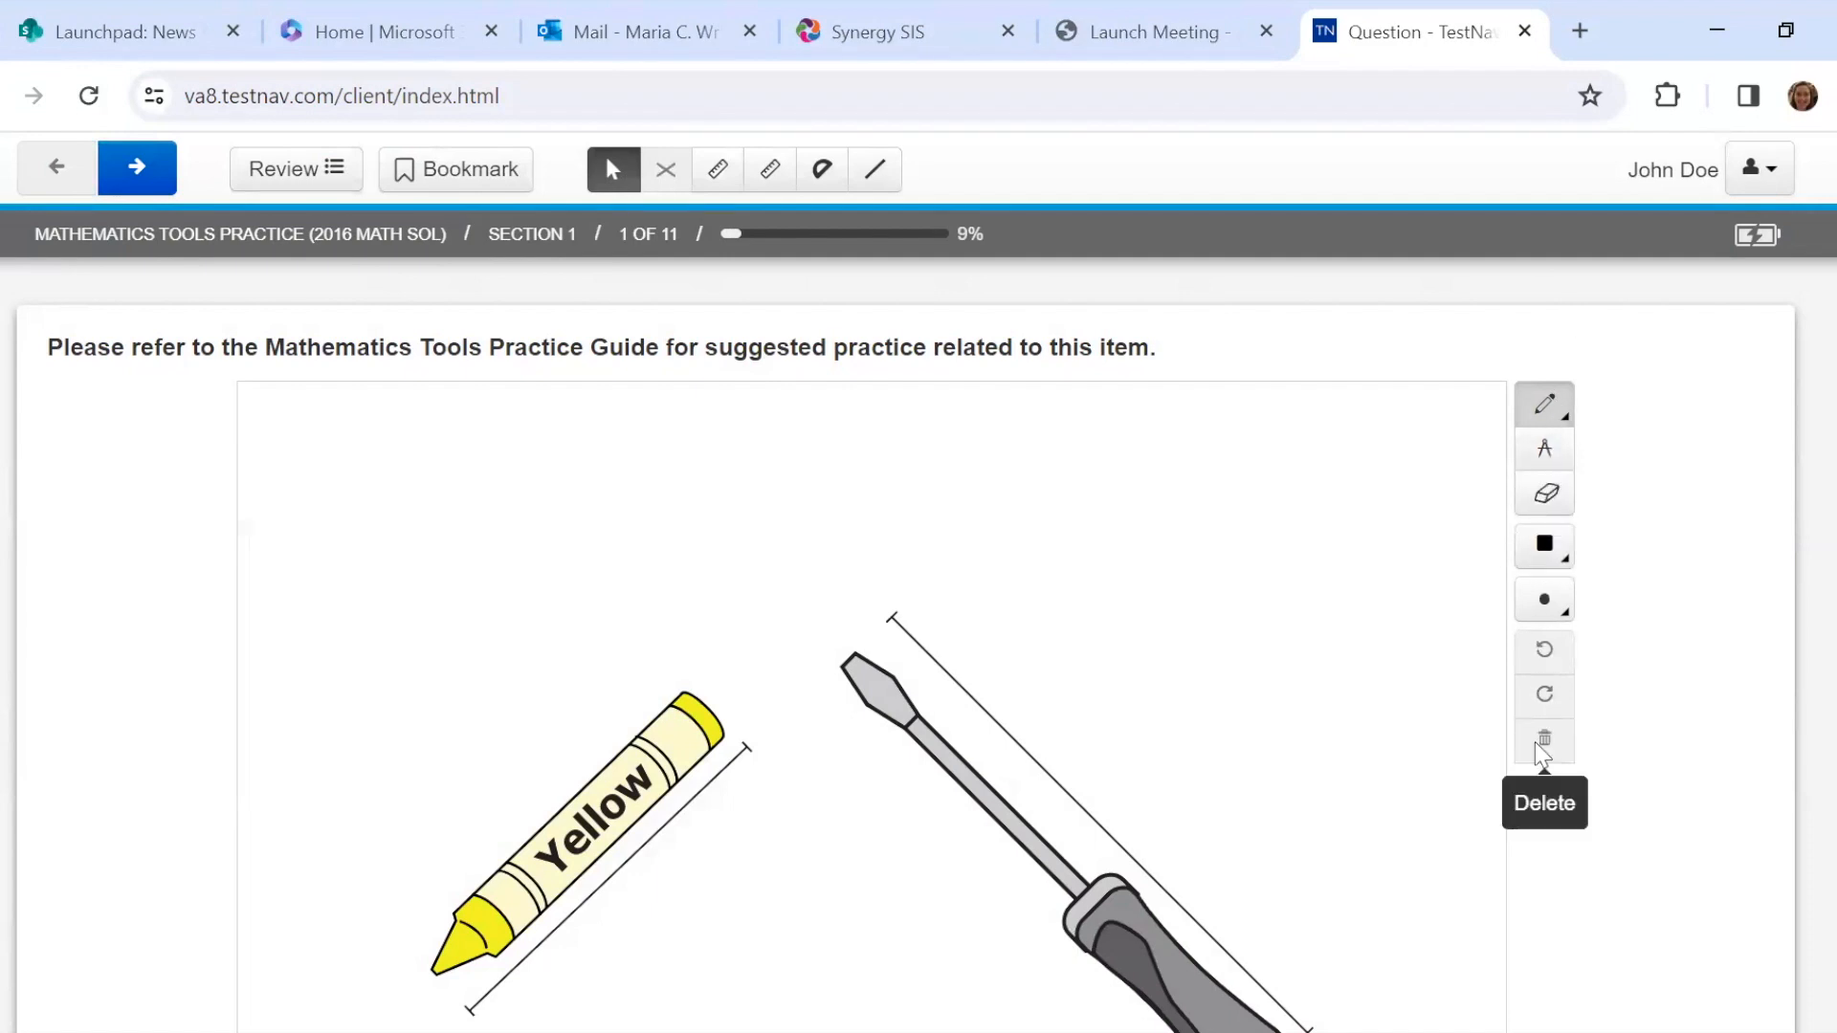
pyautogui.moveTo(1183, 807)
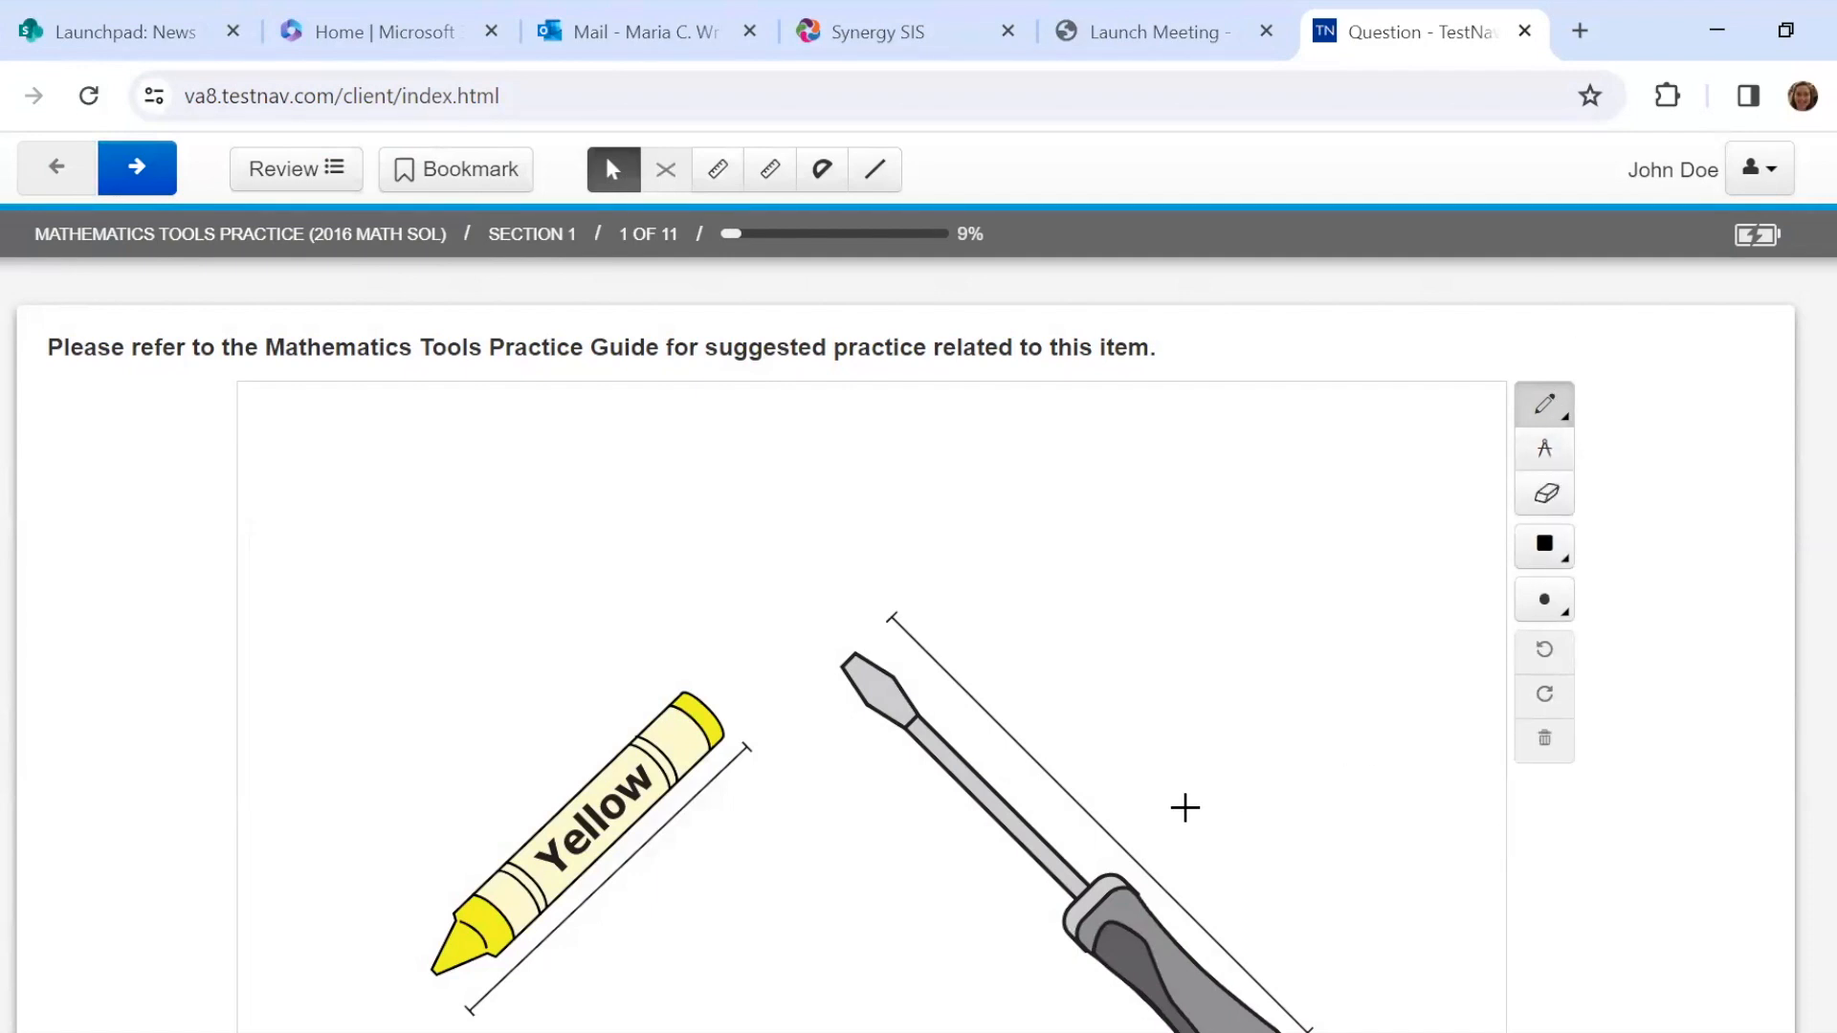
pyautogui.scroll(-3)
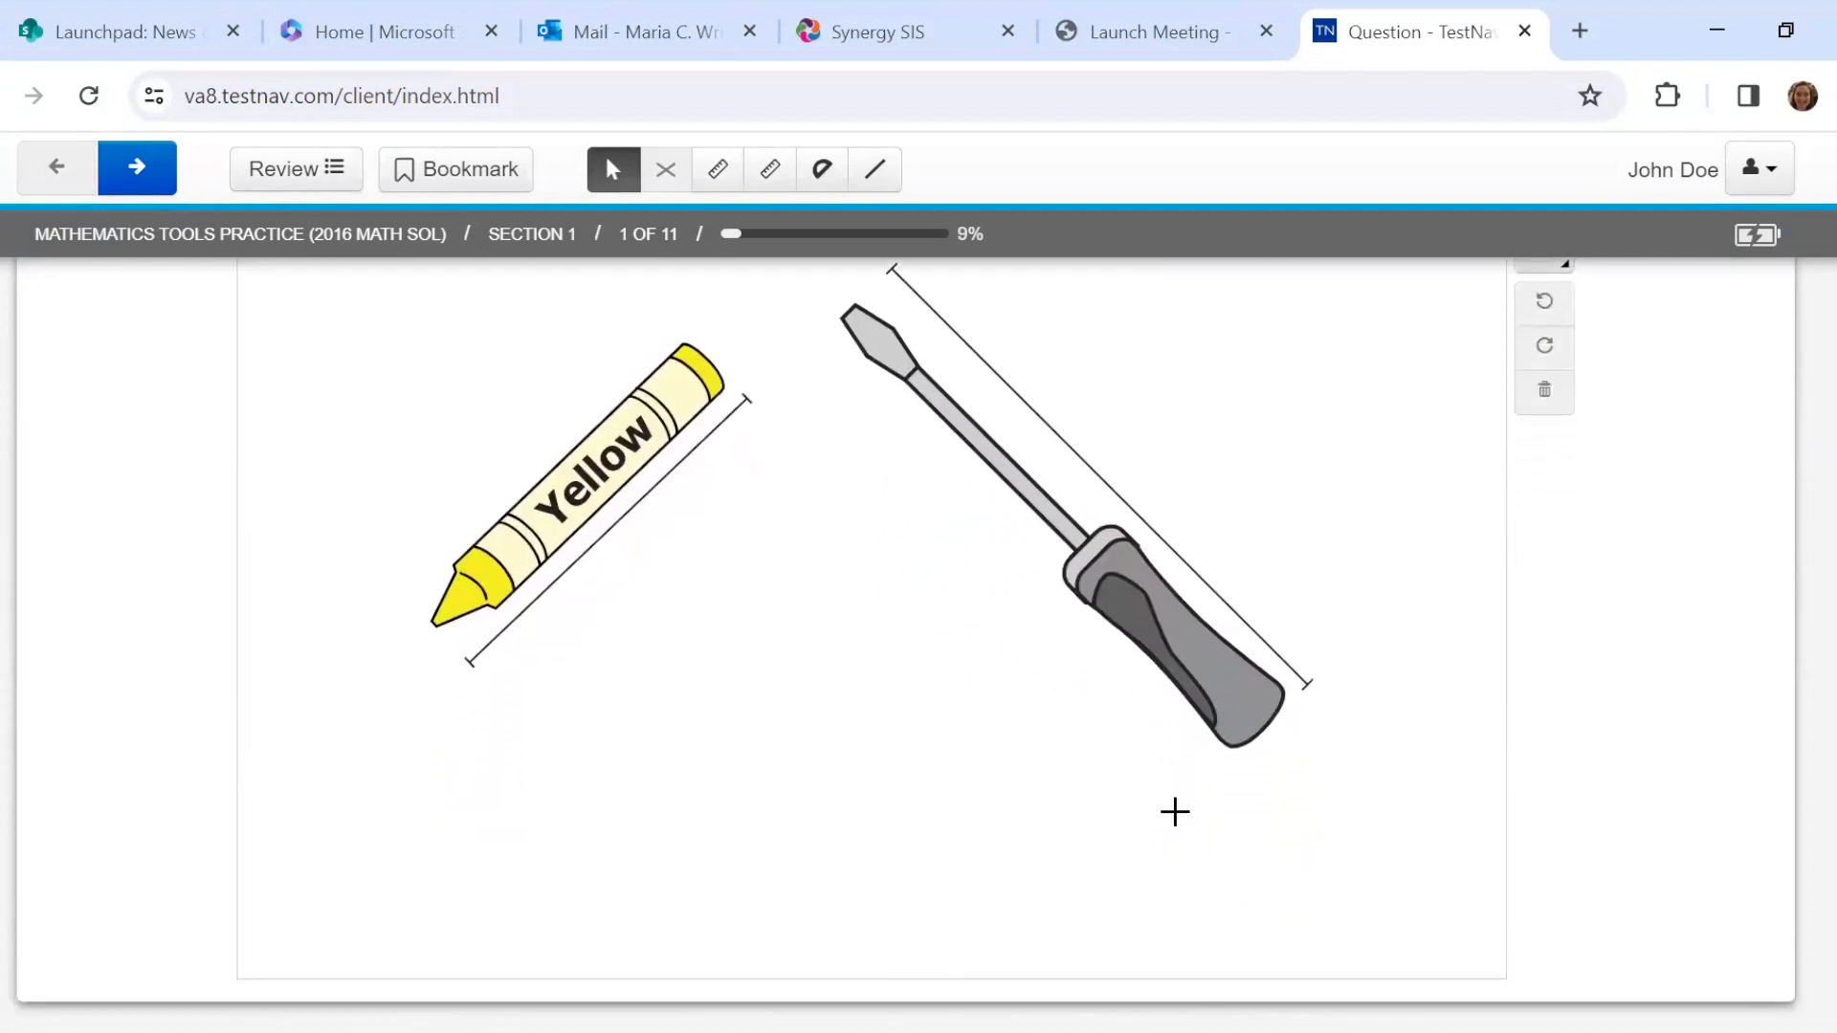
pyautogui.scroll(3)
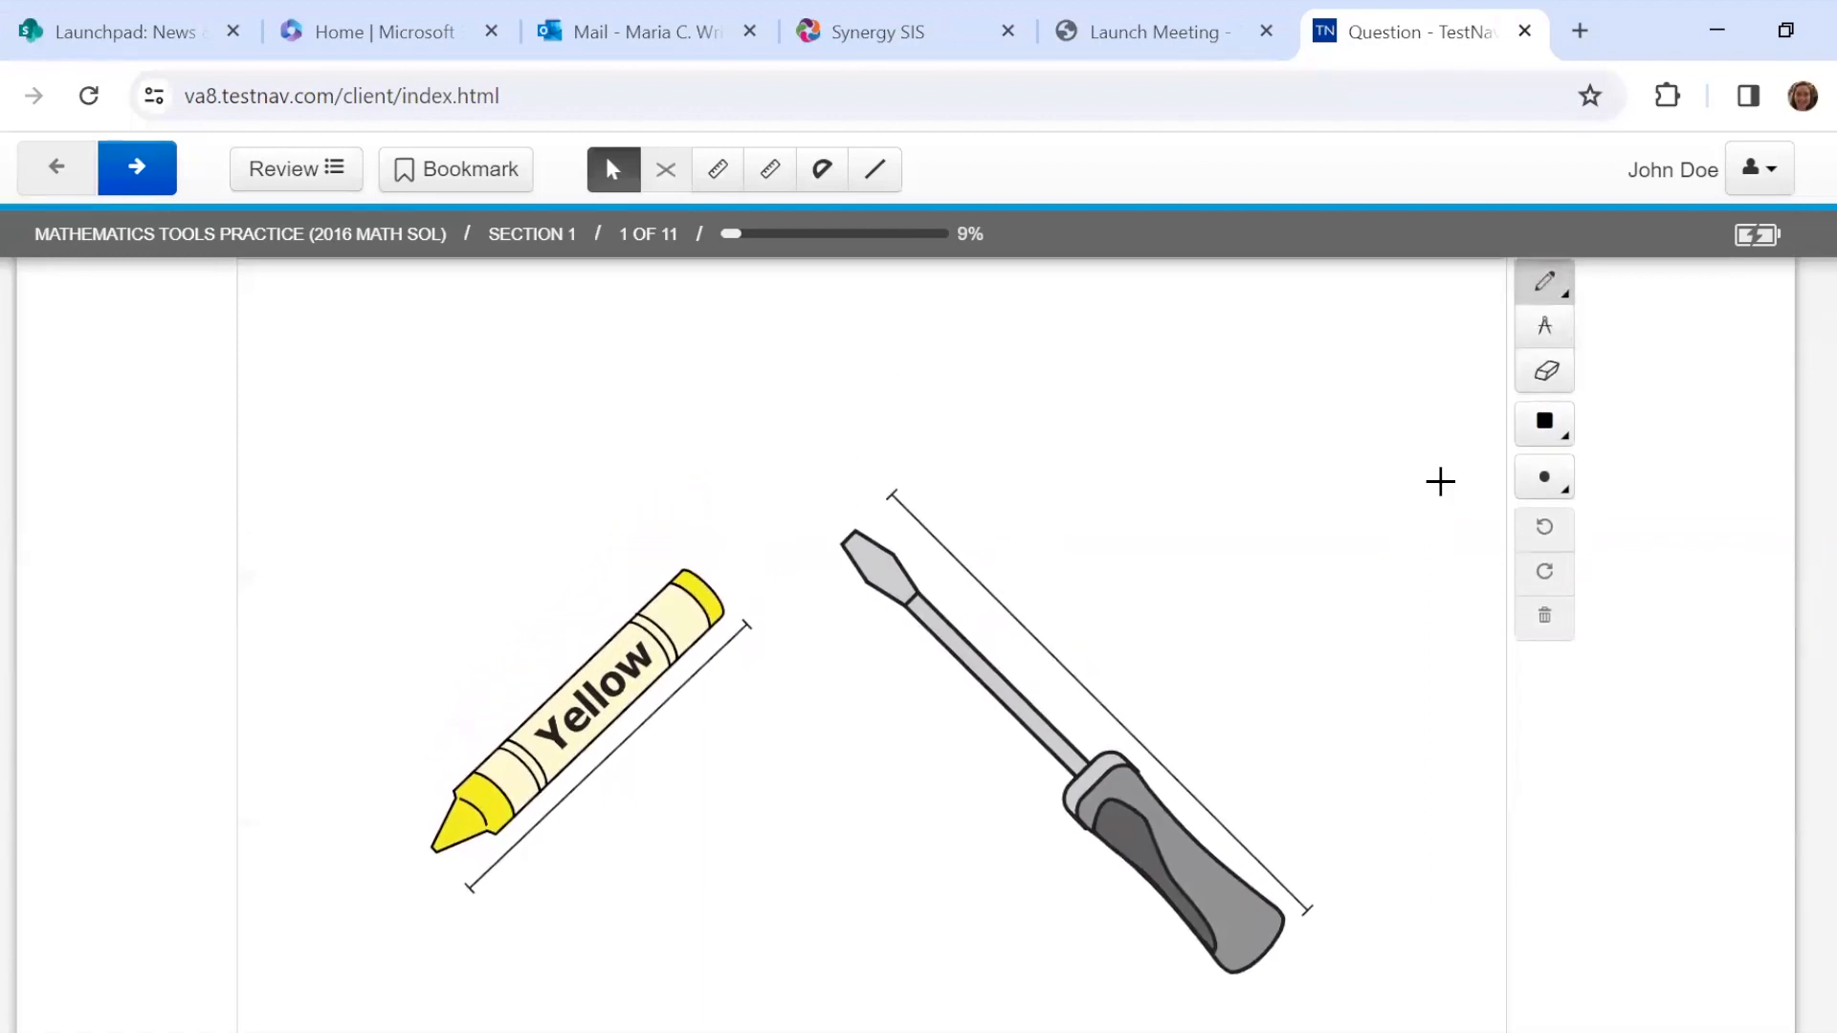
pyautogui.moveTo(769, 170)
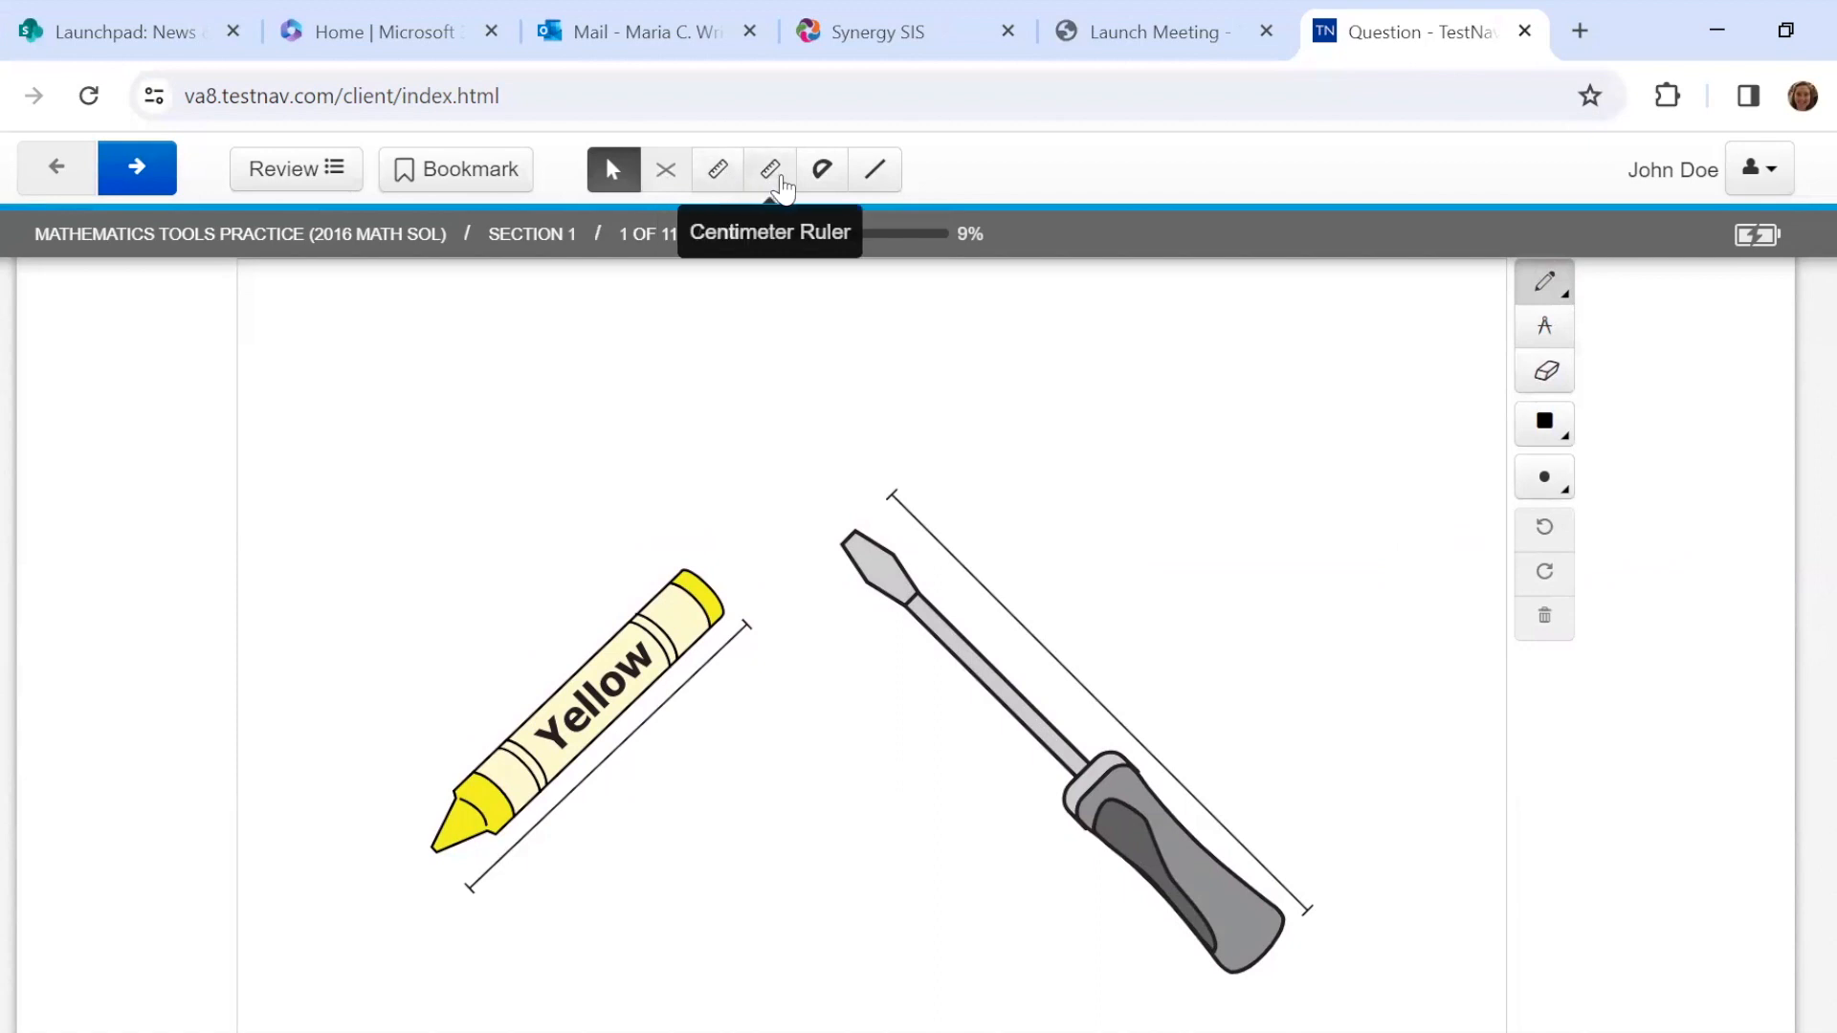
pyautogui.moveTo(718, 170)
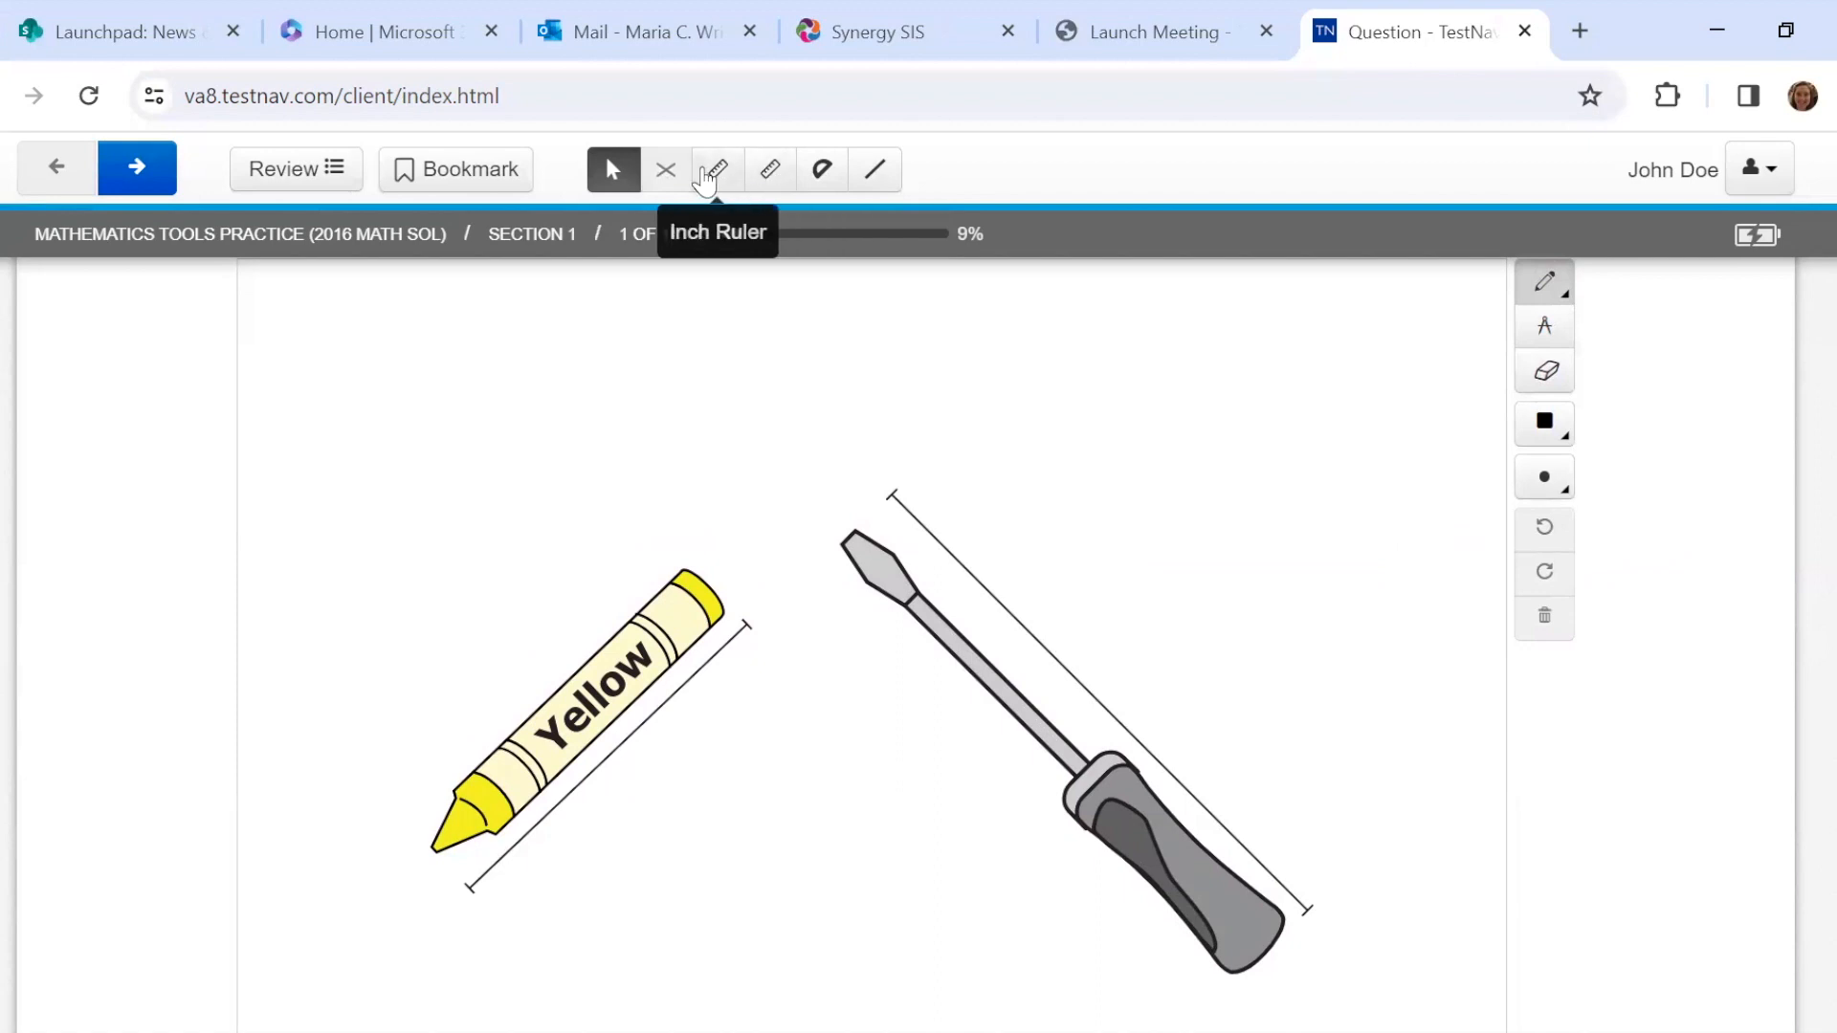
# Bring out the inch ruler below the crayon on the crayon-and-screwdriver item.
pyautogui.click(713, 168)
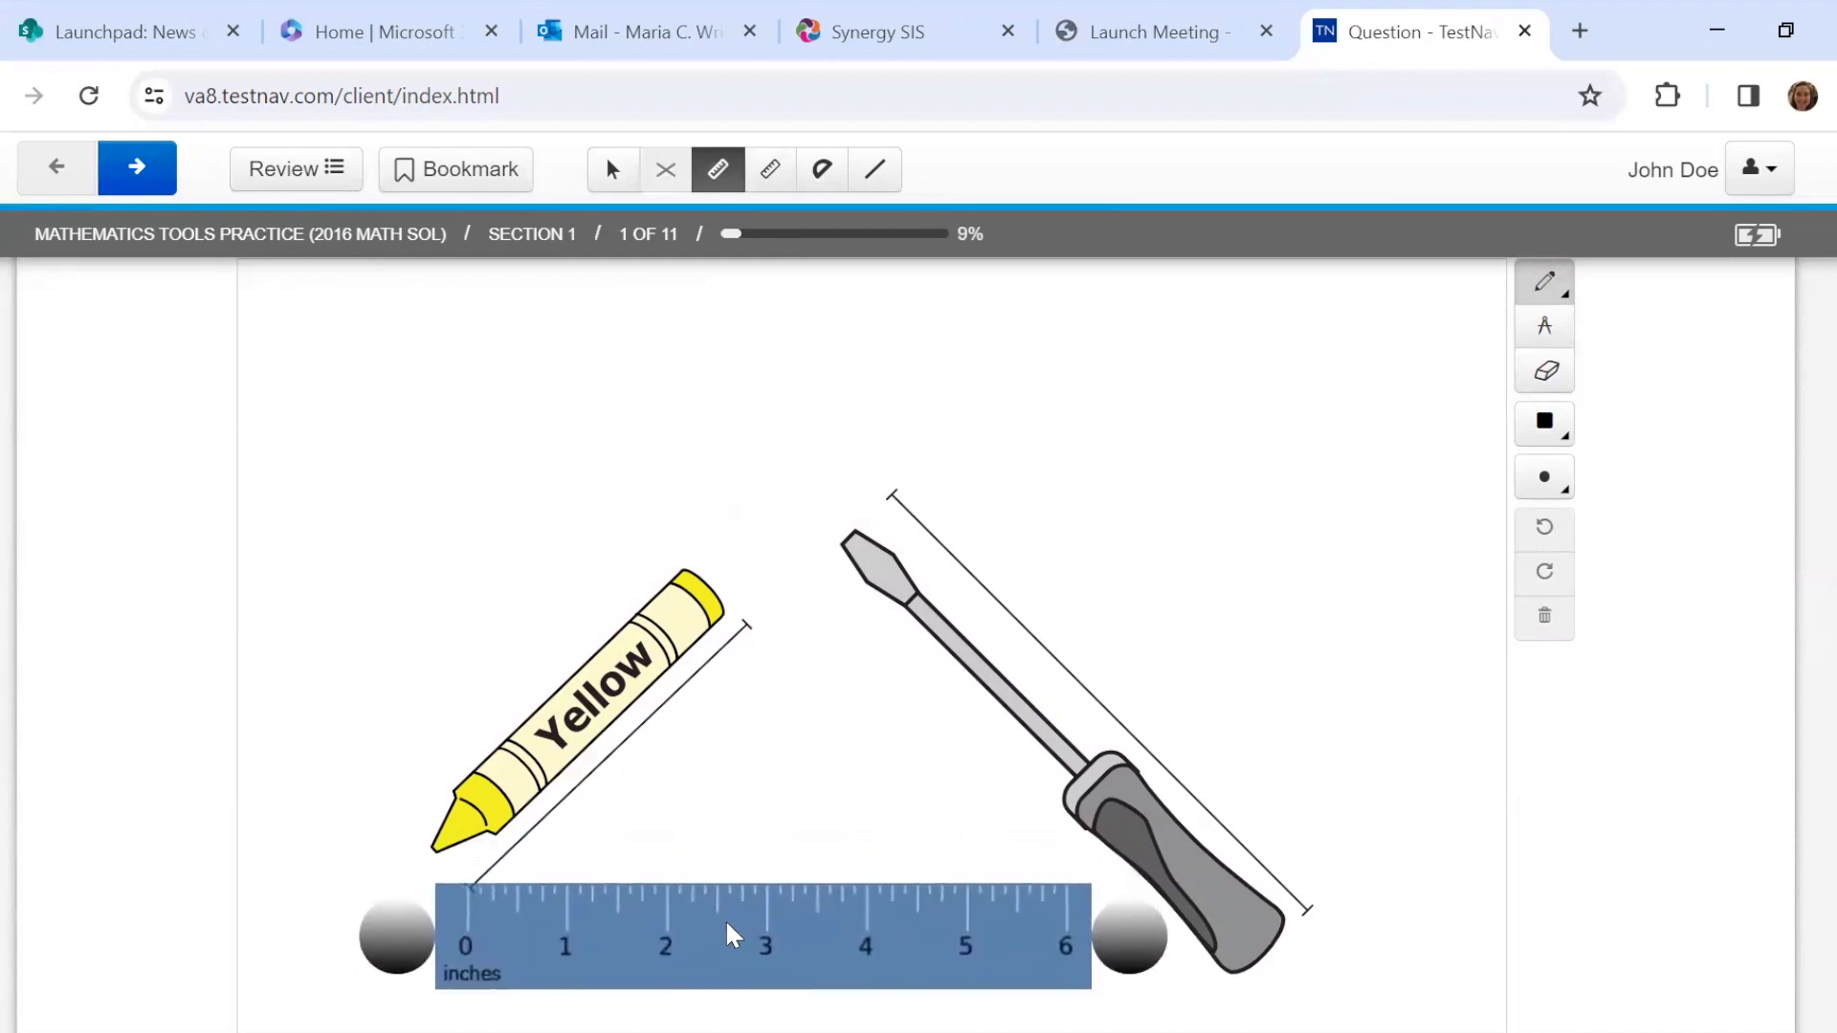
pyautogui.moveTo(1399, 687)
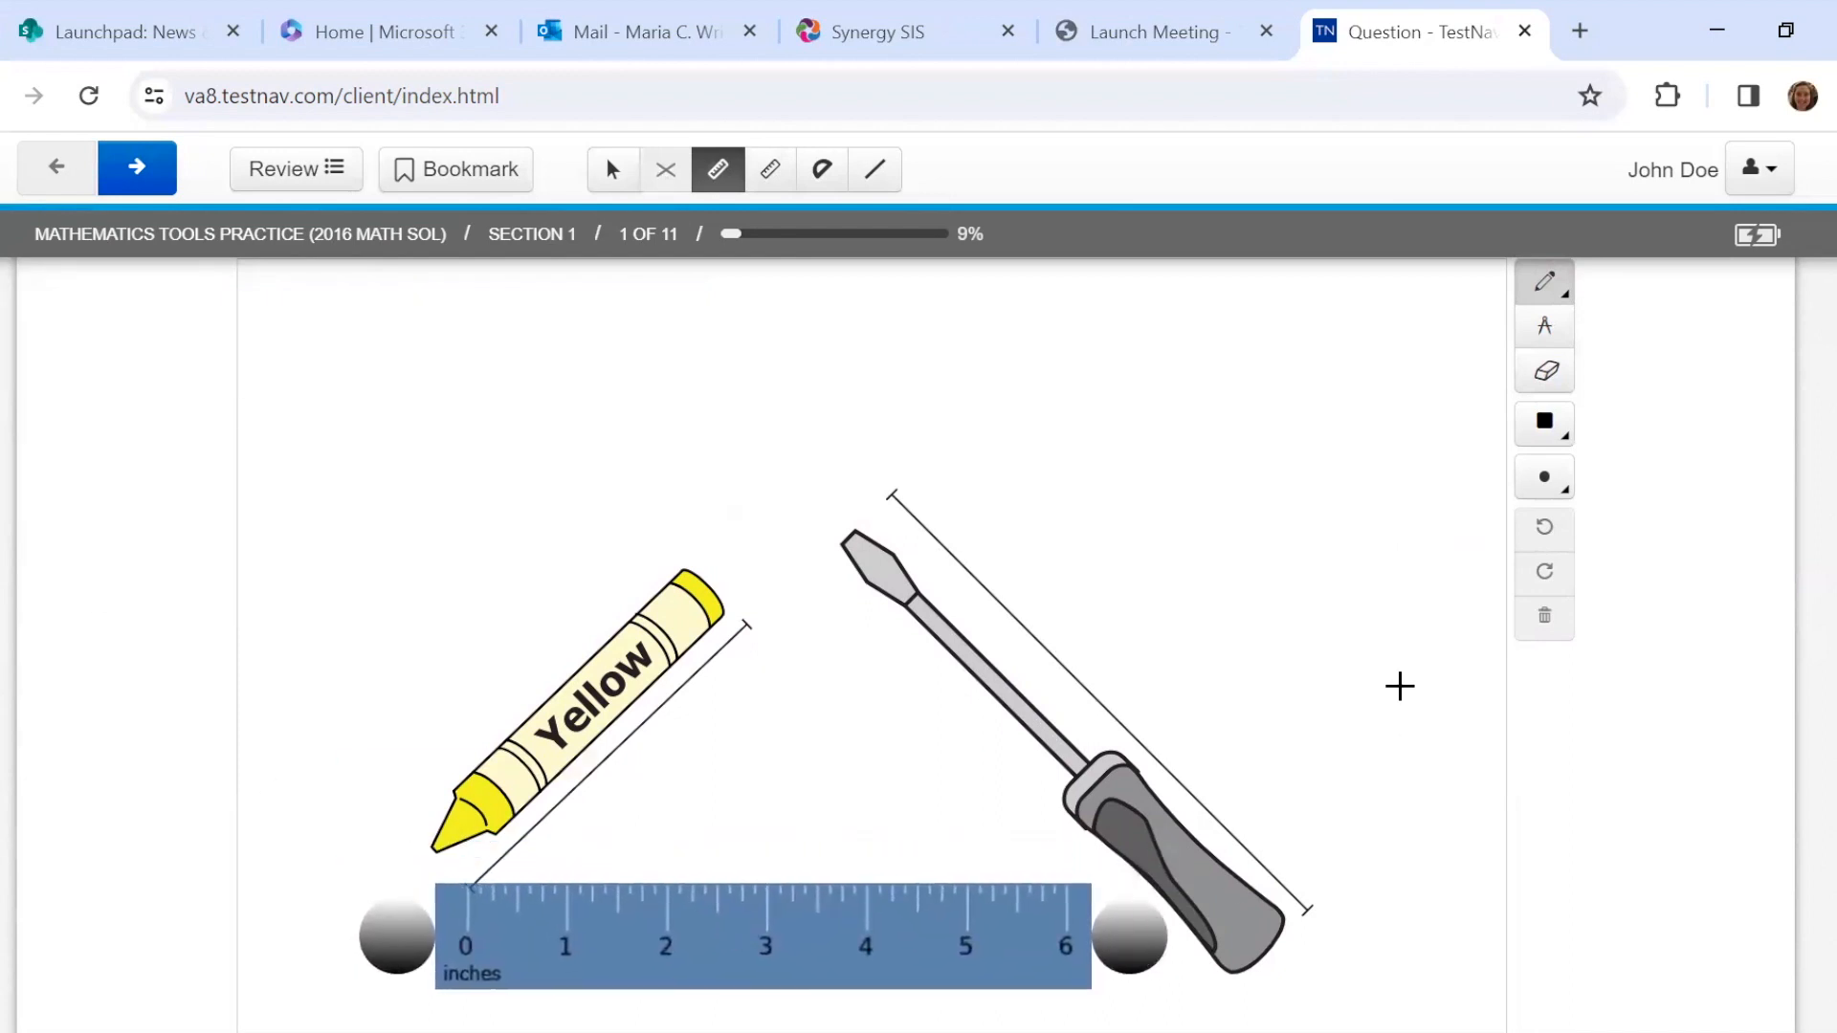
pyautogui.moveTo(1077, 620)
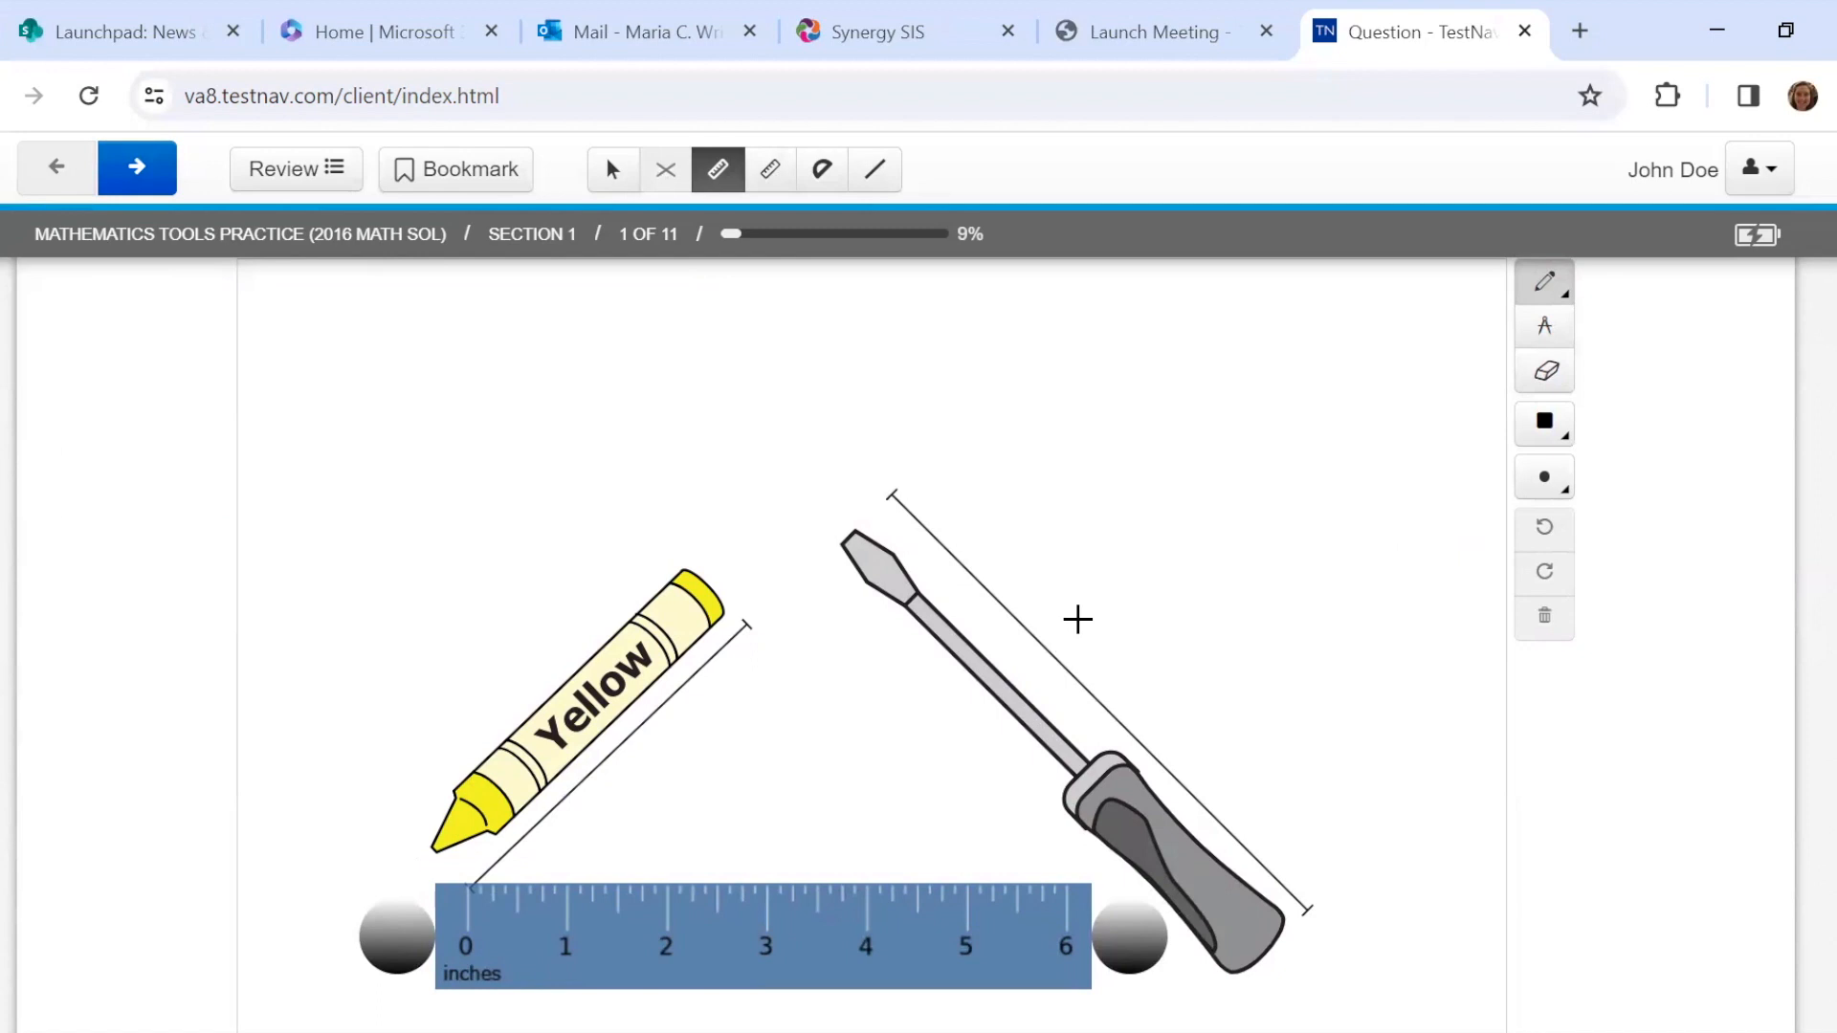
pyautogui.moveTo(486, 978)
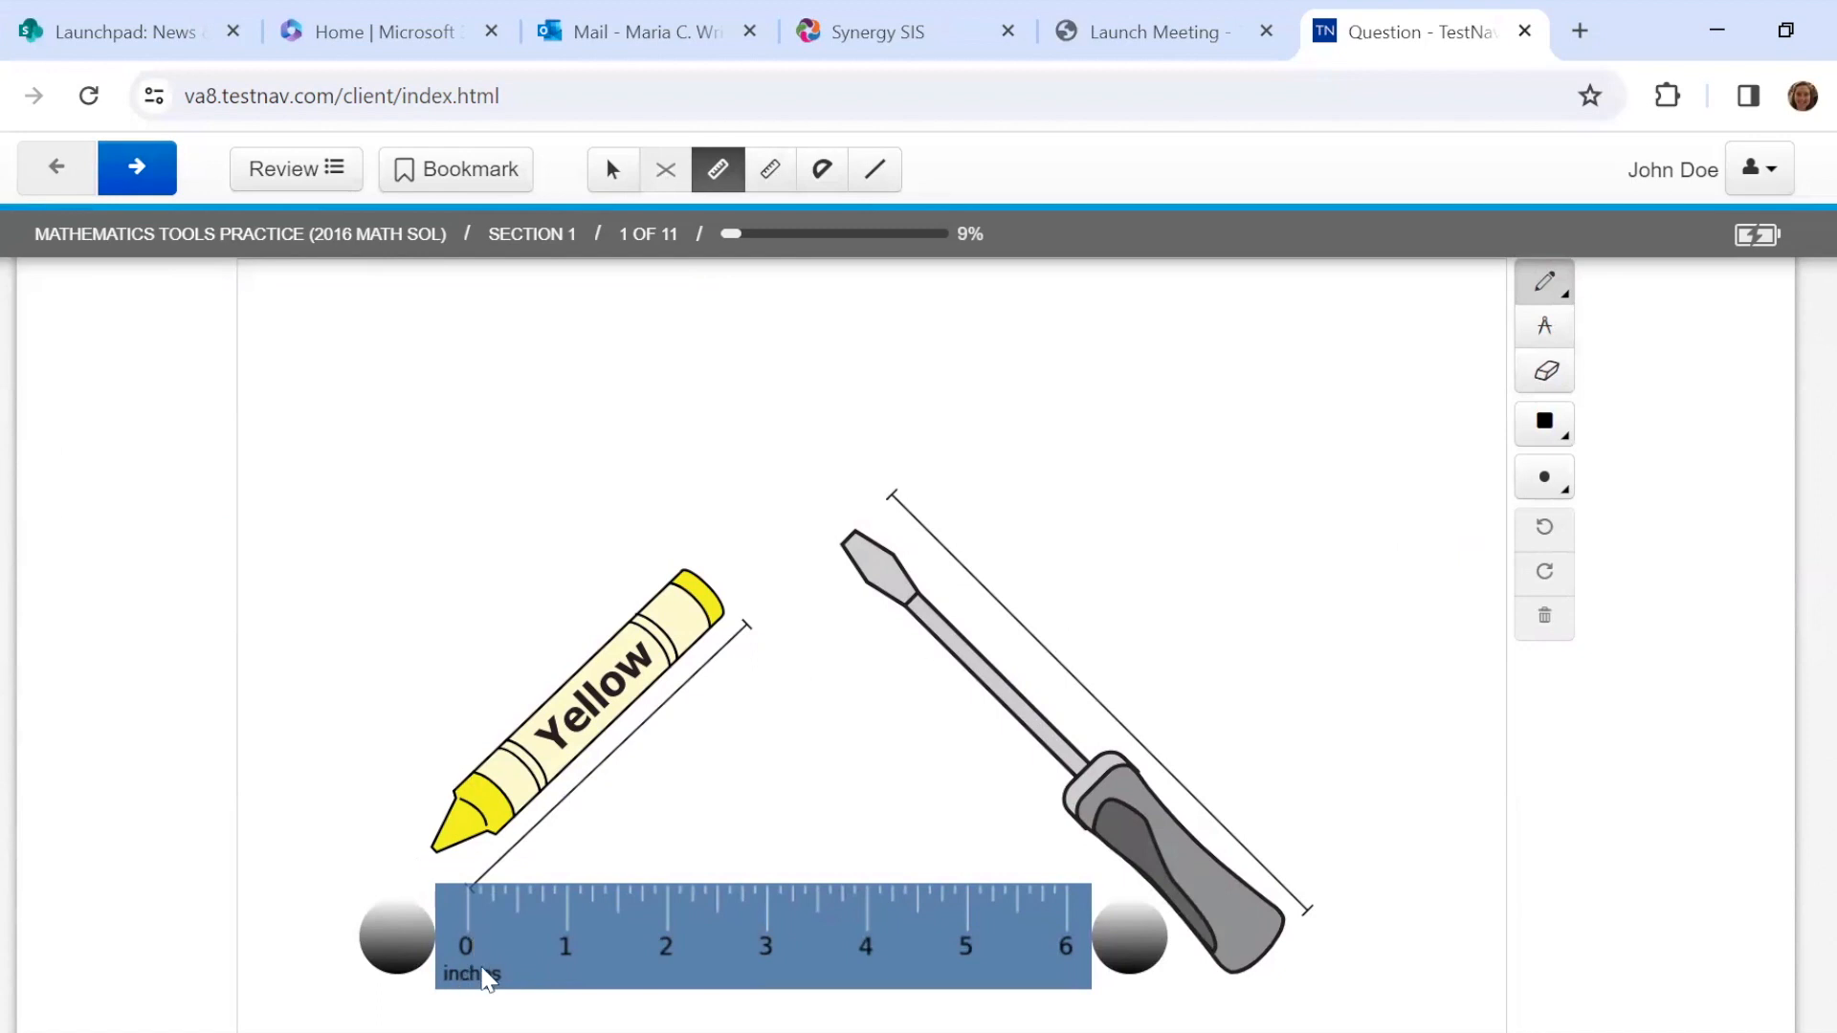
pyautogui.moveTo(586, 901)
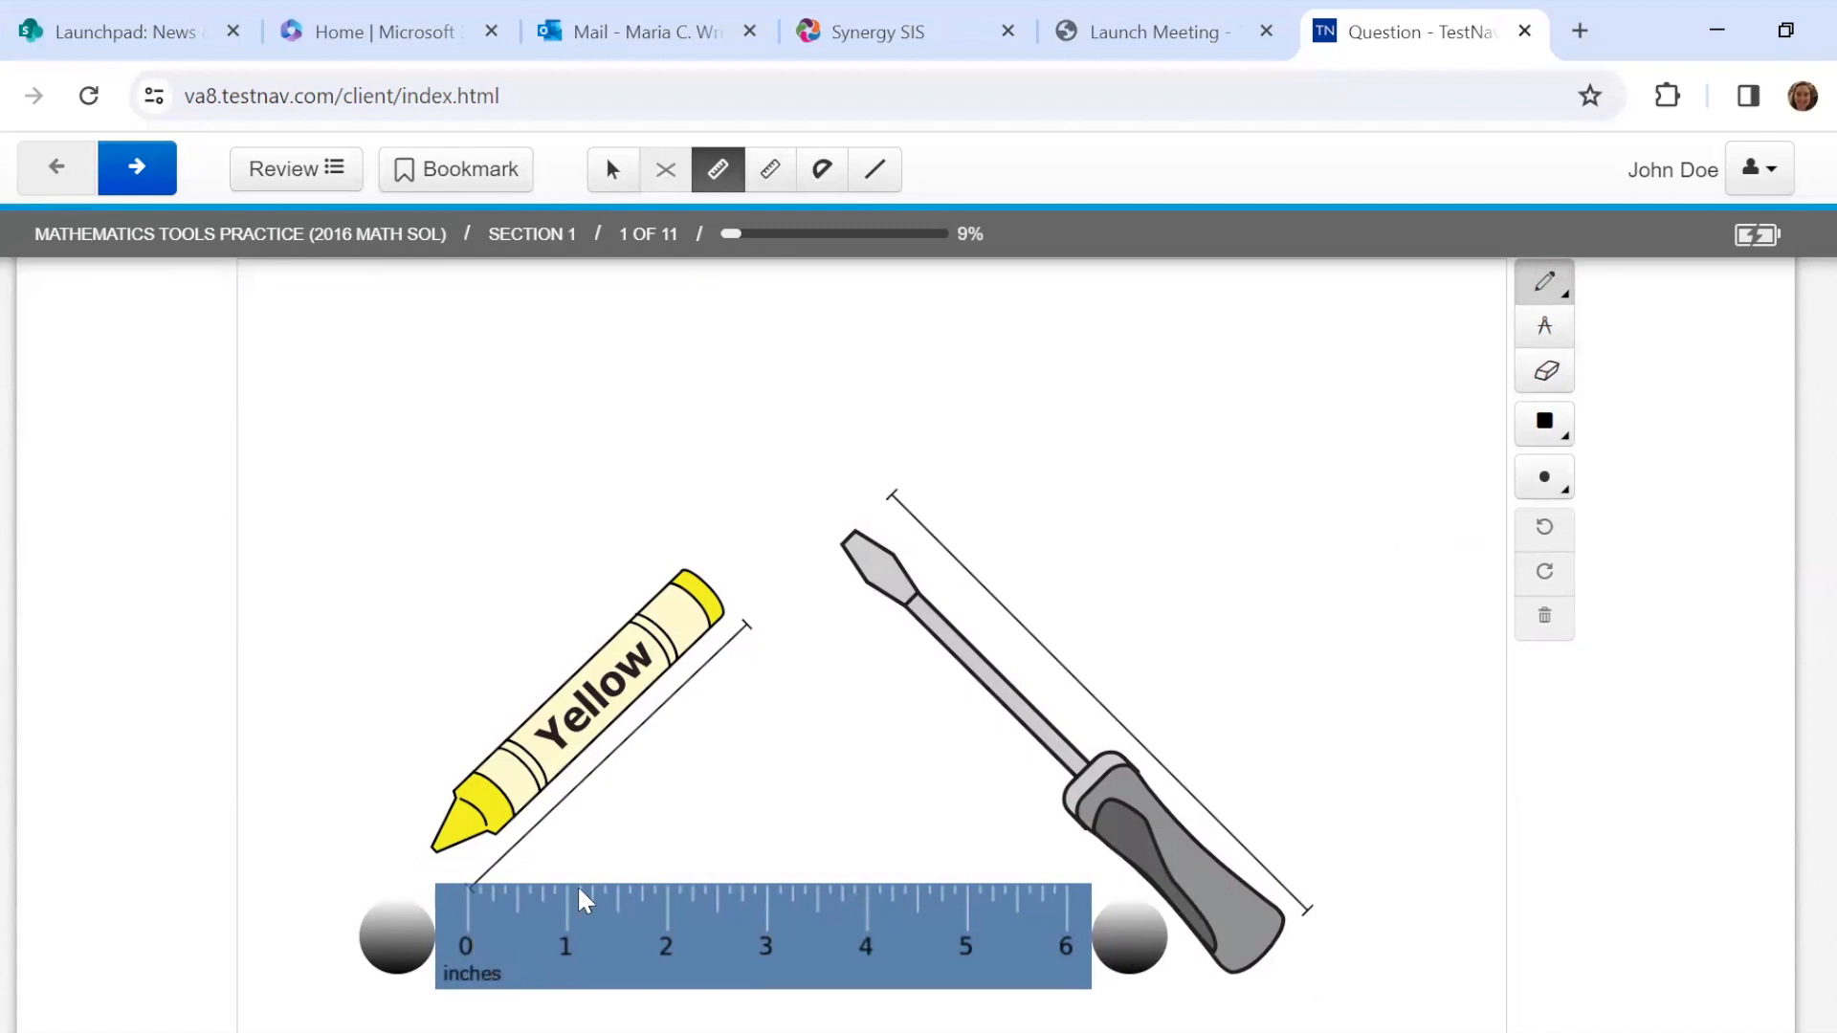
pyautogui.moveTo(463, 900)
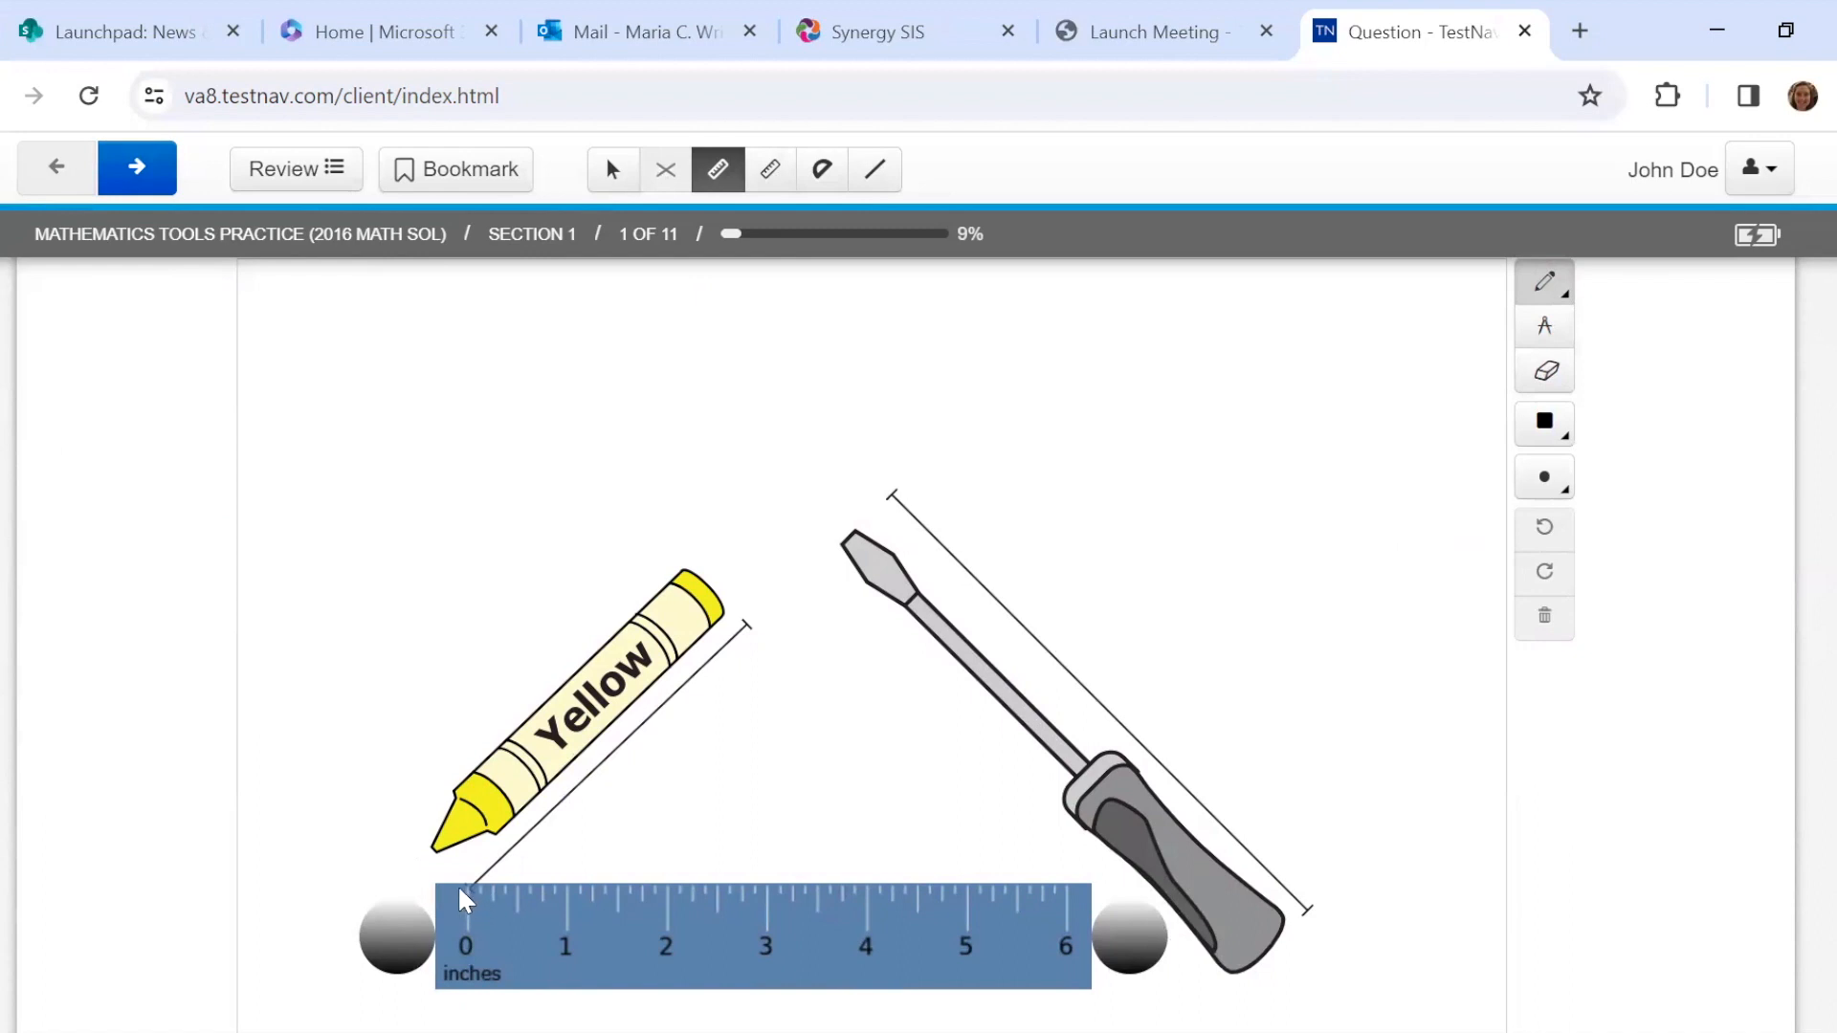
pyautogui.moveTo(1154, 949)
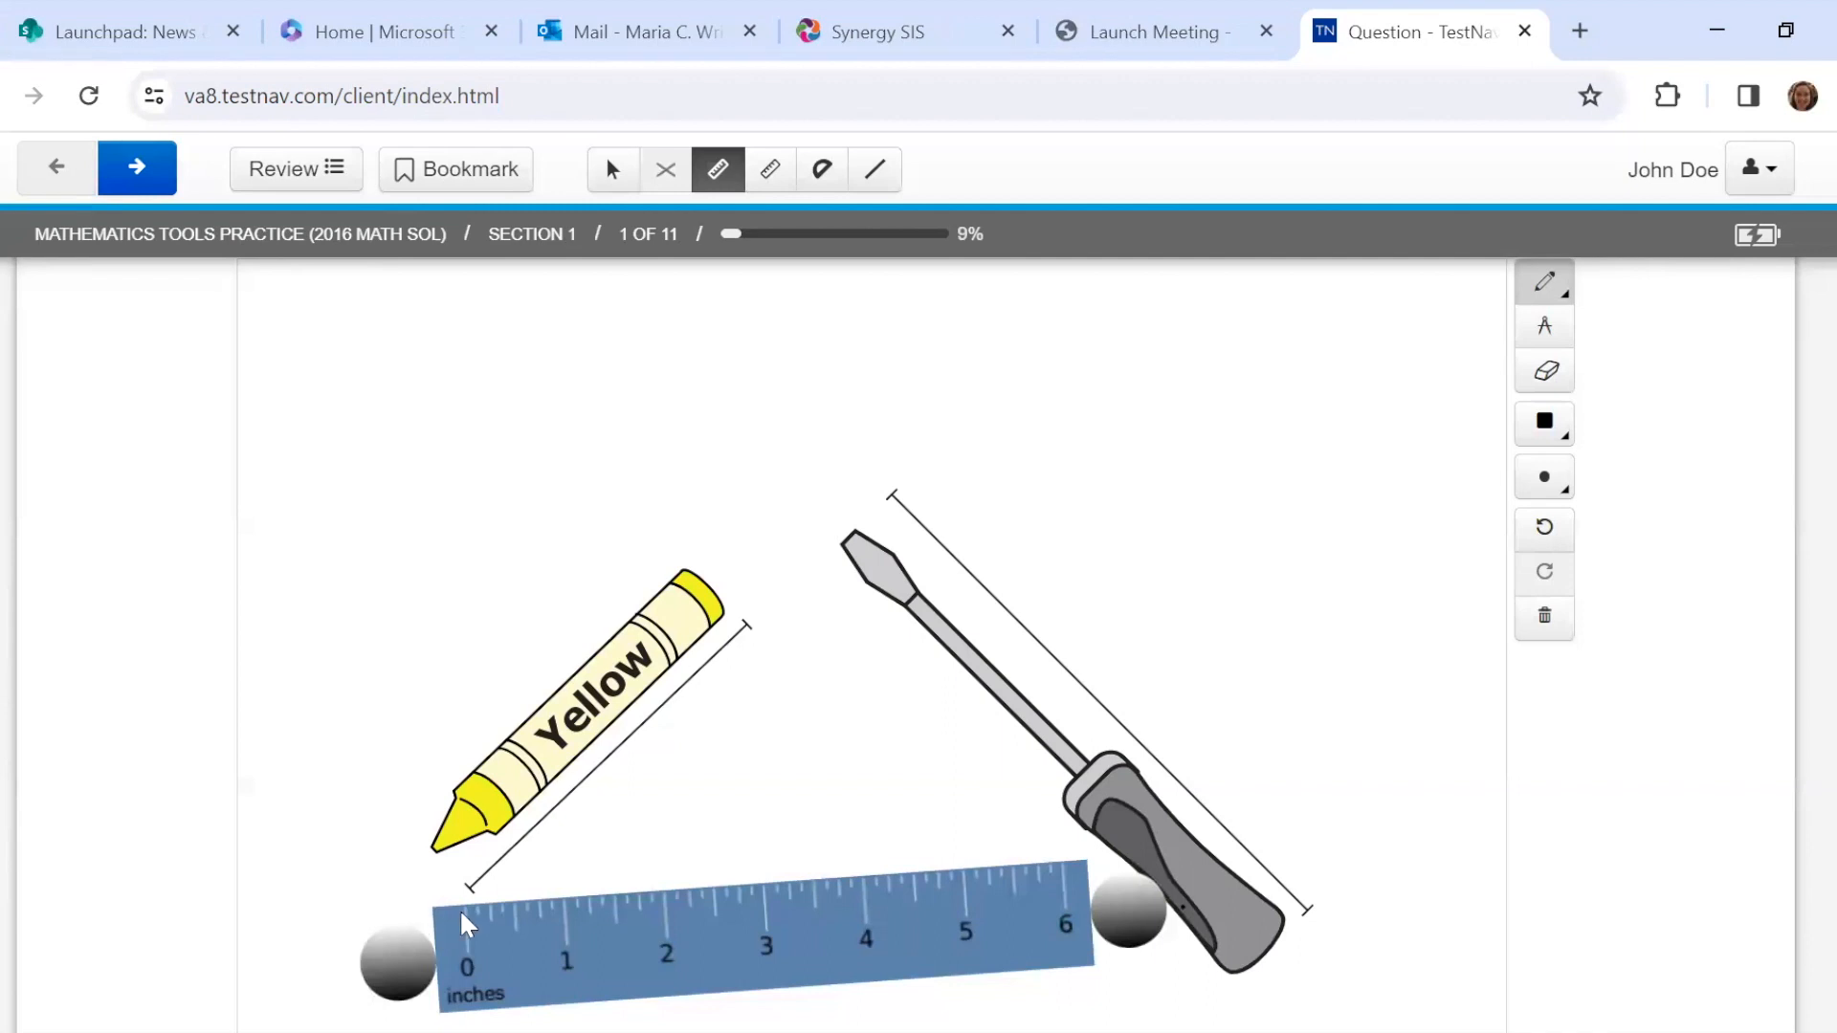
pyautogui.moveTo(880, 911)
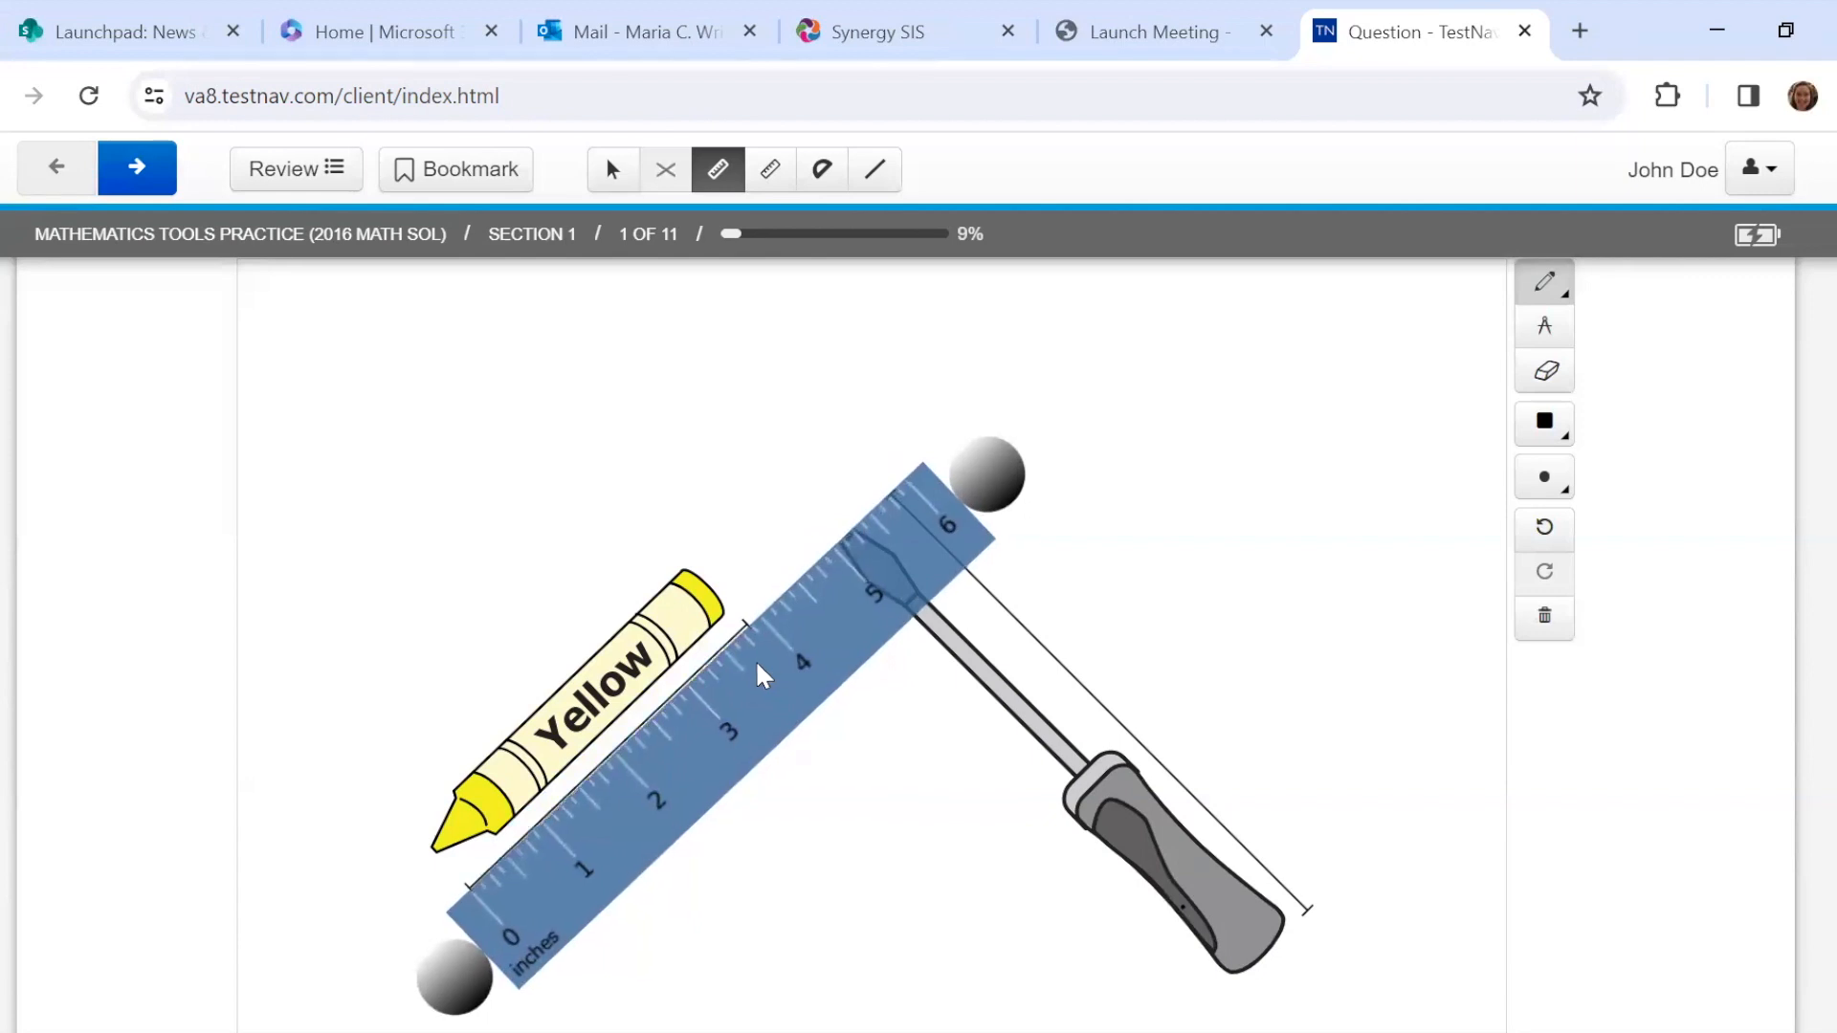
pyautogui.moveTo(519, 932)
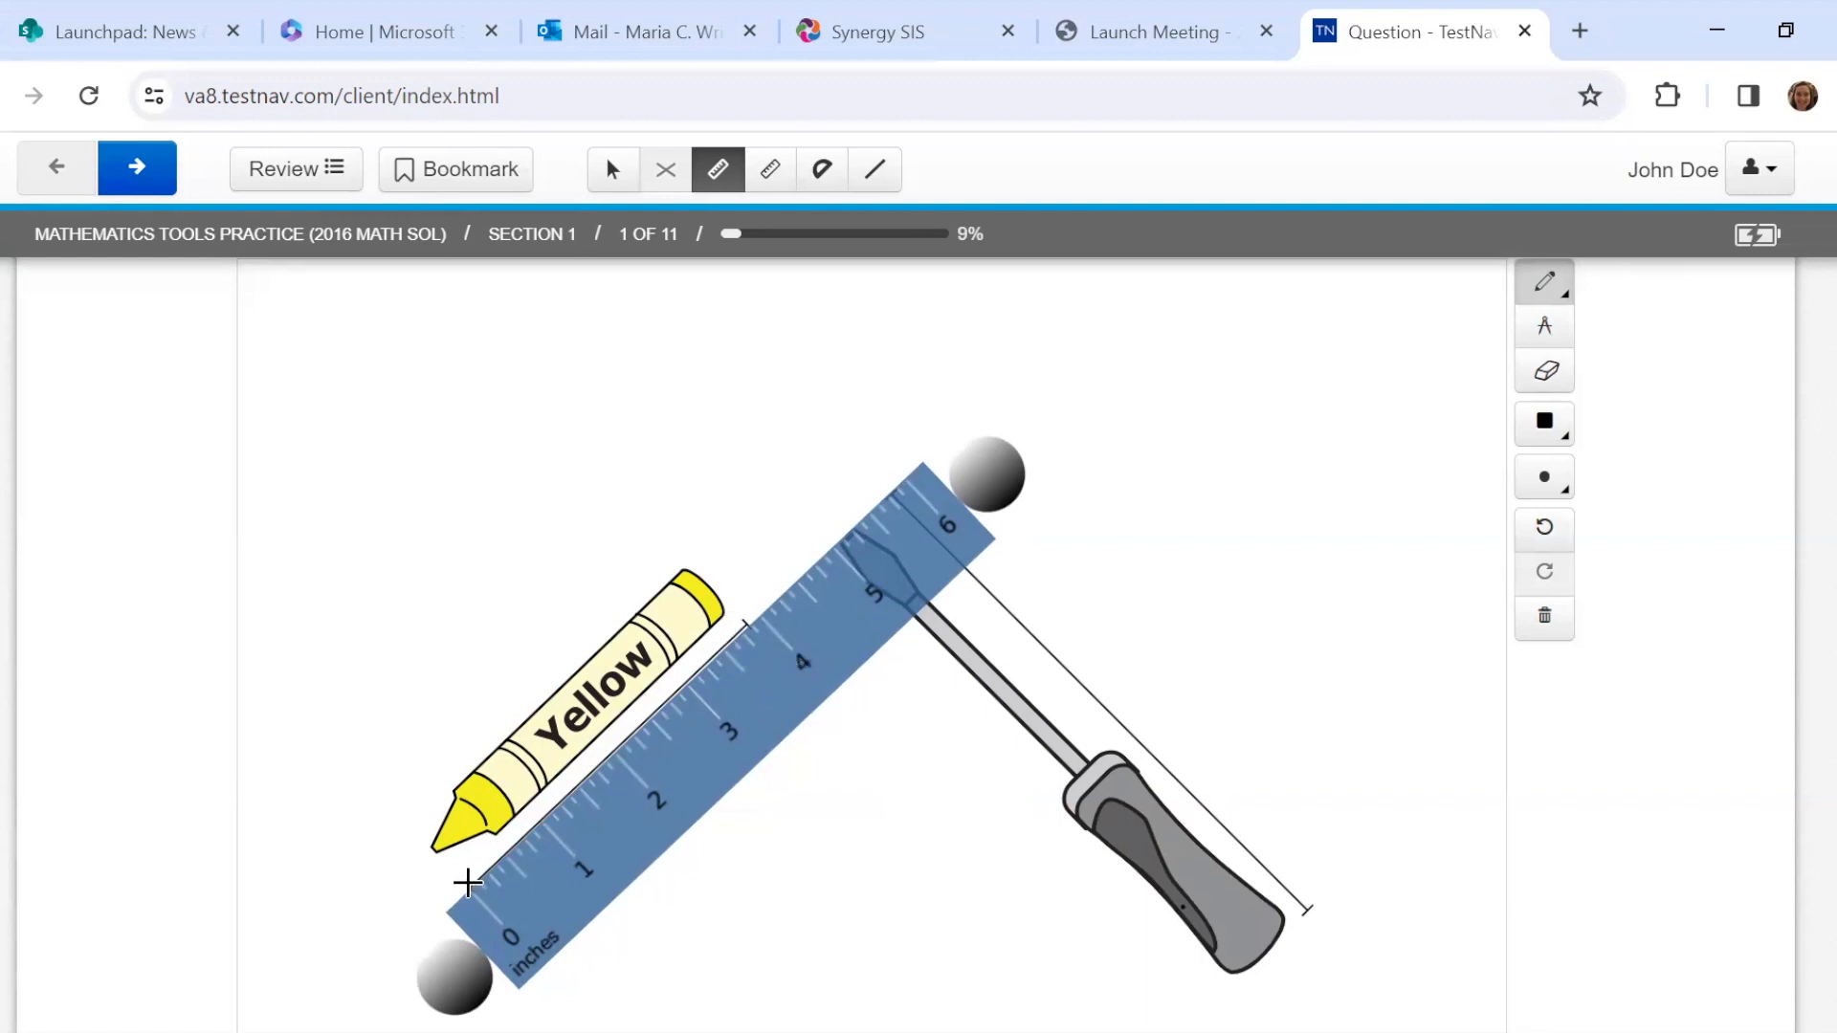
pyautogui.moveTo(815, 673)
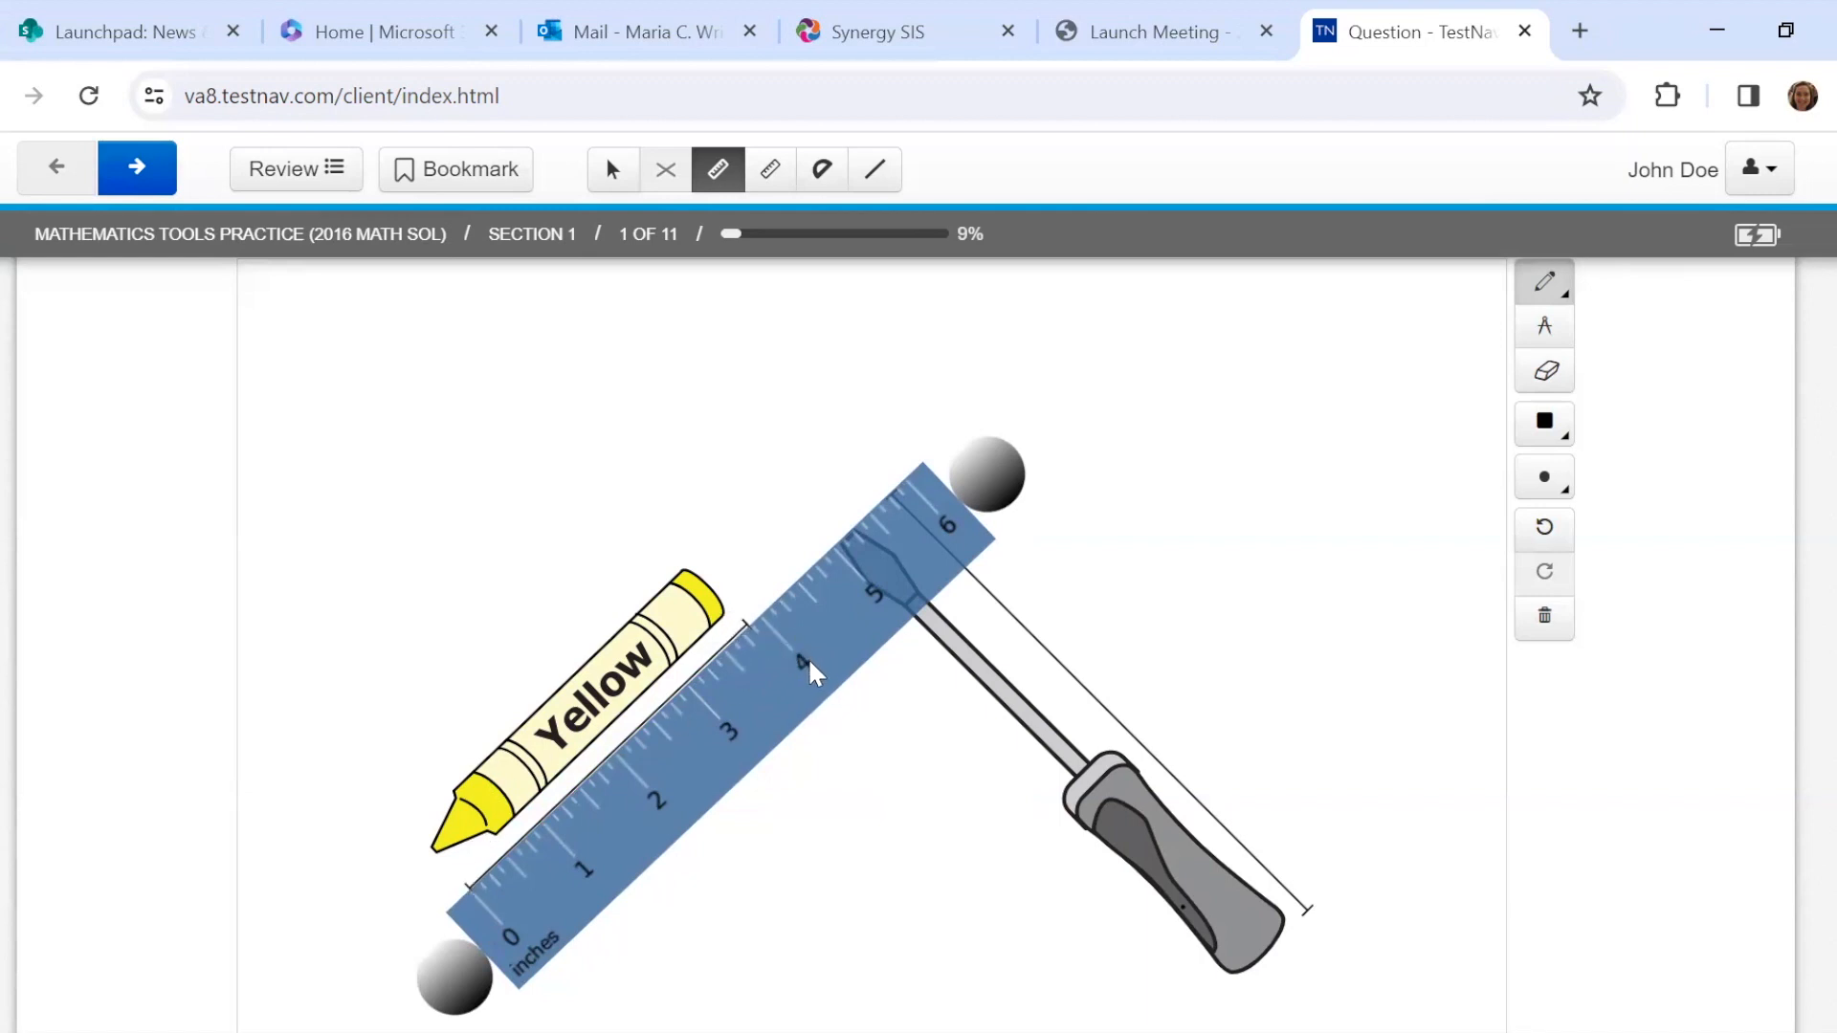
pyautogui.moveTo(789, 652)
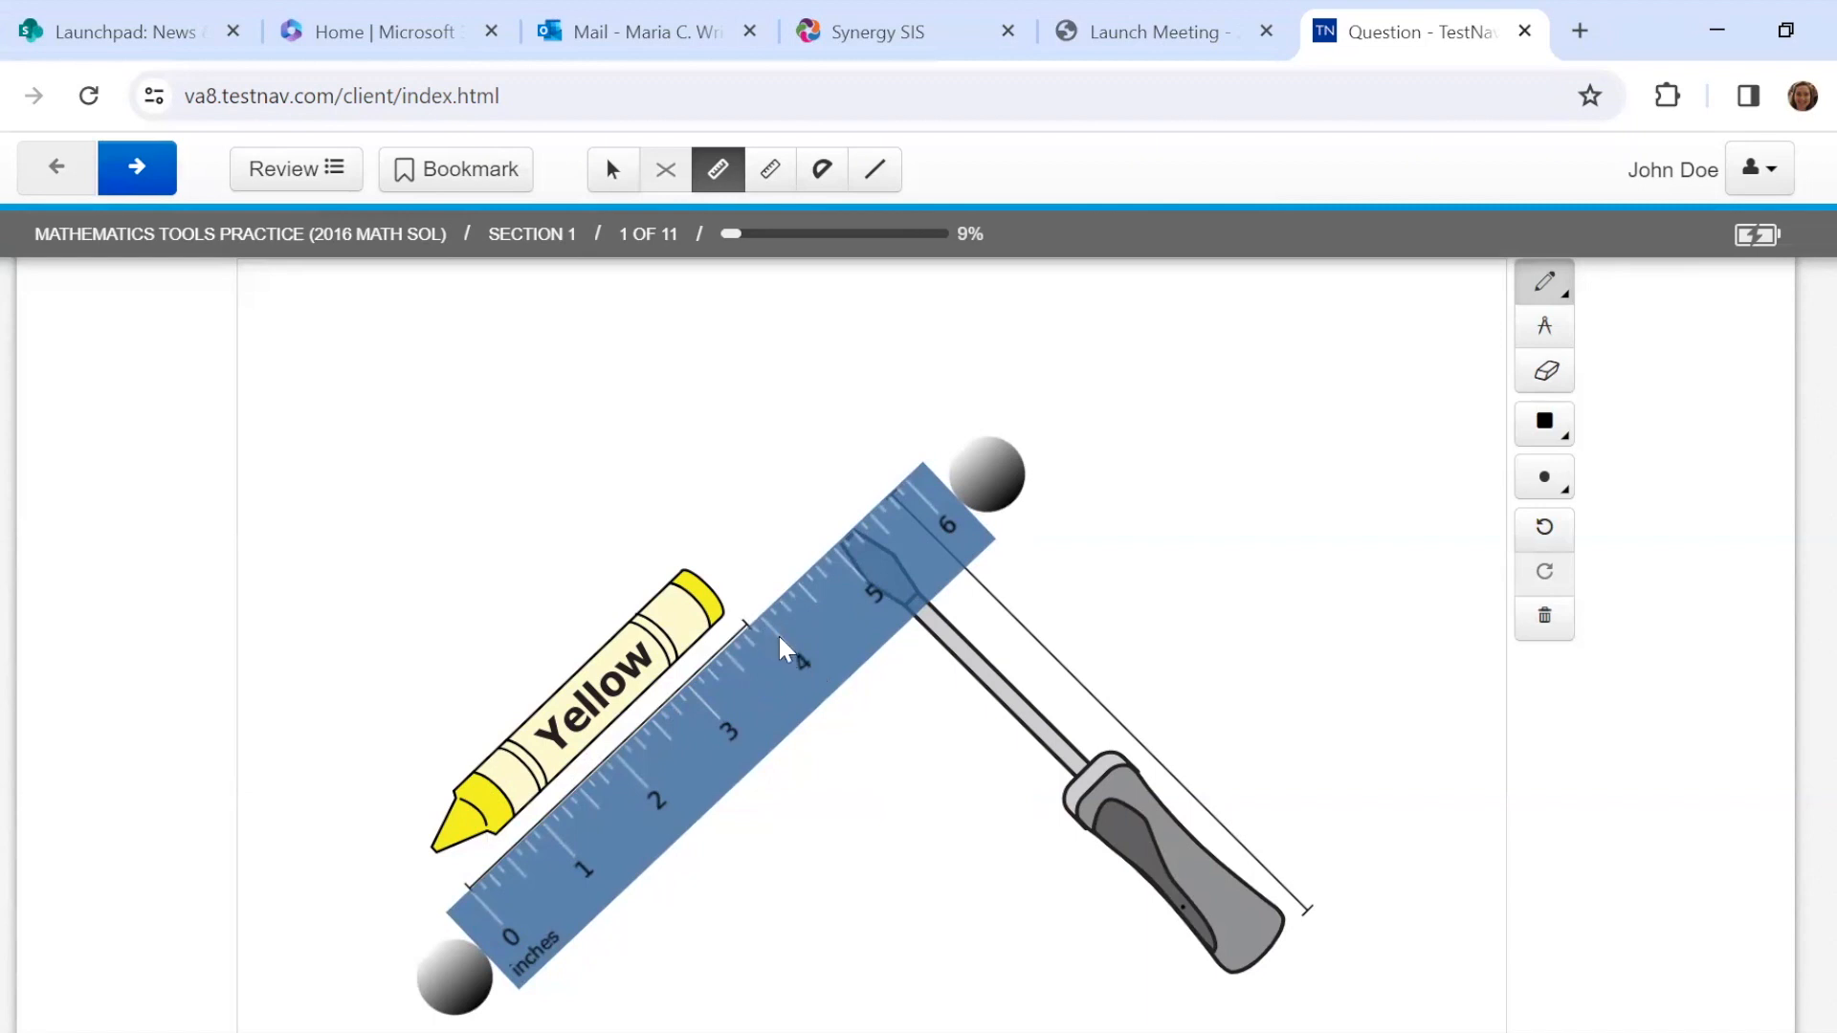
pyautogui.moveTo(697, 754)
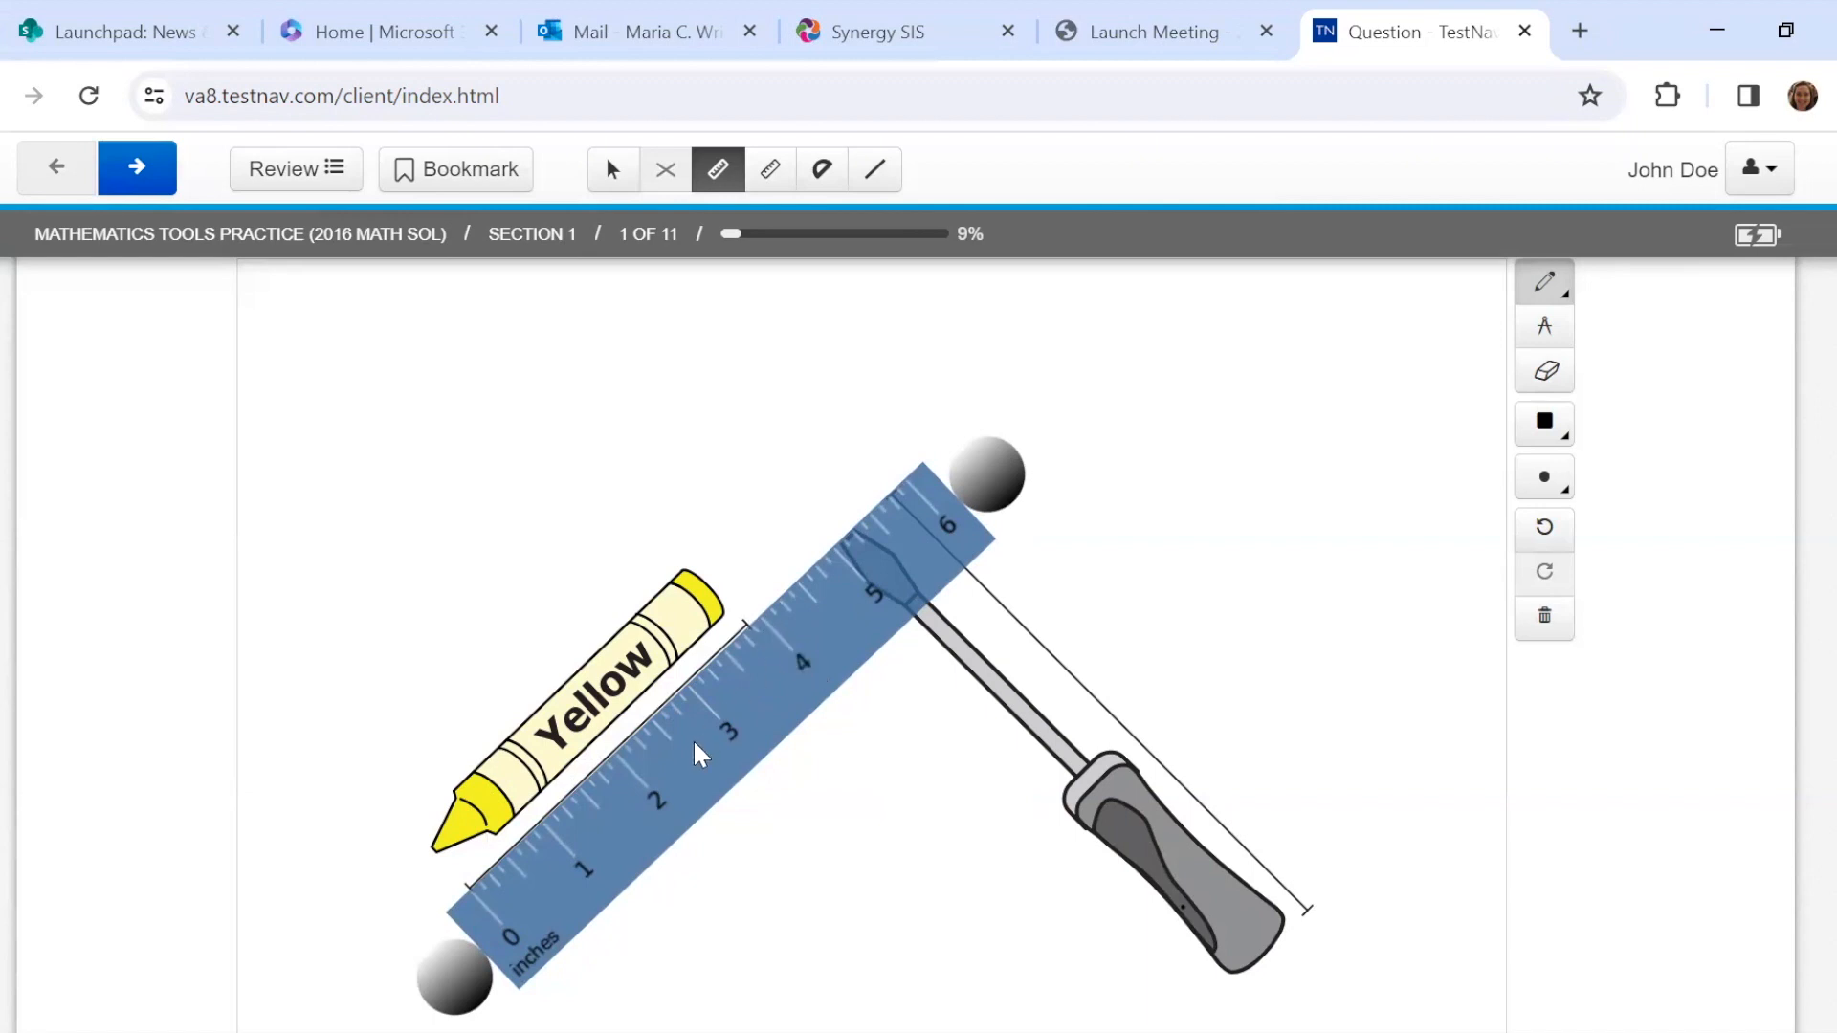
pyautogui.moveTo(687, 773)
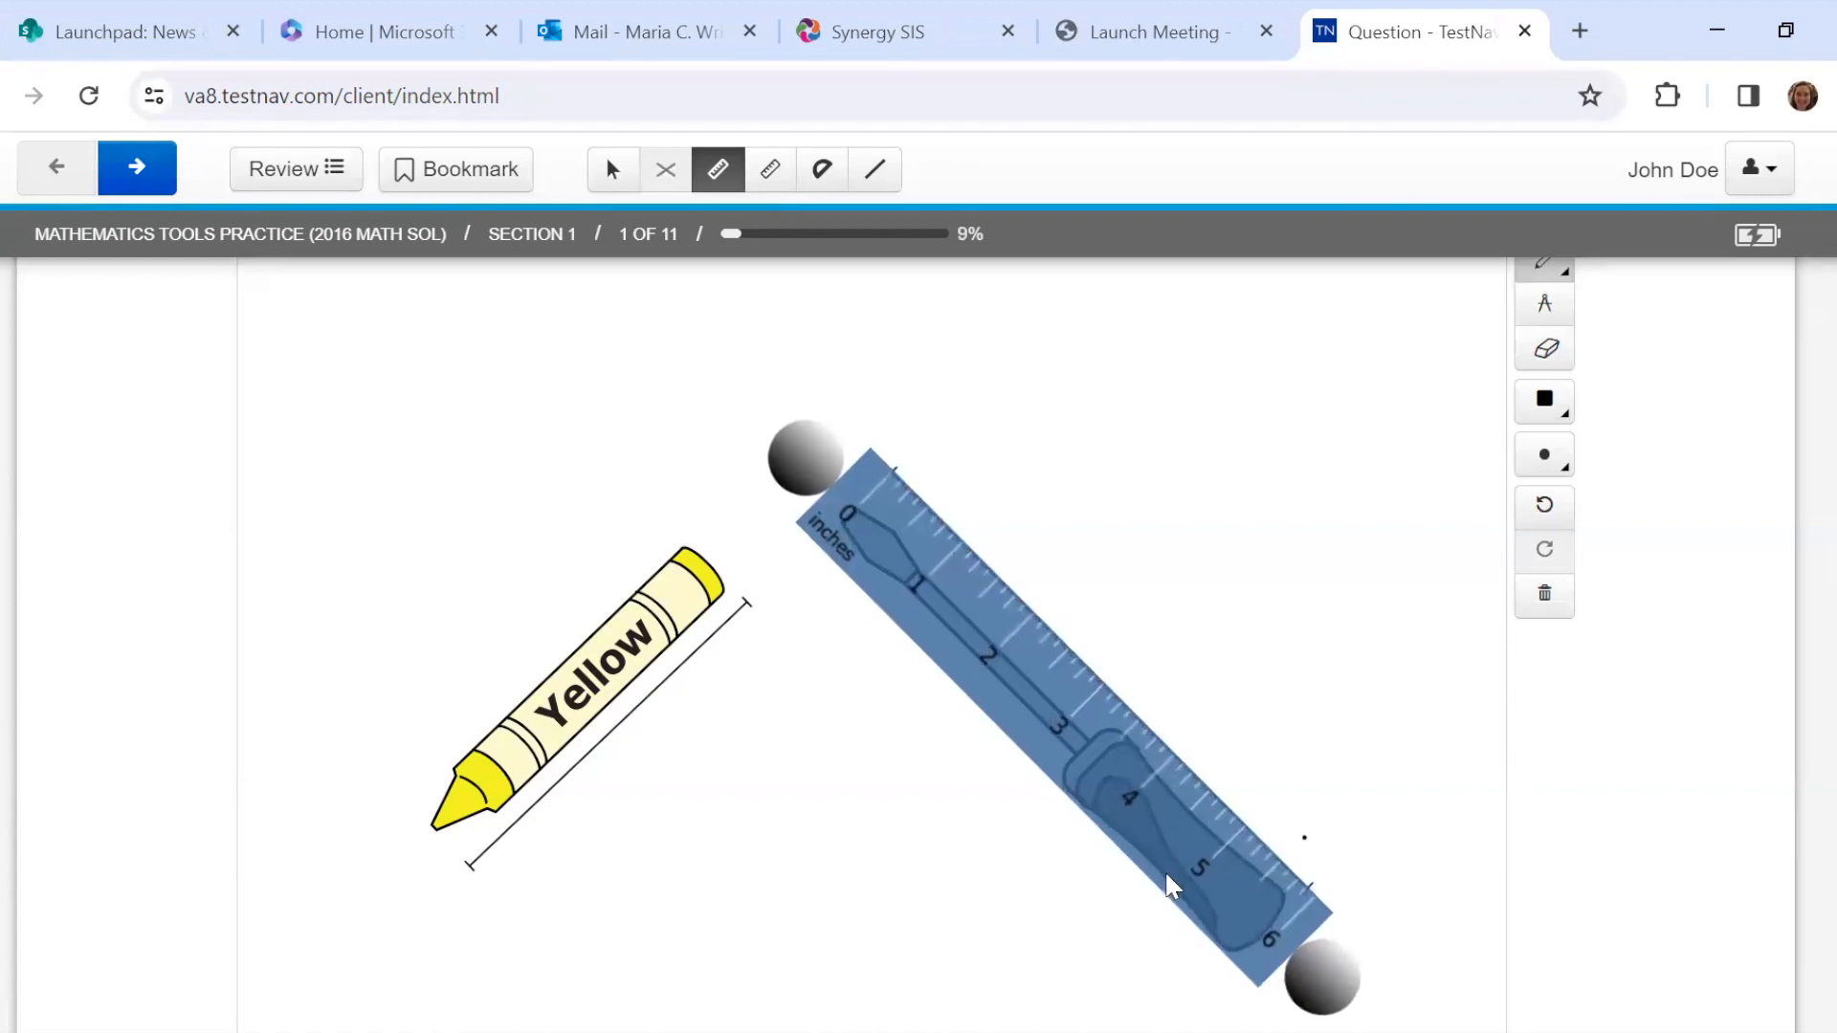
pyautogui.moveTo(1324, 884)
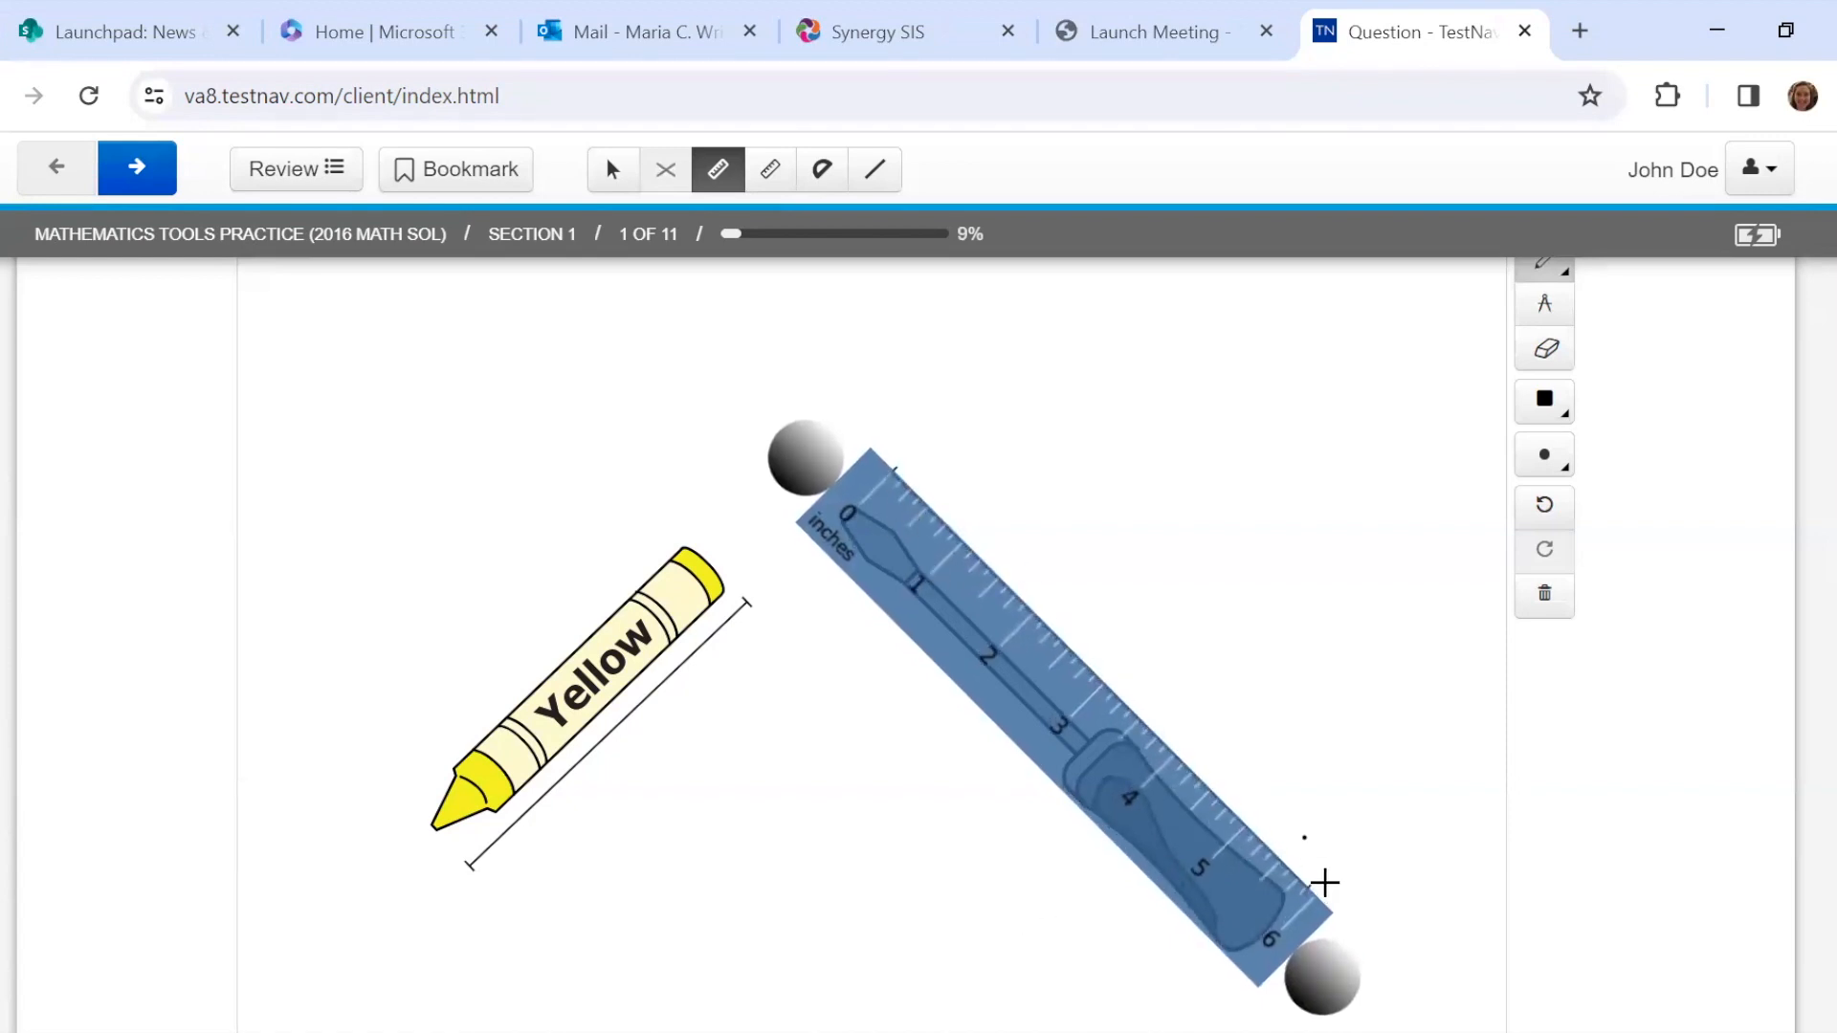
pyautogui.moveTo(1318, 914)
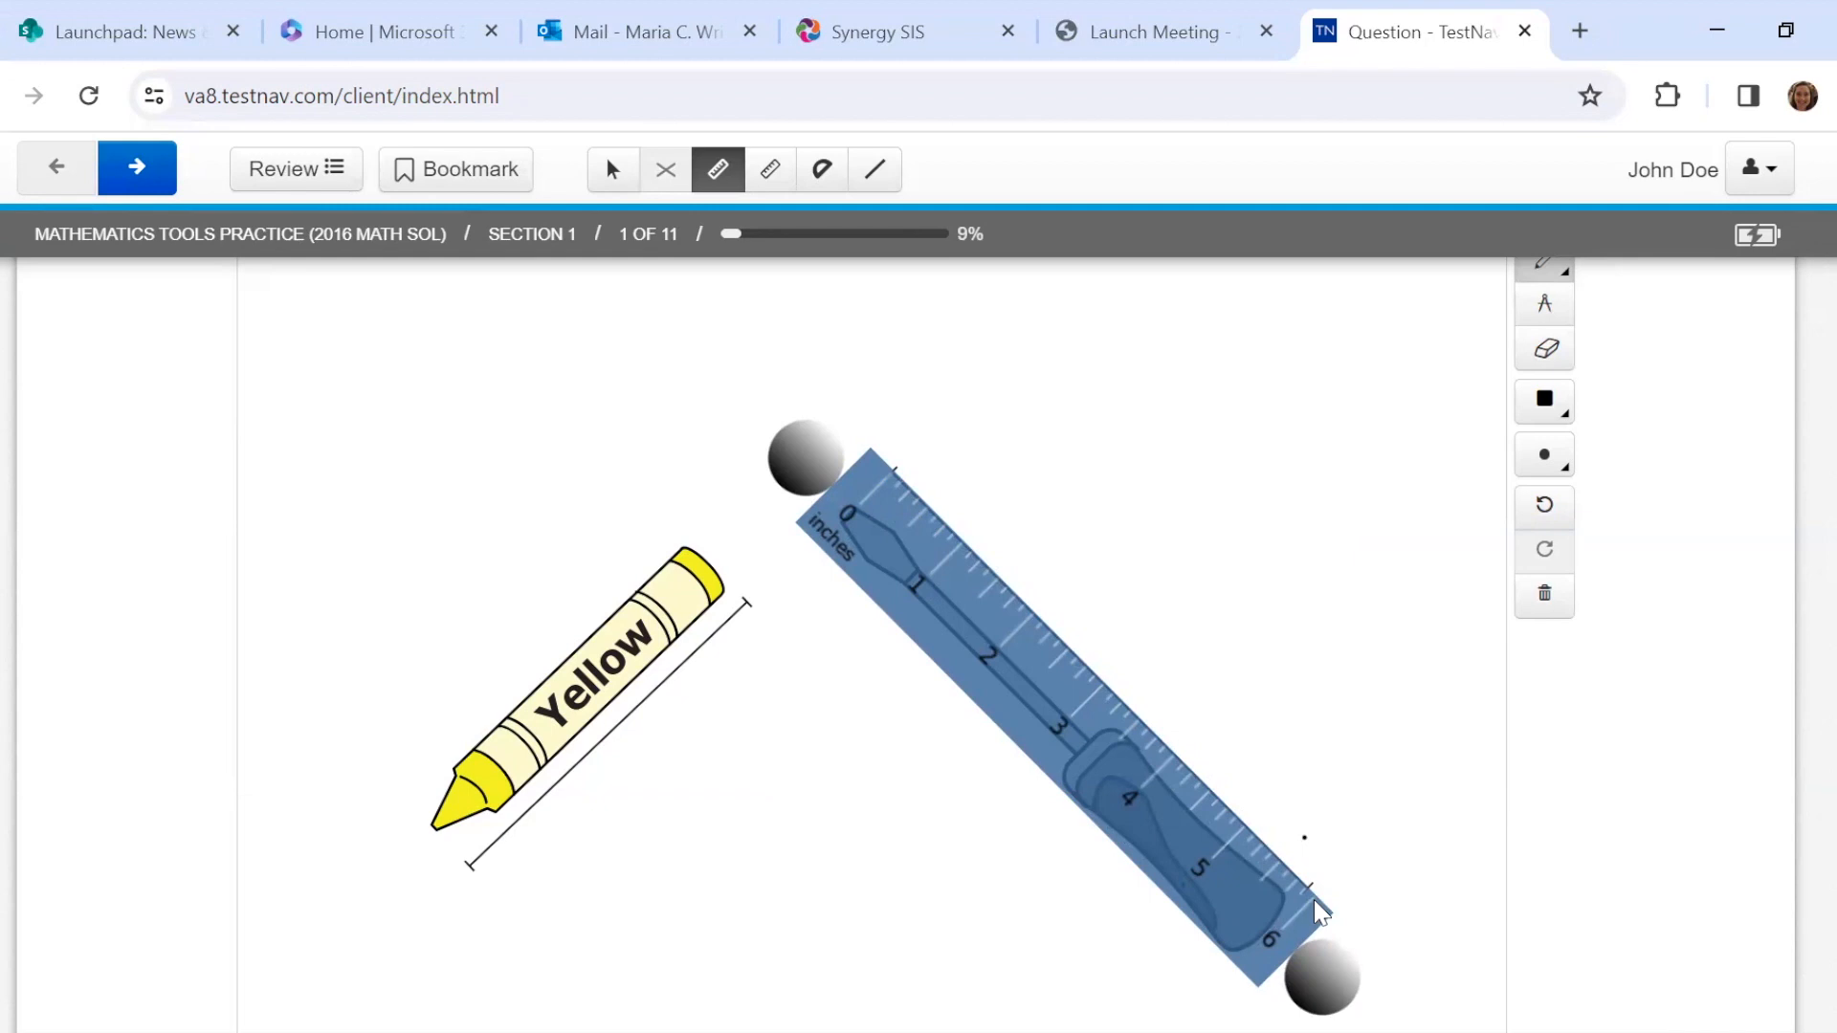
pyautogui.moveTo(769, 168)
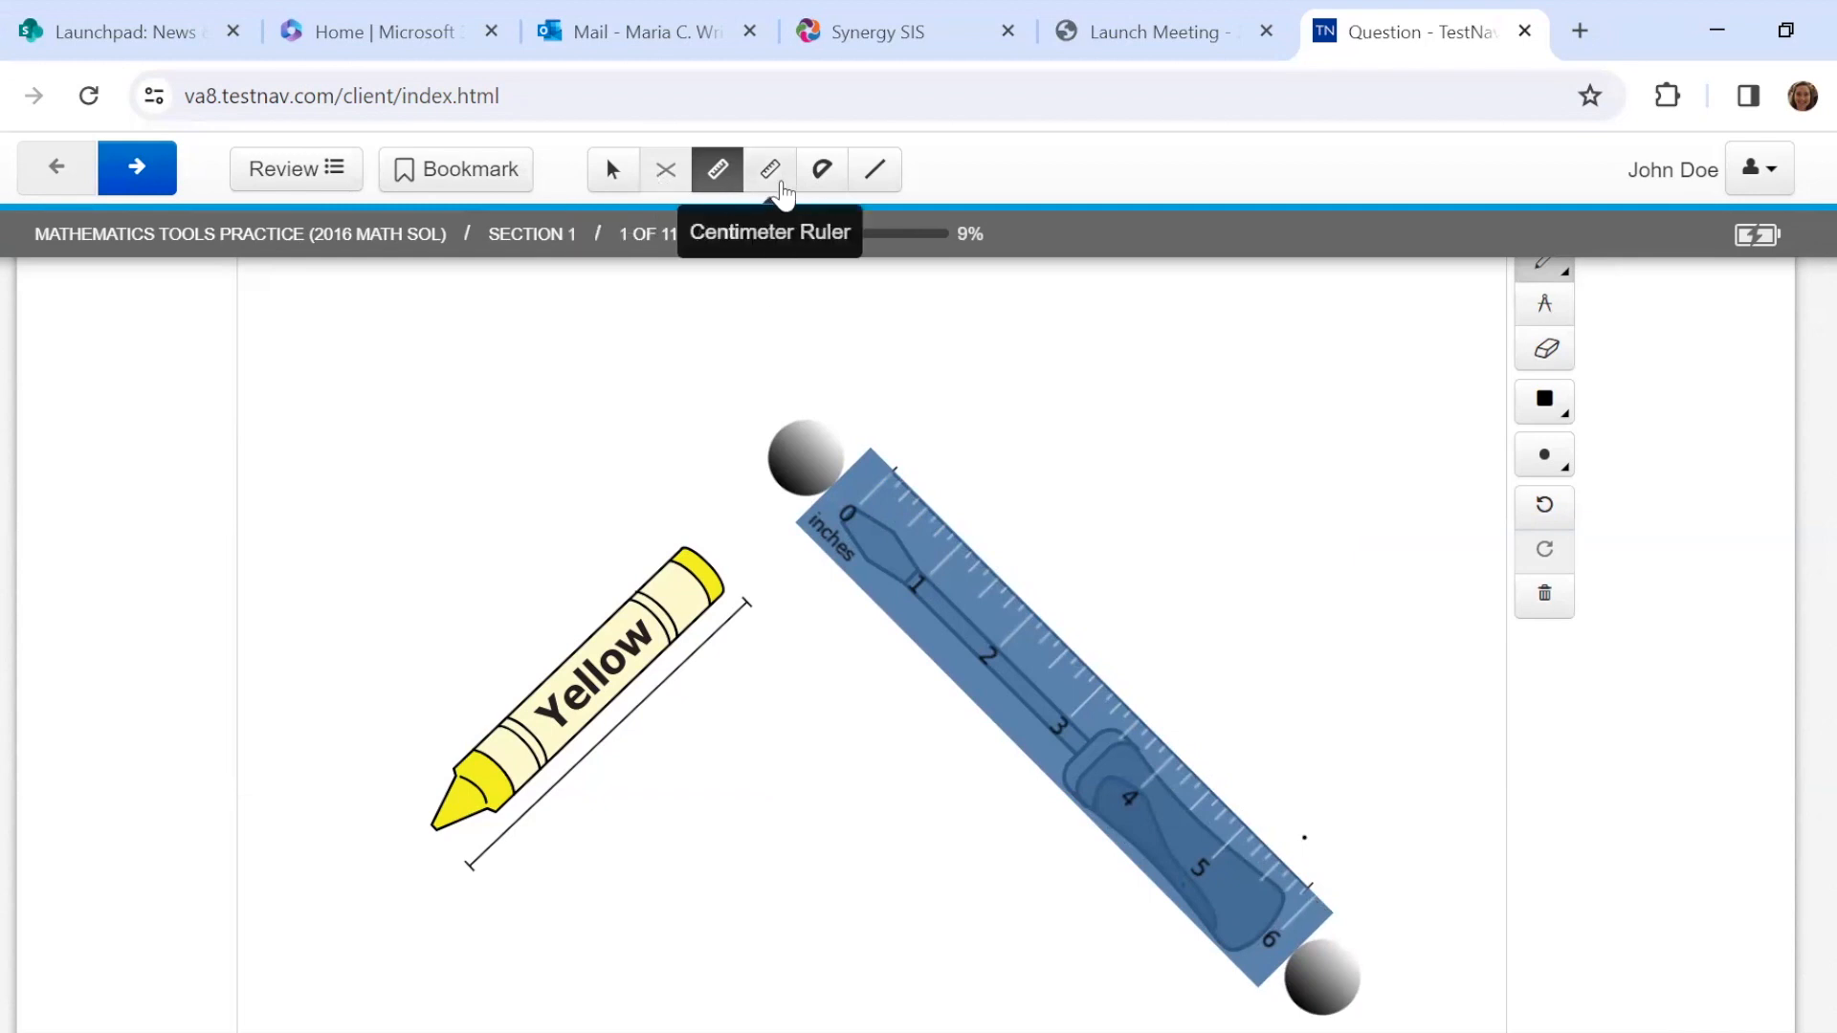
# Switch to the centimeter ruler for measuring the crayon and screwdriver.
pyautogui.click(769, 169)
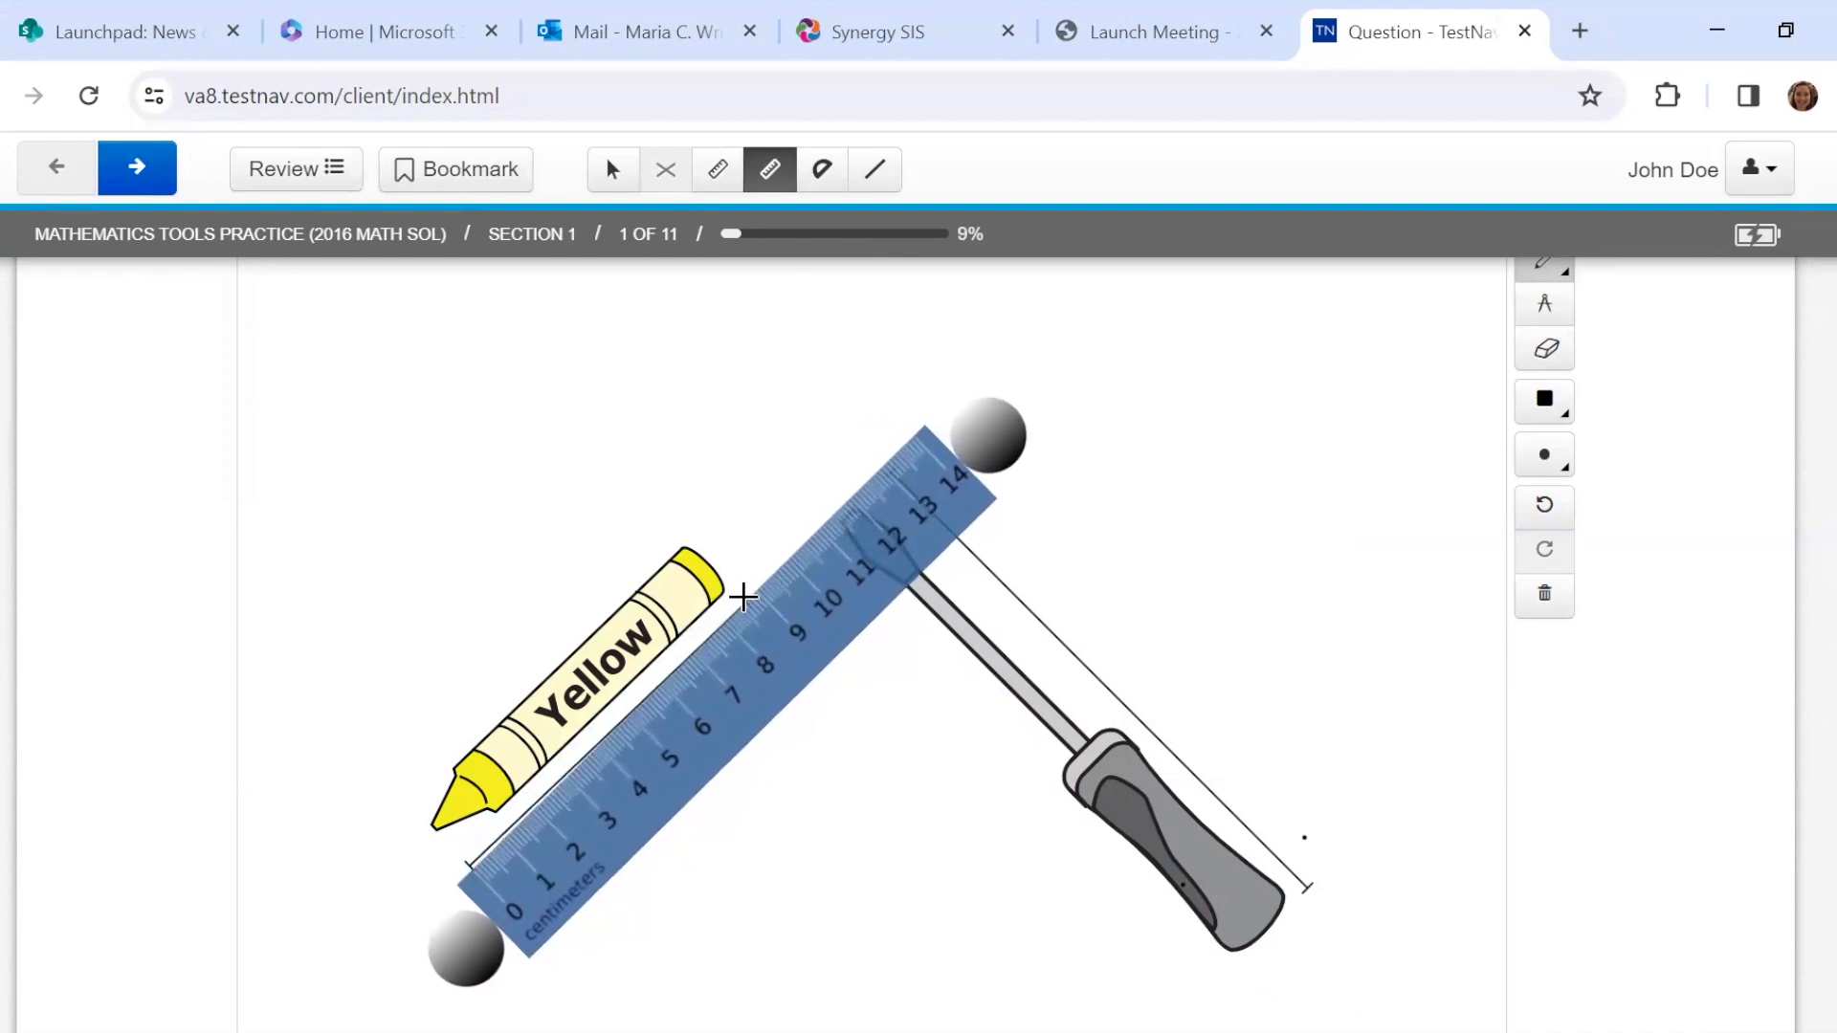
pyautogui.moveTo(790, 656)
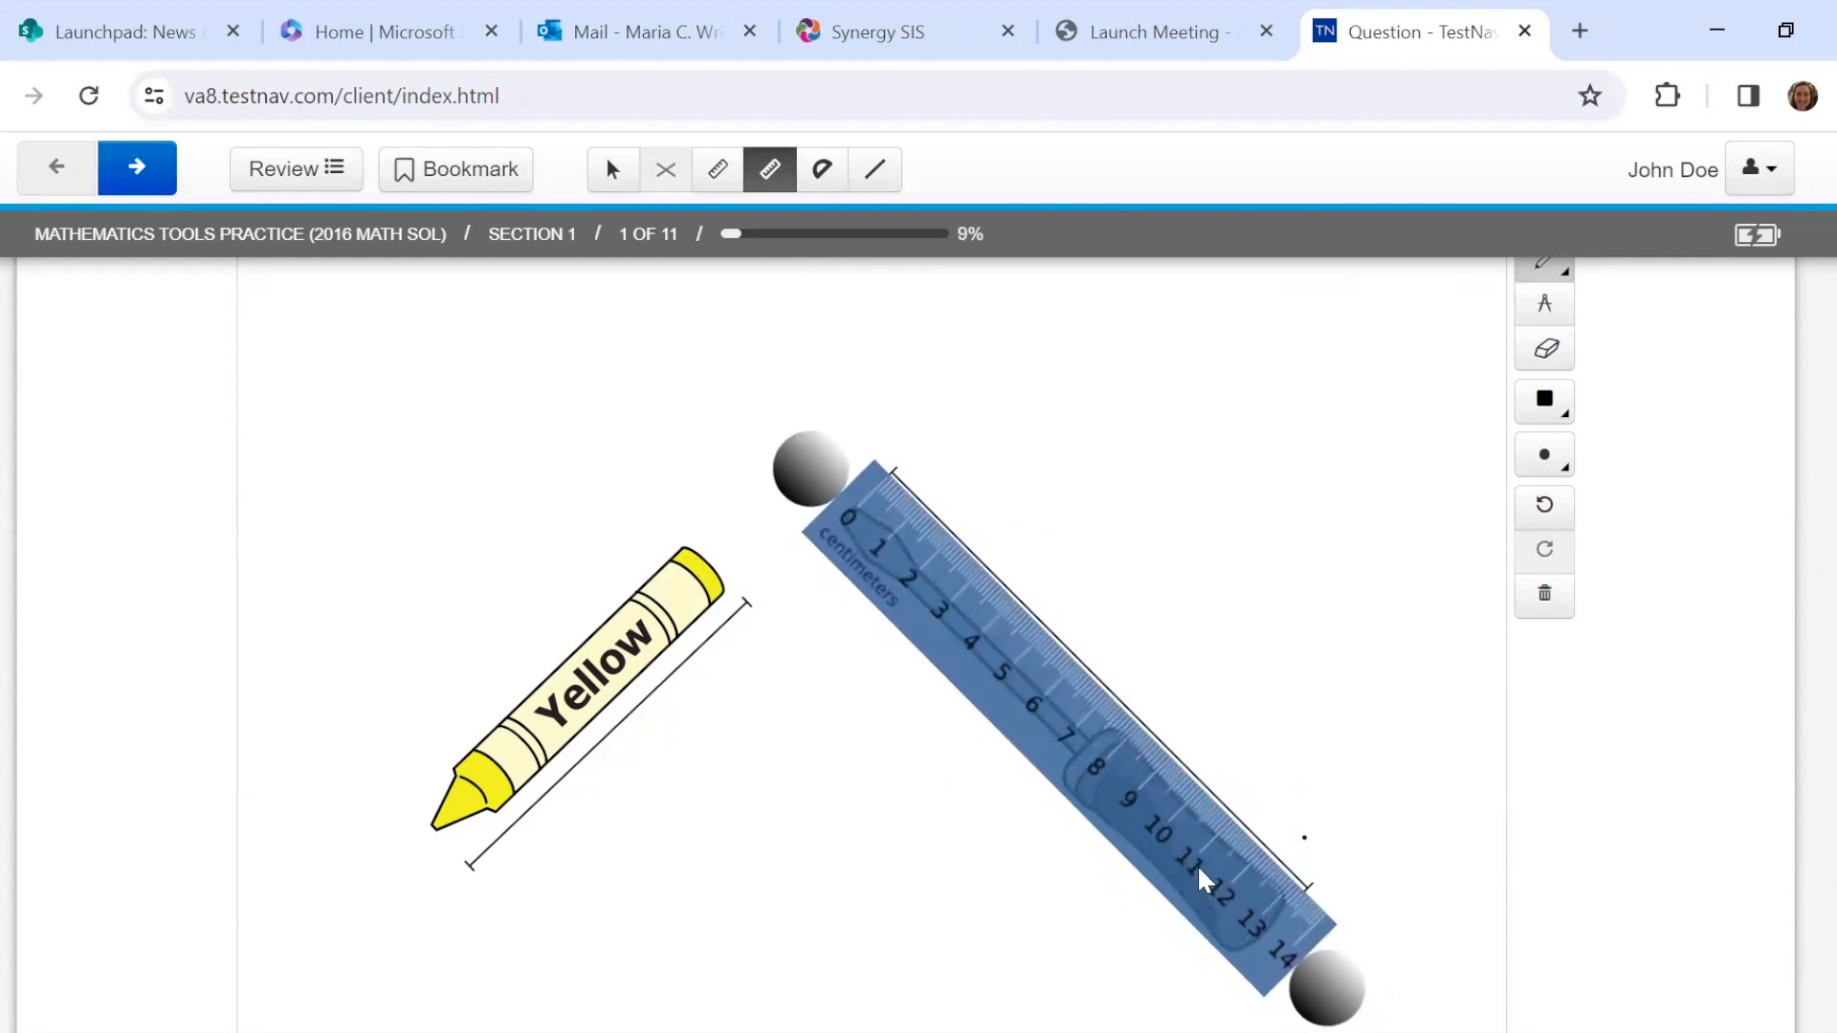
pyautogui.moveTo(1287, 907)
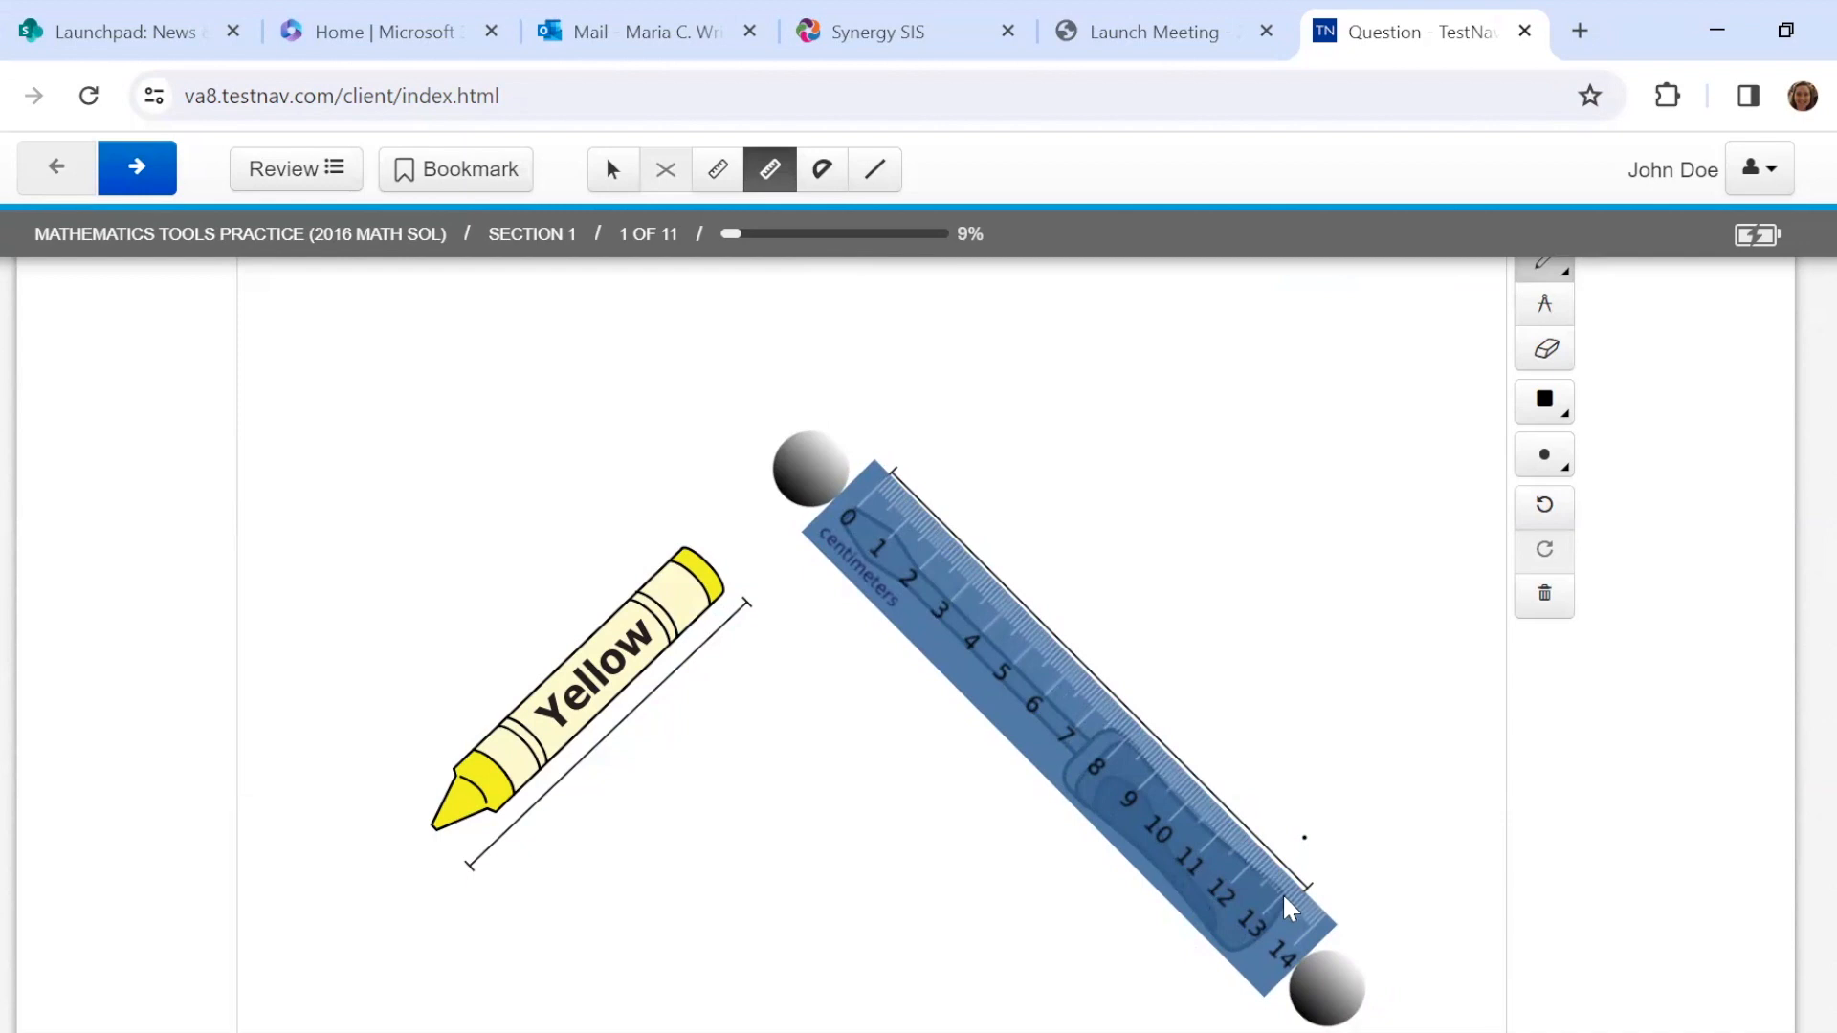
pyautogui.moveTo(1301, 926)
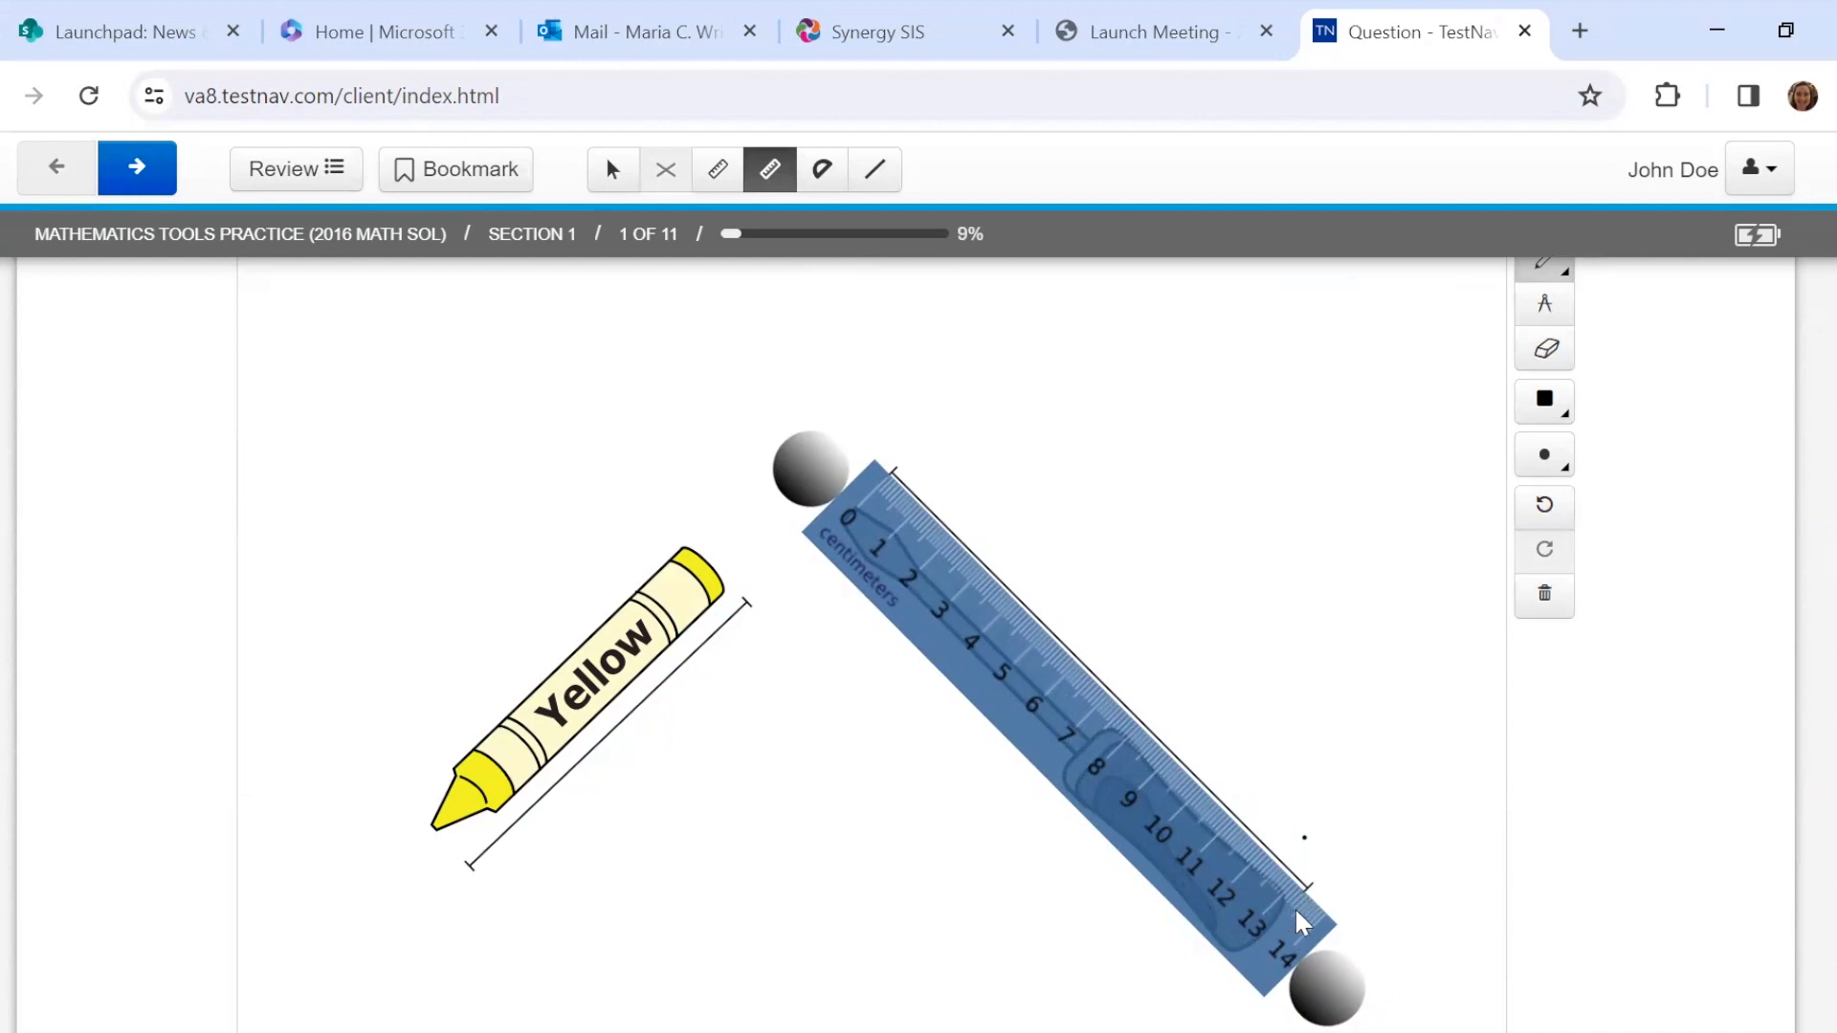
pyautogui.moveTo(1309, 920)
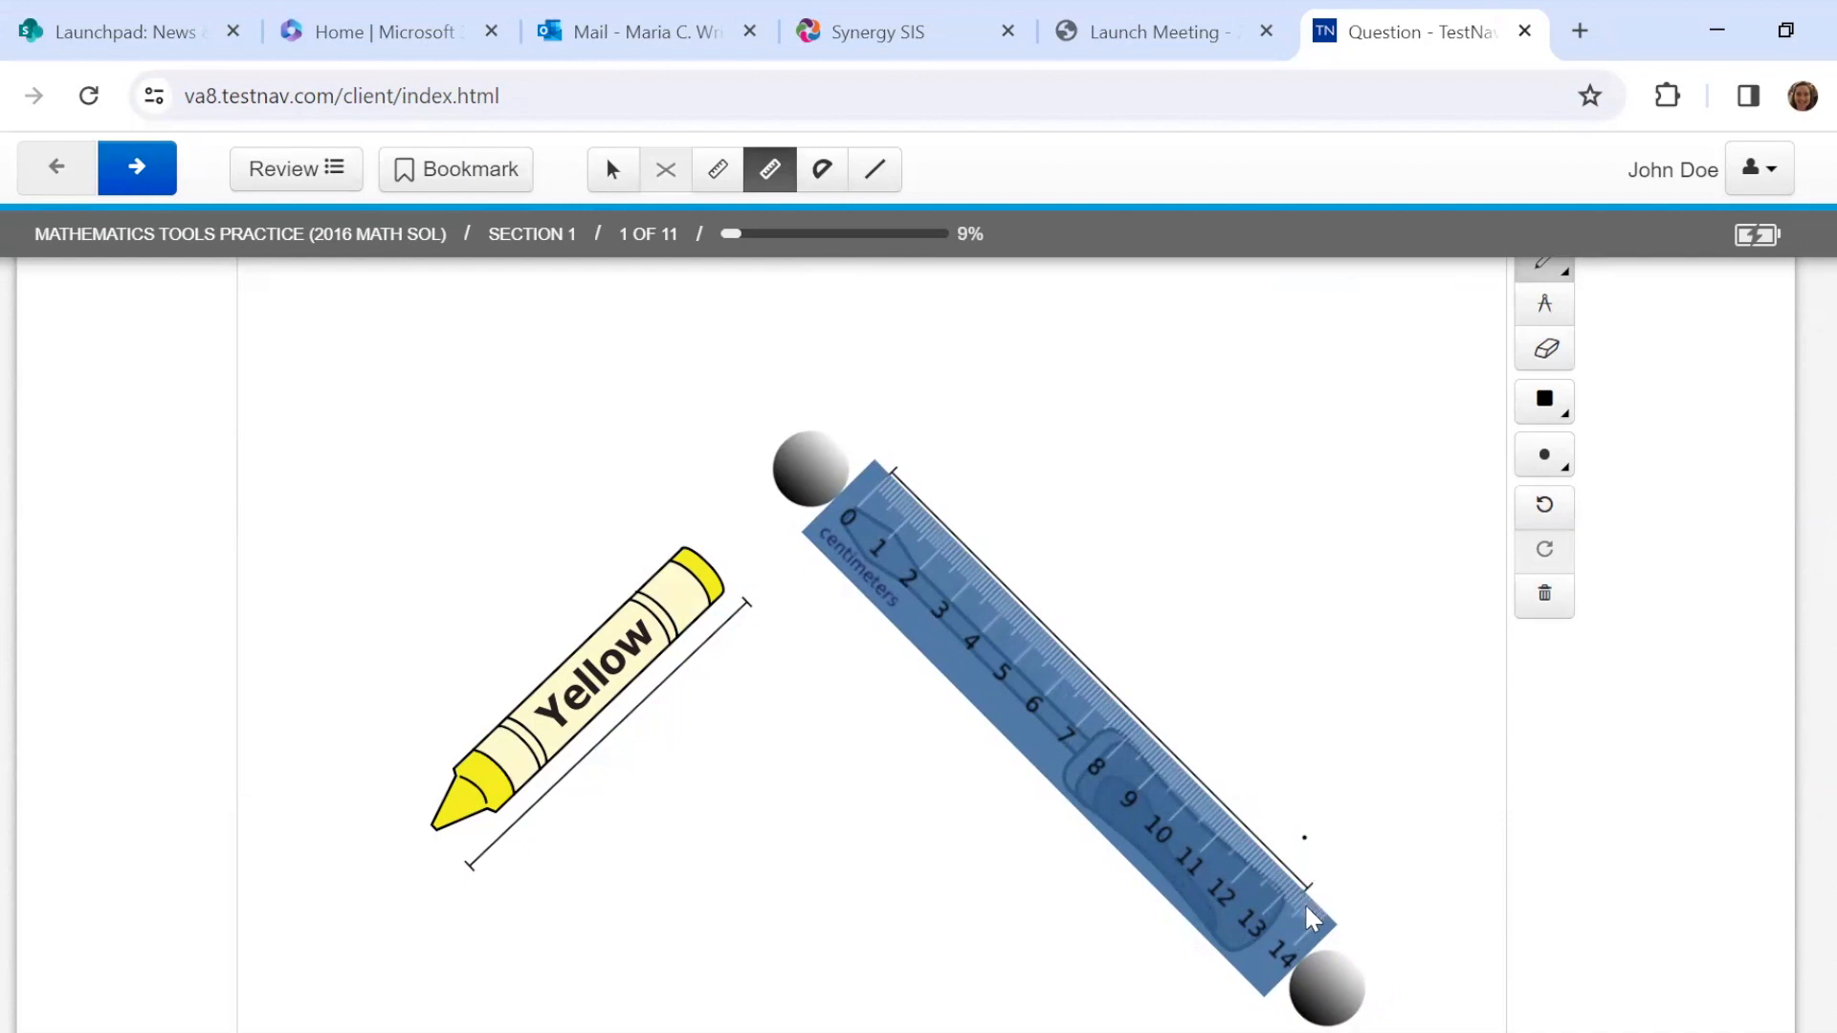
pyautogui.moveTo(1230, 867)
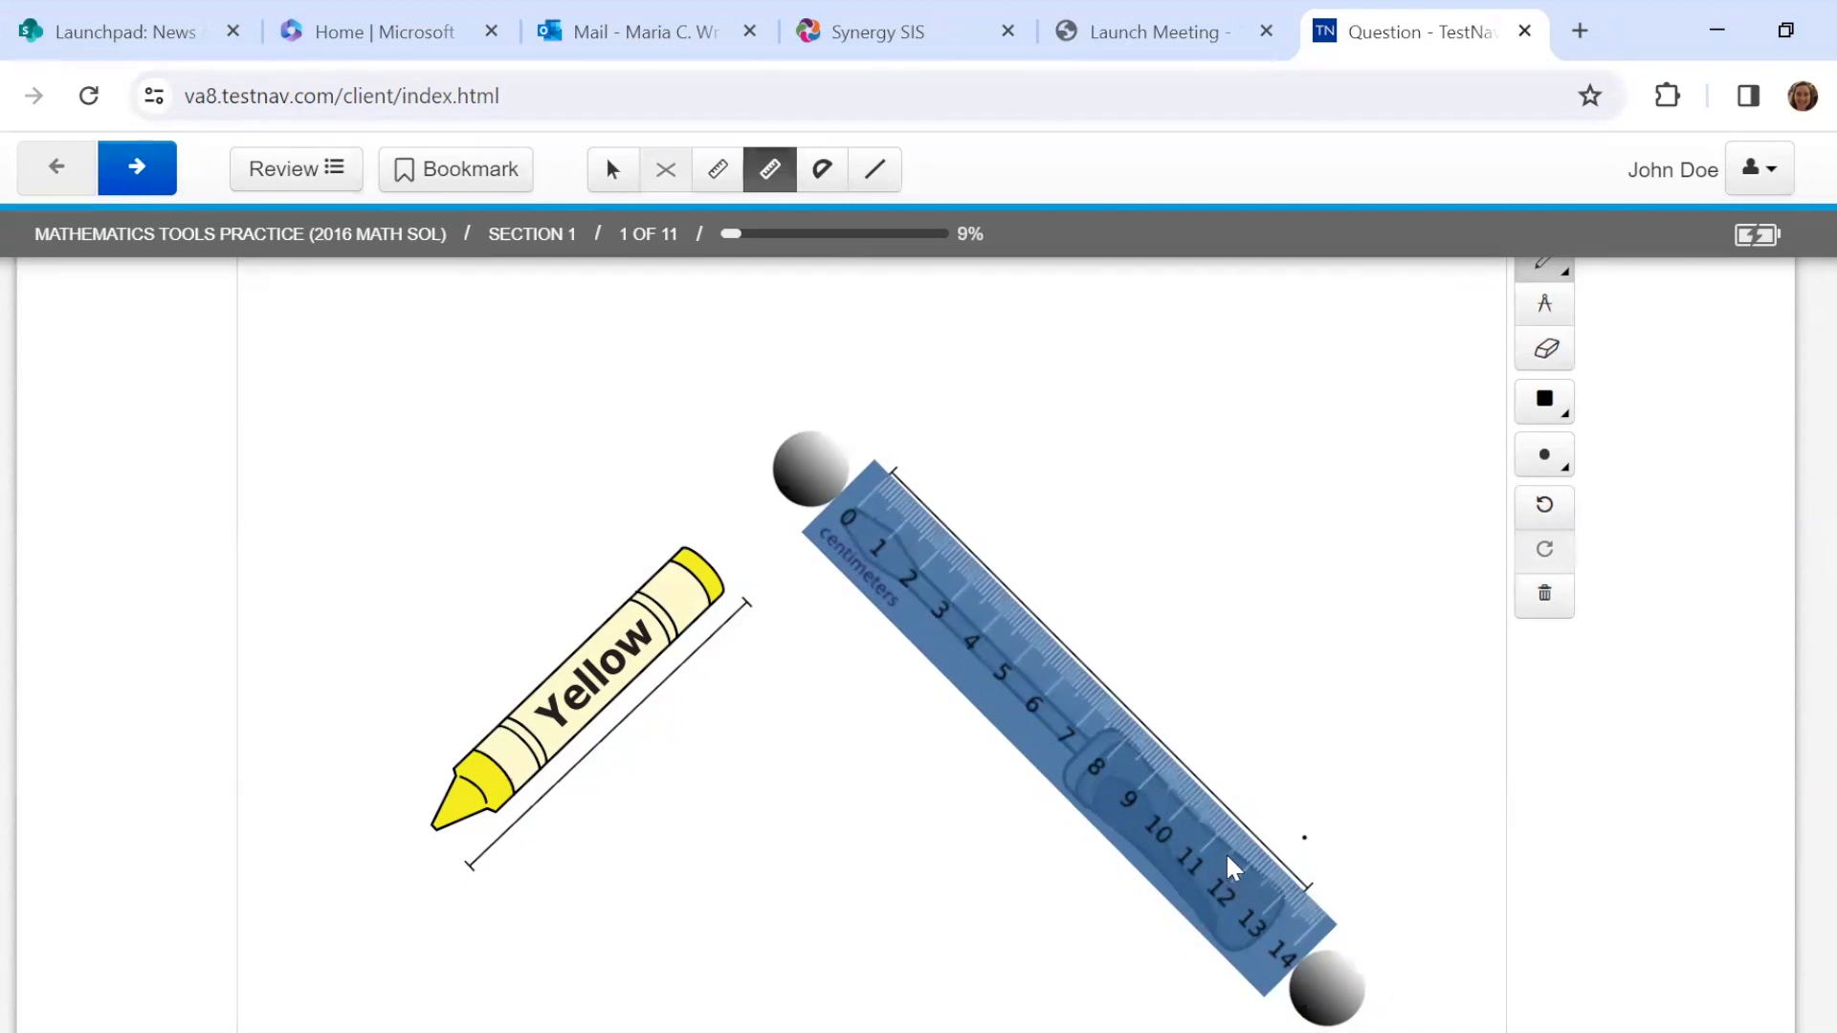
pyautogui.moveTo(1307, 886)
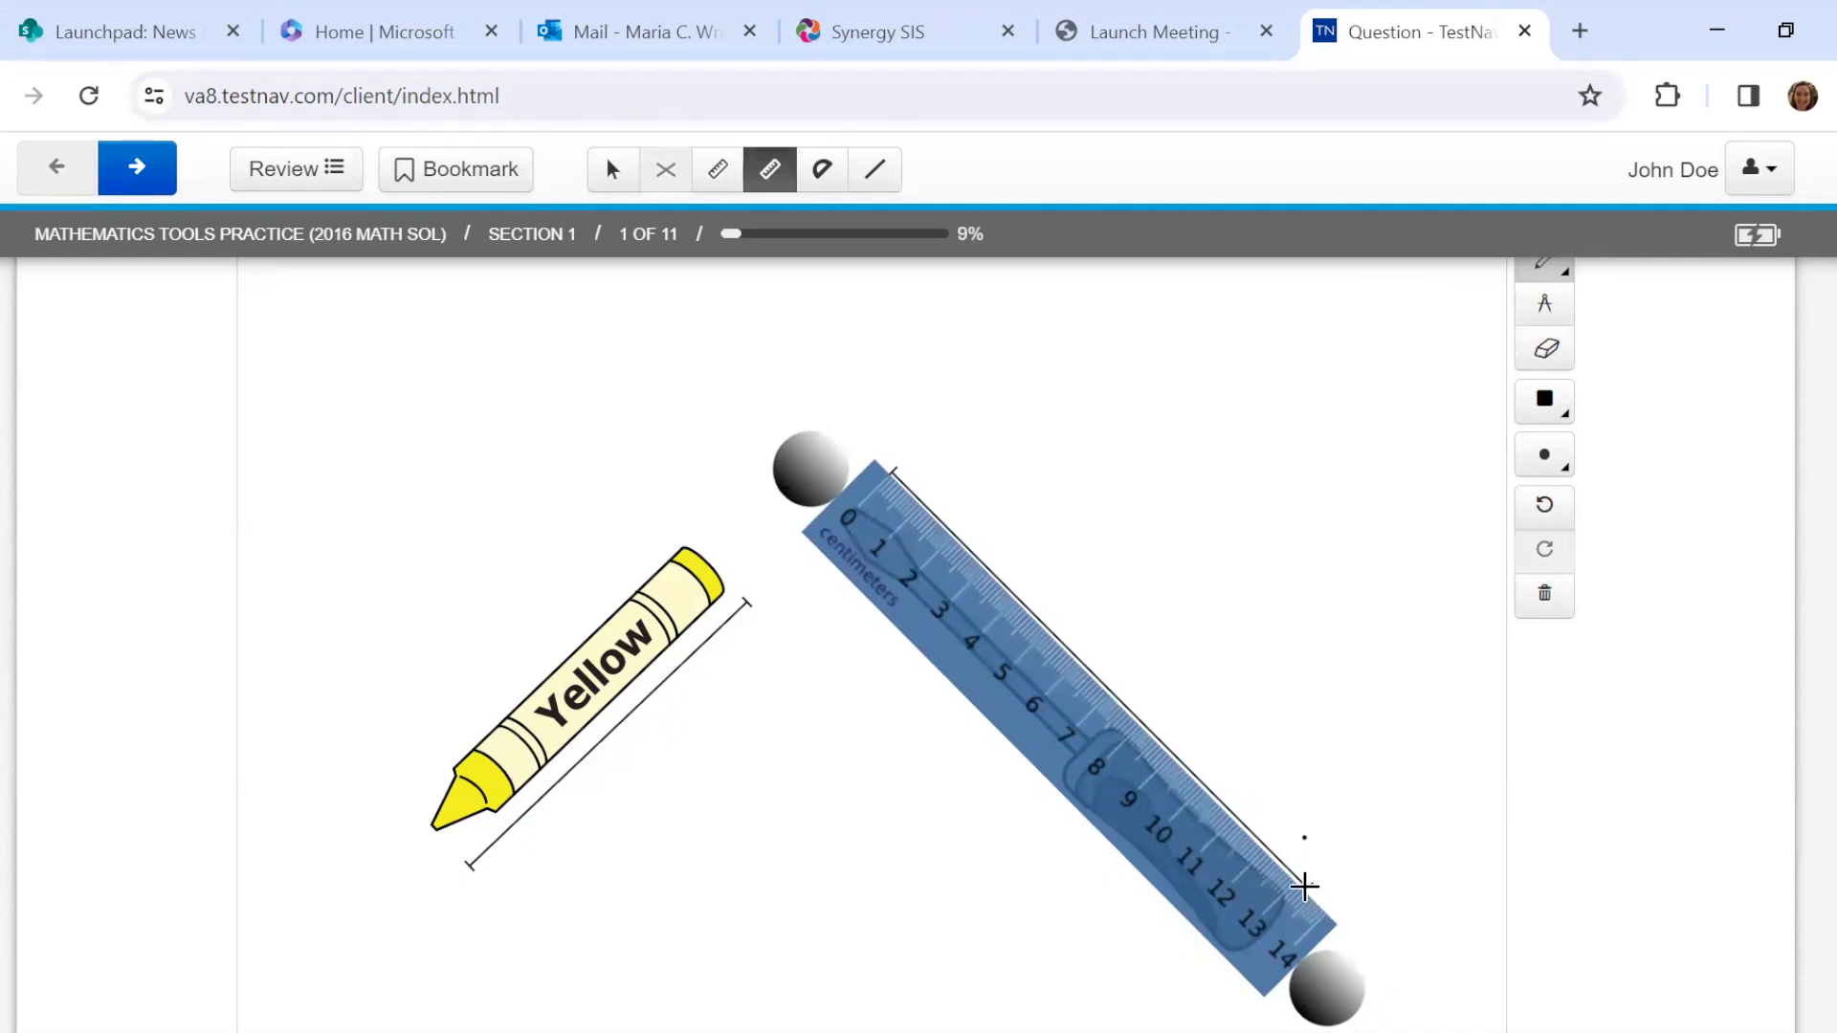
pyautogui.moveTo(1288, 922)
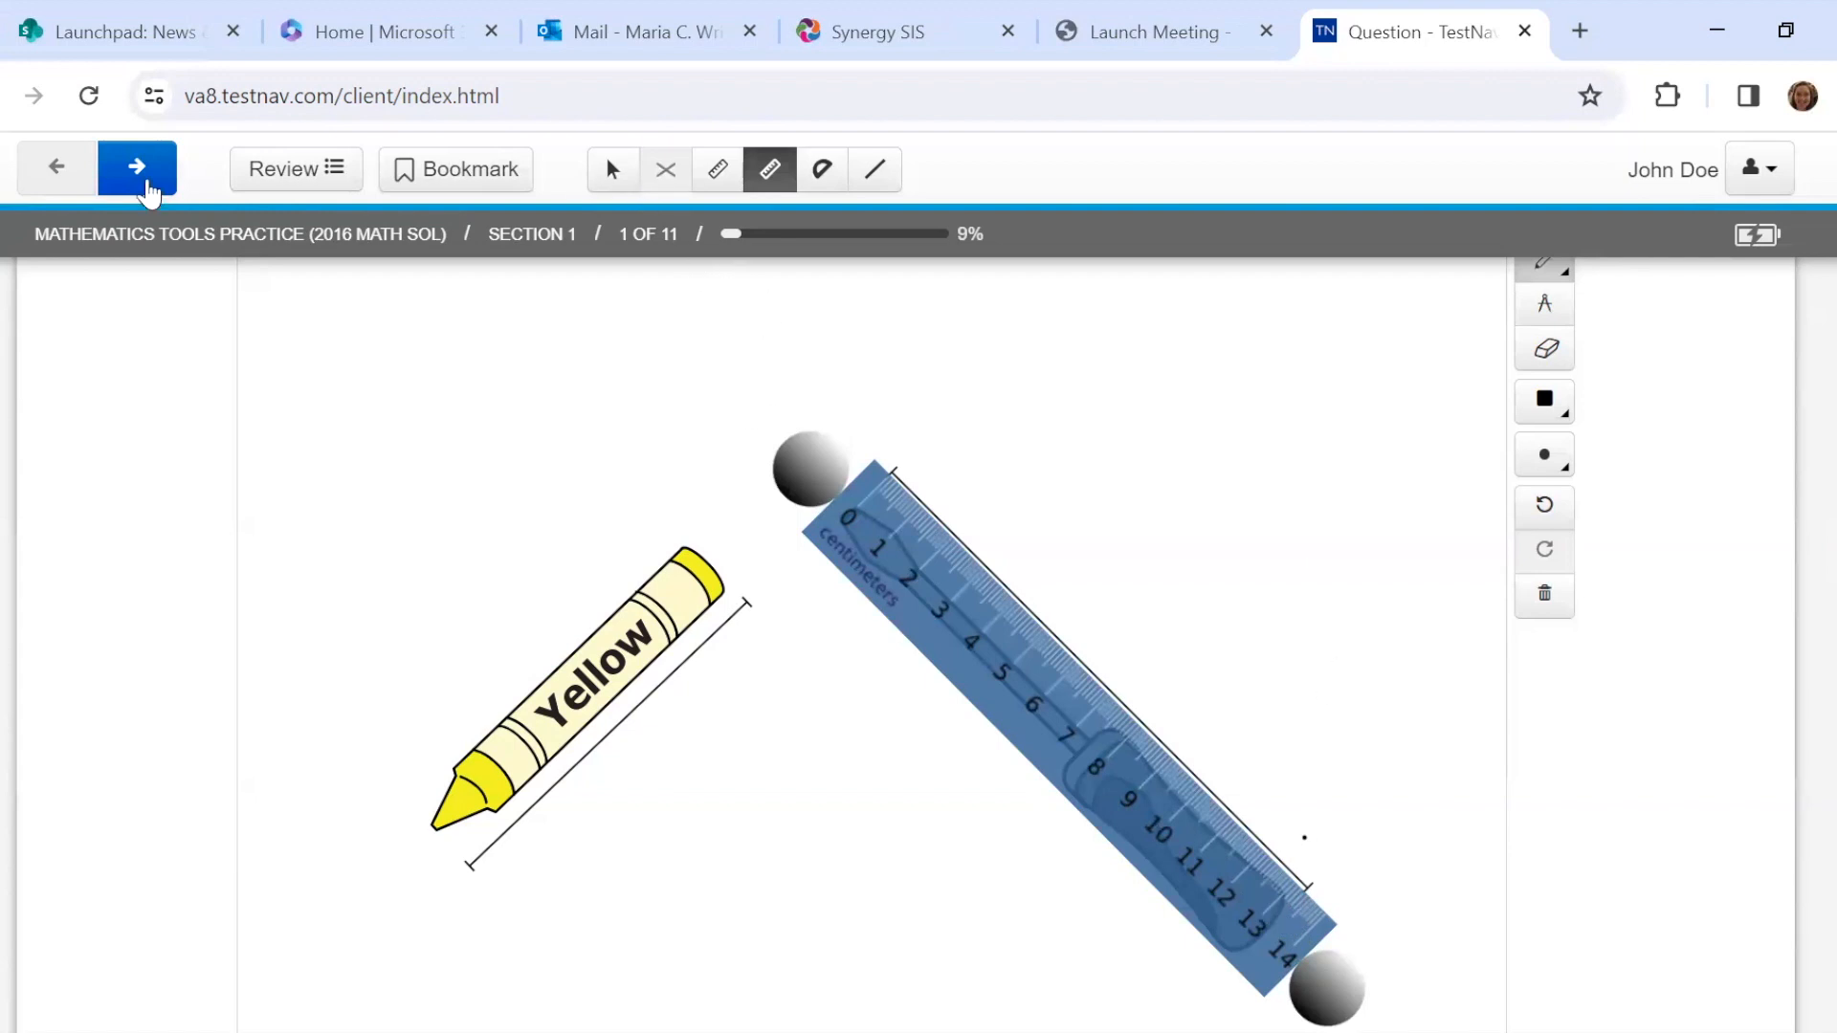
# Move on to question 2 and bring pentagon ABCDE and trapezoid FGHJ into view.
pyautogui.click(136, 168)
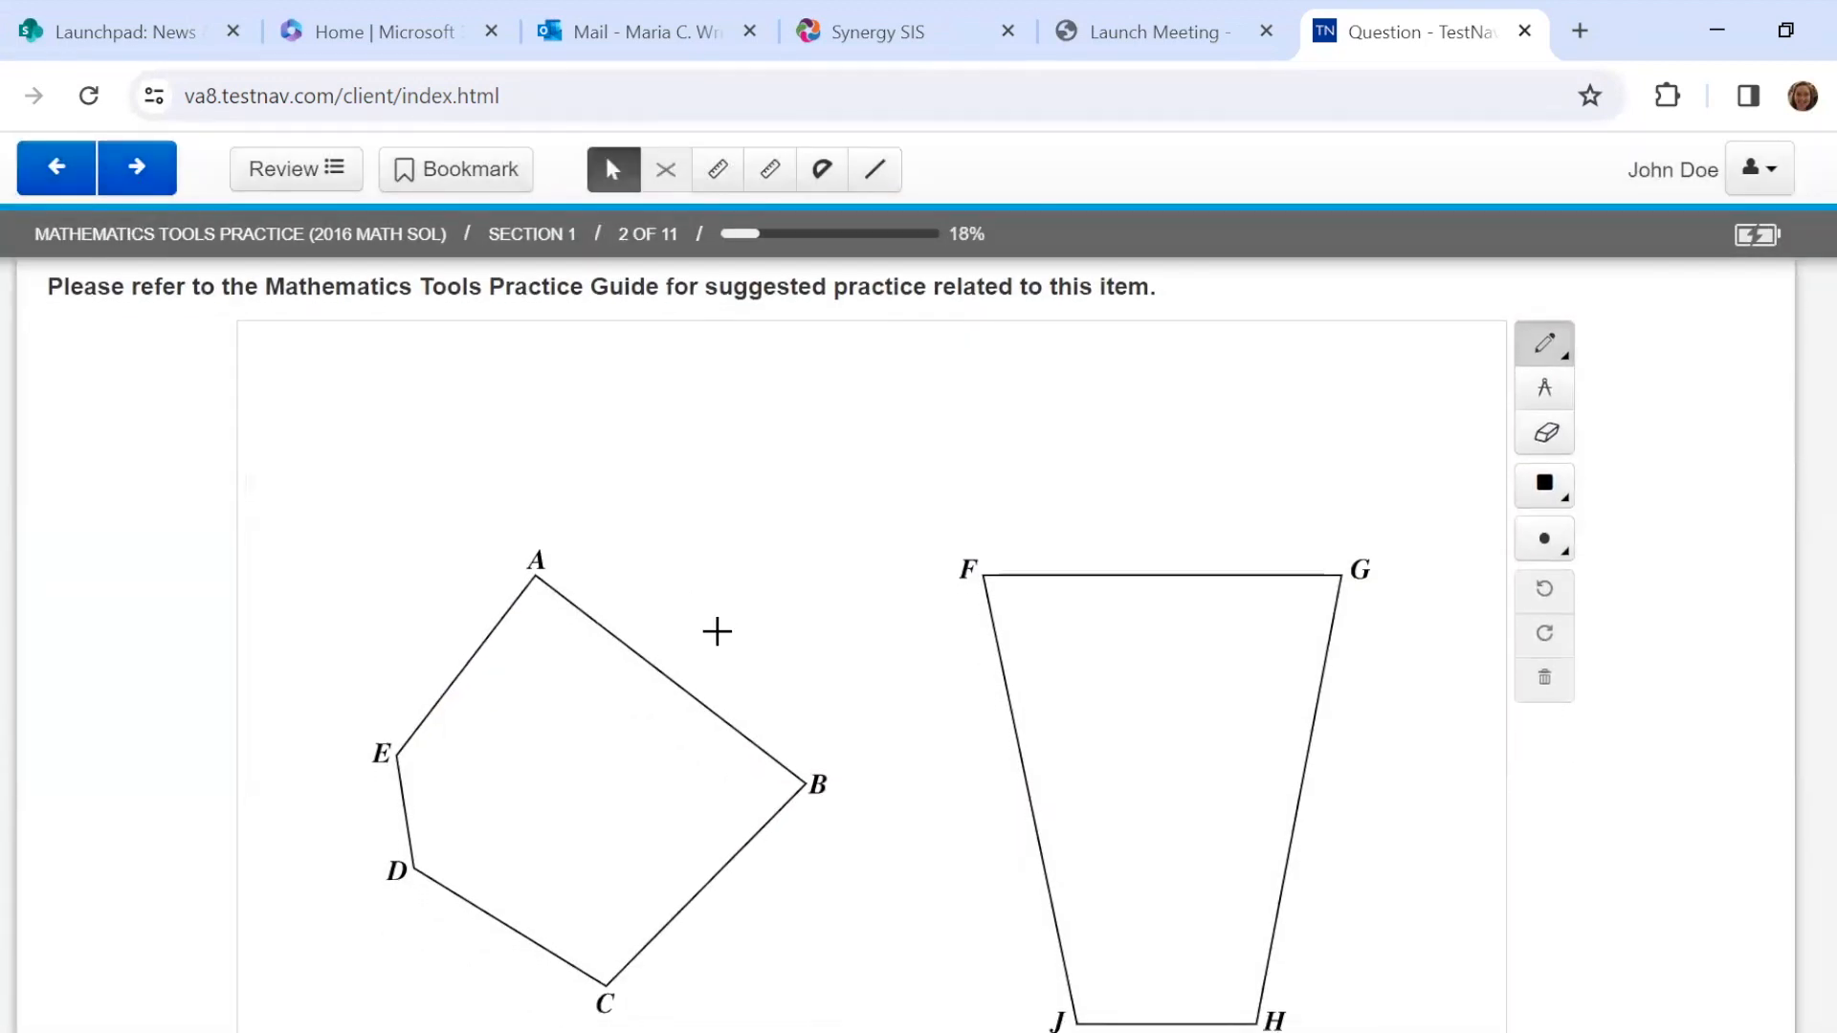
pyautogui.scroll(-3)
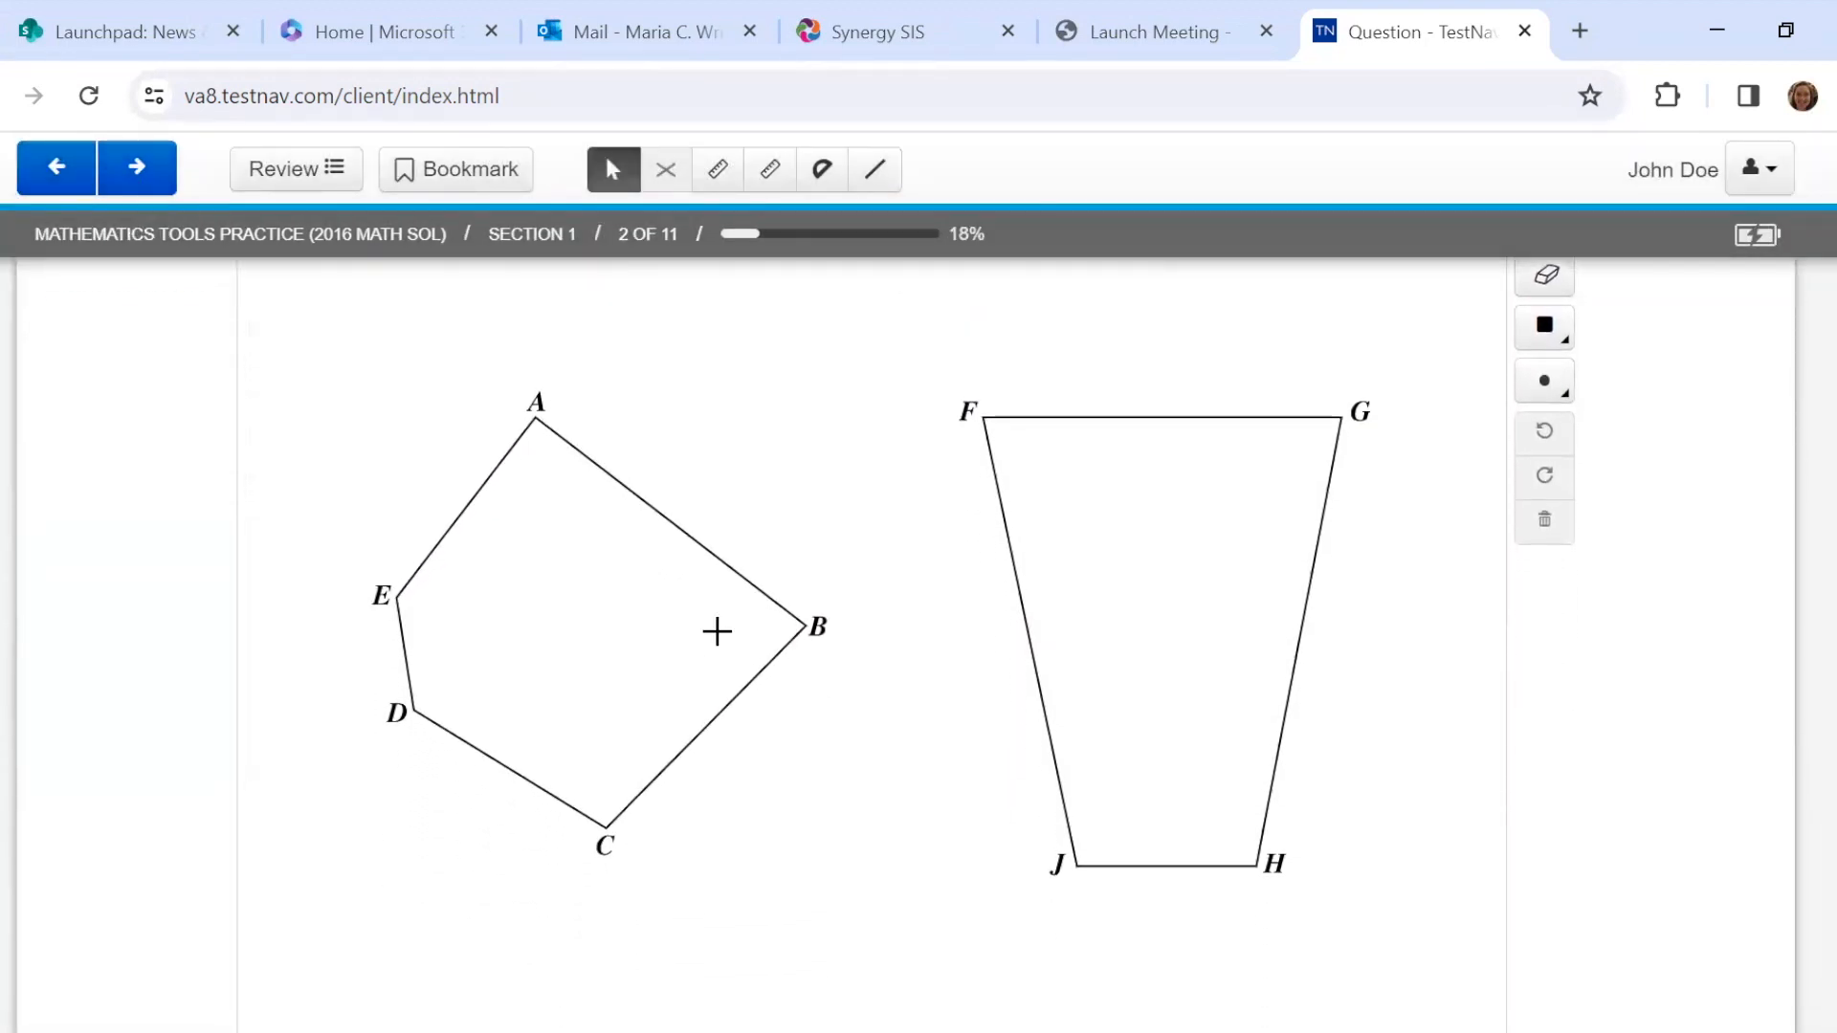
pyautogui.moveTo(1238, 641)
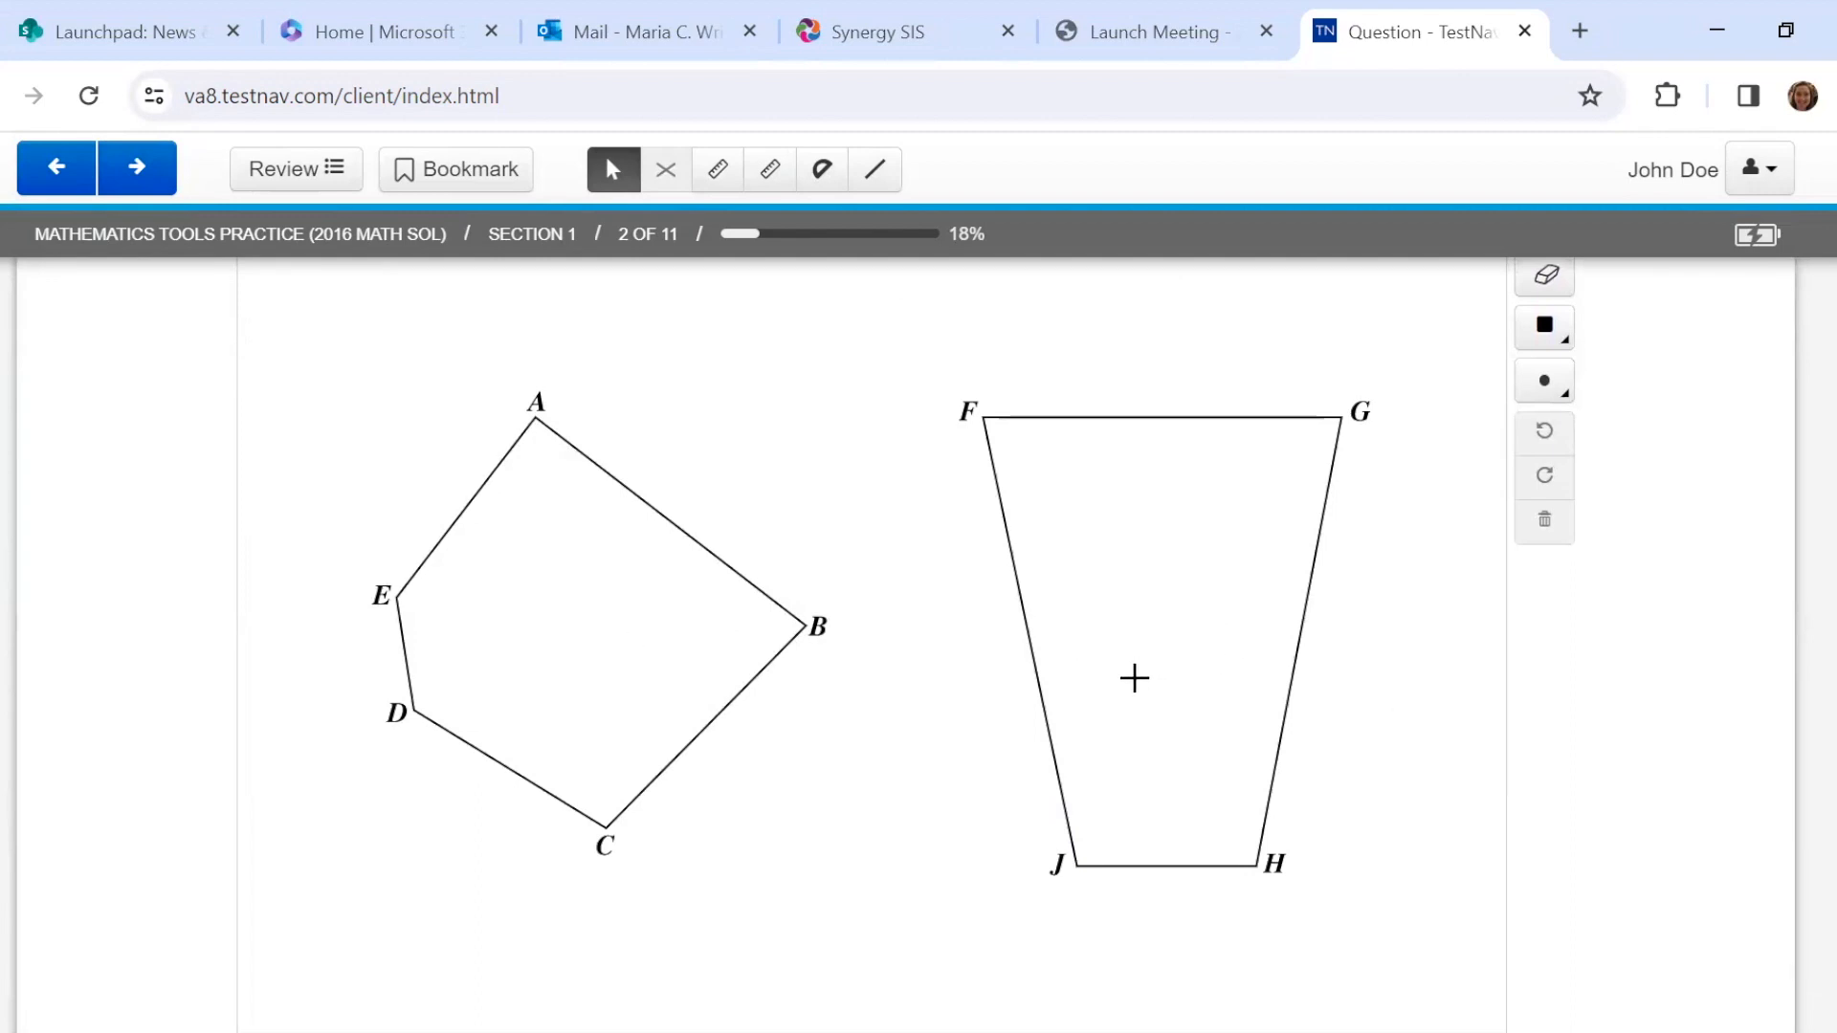
pyautogui.moveTo(1064, 645)
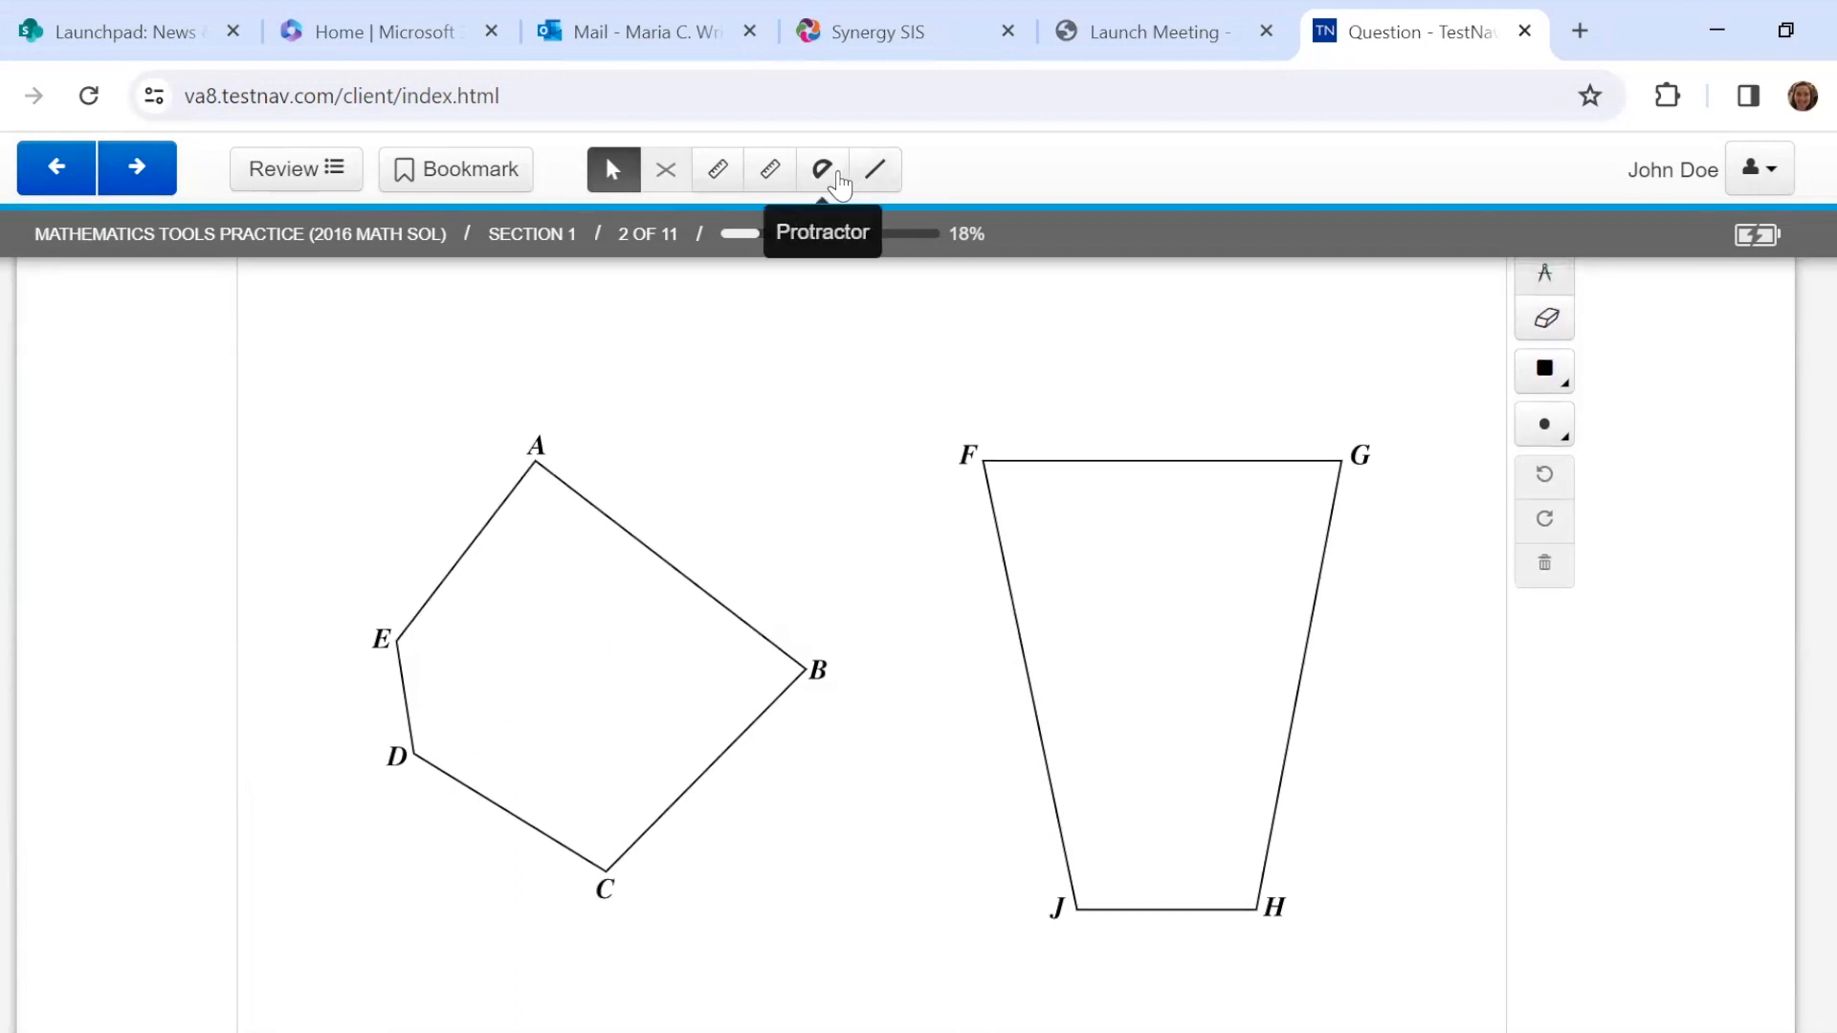
# Bring a protractor onto the trapezoid figure for measuring its bottom vertex angles.
pyautogui.click(823, 169)
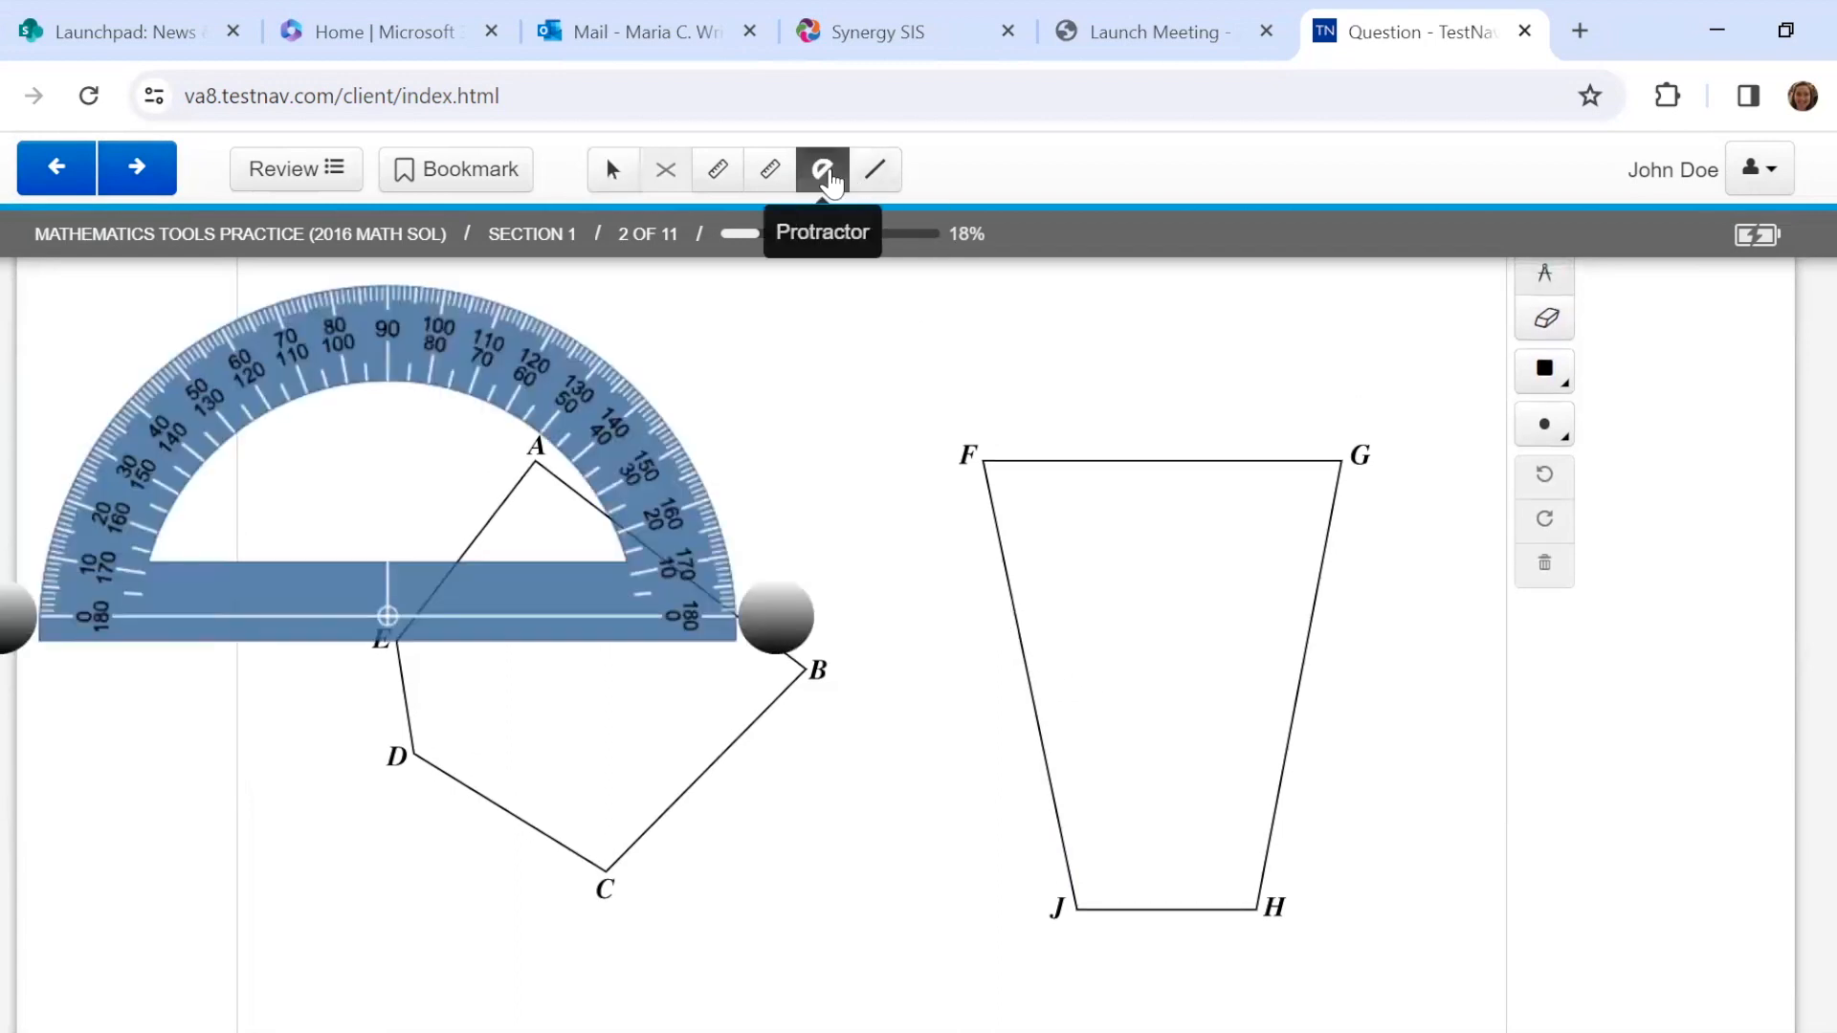
pyautogui.moveTo(514, 356)
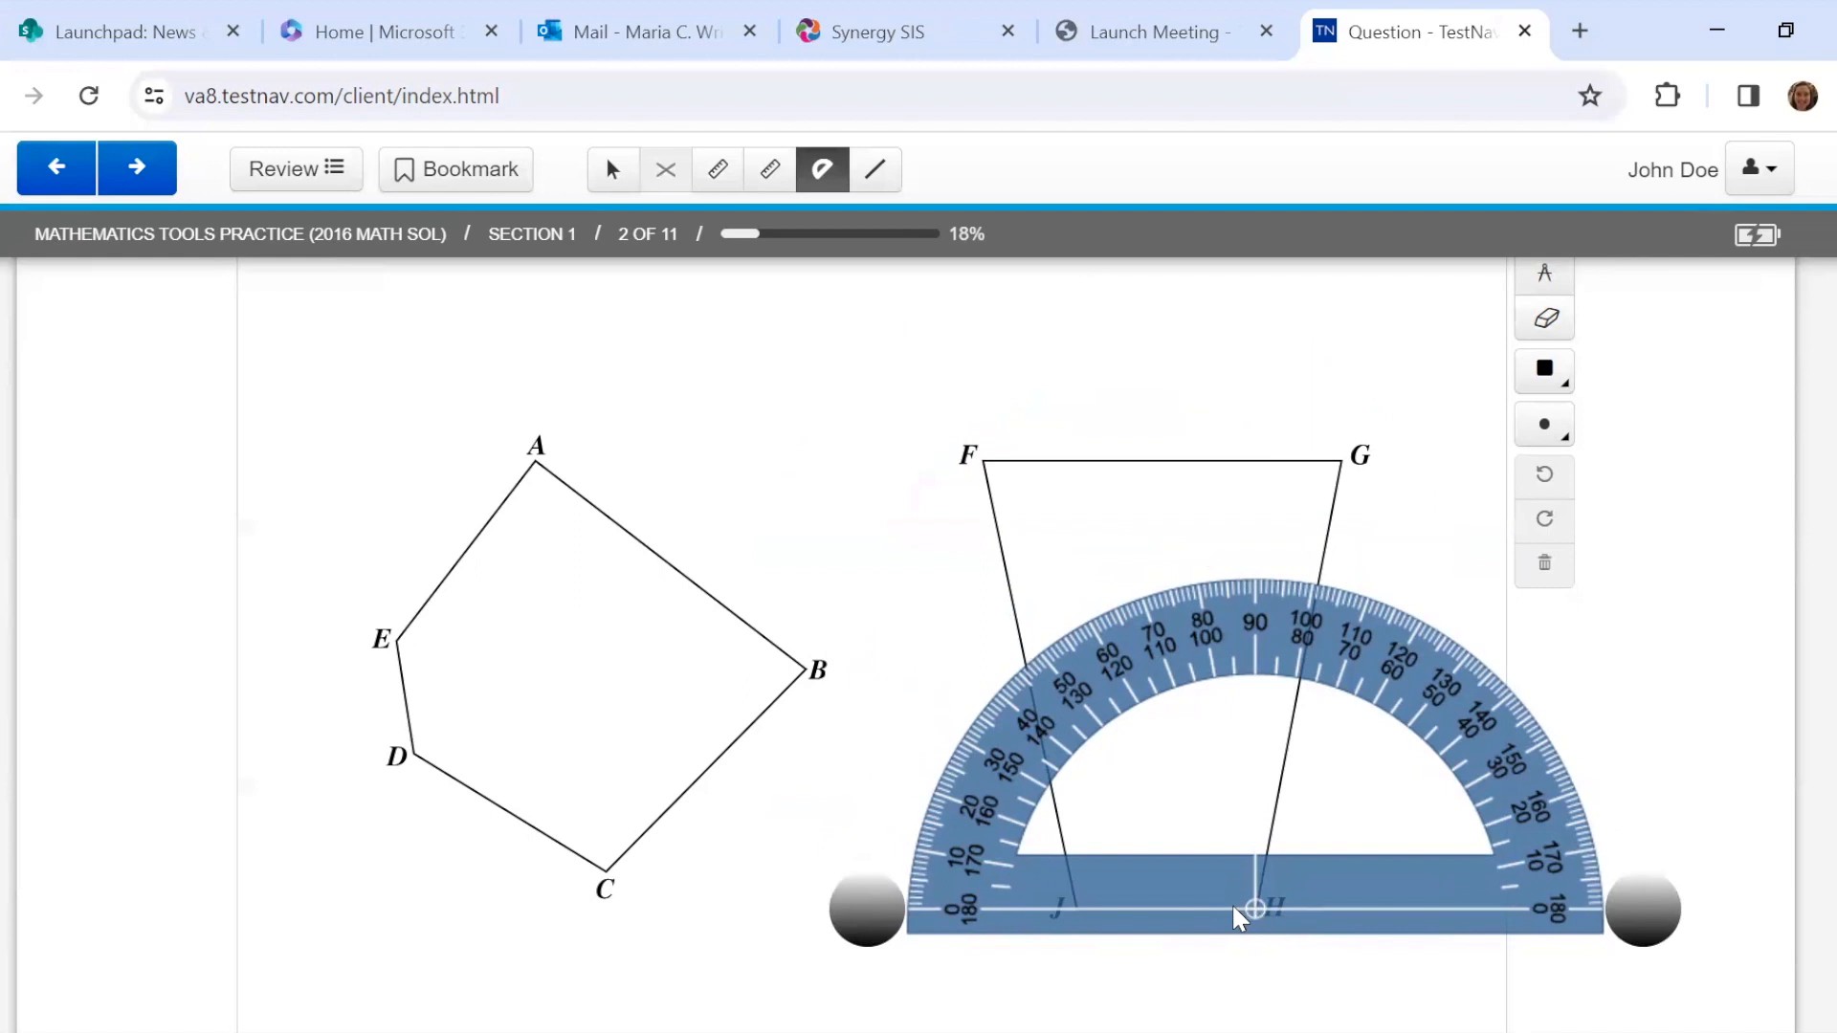
pyautogui.moveTo(926, 867)
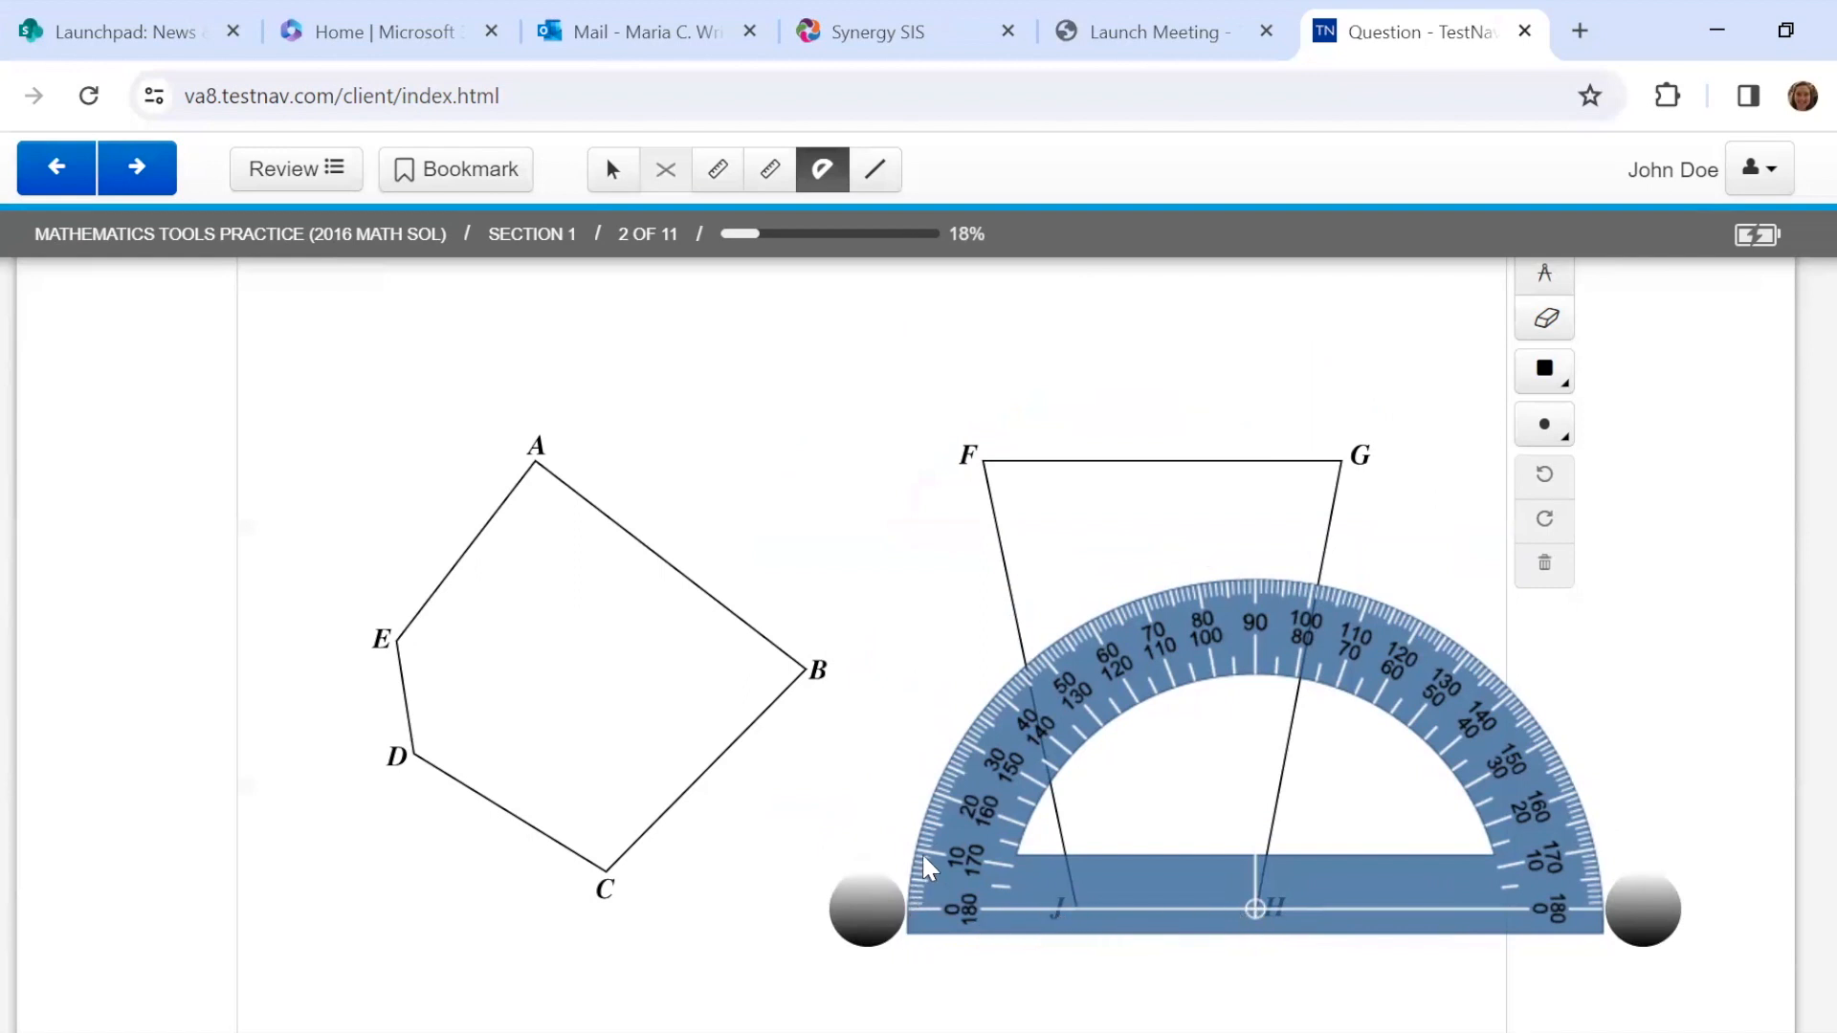
pyautogui.moveTo(951, 911)
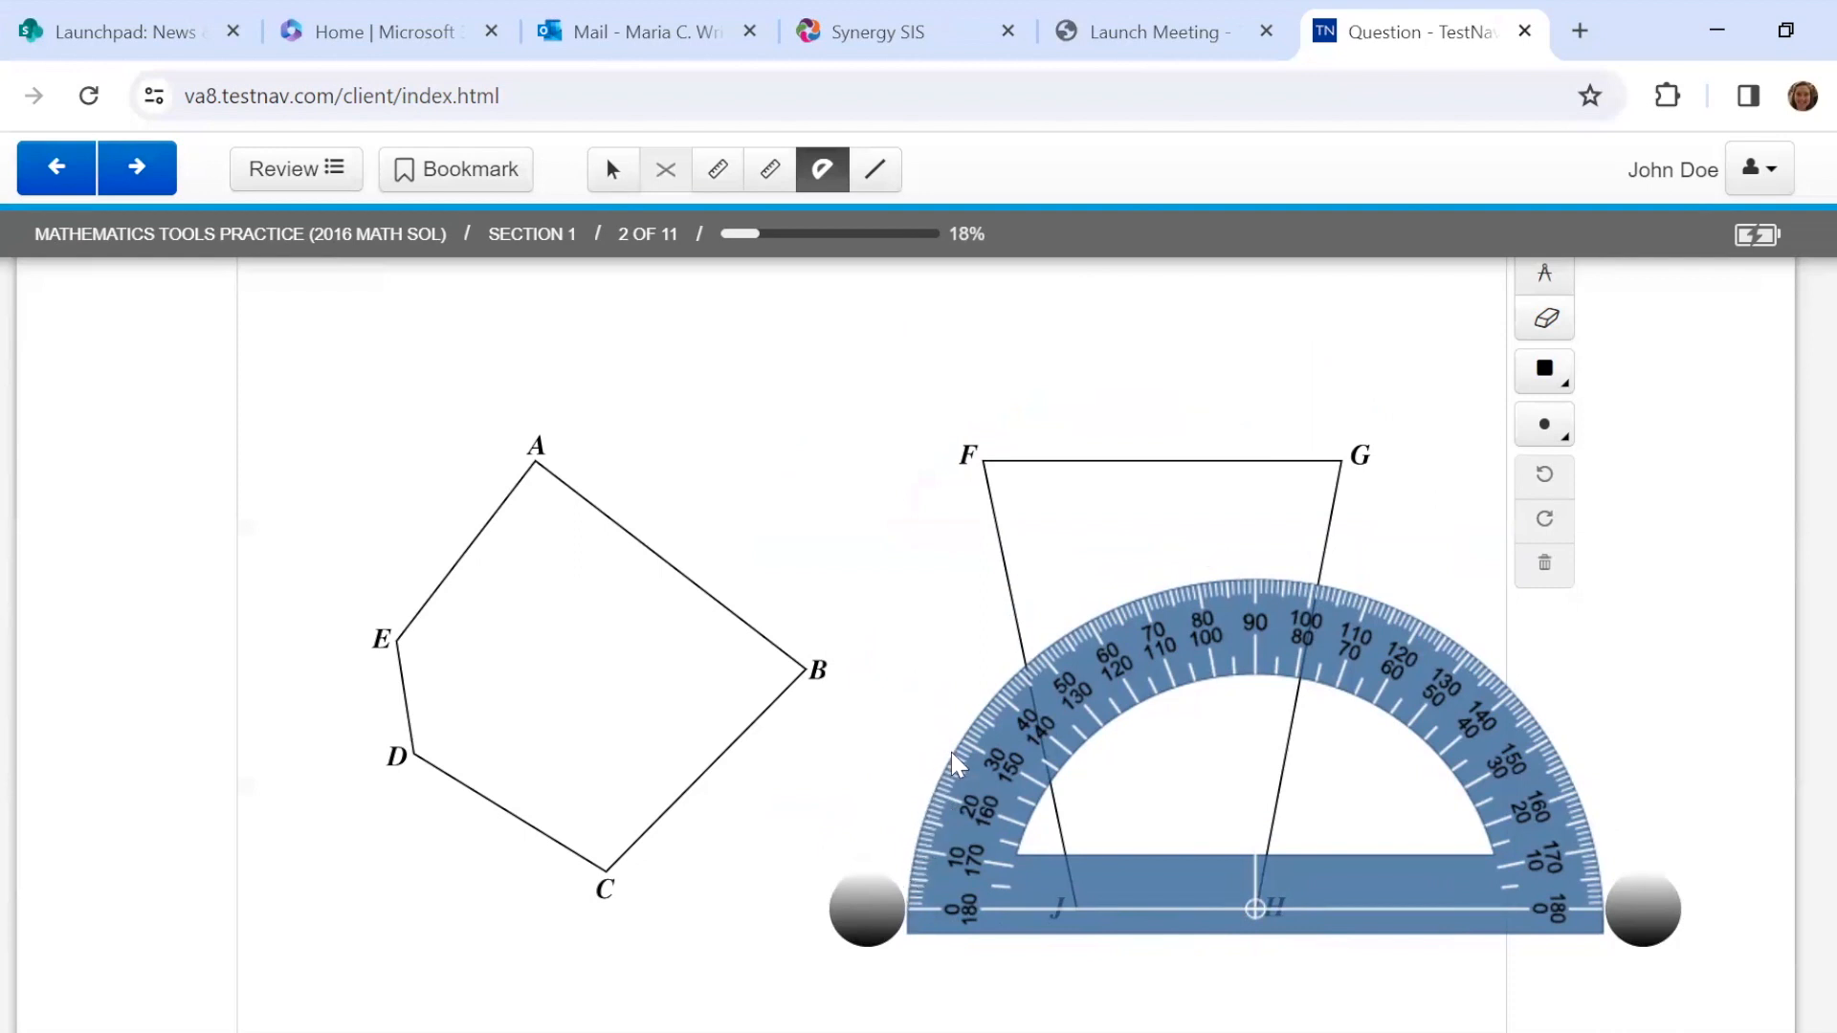
pyautogui.moveTo(1588, 917)
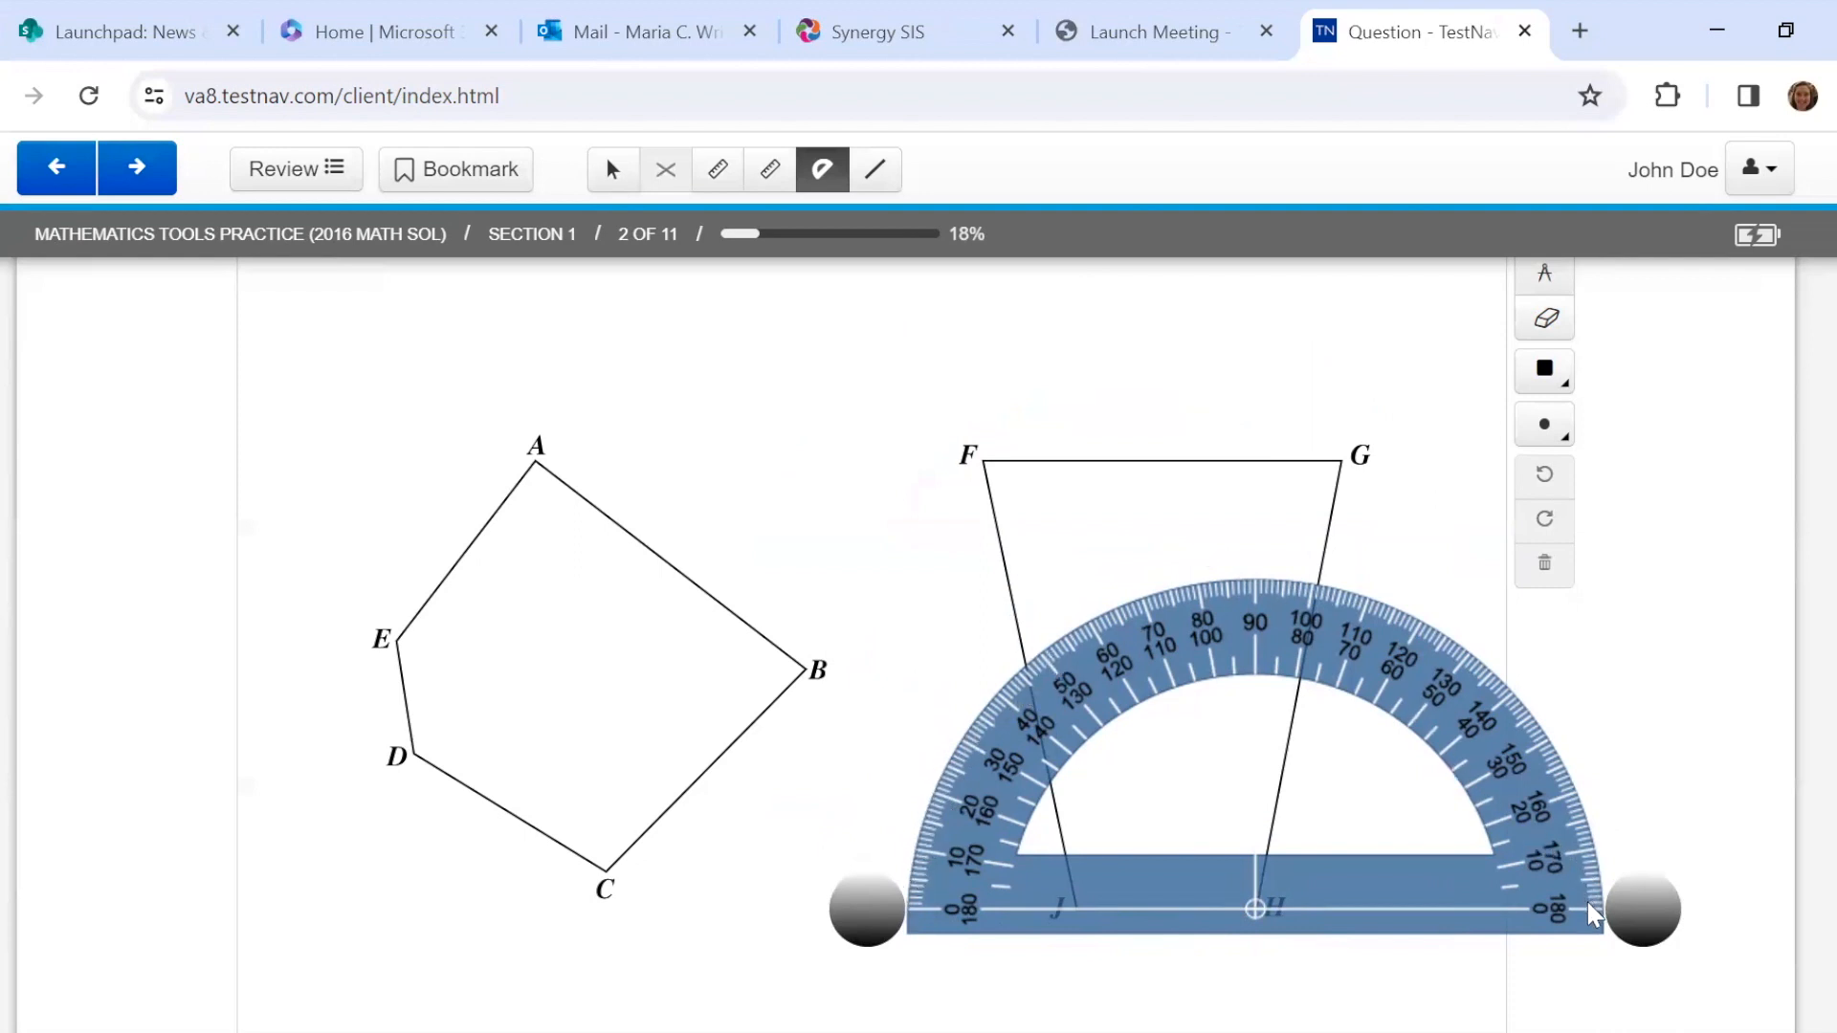
pyautogui.moveTo(1330, 609)
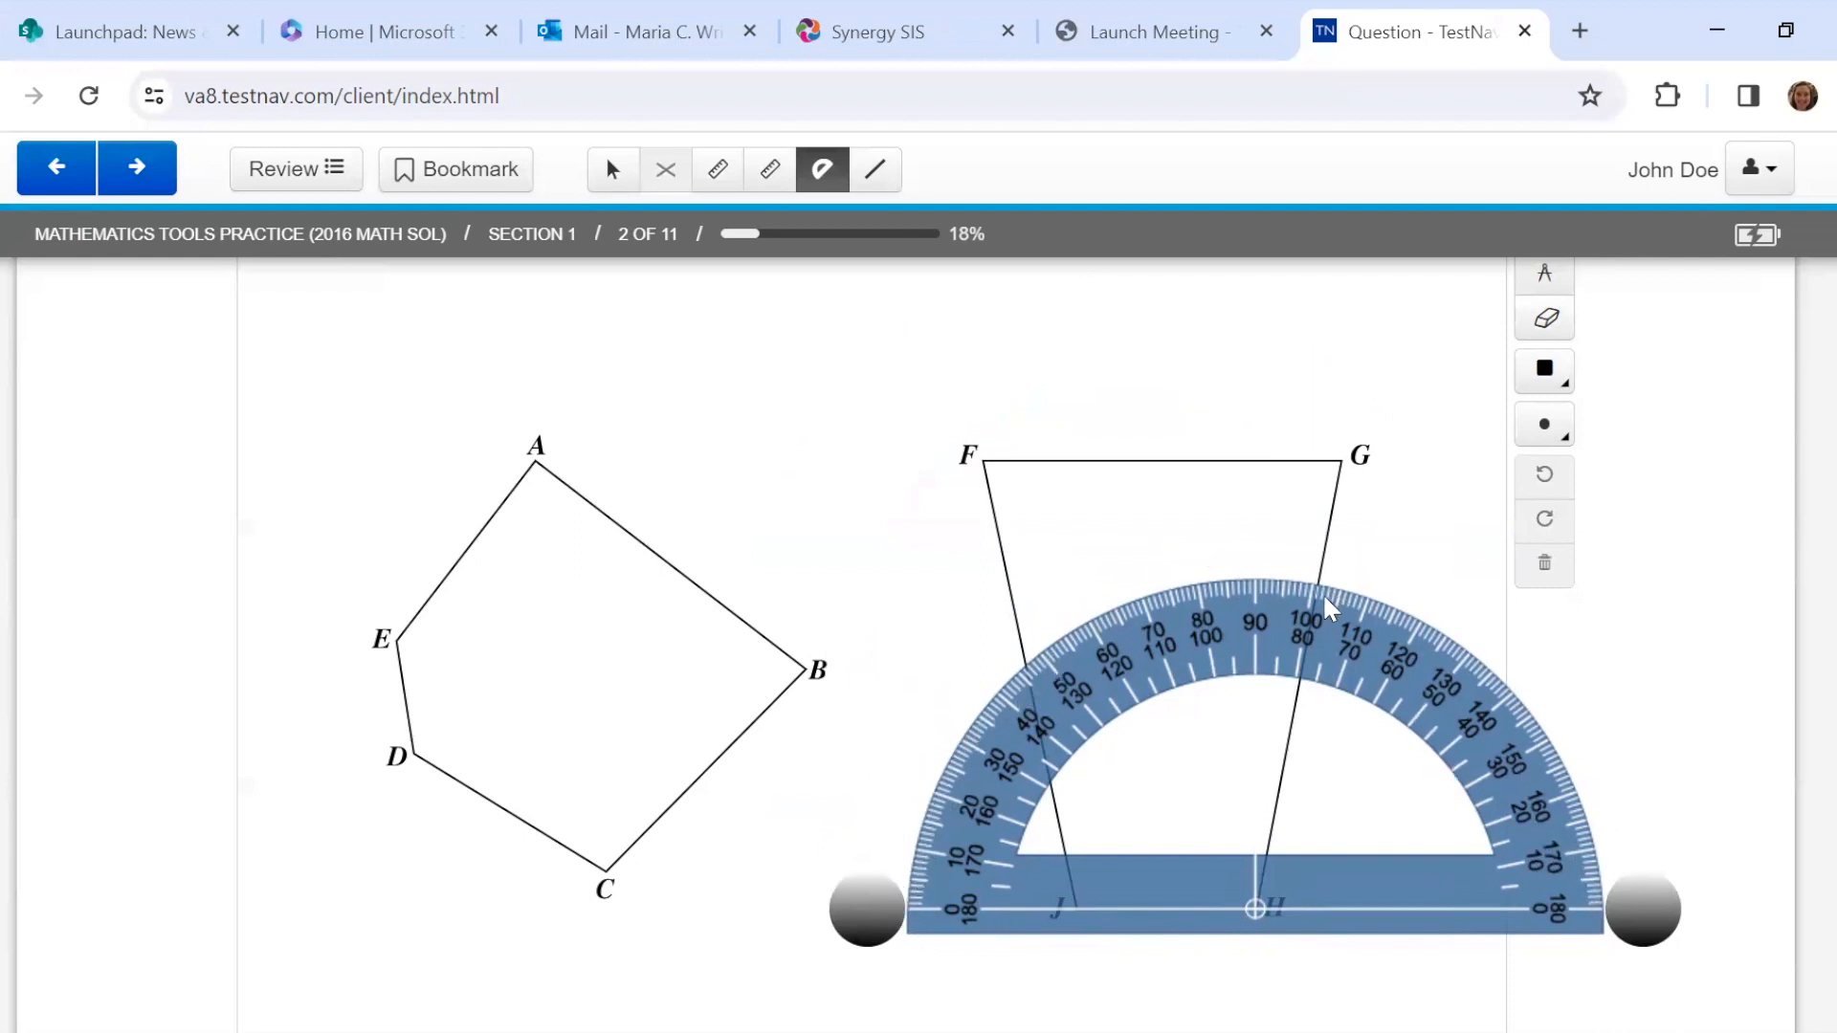
pyautogui.moveTo(1314, 576)
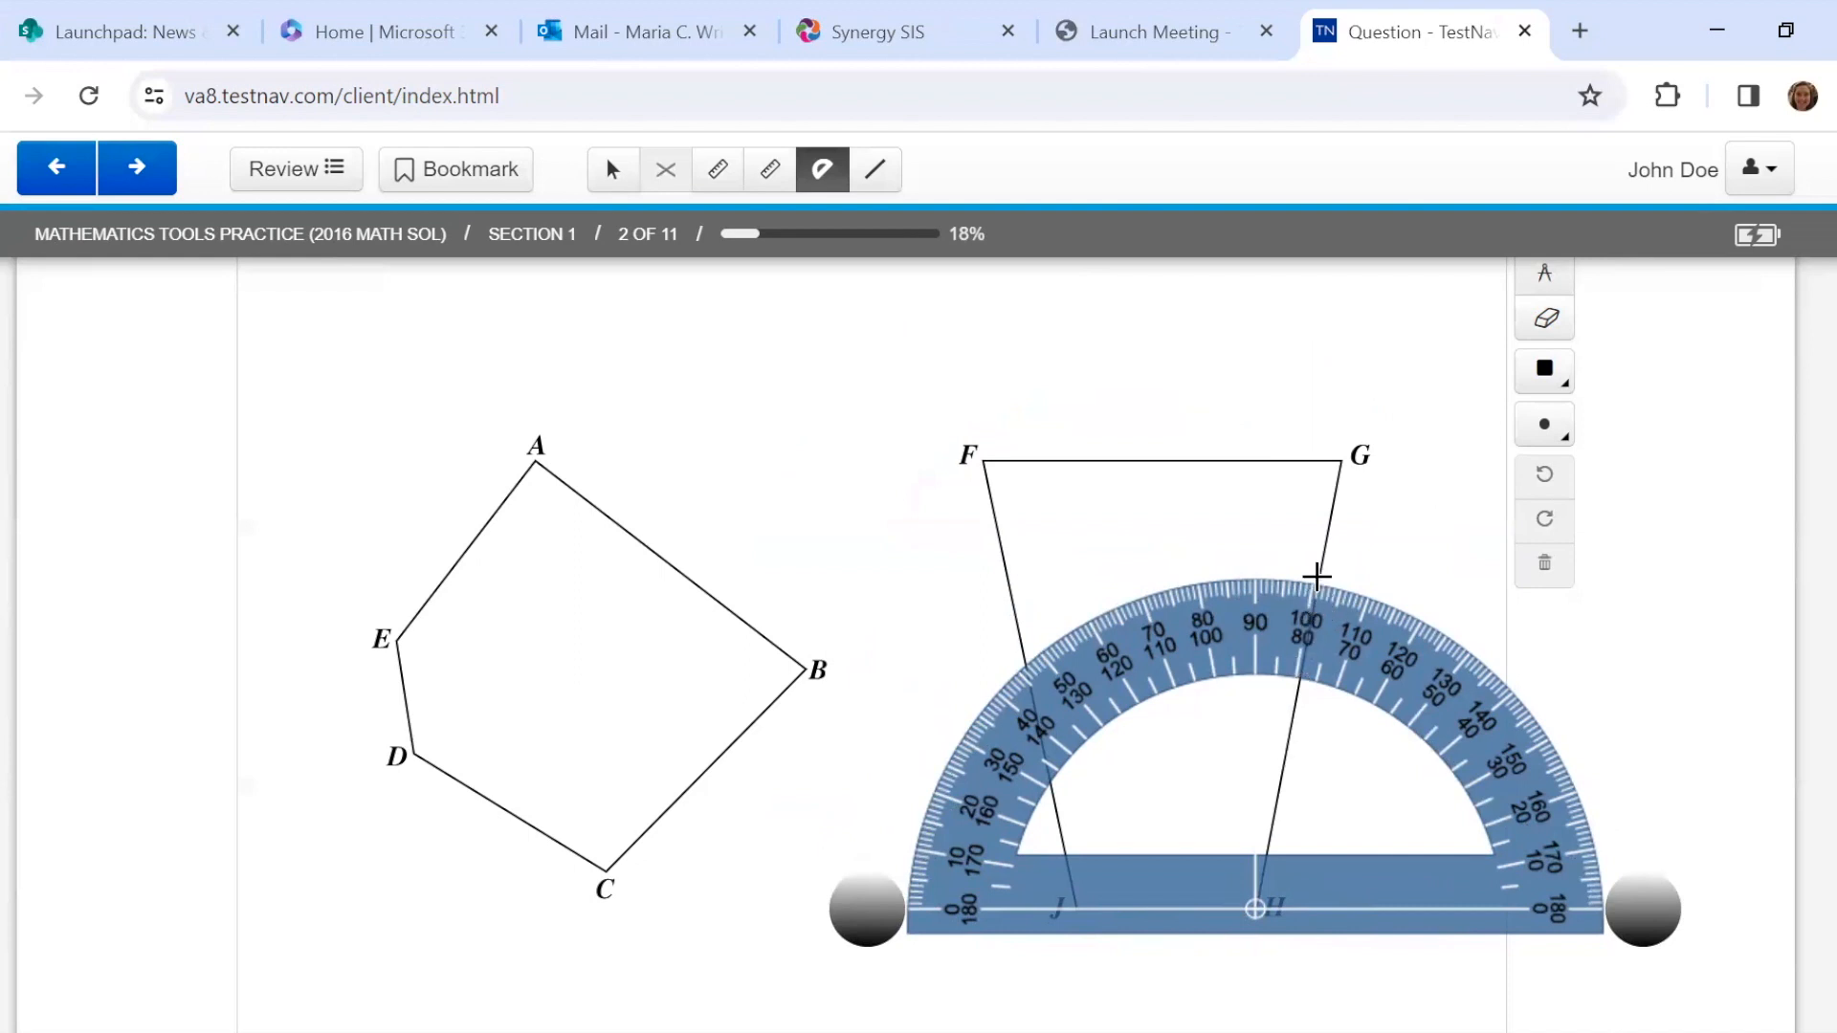
pyautogui.moveTo(1418, 644)
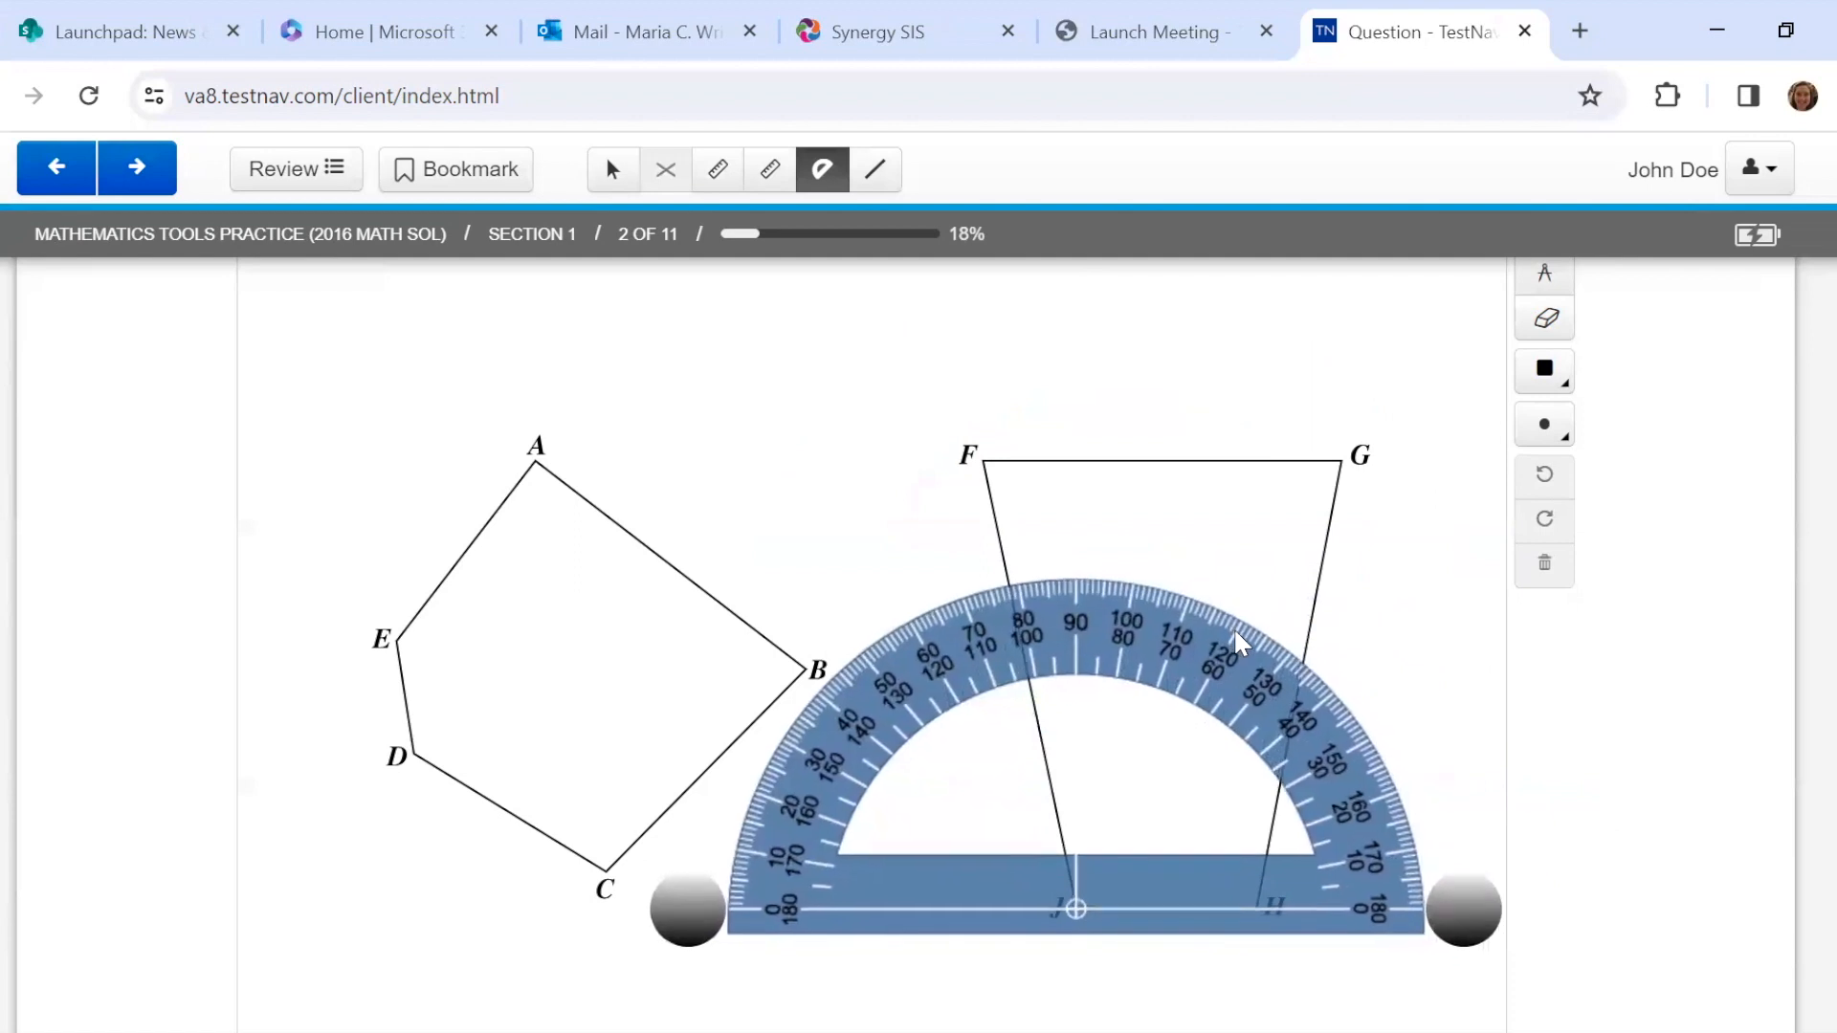
pyautogui.moveTo(955, 480)
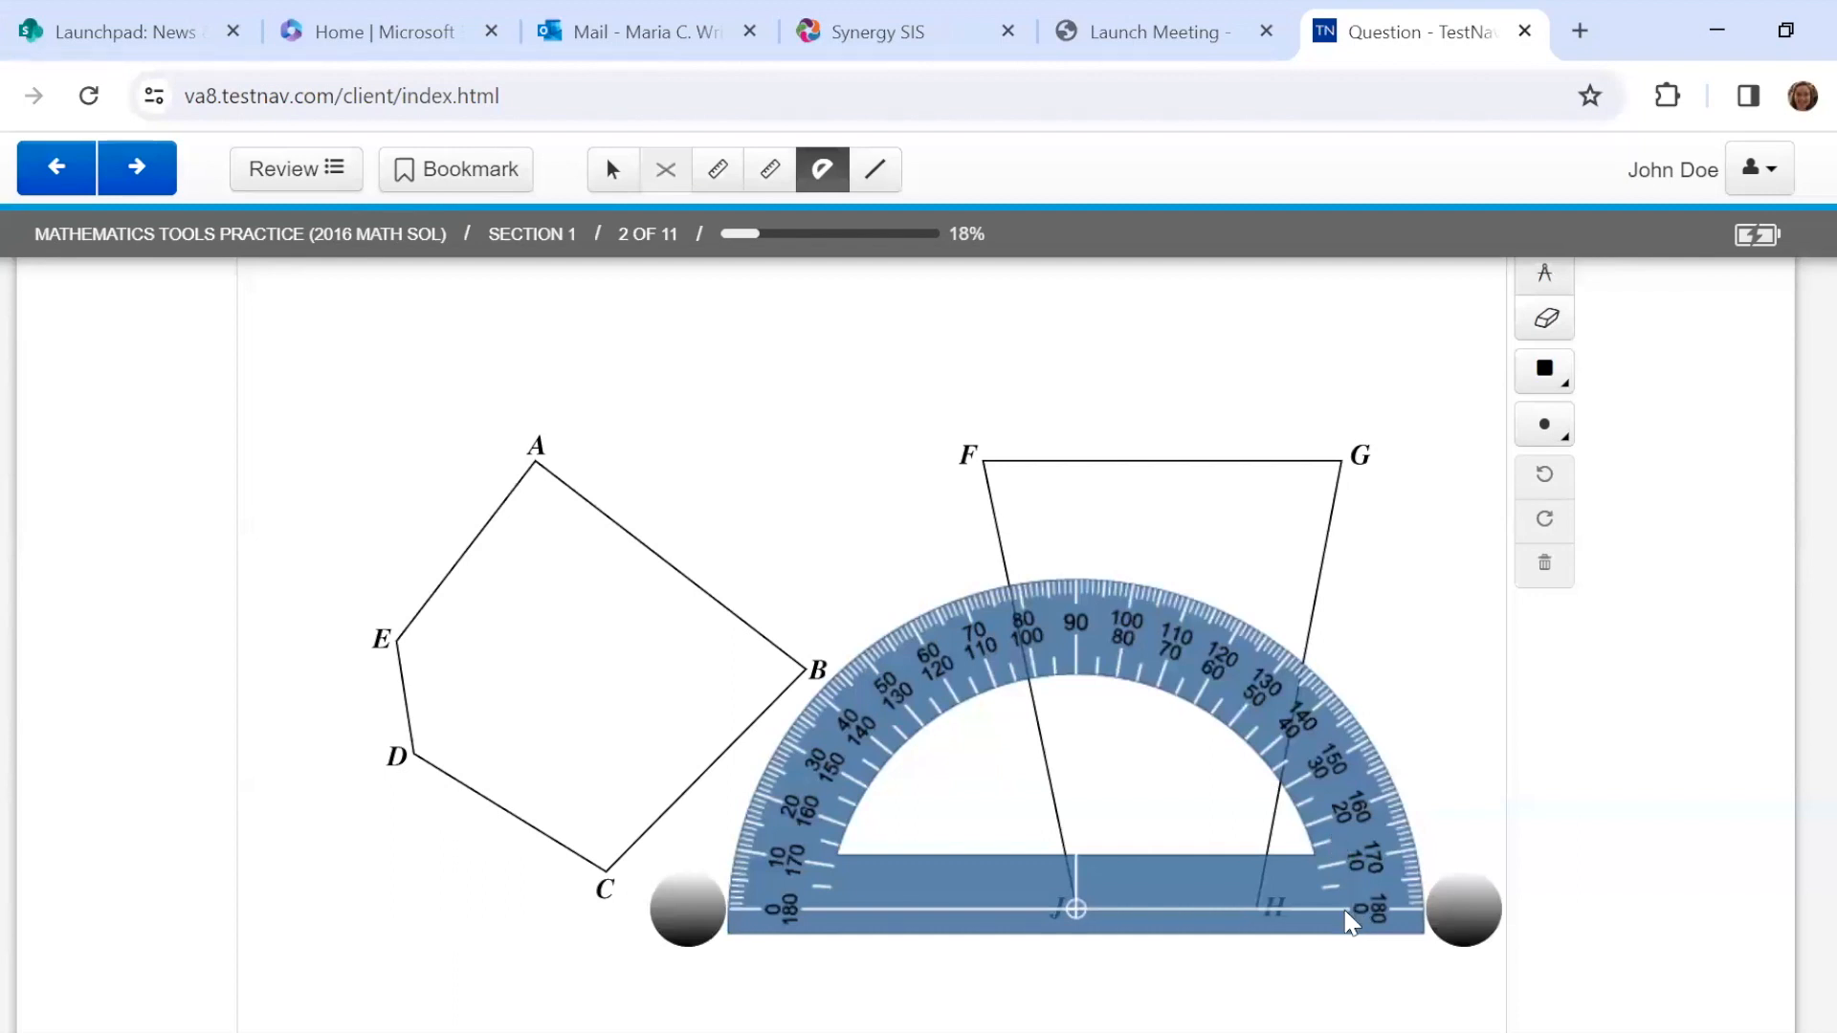
pyautogui.moveTo(1347, 861)
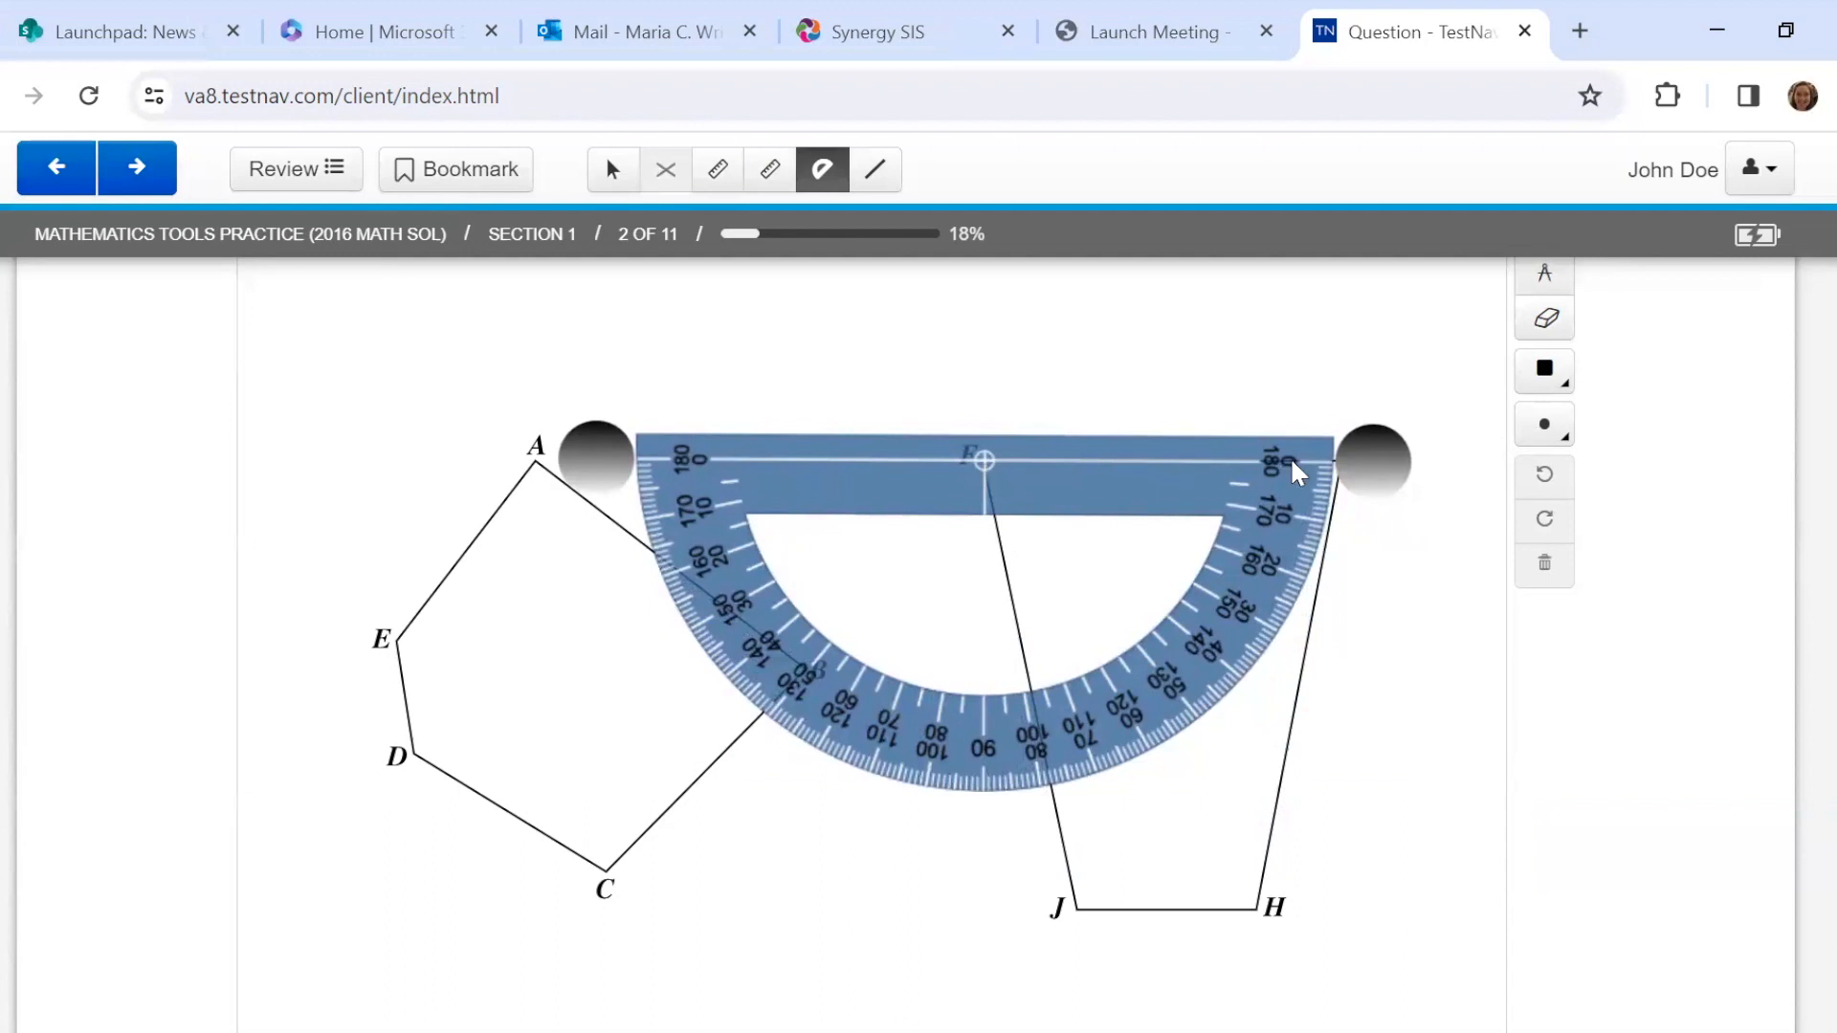
pyautogui.moveTo(1324, 490)
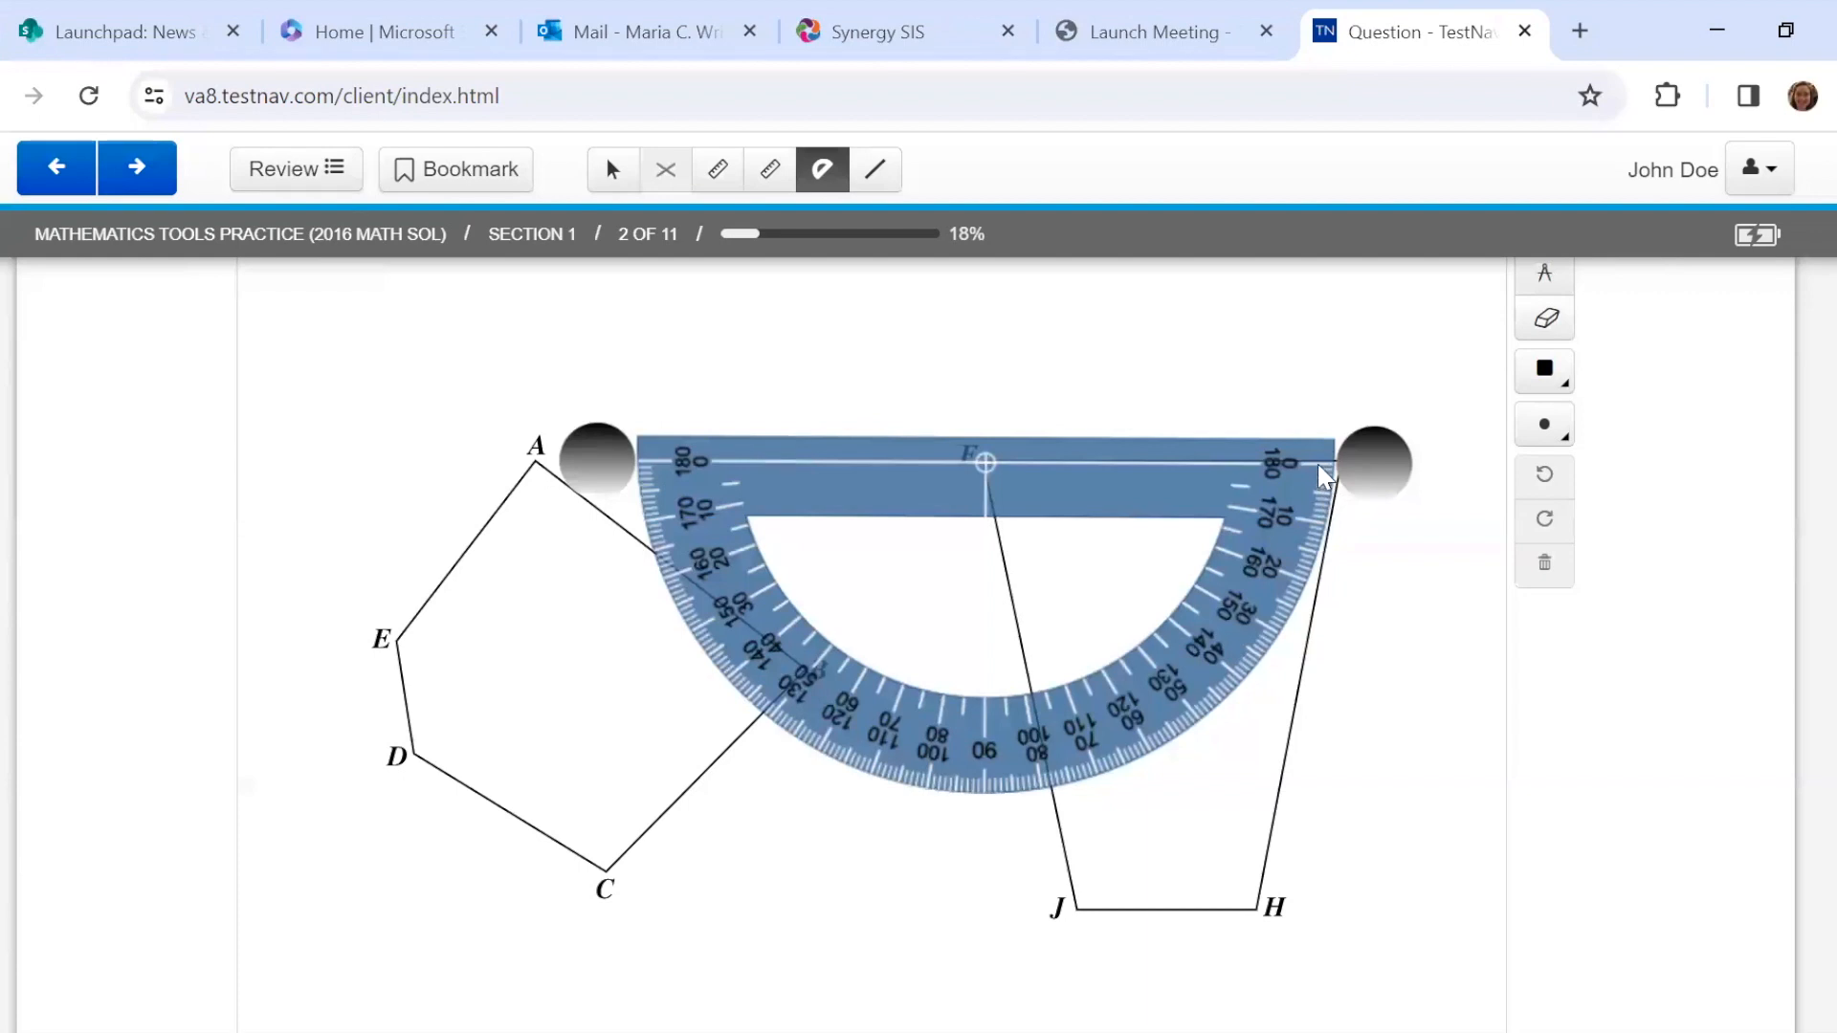
pyautogui.moveTo(1068, 788)
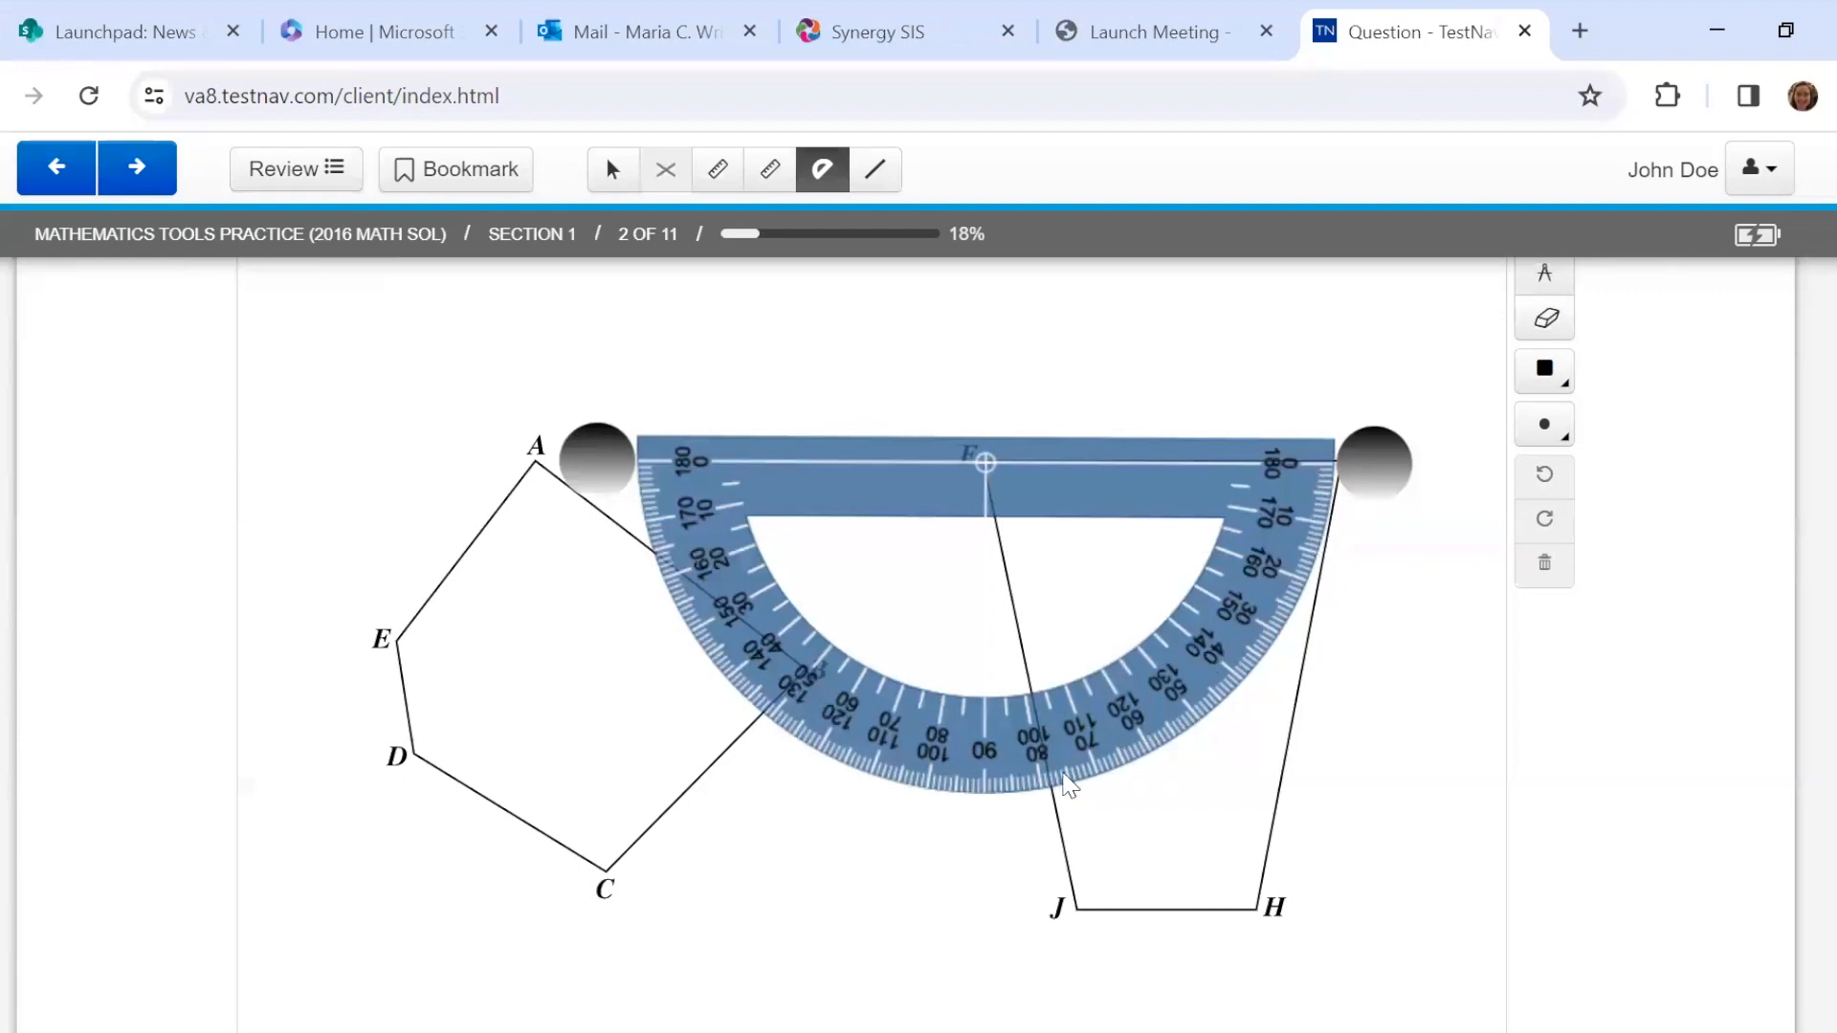
pyautogui.moveTo(1047, 794)
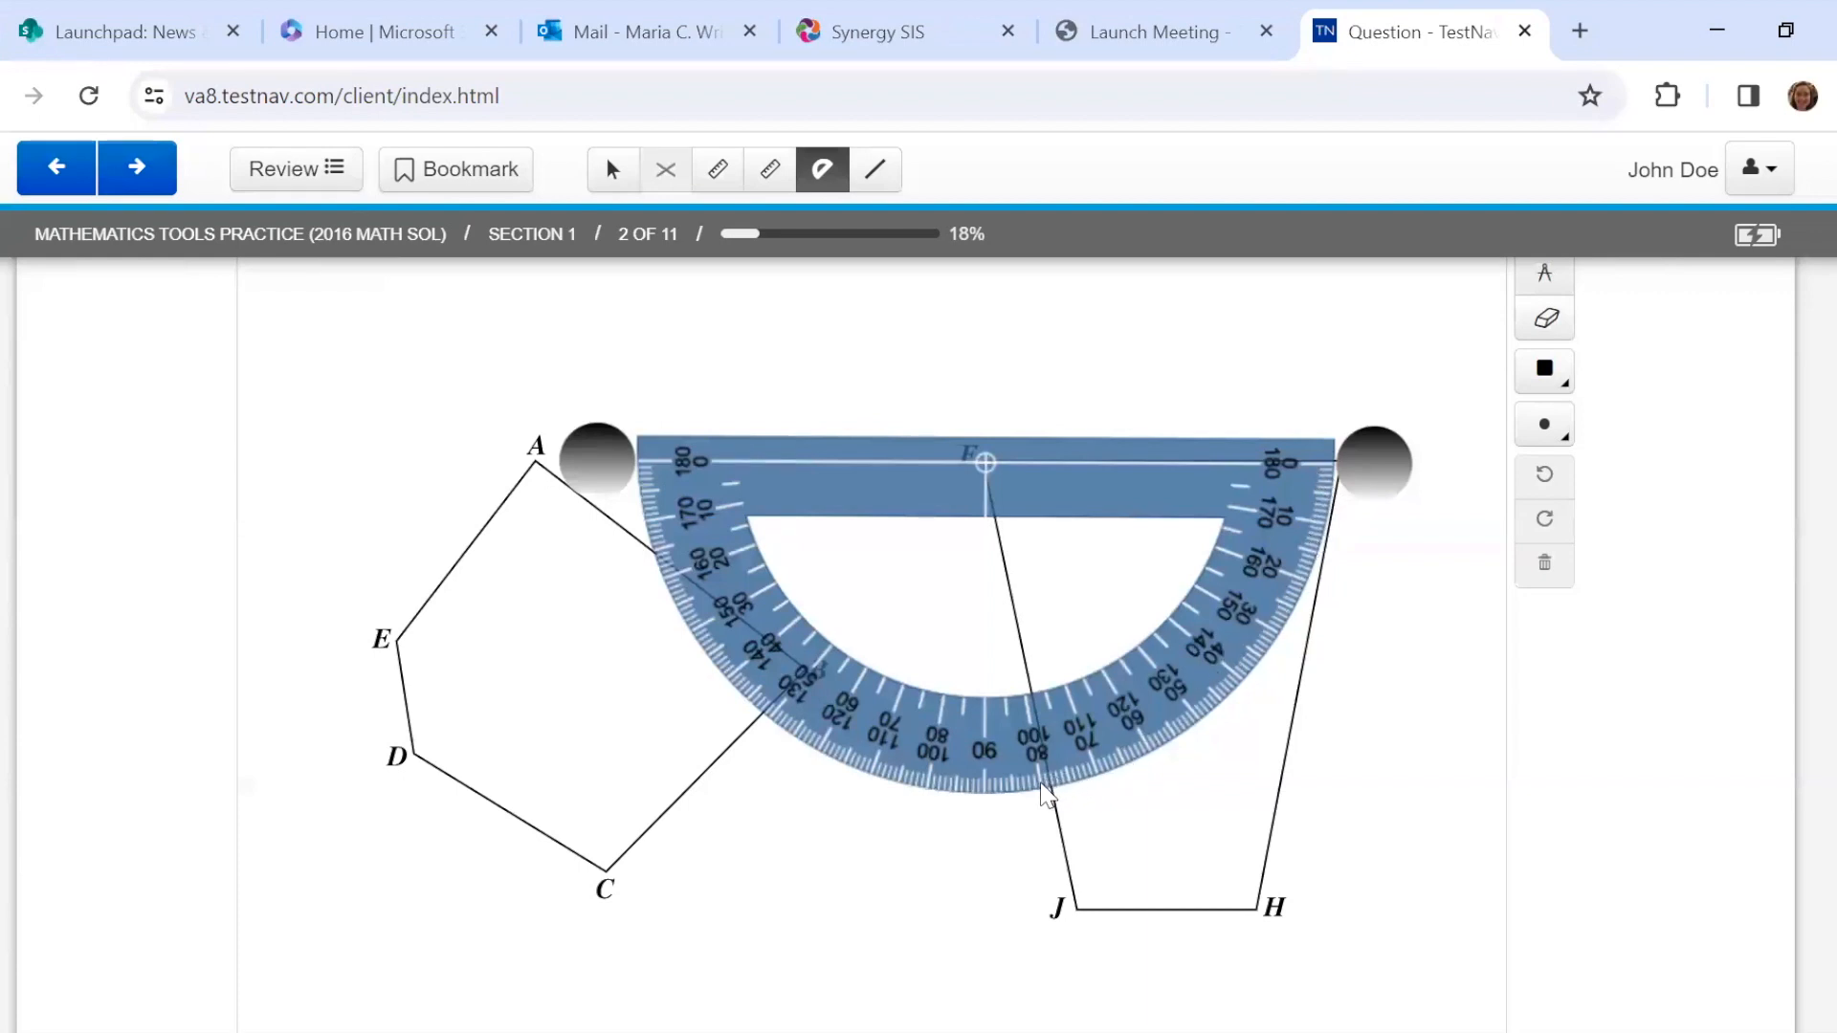
pyautogui.moveTo(1240, 498)
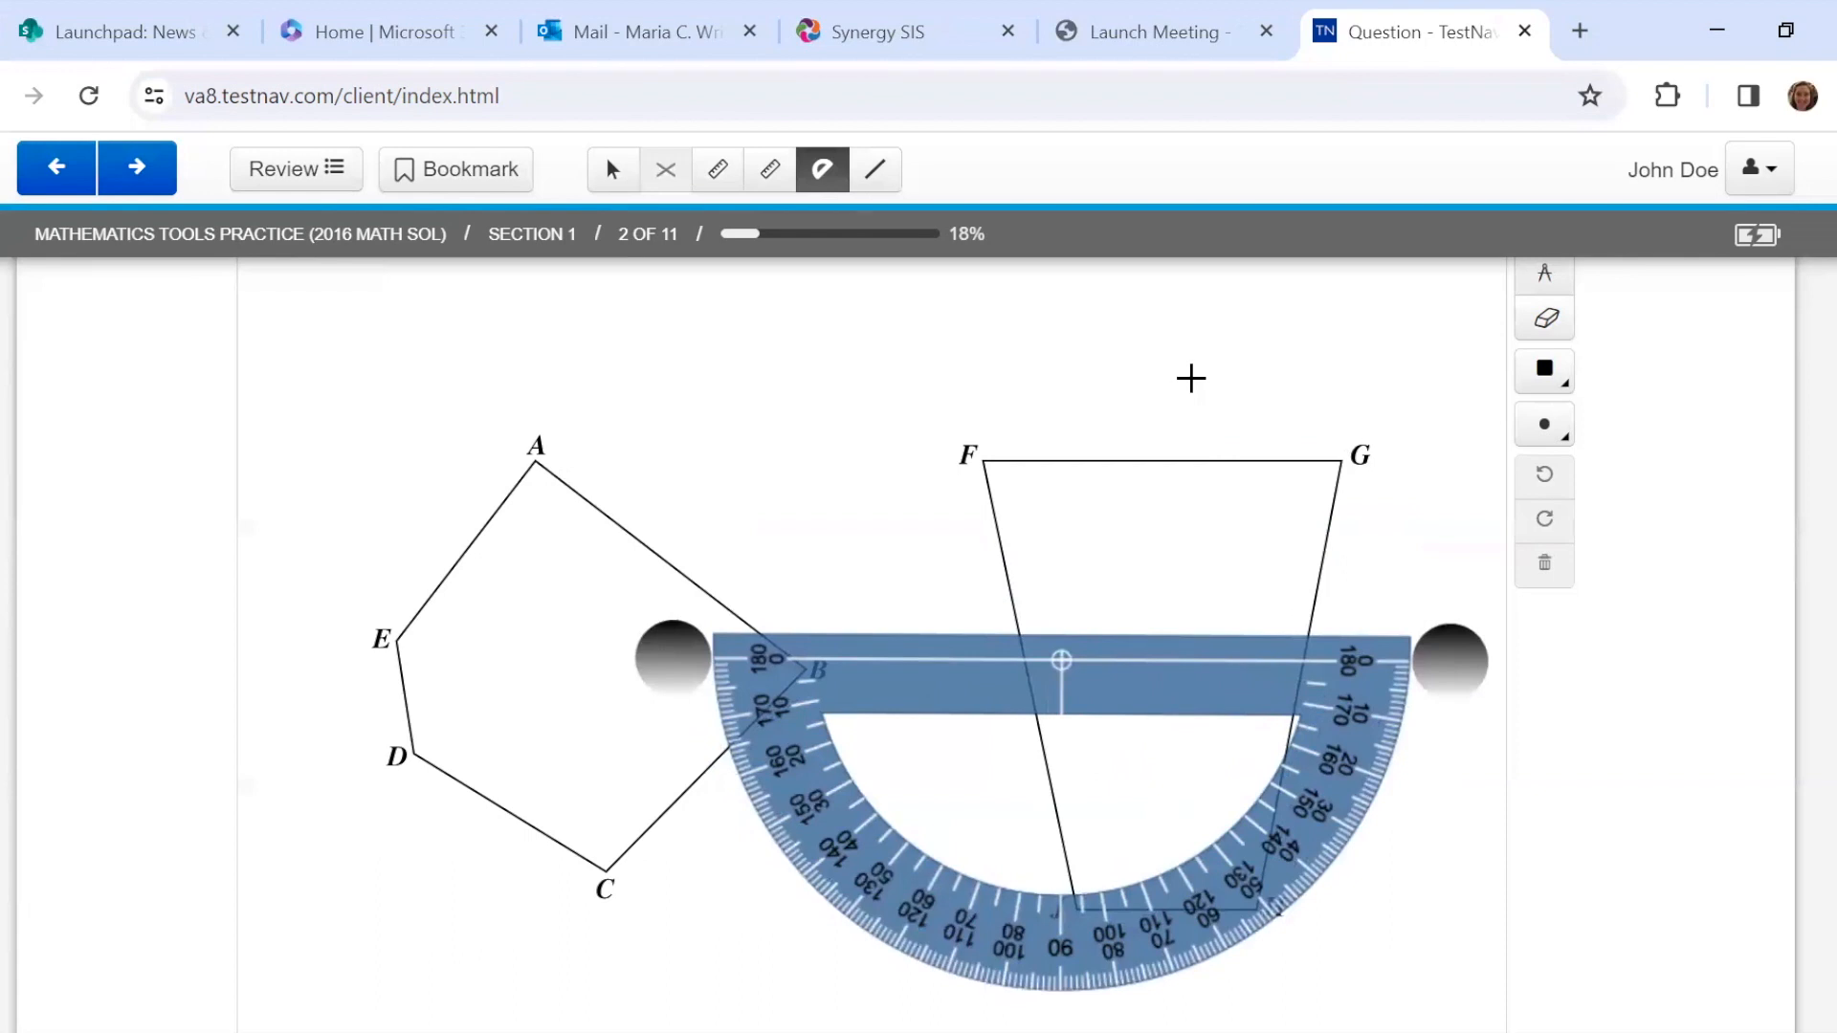
pyautogui.moveTo(911, 842)
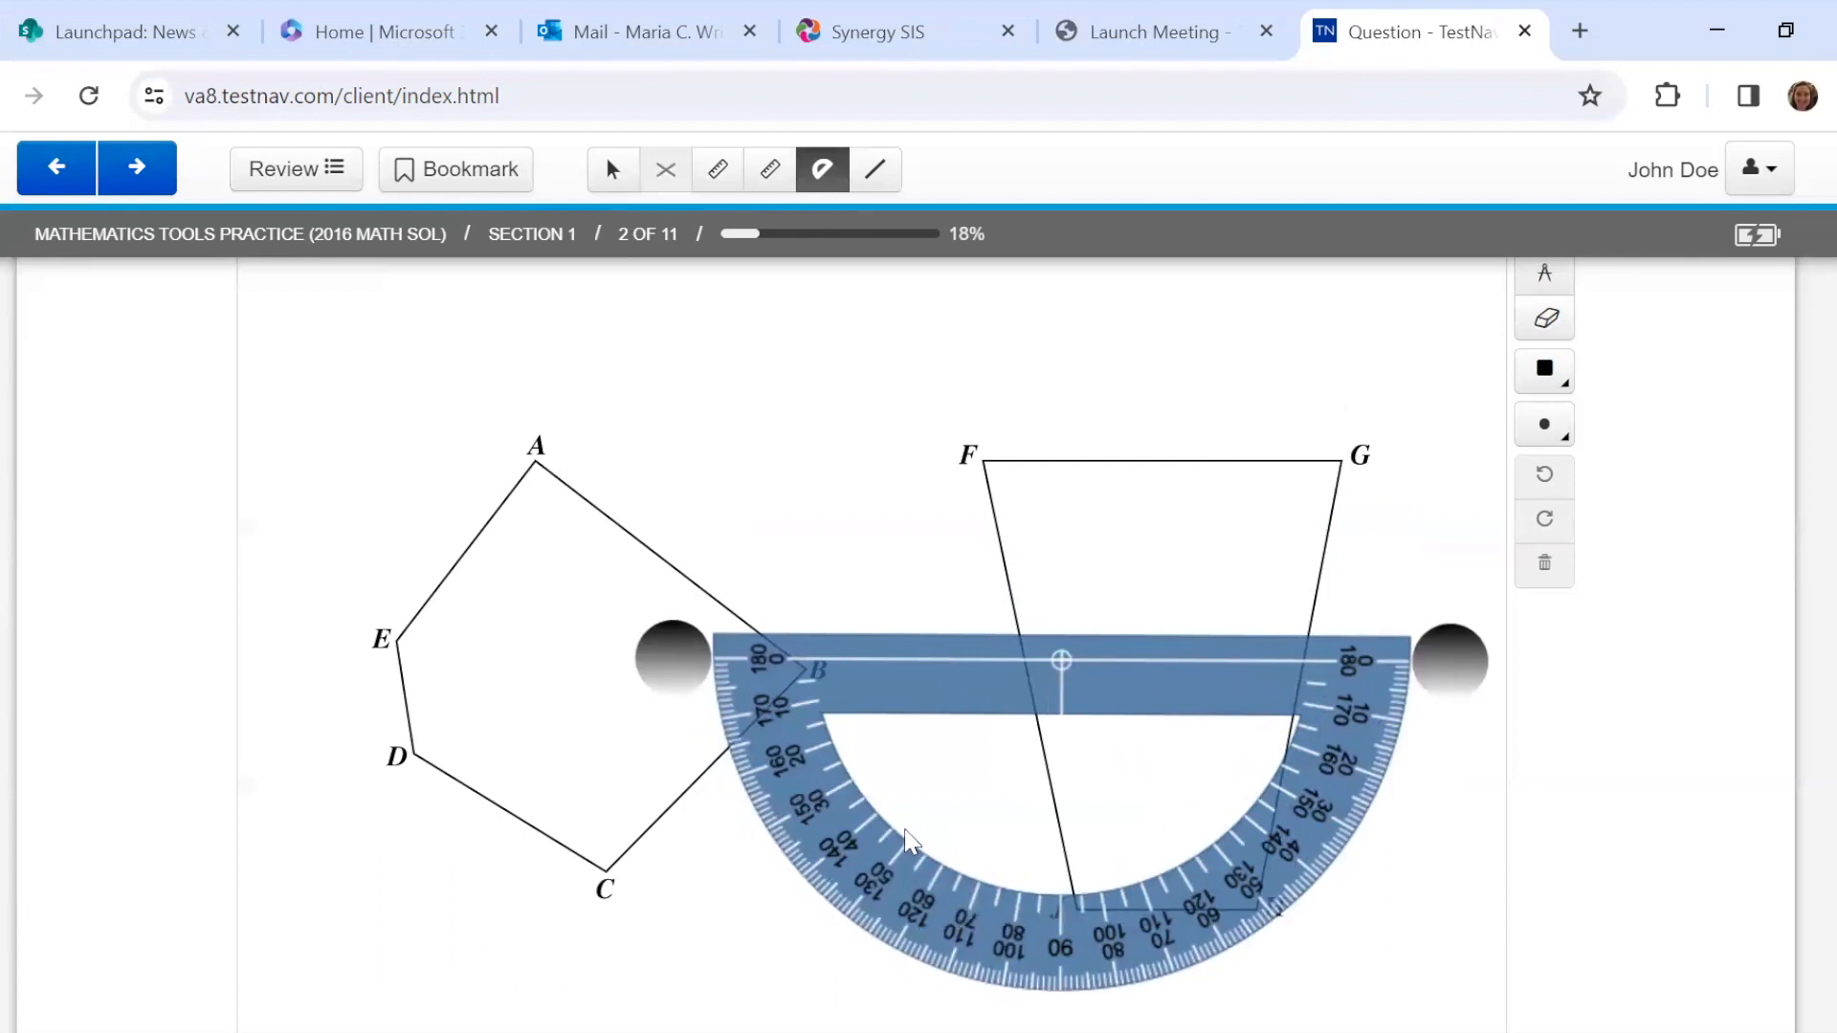
pyautogui.moveTo(842, 260)
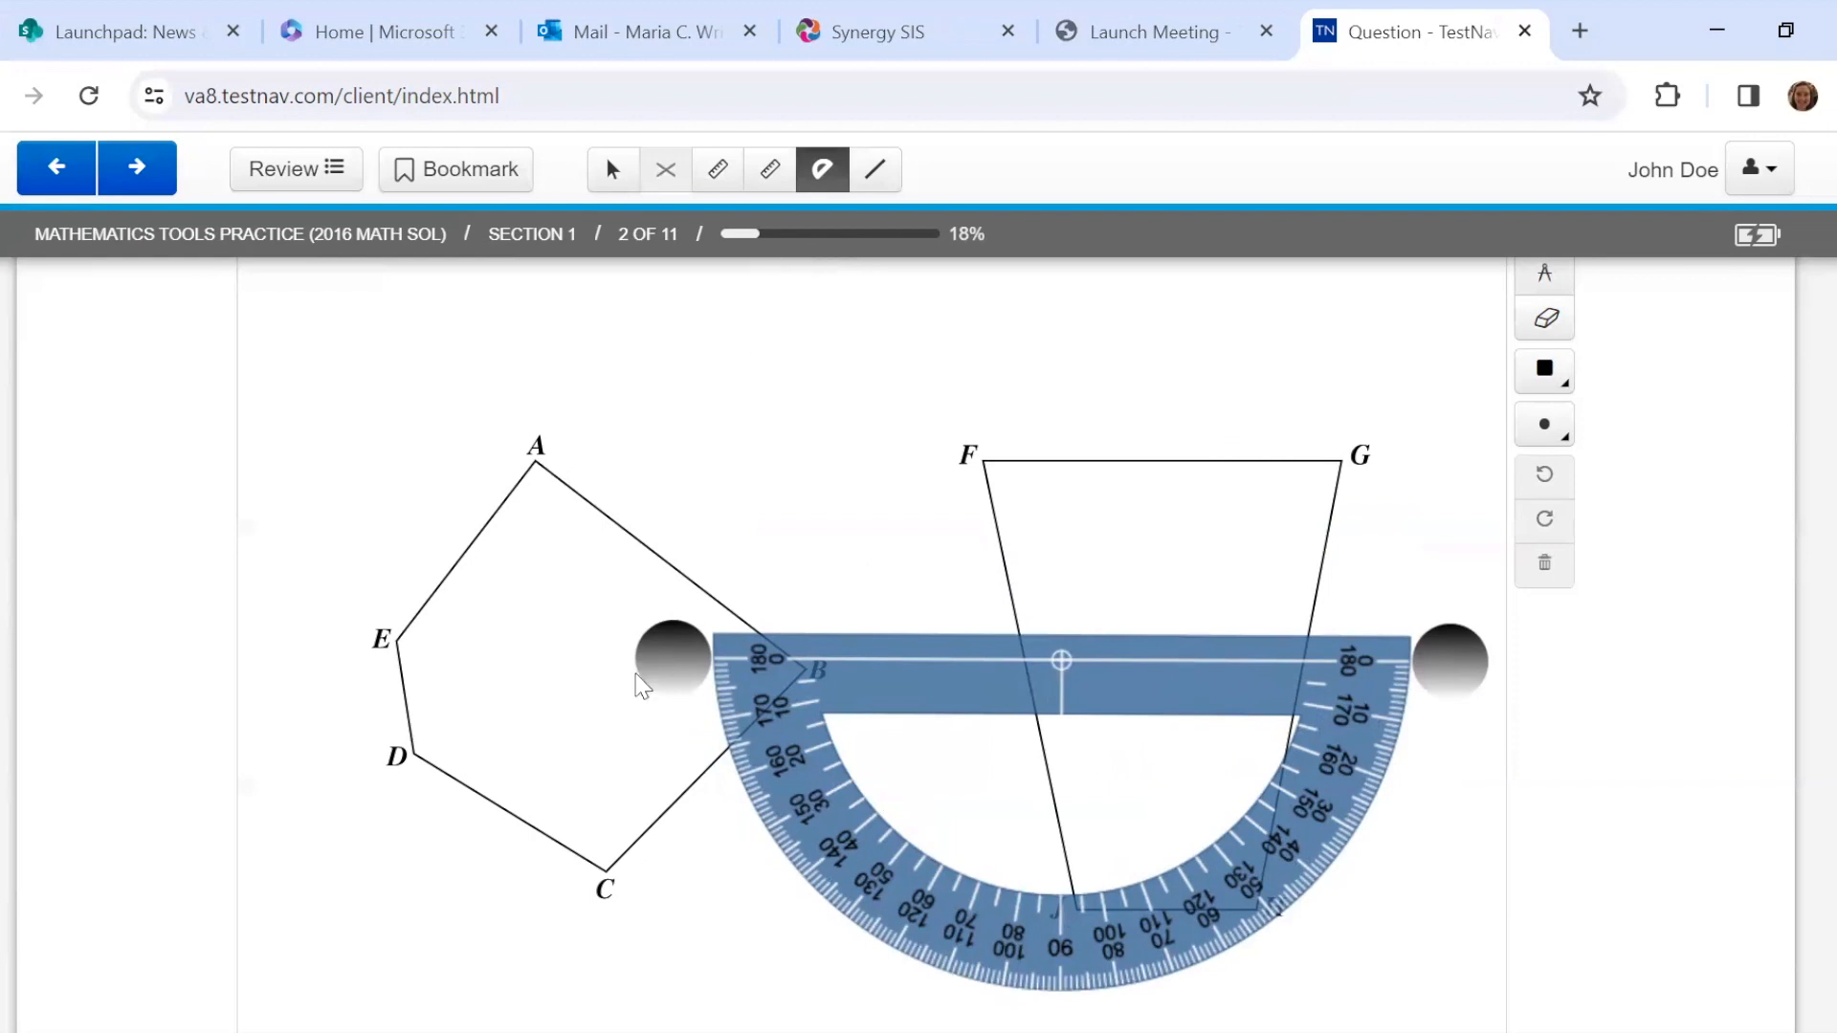
pyautogui.moveTo(718, 170)
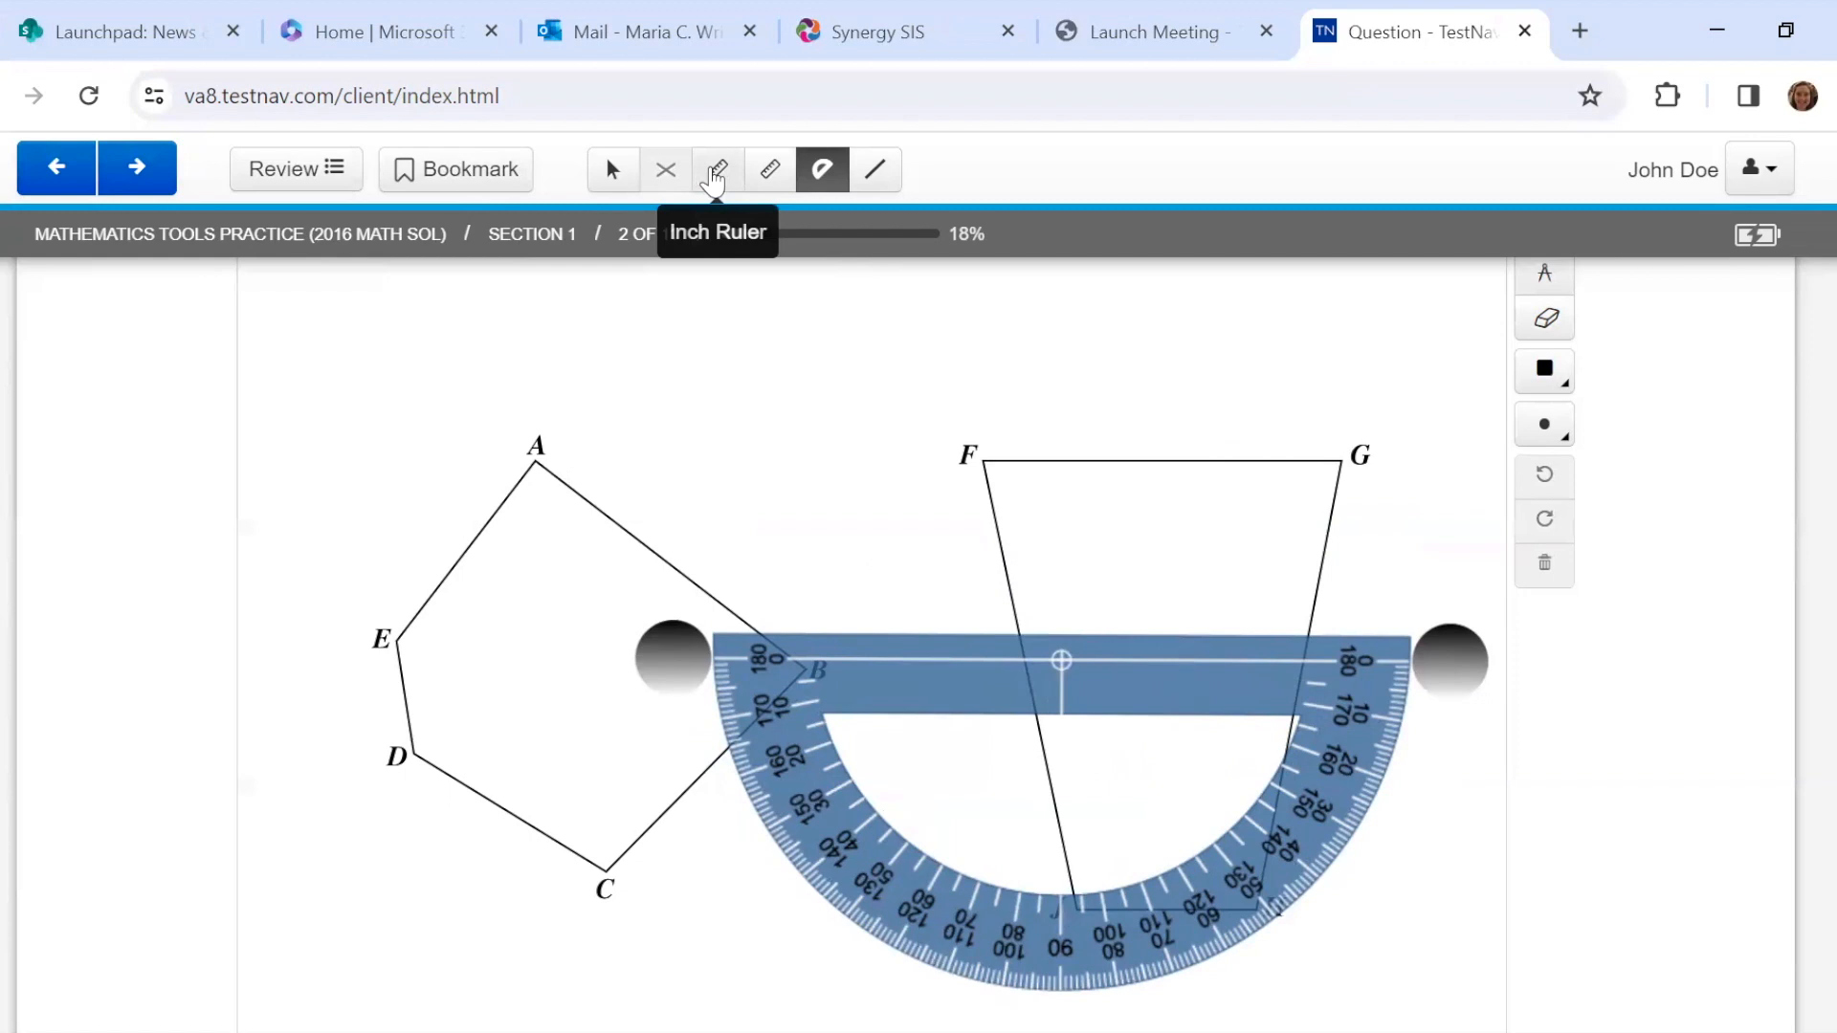
# Swap the protractor for an inch ruler along side FG and show the line-thickness choices.
pyautogui.click(716, 171)
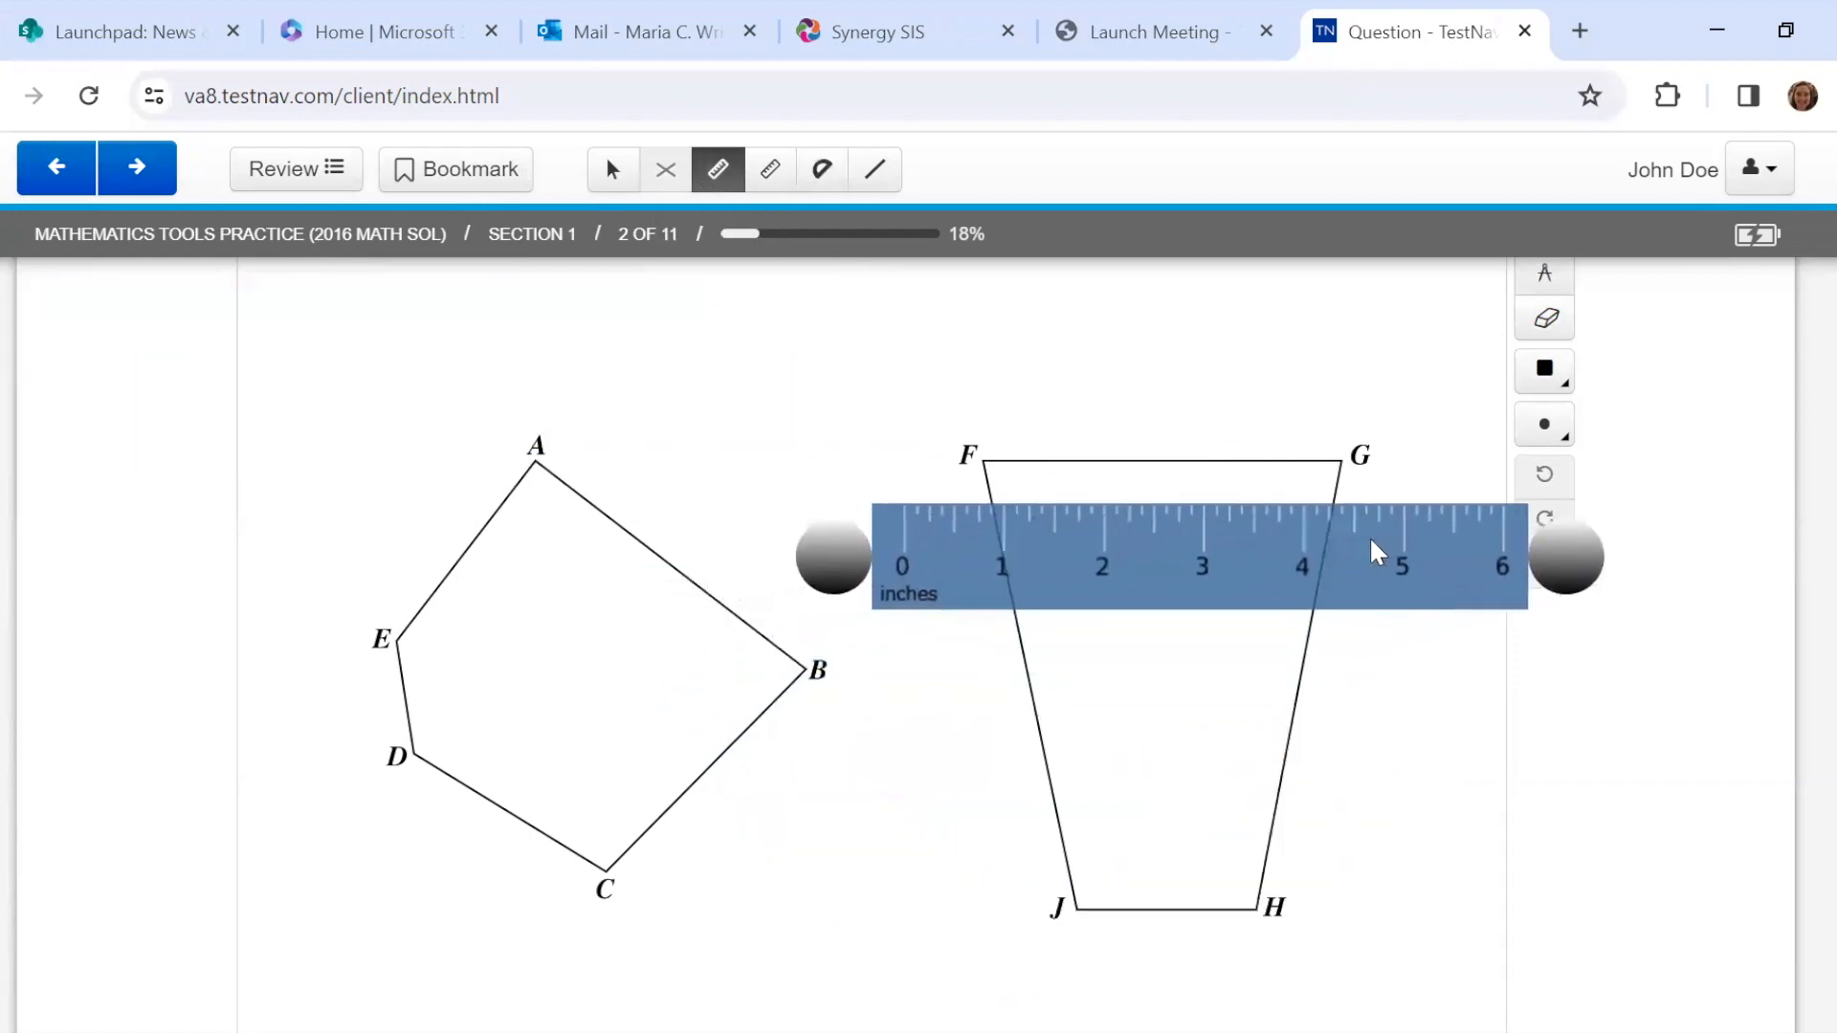
pyautogui.moveTo(1129, 563)
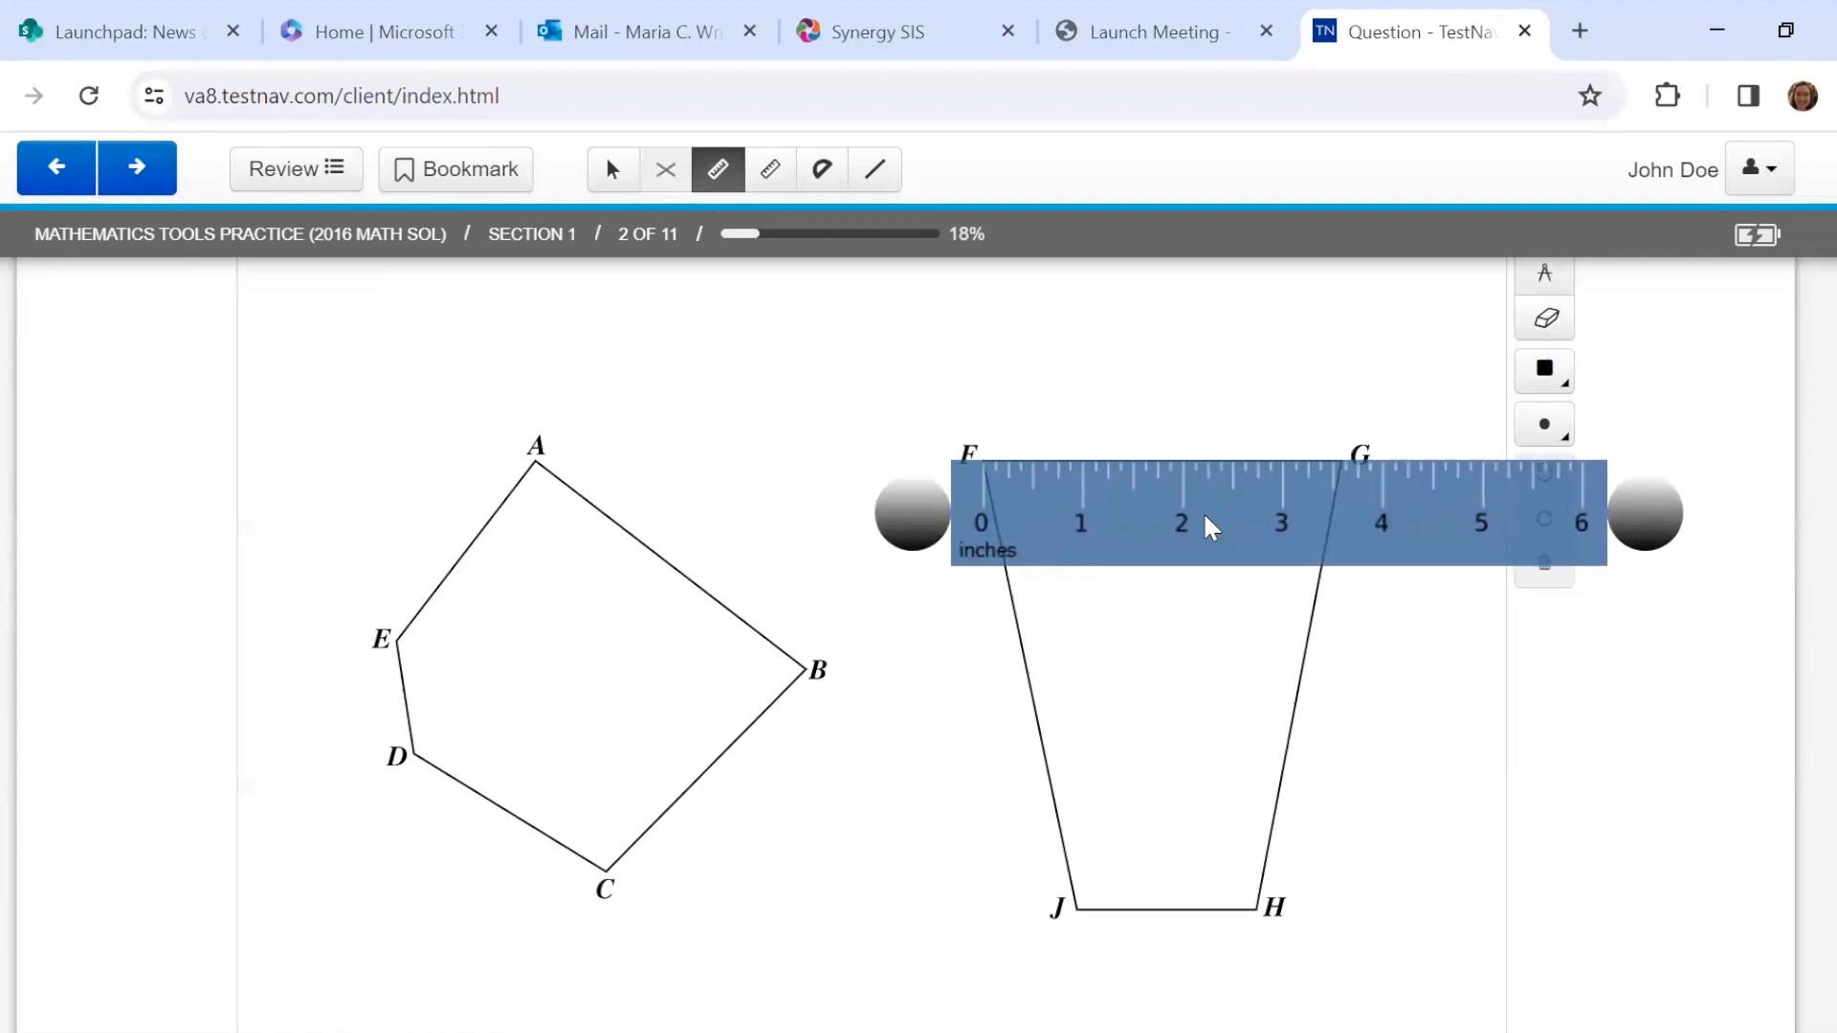
pyautogui.moveTo(1126, 475)
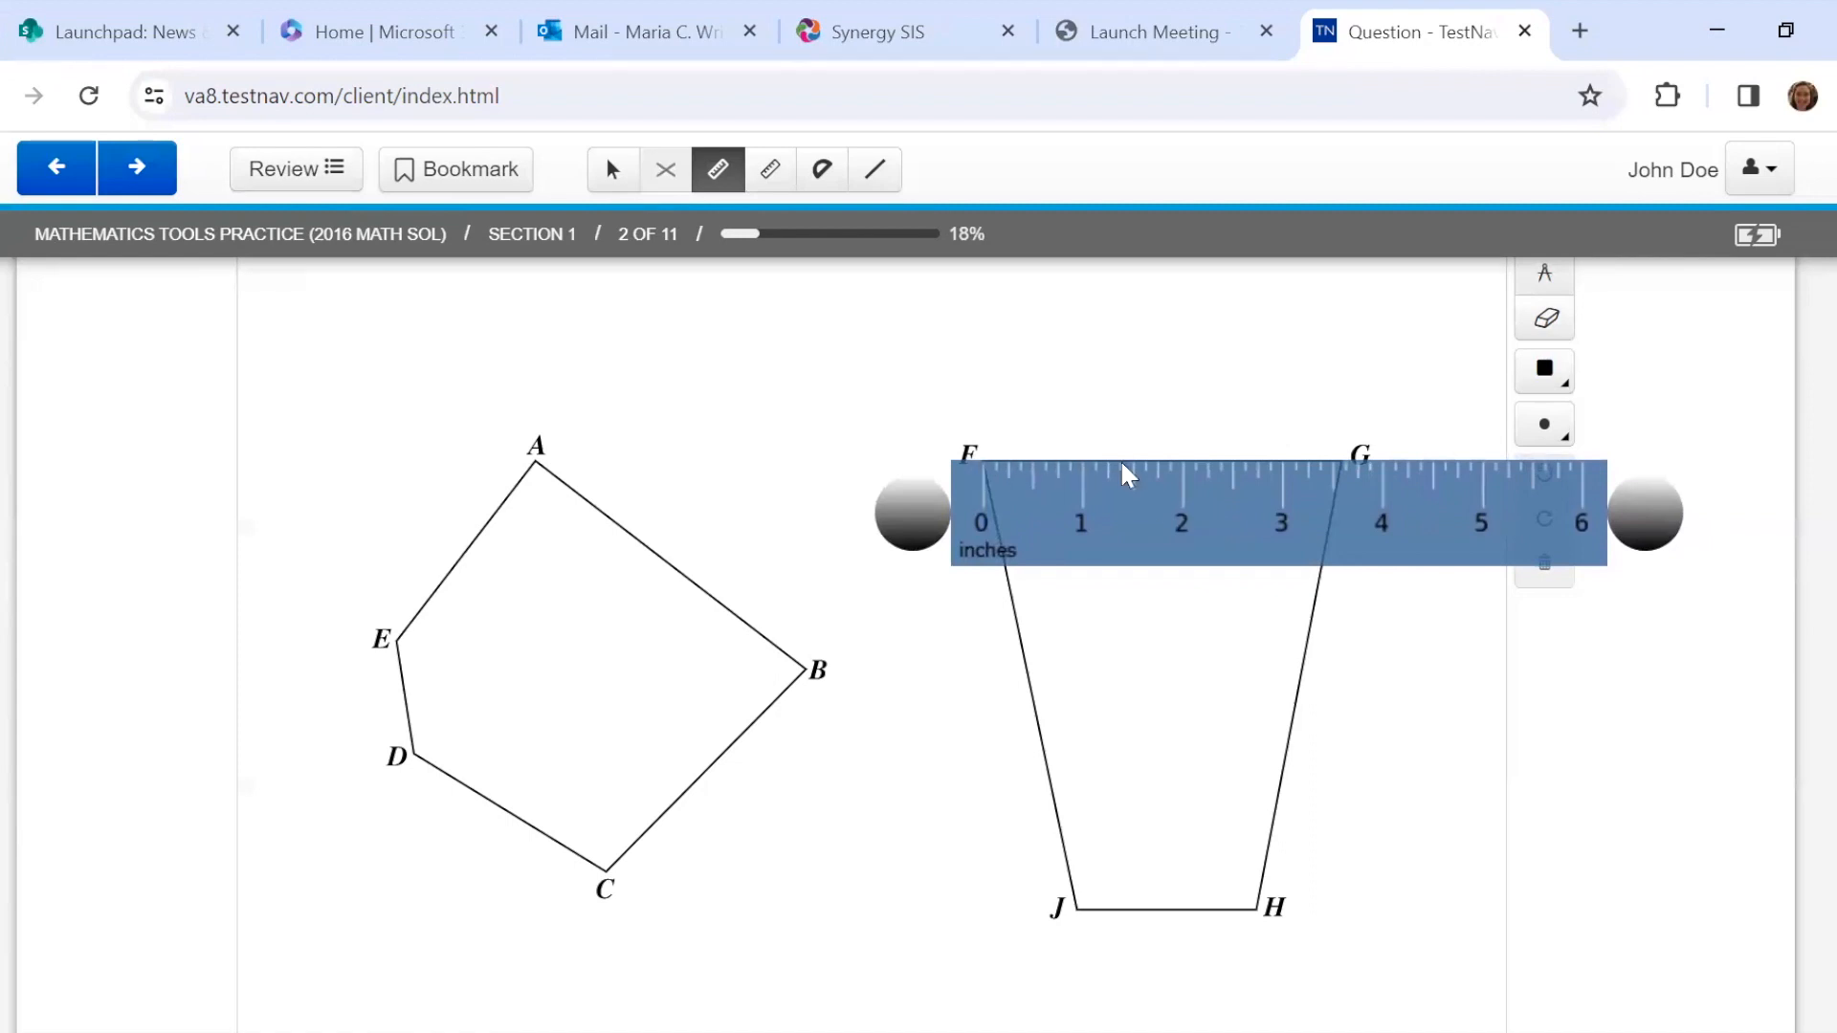
pyautogui.moveTo(1322, 528)
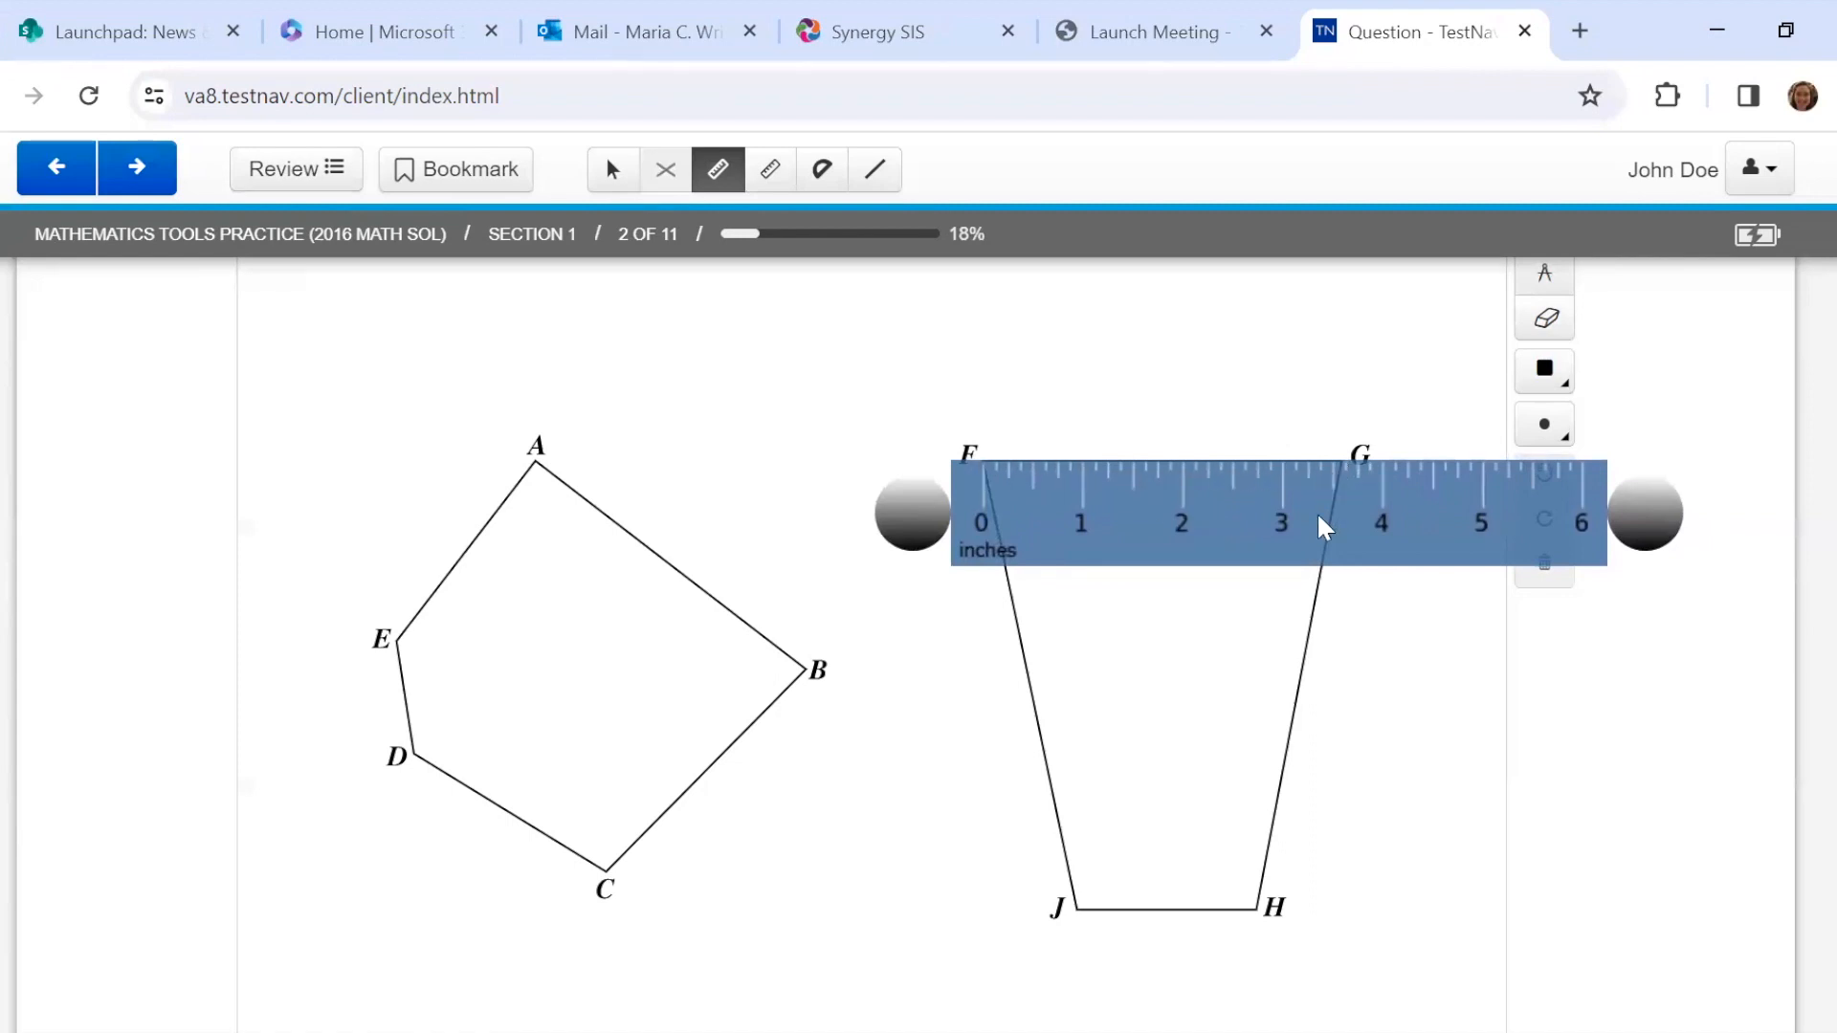
pyautogui.click(1544, 425)
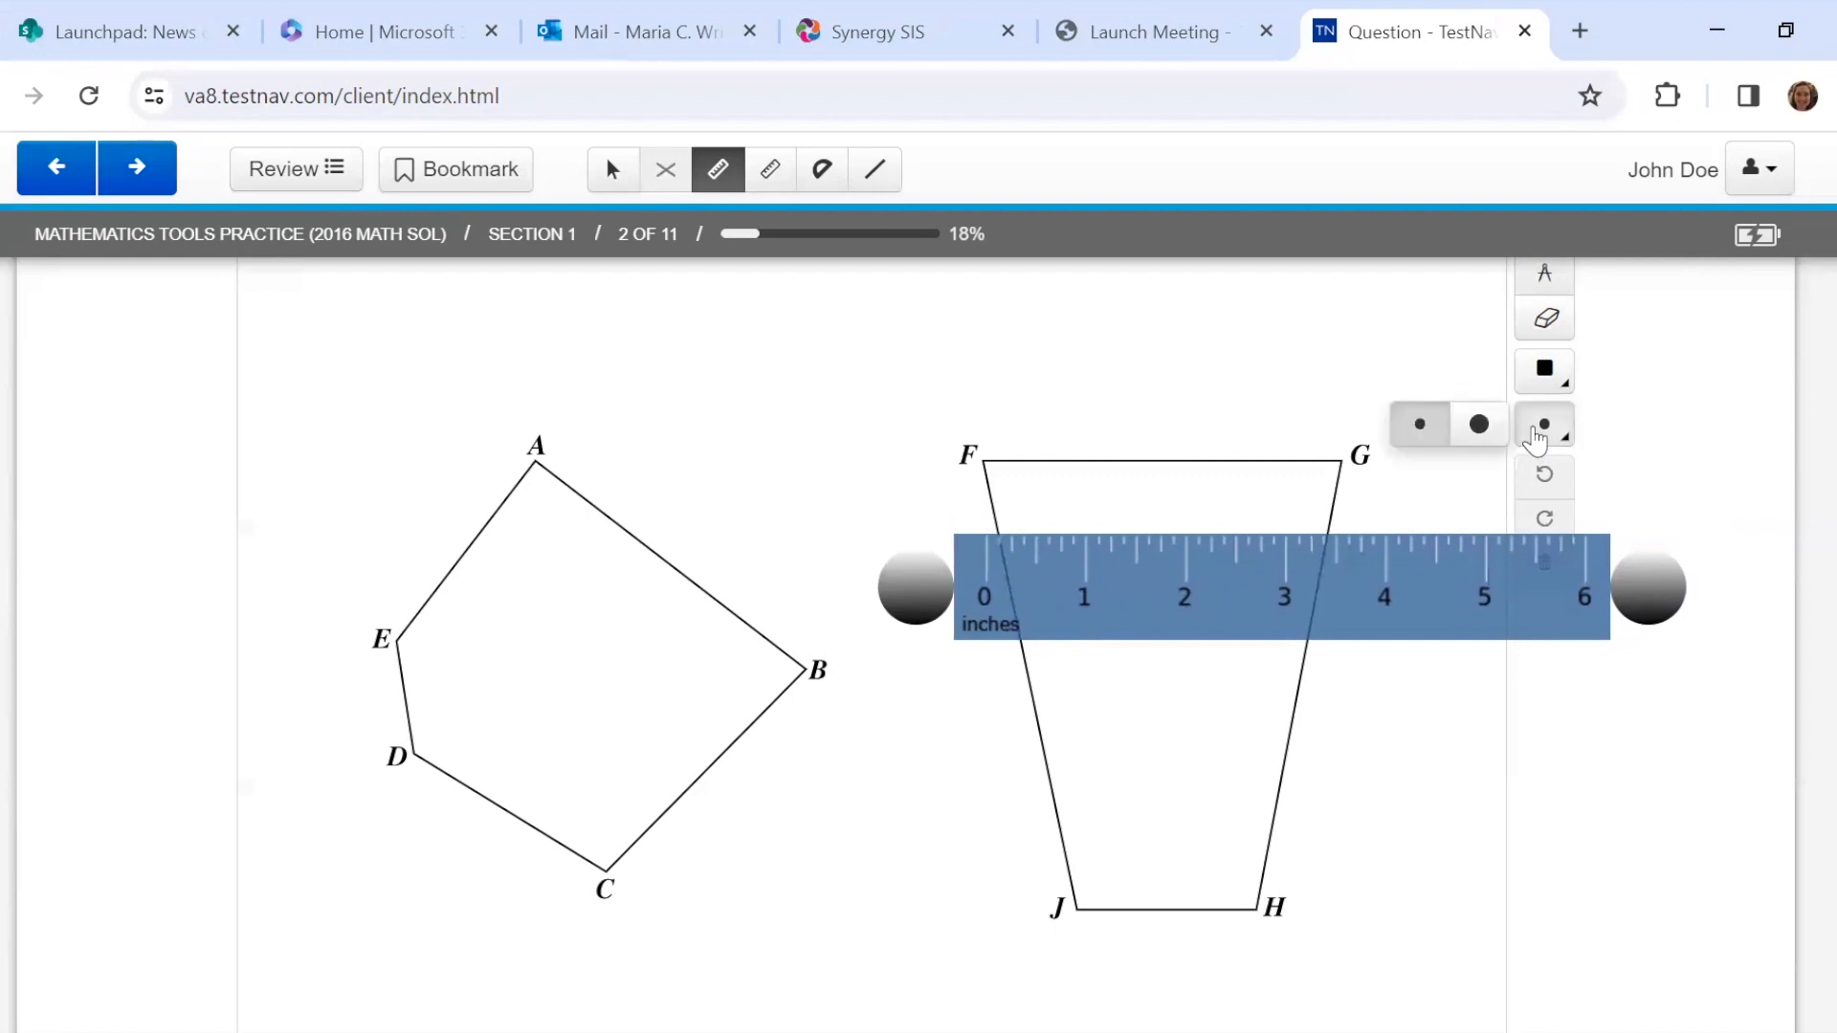